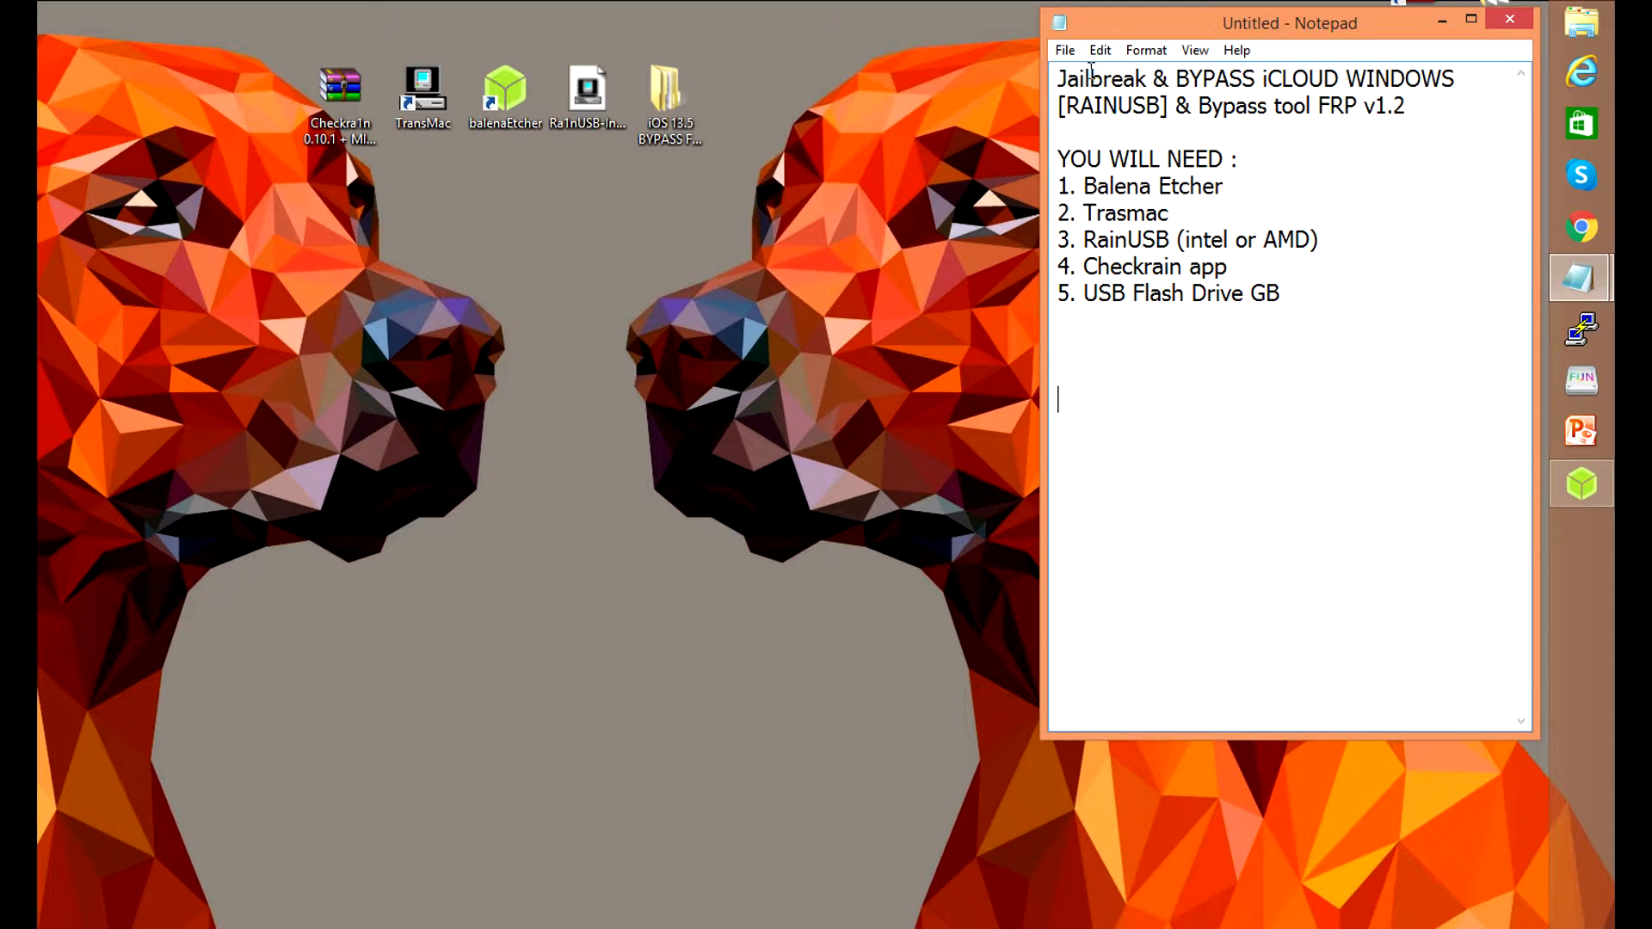
Step: Insert a hyphen before WINDOWS in the tutorial title and launch balenaEtcher
left_click_drag(1093, 79, 1405, 105)
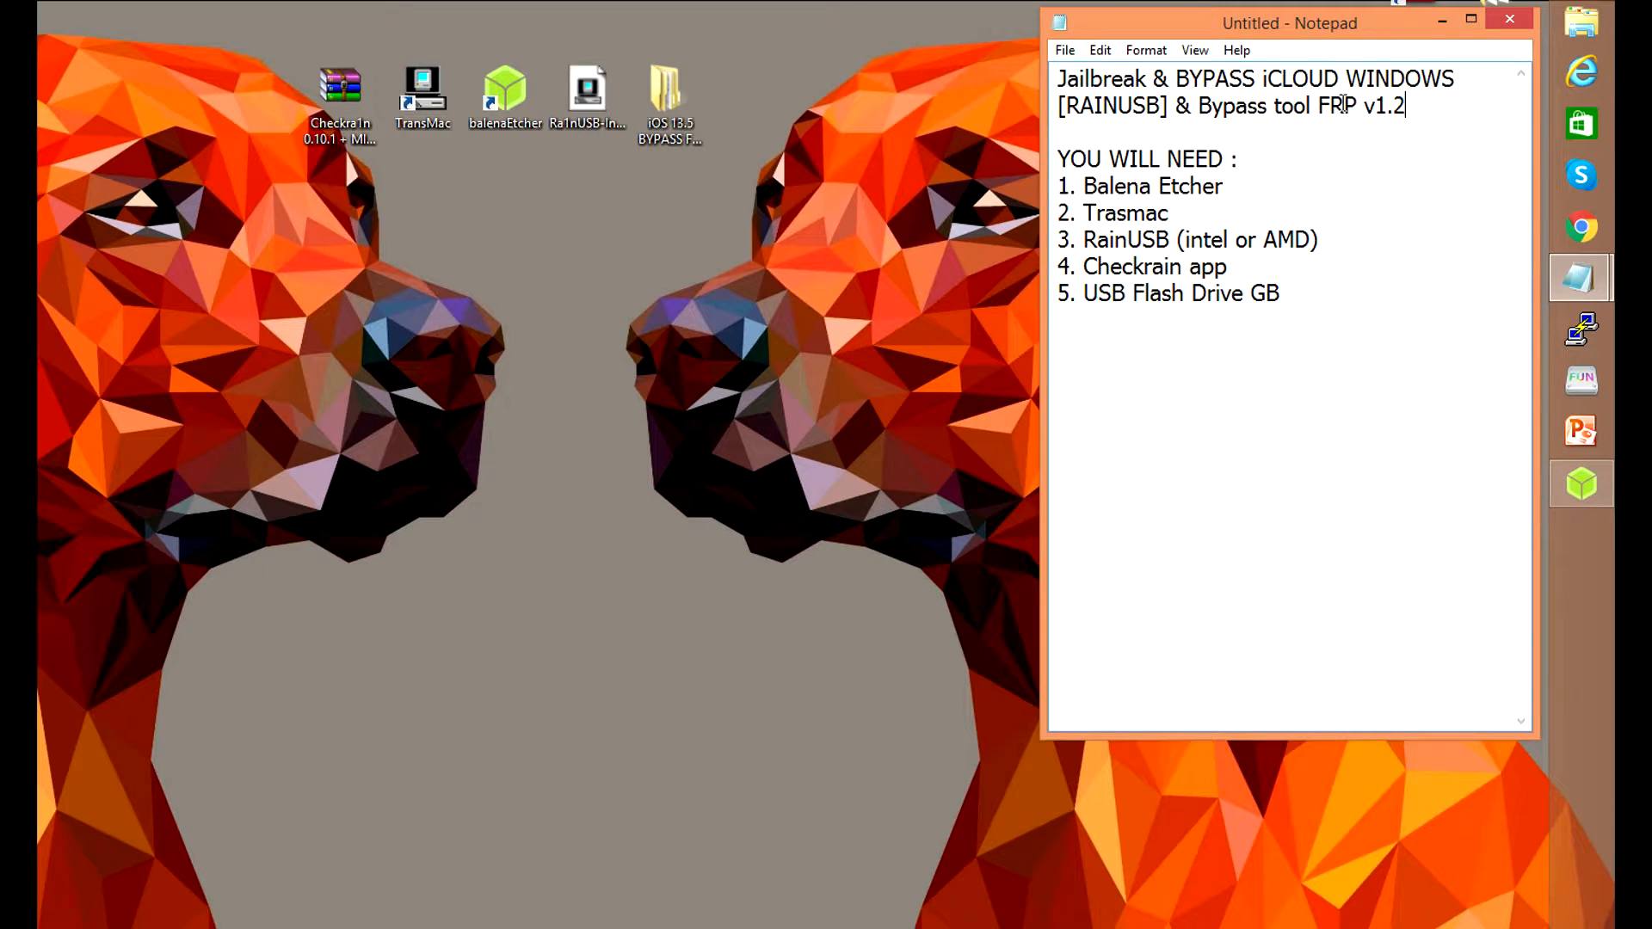
type("-")
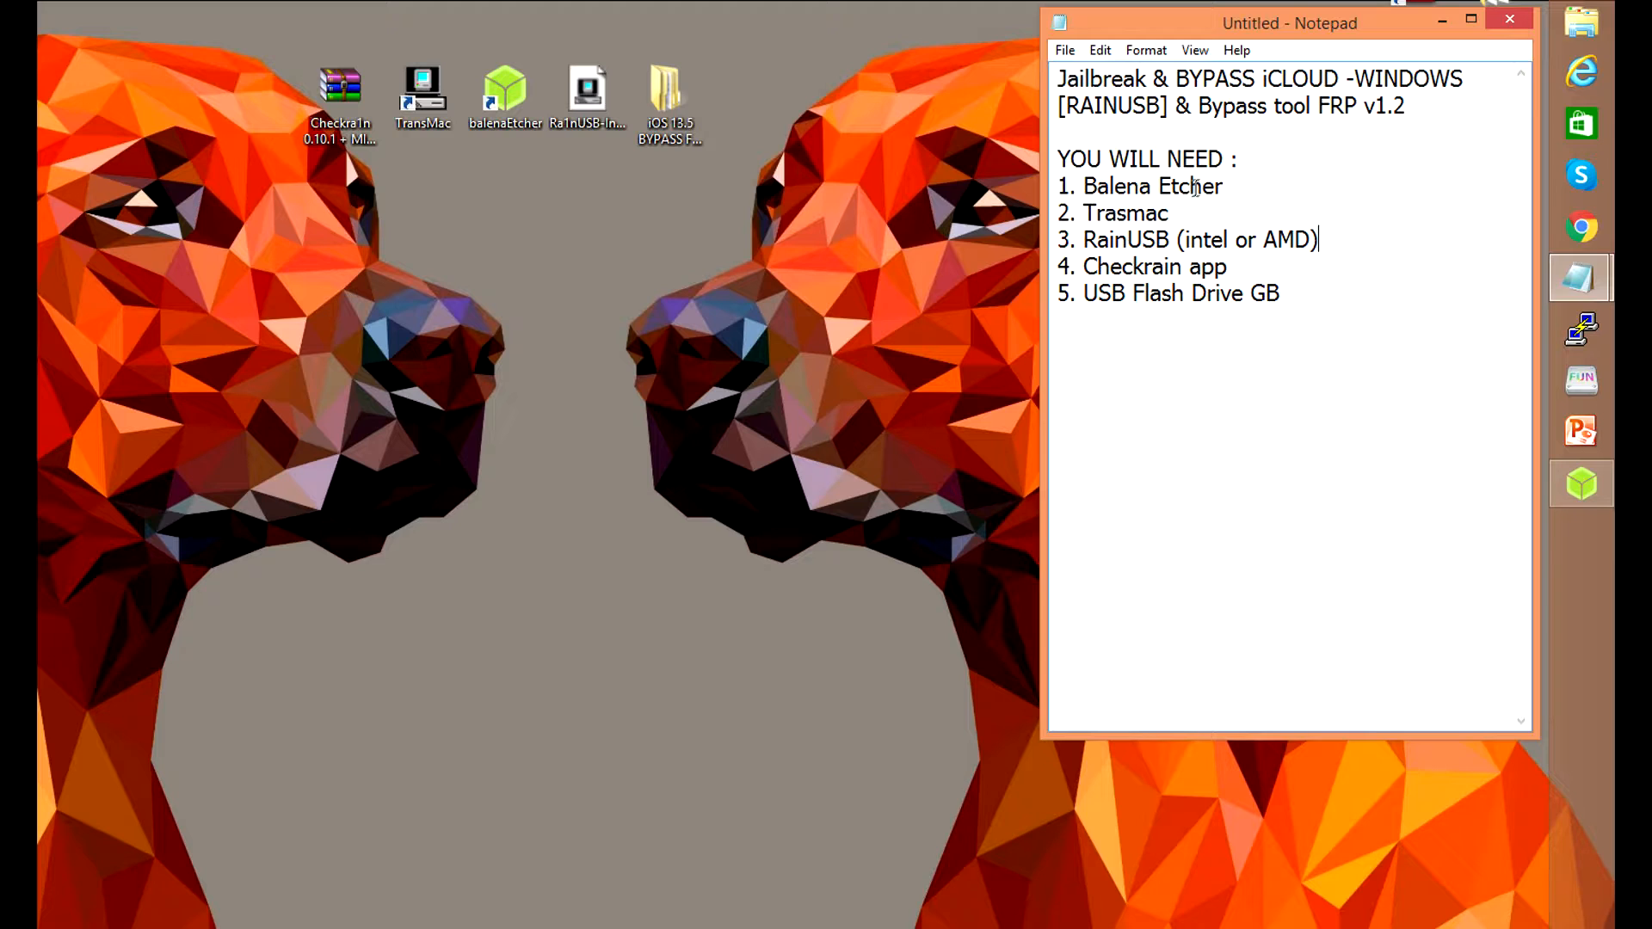
double_click(1136, 212)
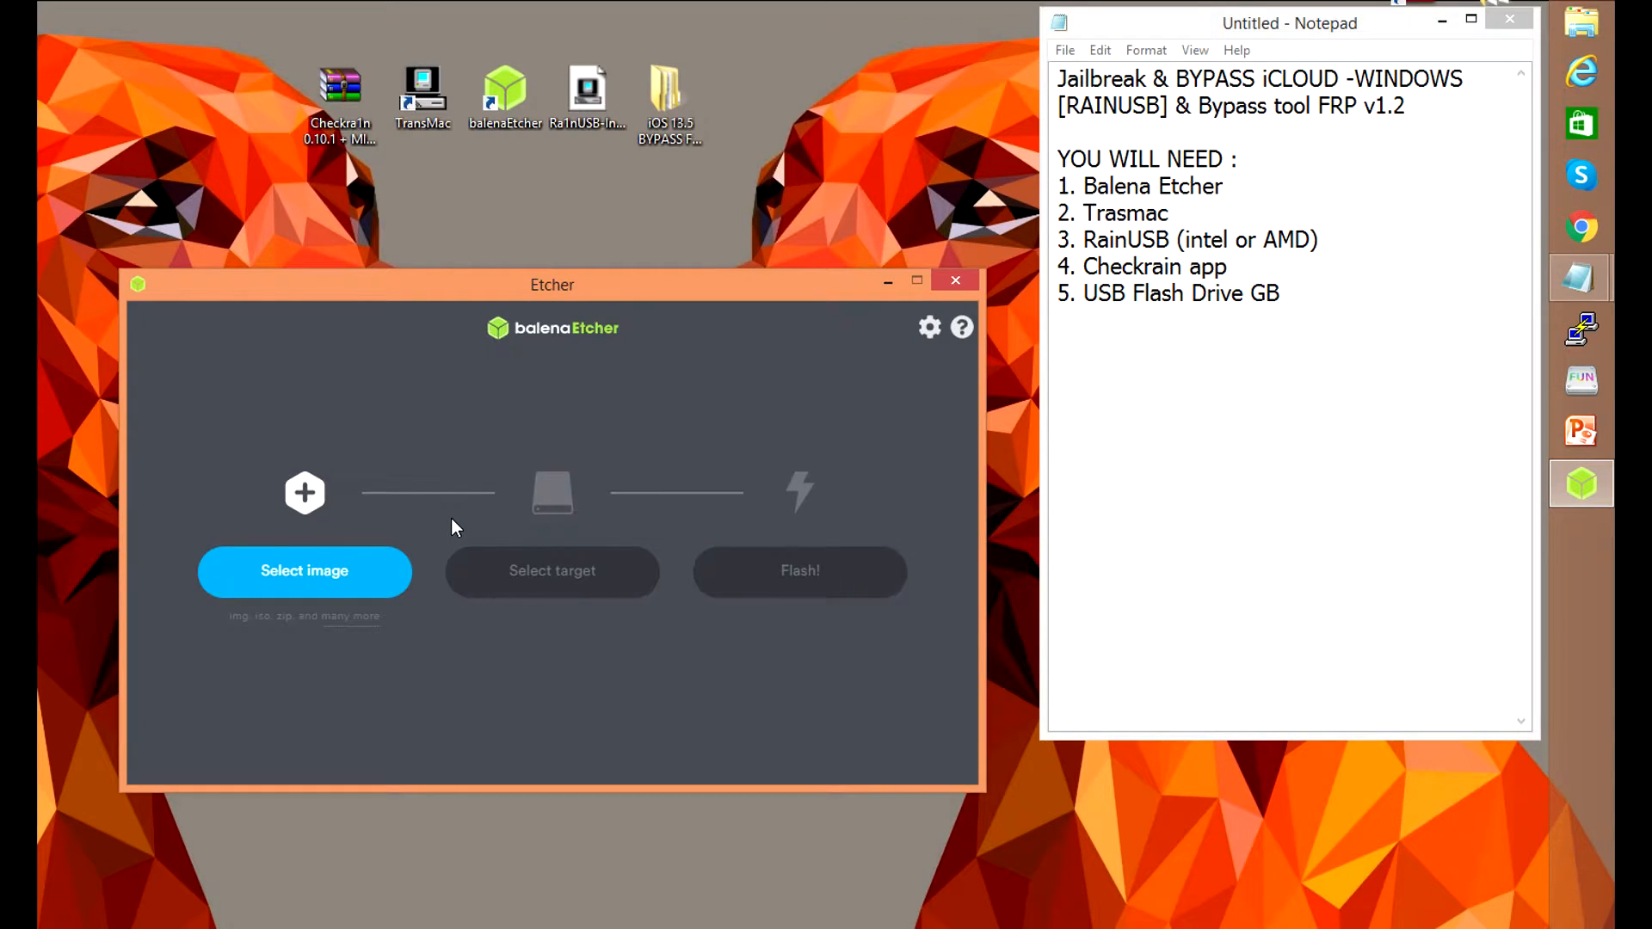
Step: Flash Desktop's Ra1nUSB-Intel_Upgrade.dmg to the 16 GB Multi Flash Reader drive, then close Etcher
left_click(303, 570)
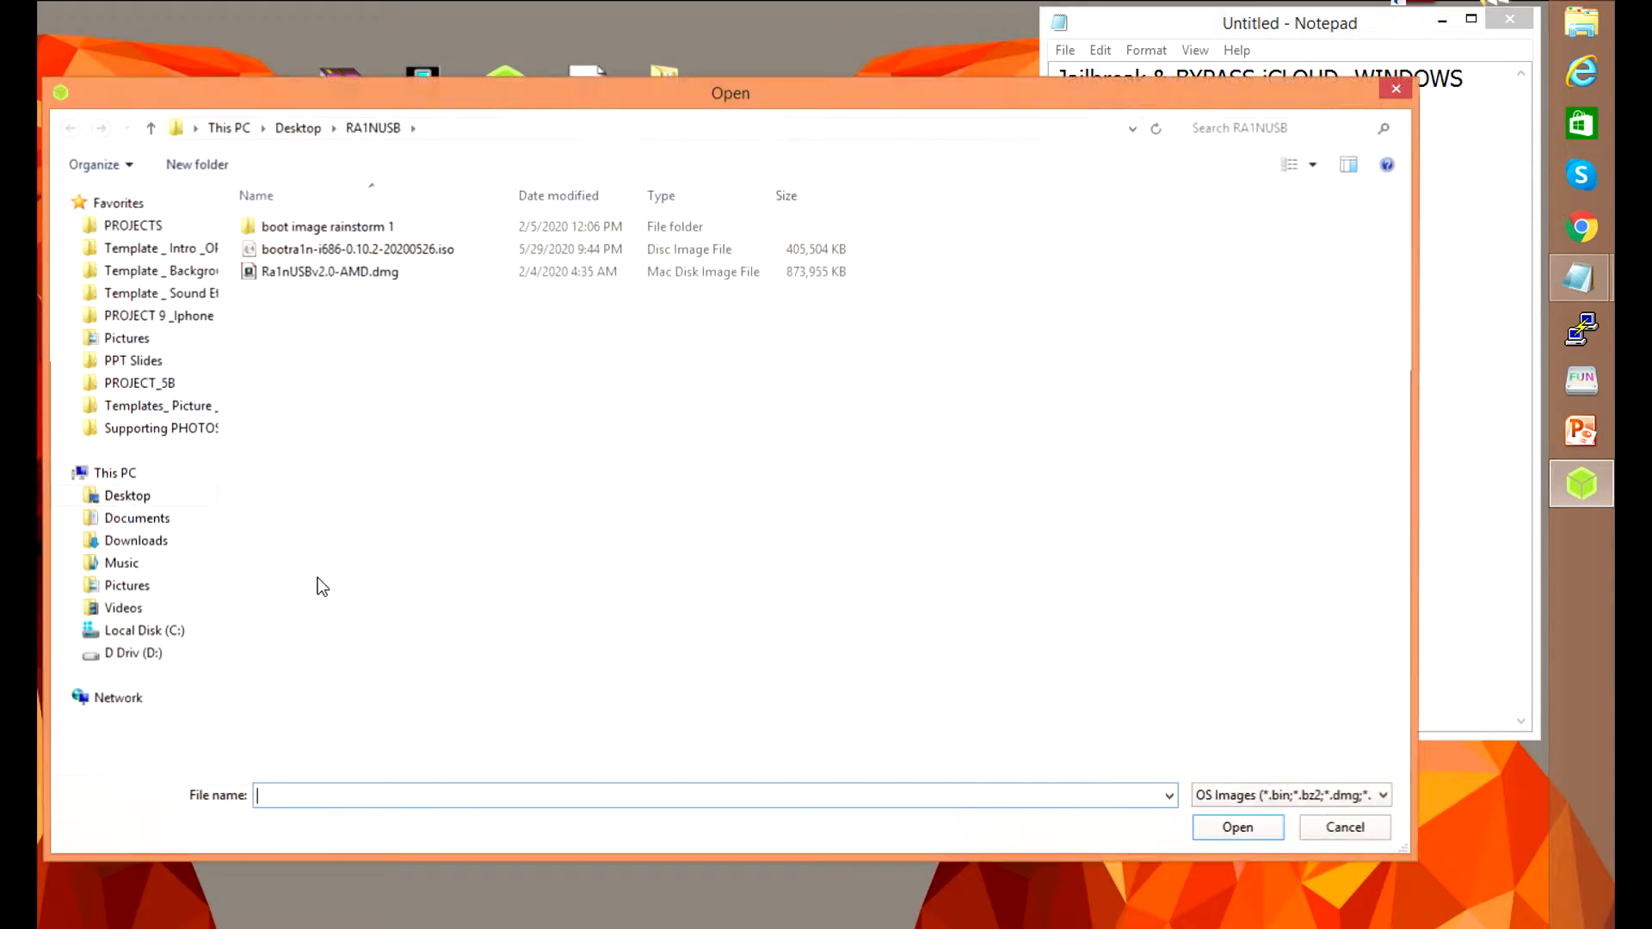
left_click(328, 271)
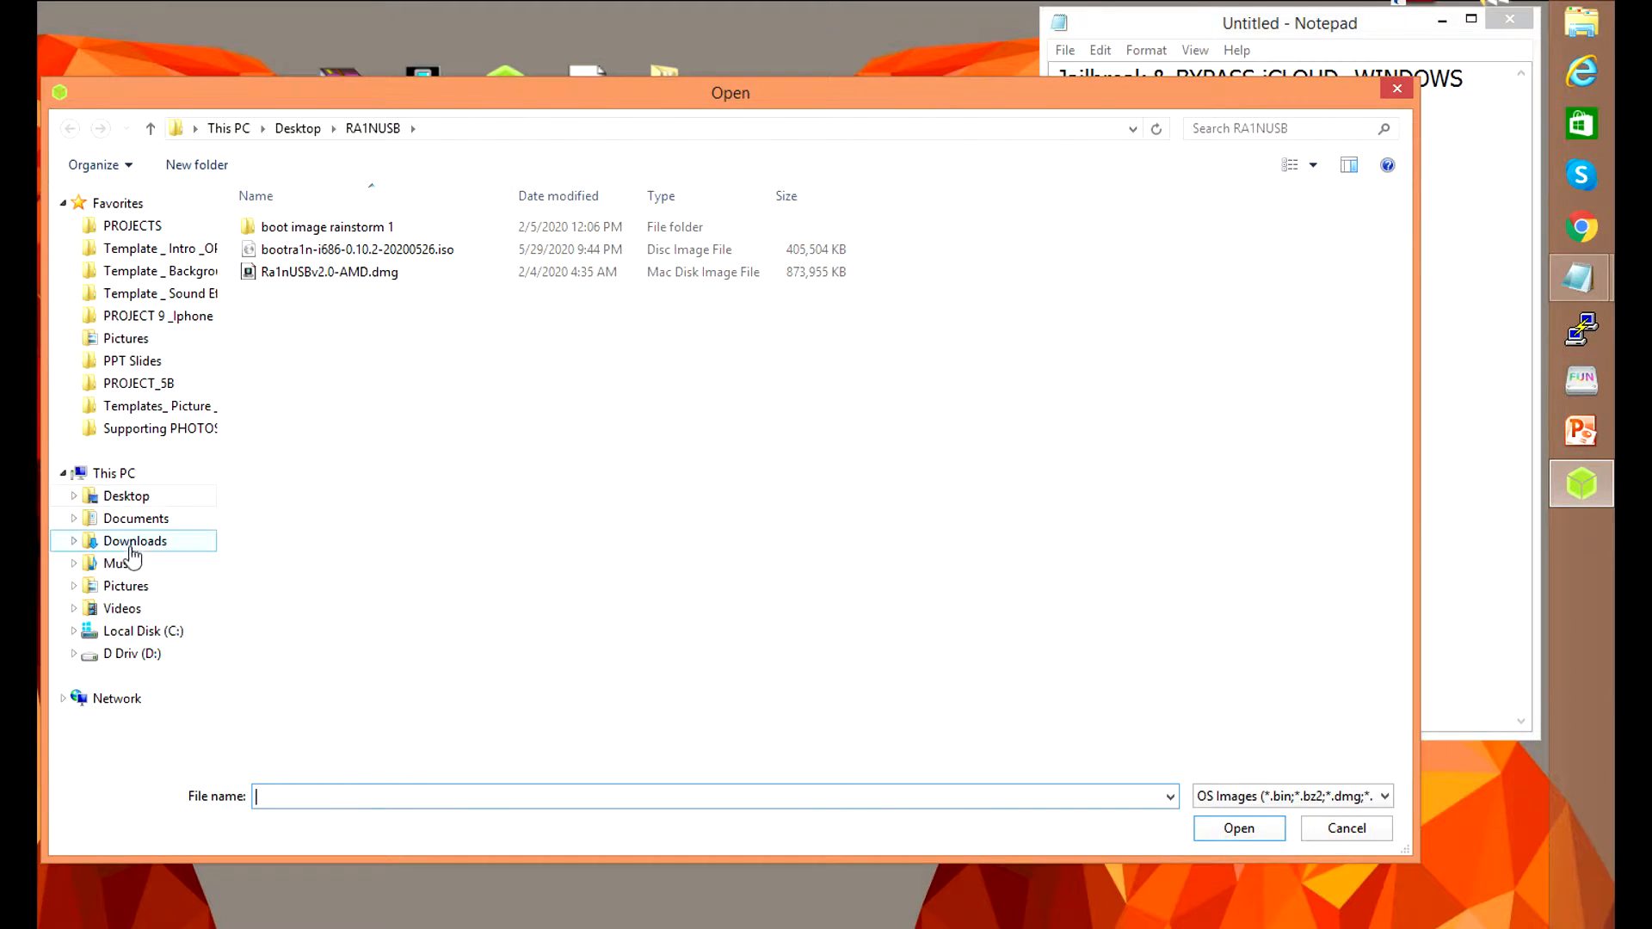
left_click(125, 495)
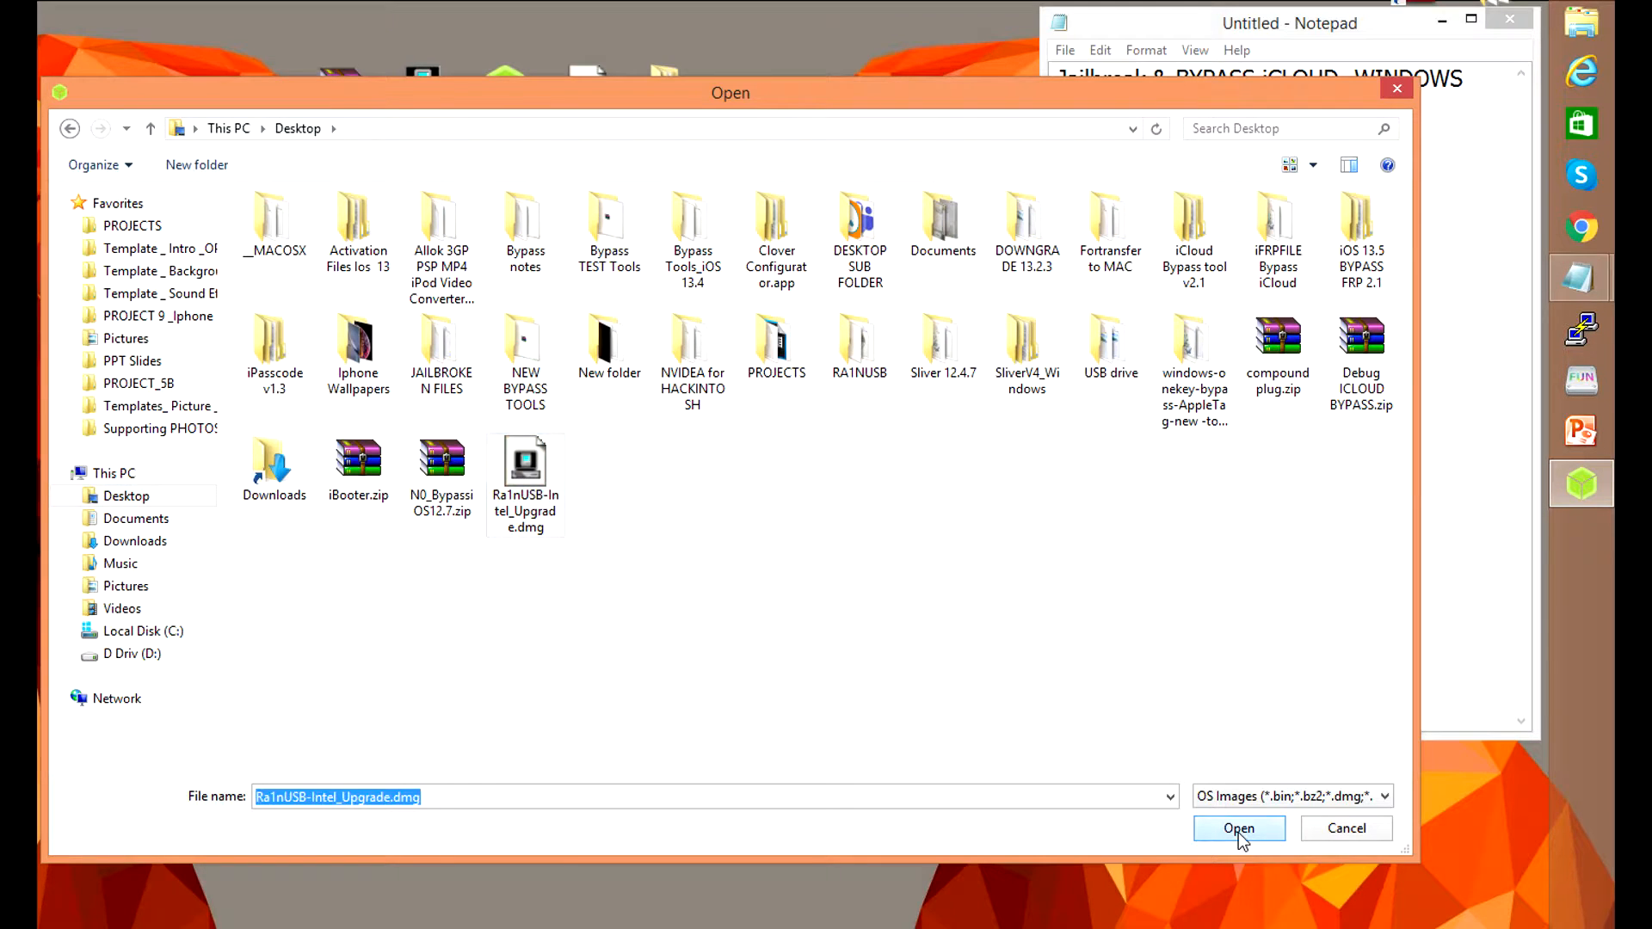
mouse_move(559, 472)
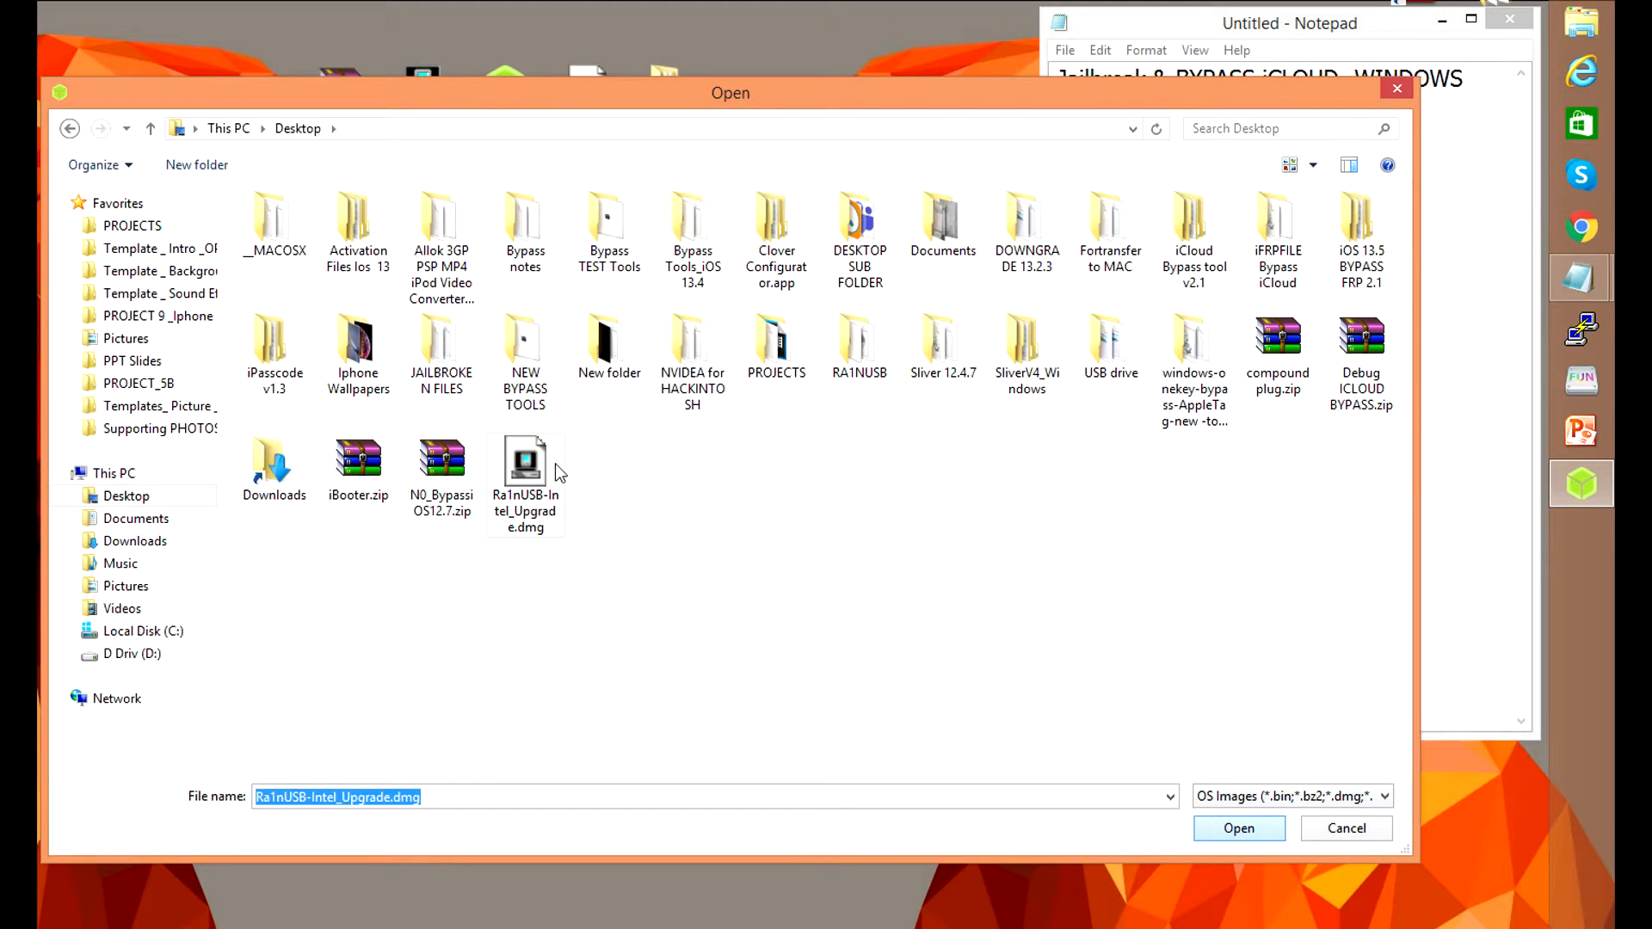
left_click(1239, 828)
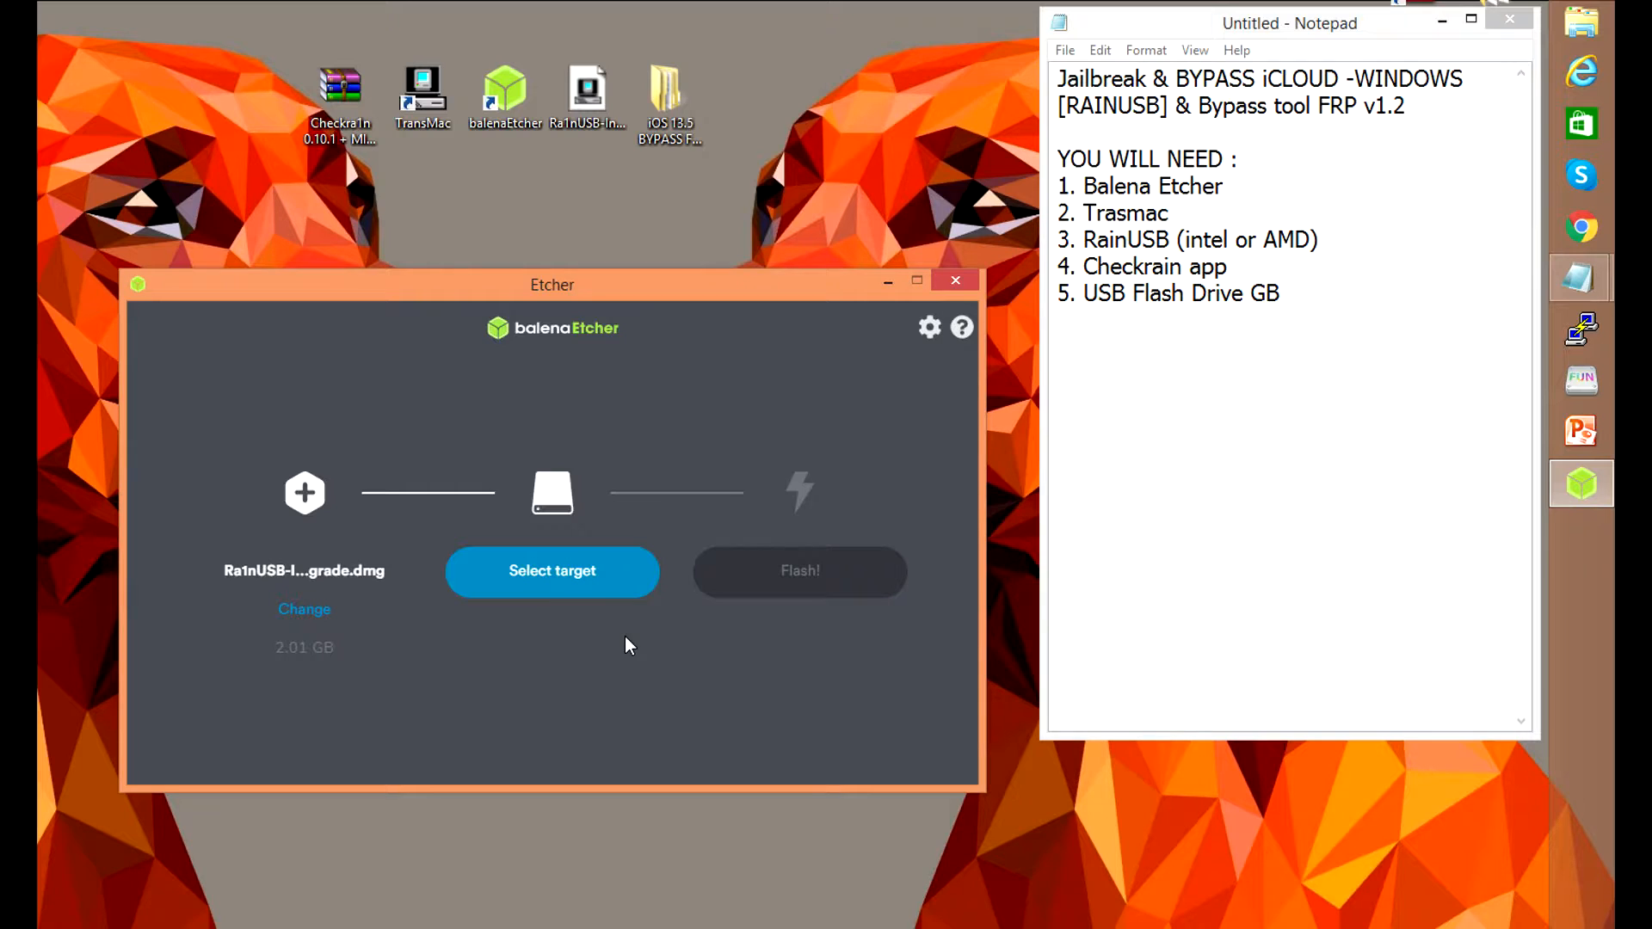
left_click(552, 570)
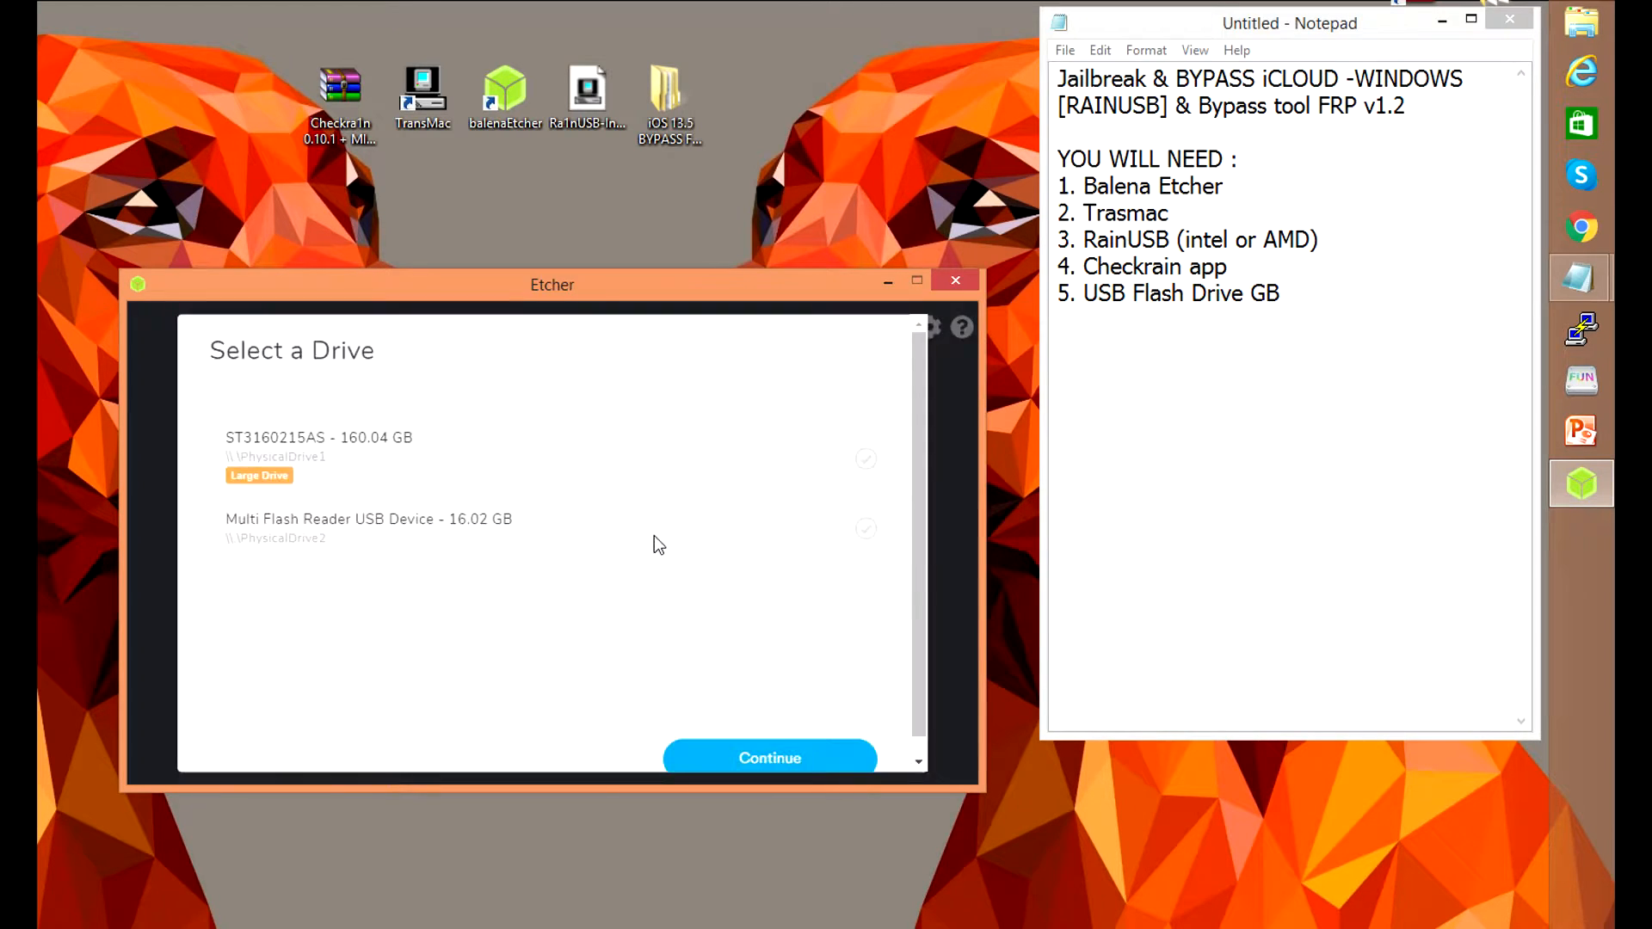
left_click(769, 757)
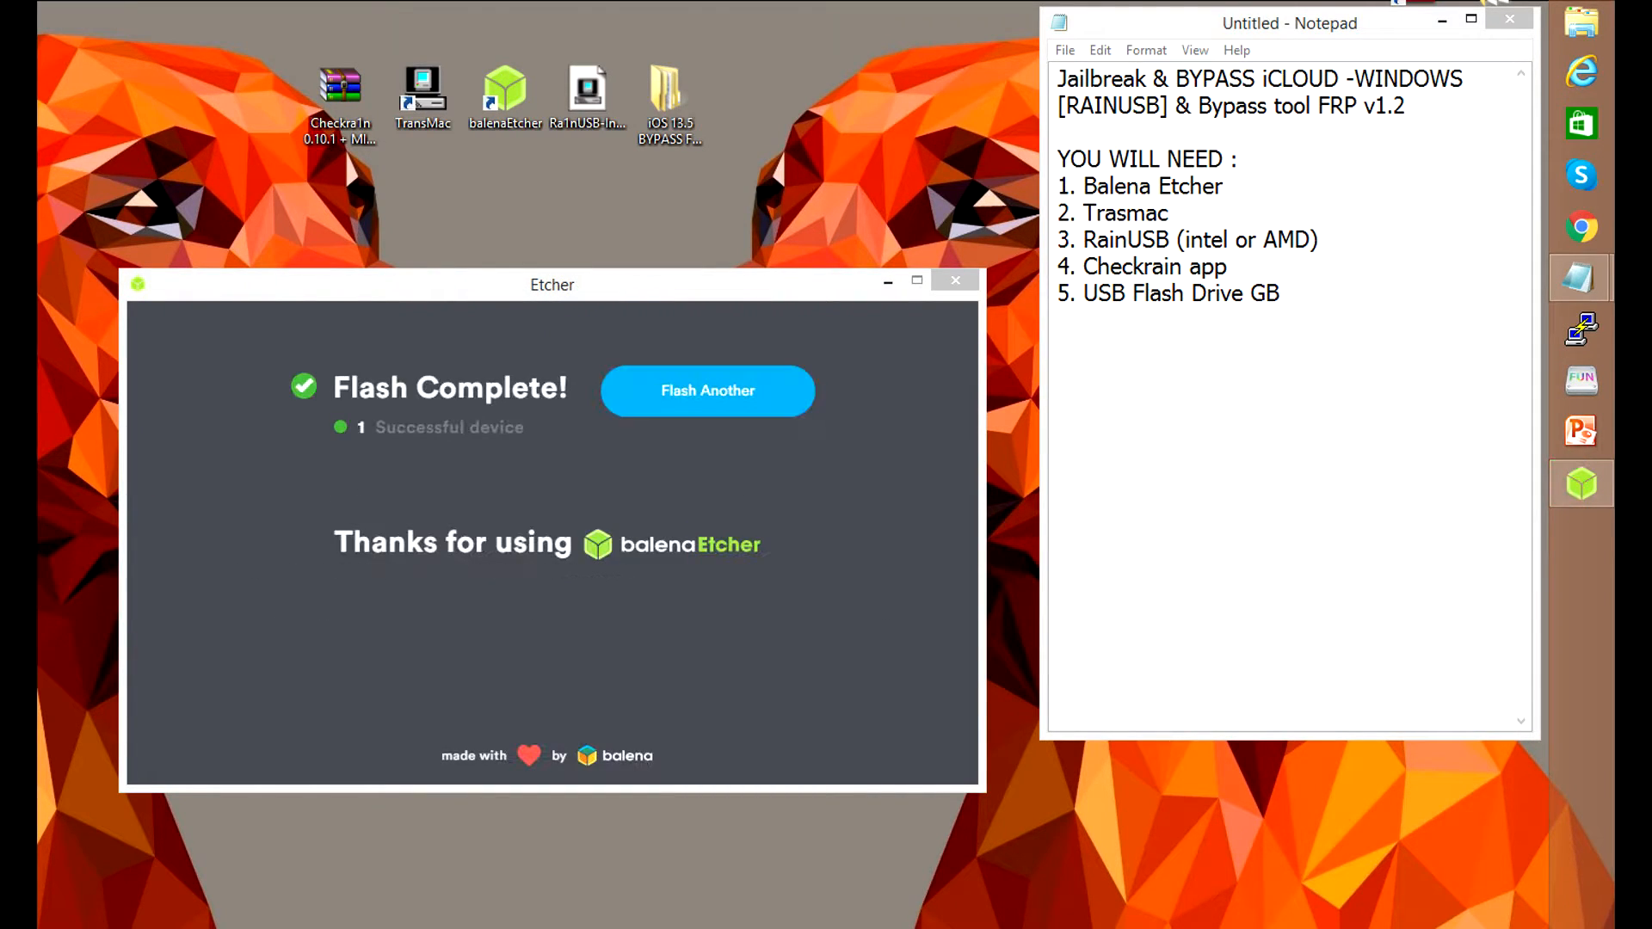
left_click(954, 281)
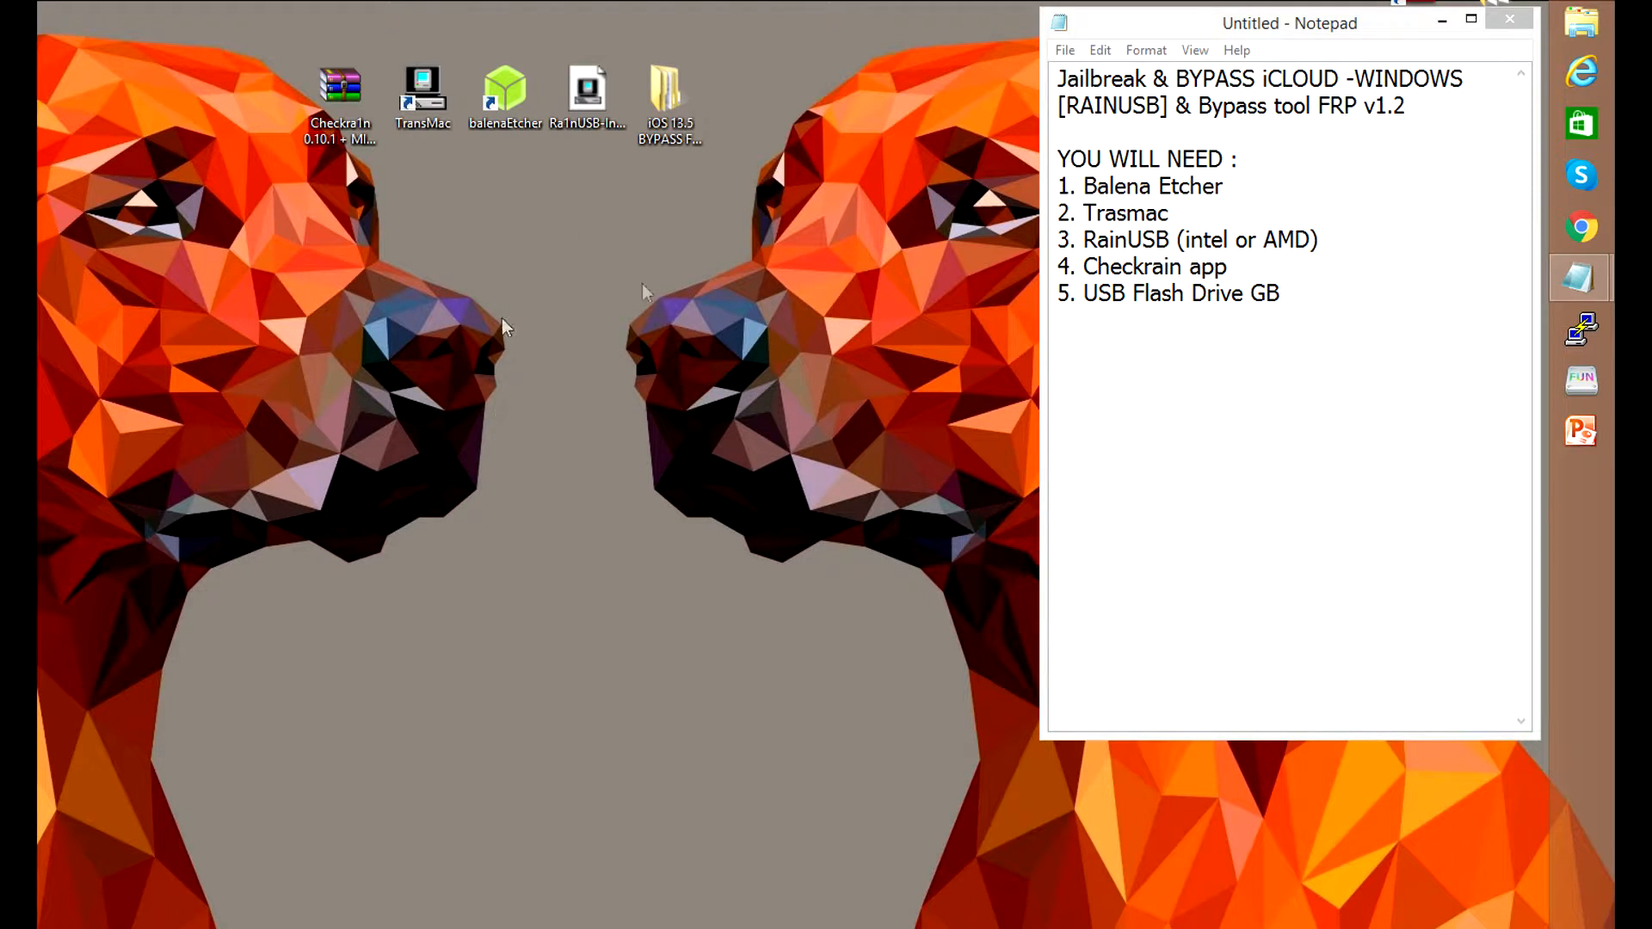
Step: Launch TransMac and replace the tools list with STEPS 1 (Etcher flash) and 2 (TransMac copy)
double_click(421, 89)
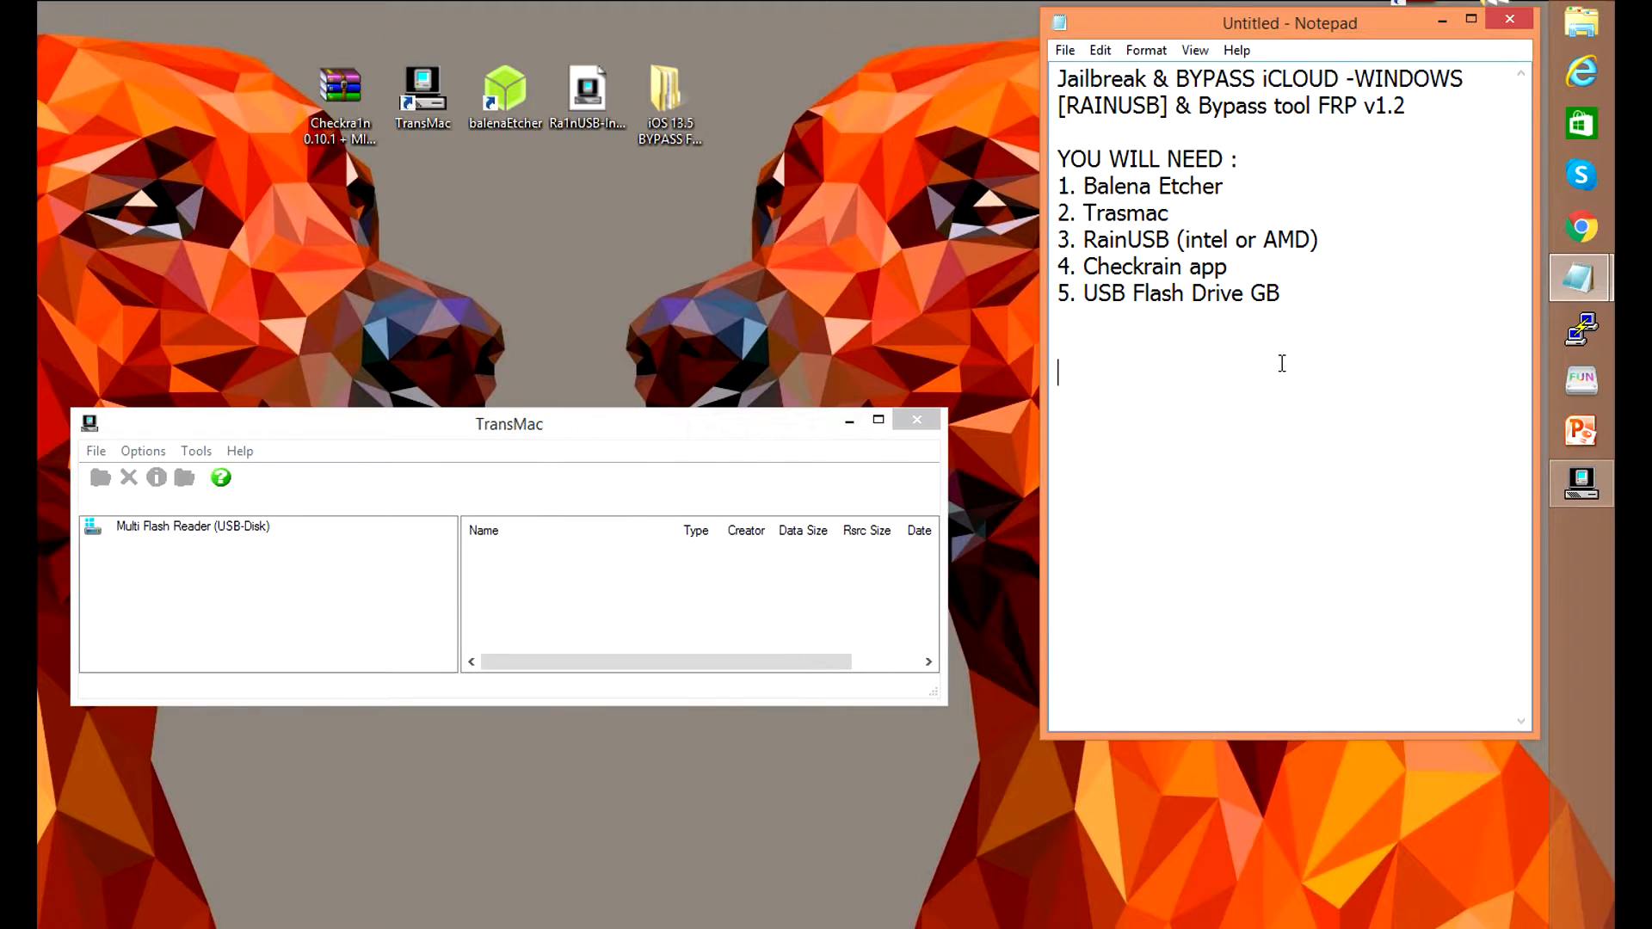
type("STEPS:")
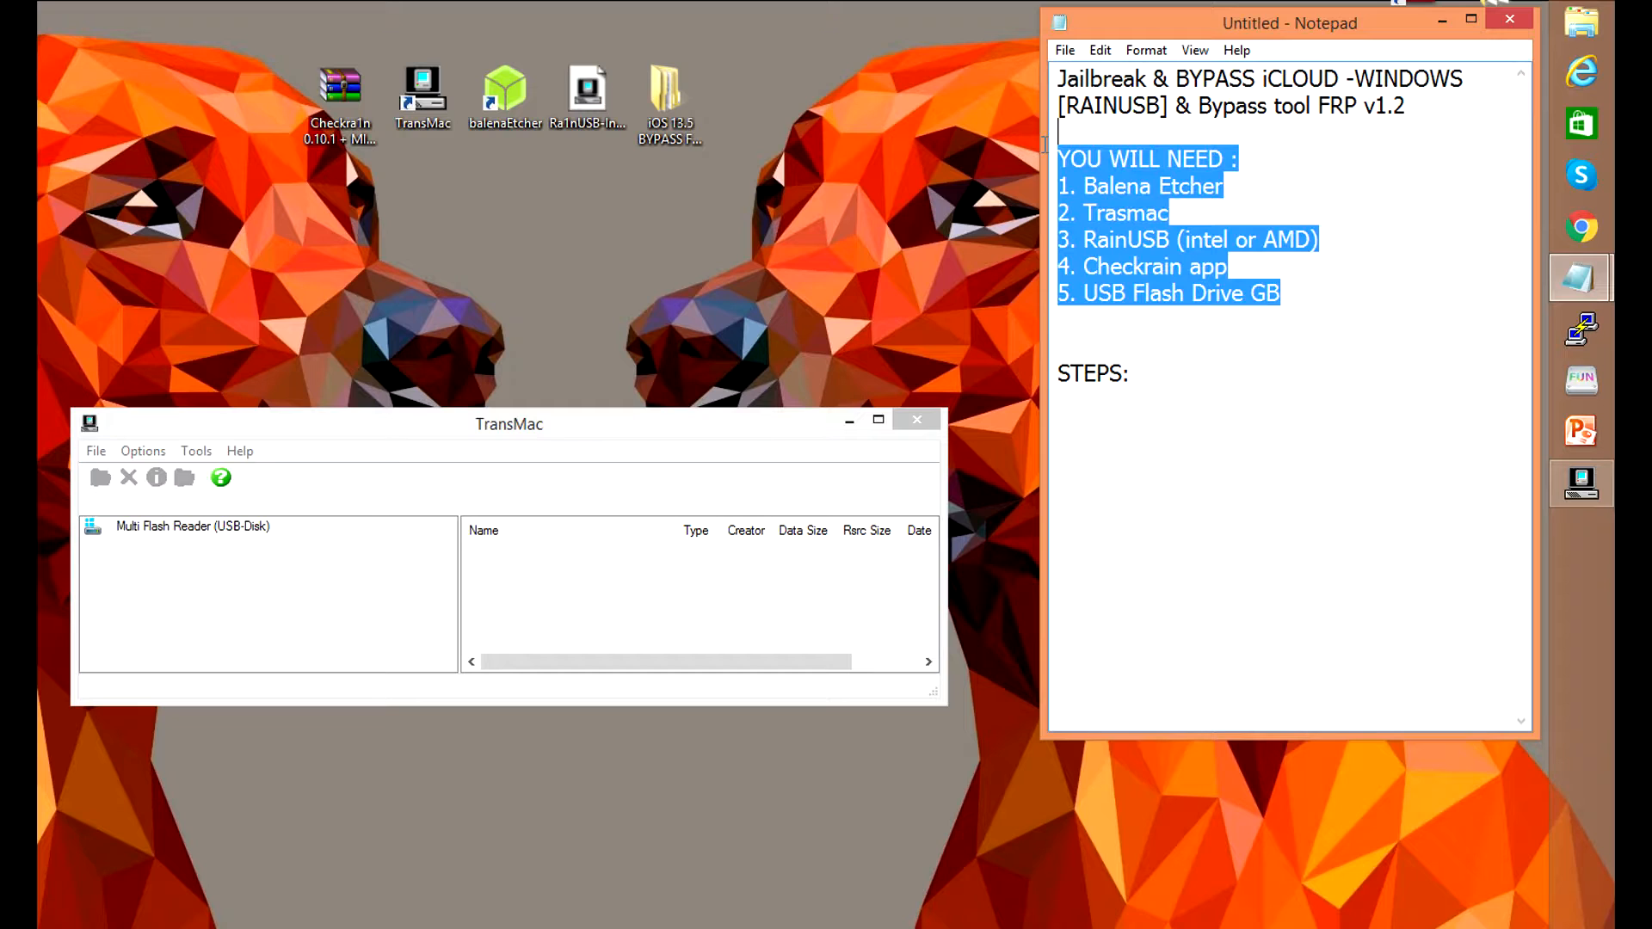
key("Delete")
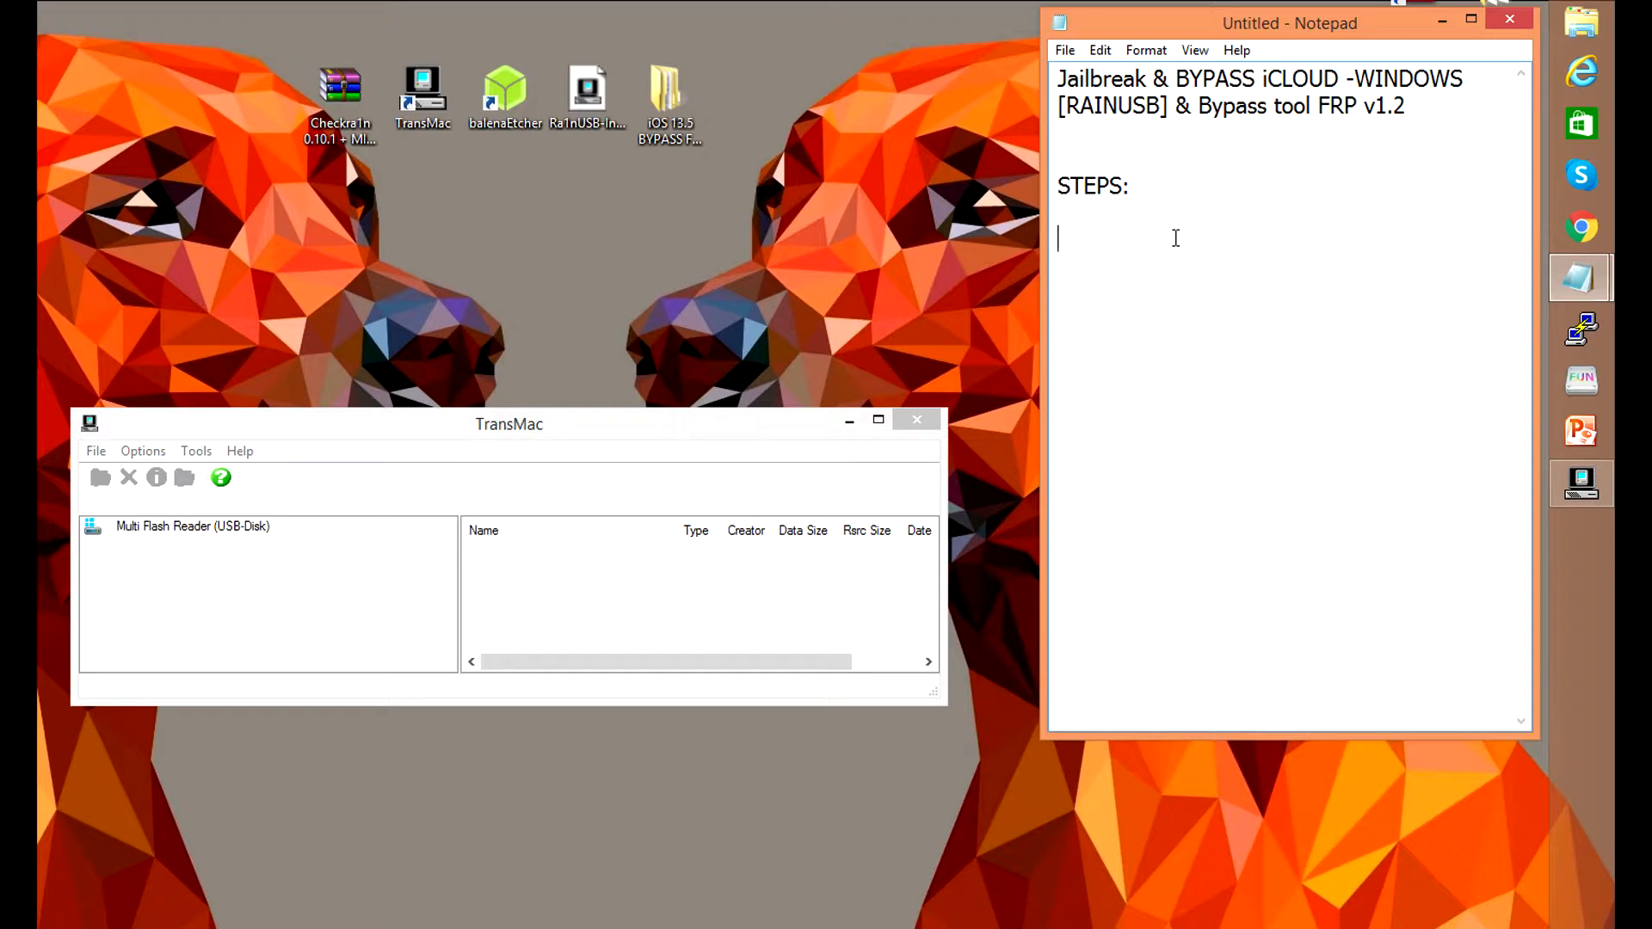
type("1.")
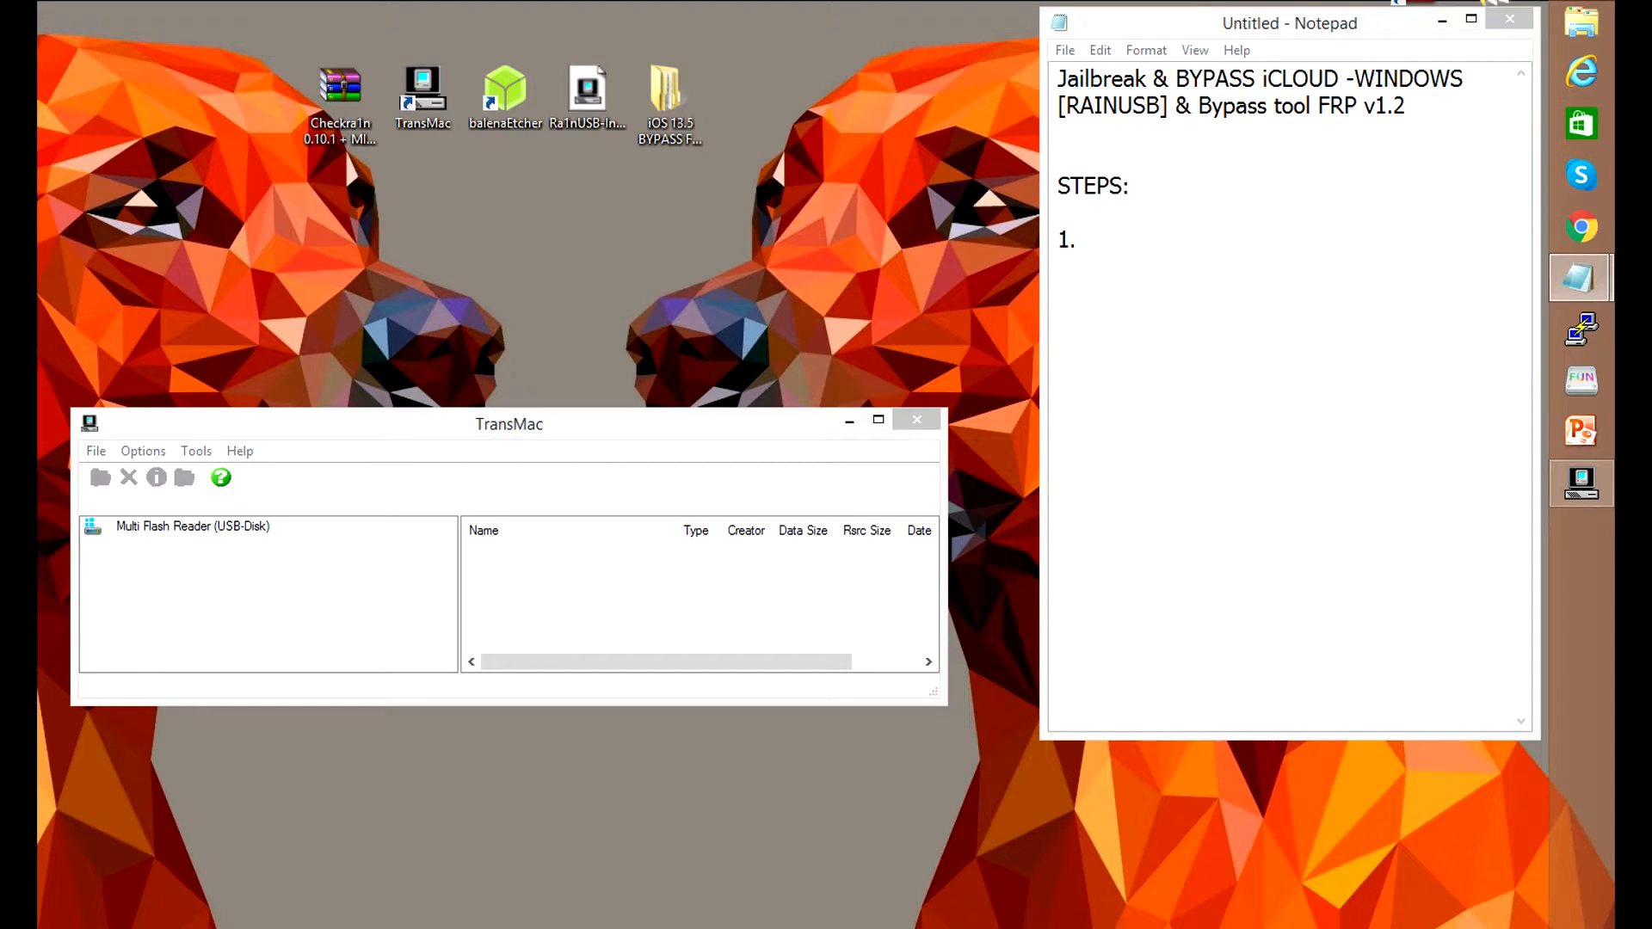
type("Flash RAINUSB on image on USB 16 Gig using BALENA ETCHER")
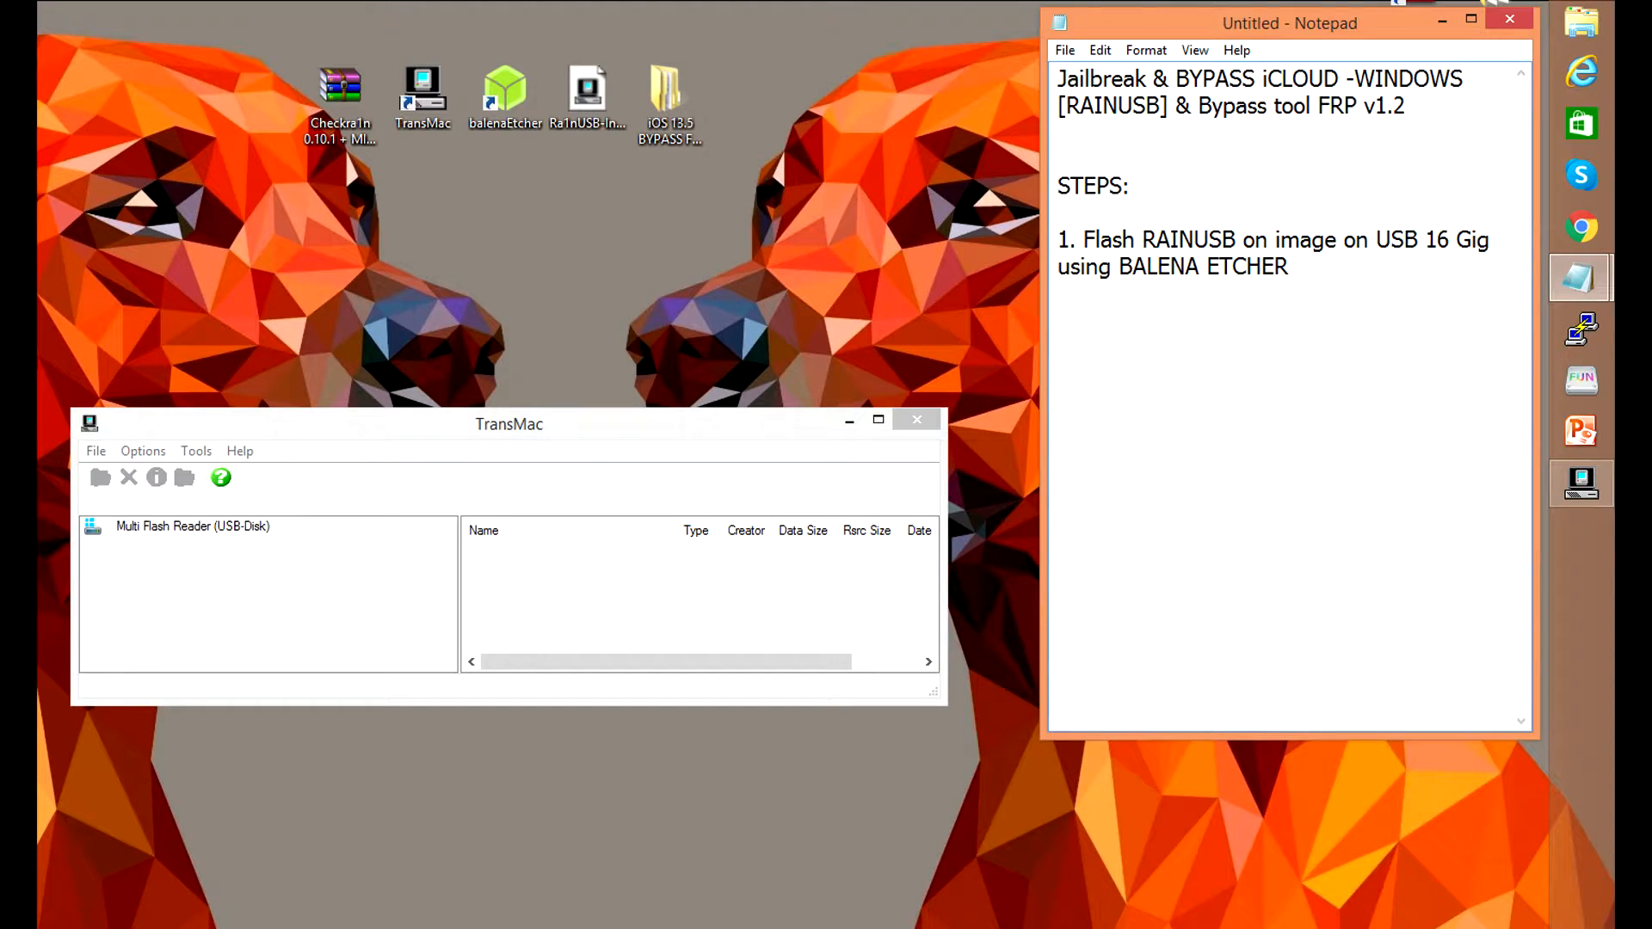
type("2. Use TRANSMAC to copy Checkrain 10.2 to Applications of the Flashed Rain USB")
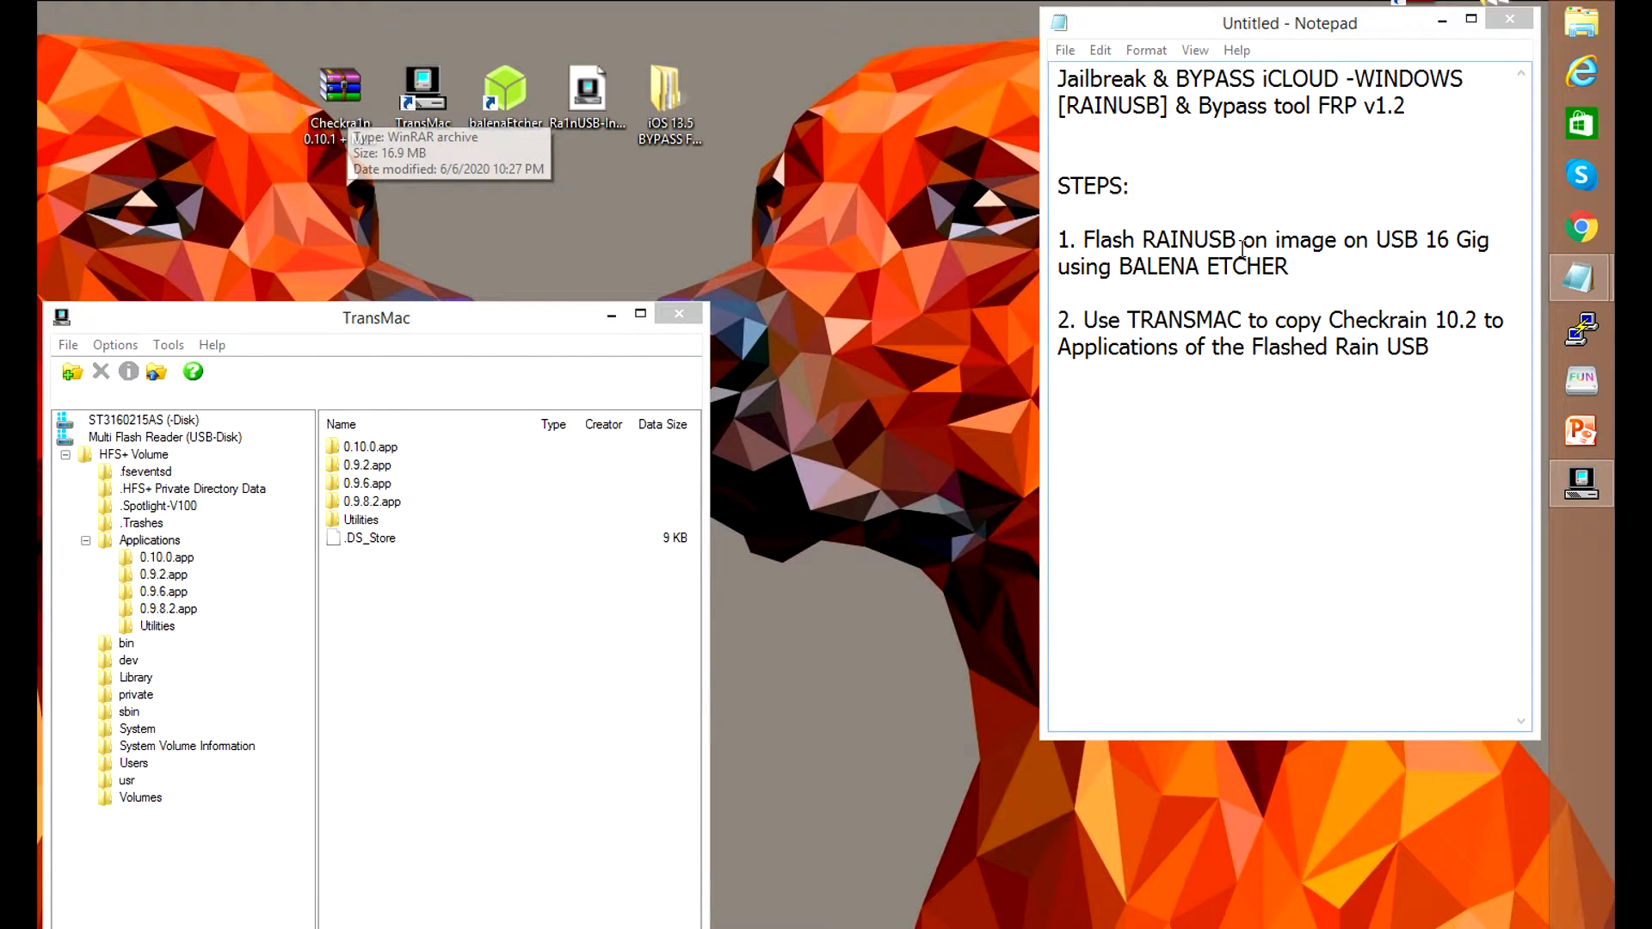
mouse_move(1474, 322)
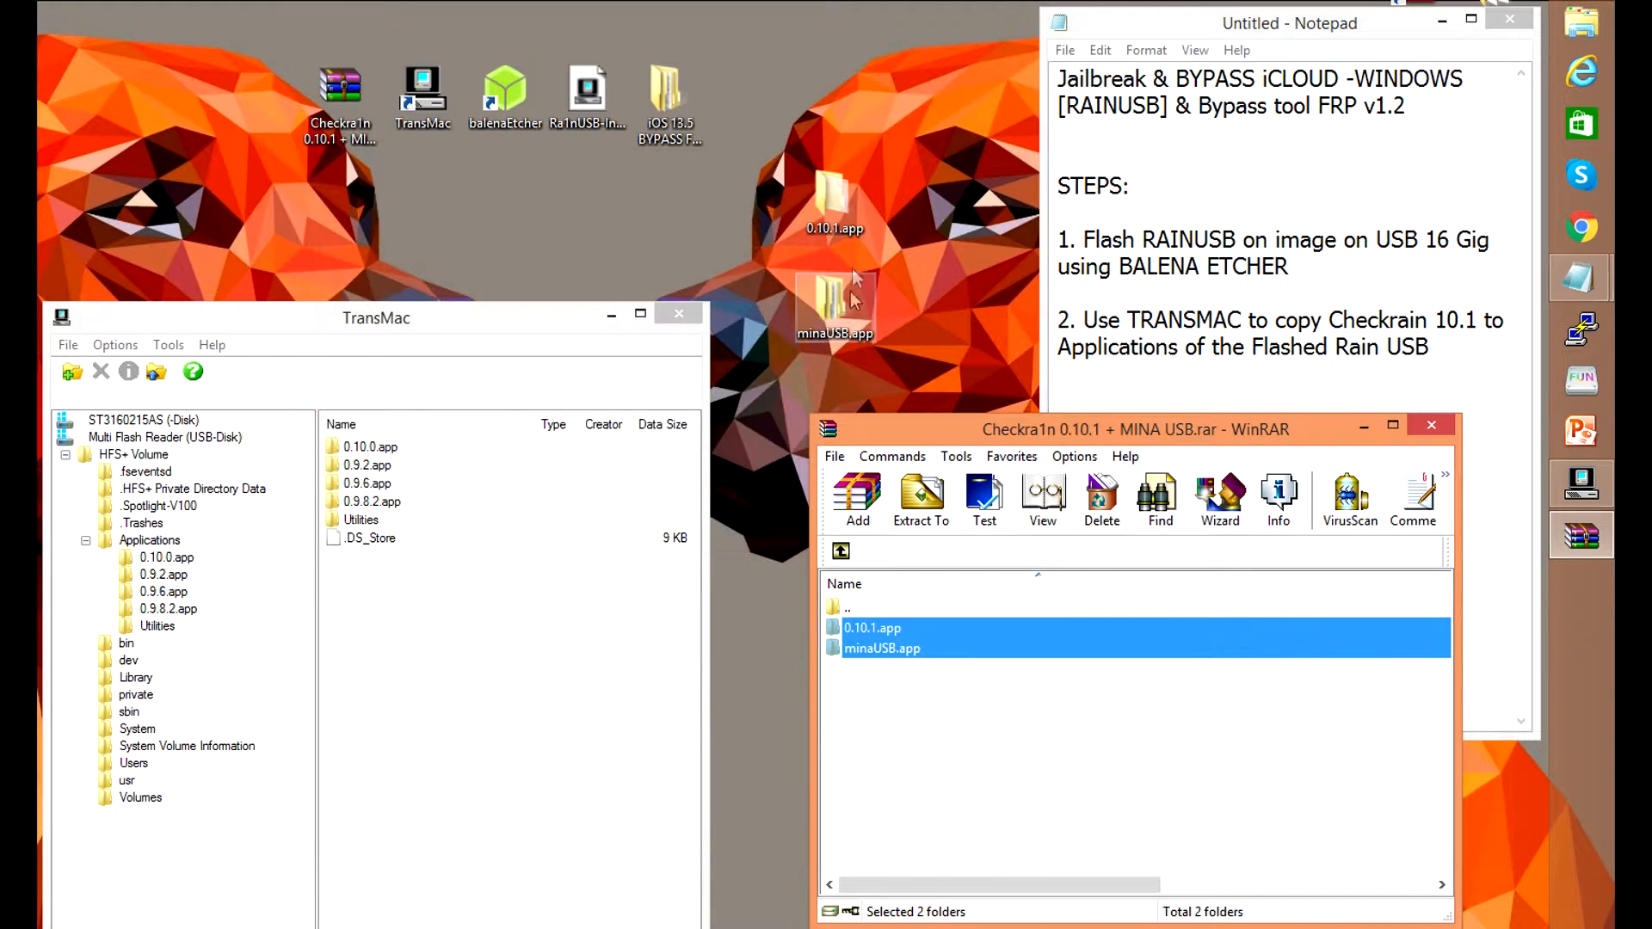
Step: Close the Checkra1n archive in WinRAR after extracting 0.10.1.app and minaUSB.app
left_click(1430, 428)
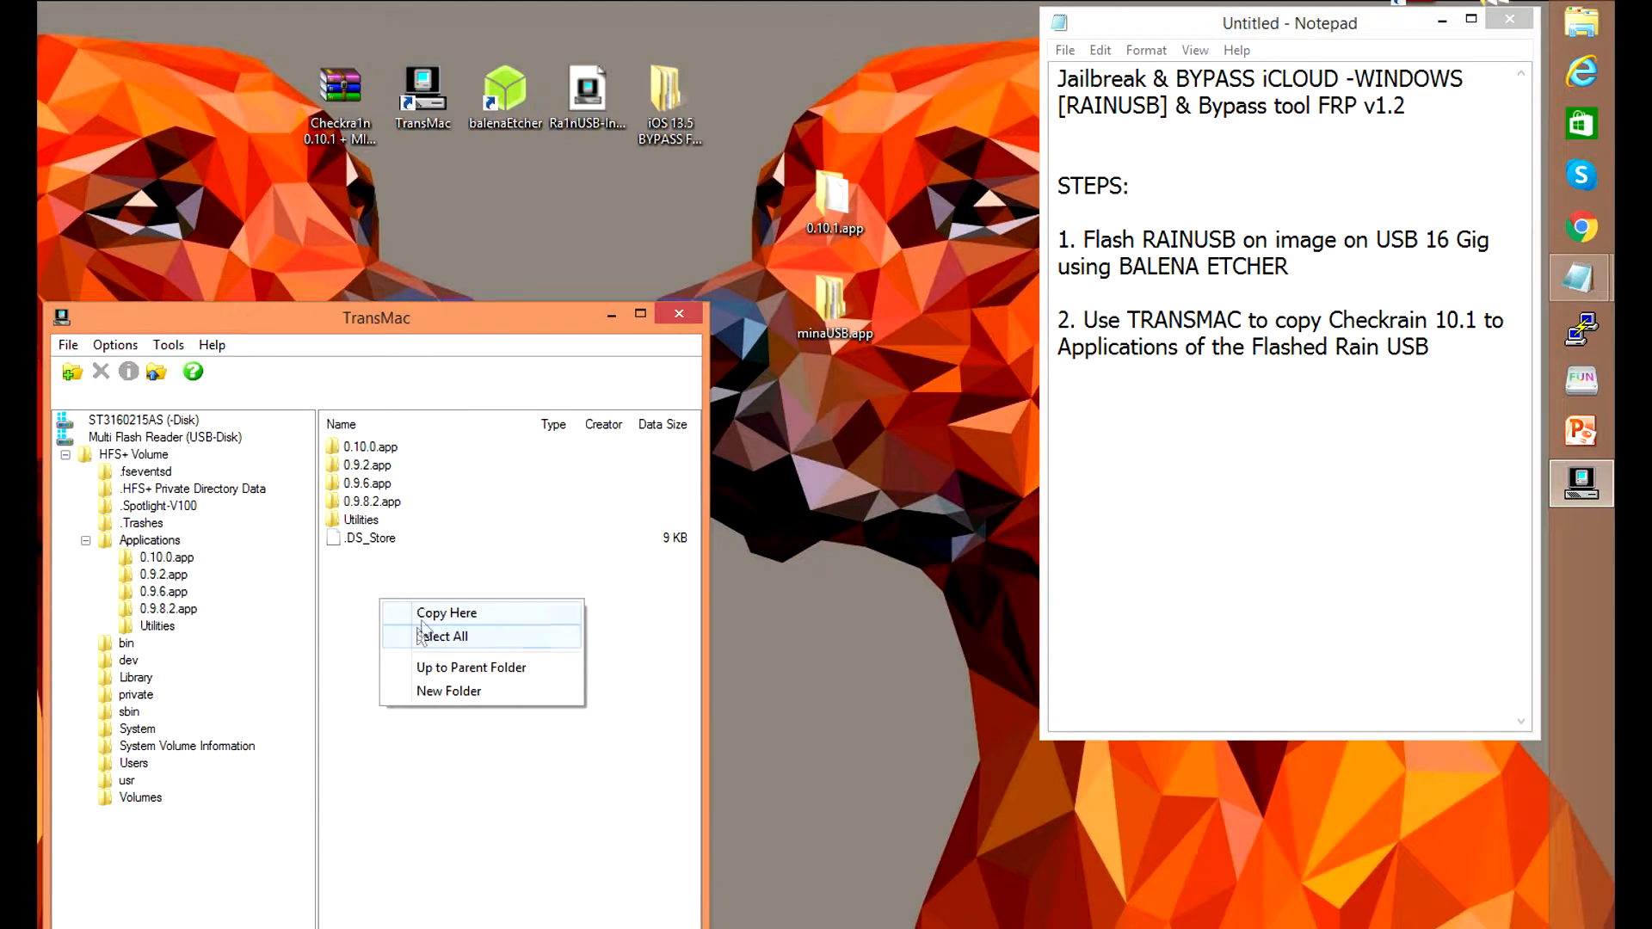
Step: Copy 0.10.1.app and minaUSB.app from the Desktop into the USB drive's Applications folder
left_click(446, 612)
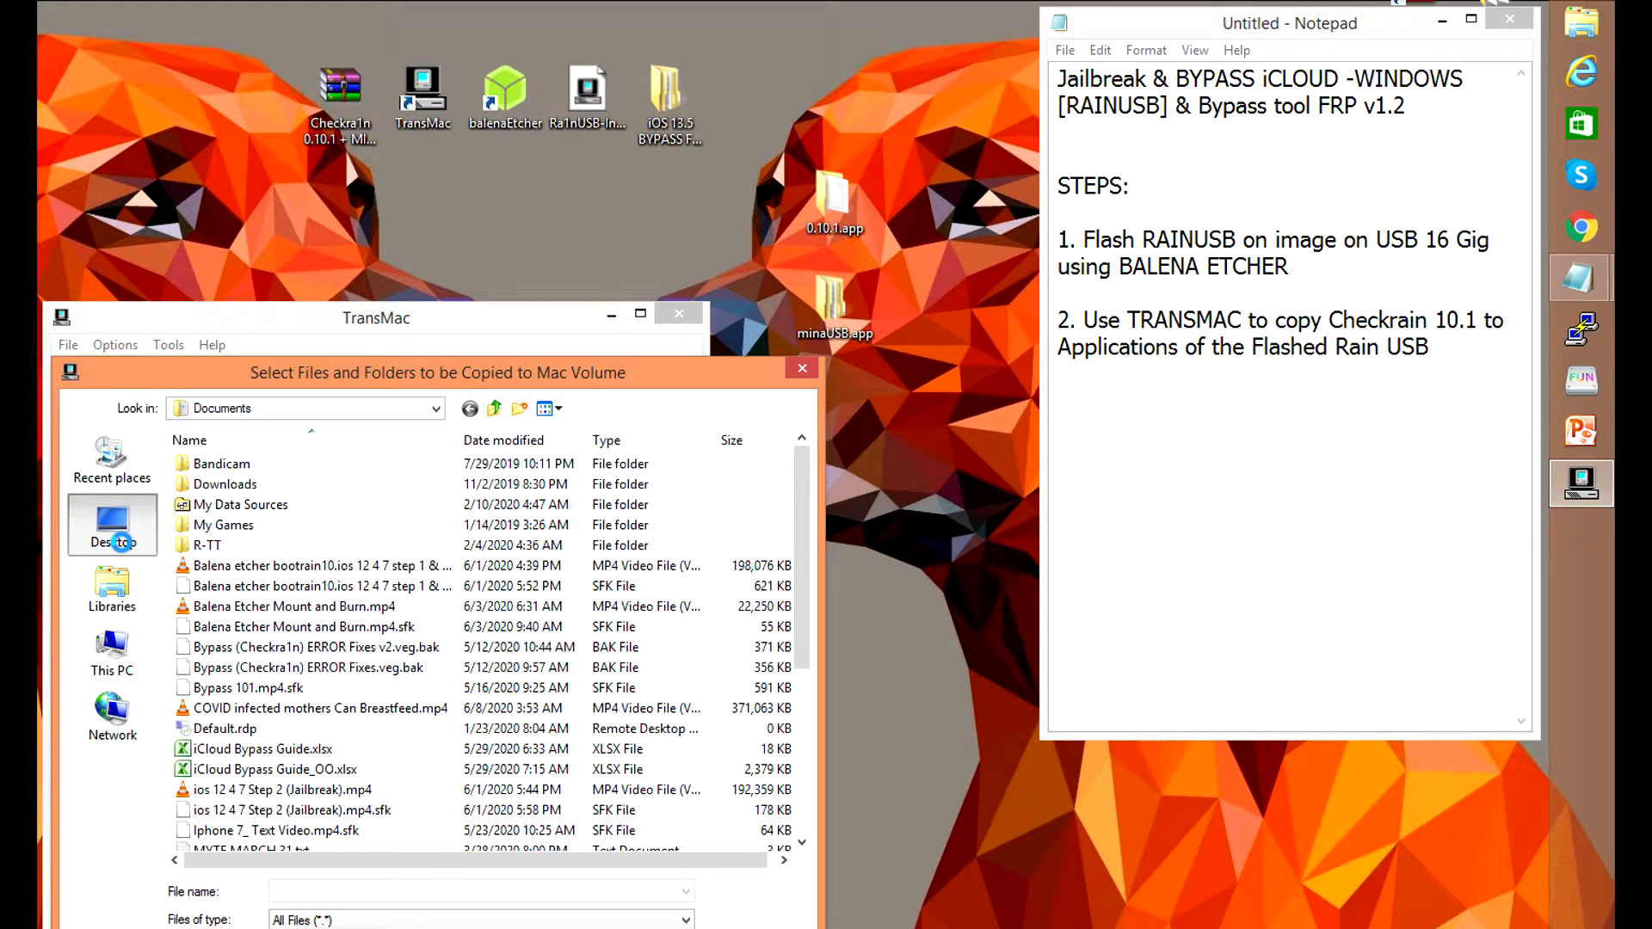
left_click(112, 524)
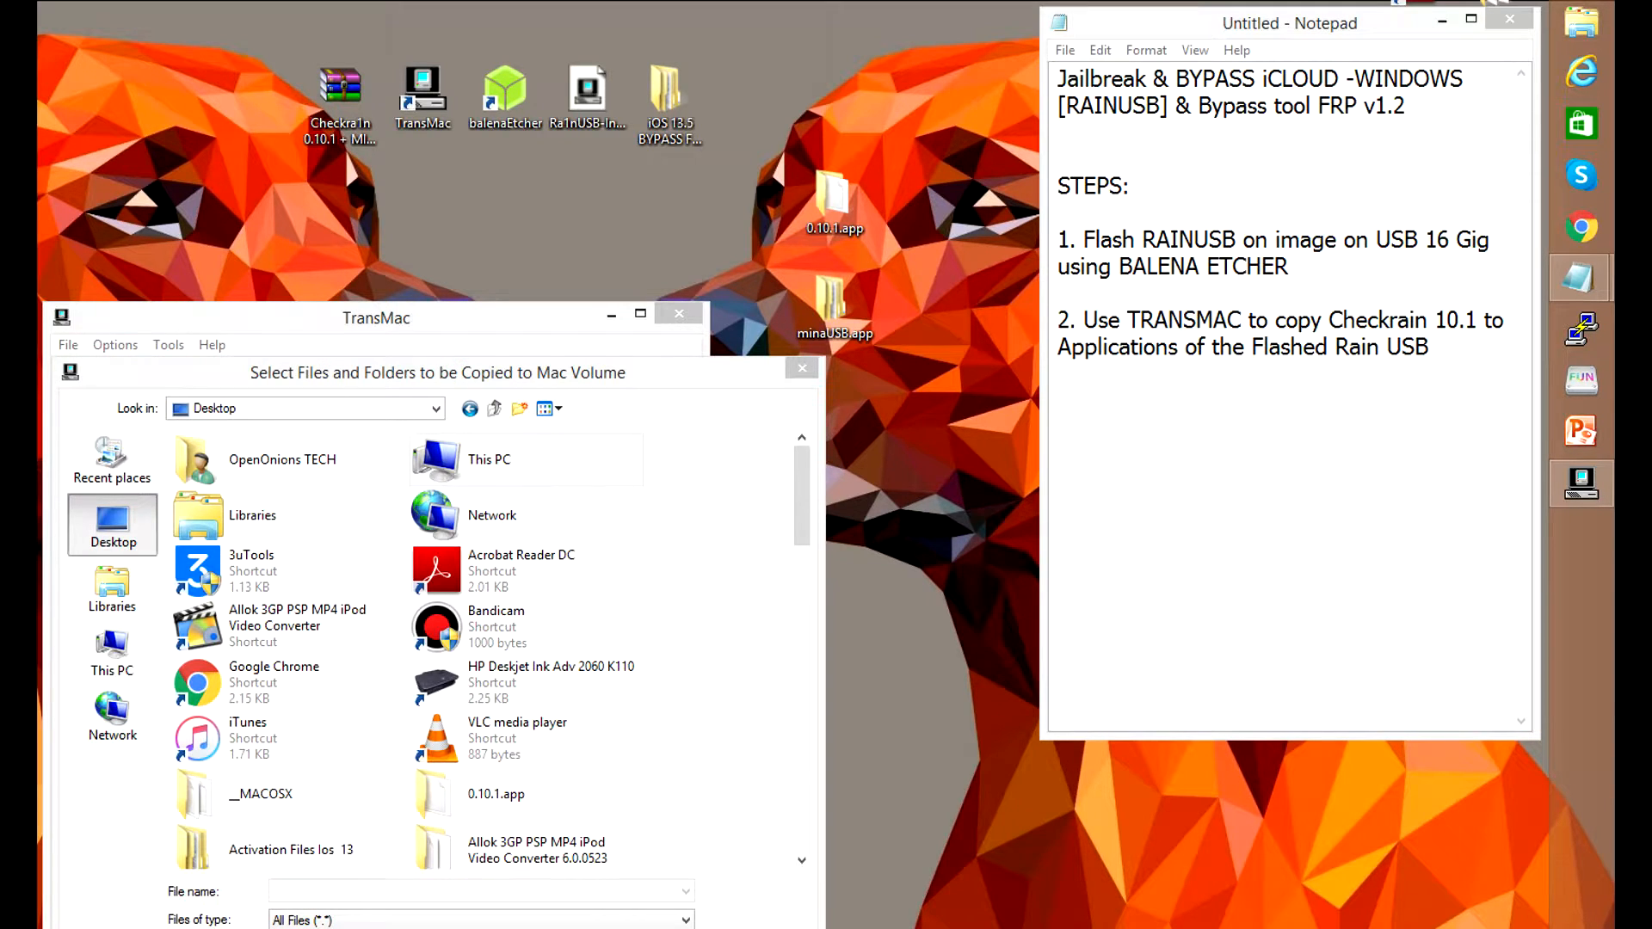
left_click(516, 738)
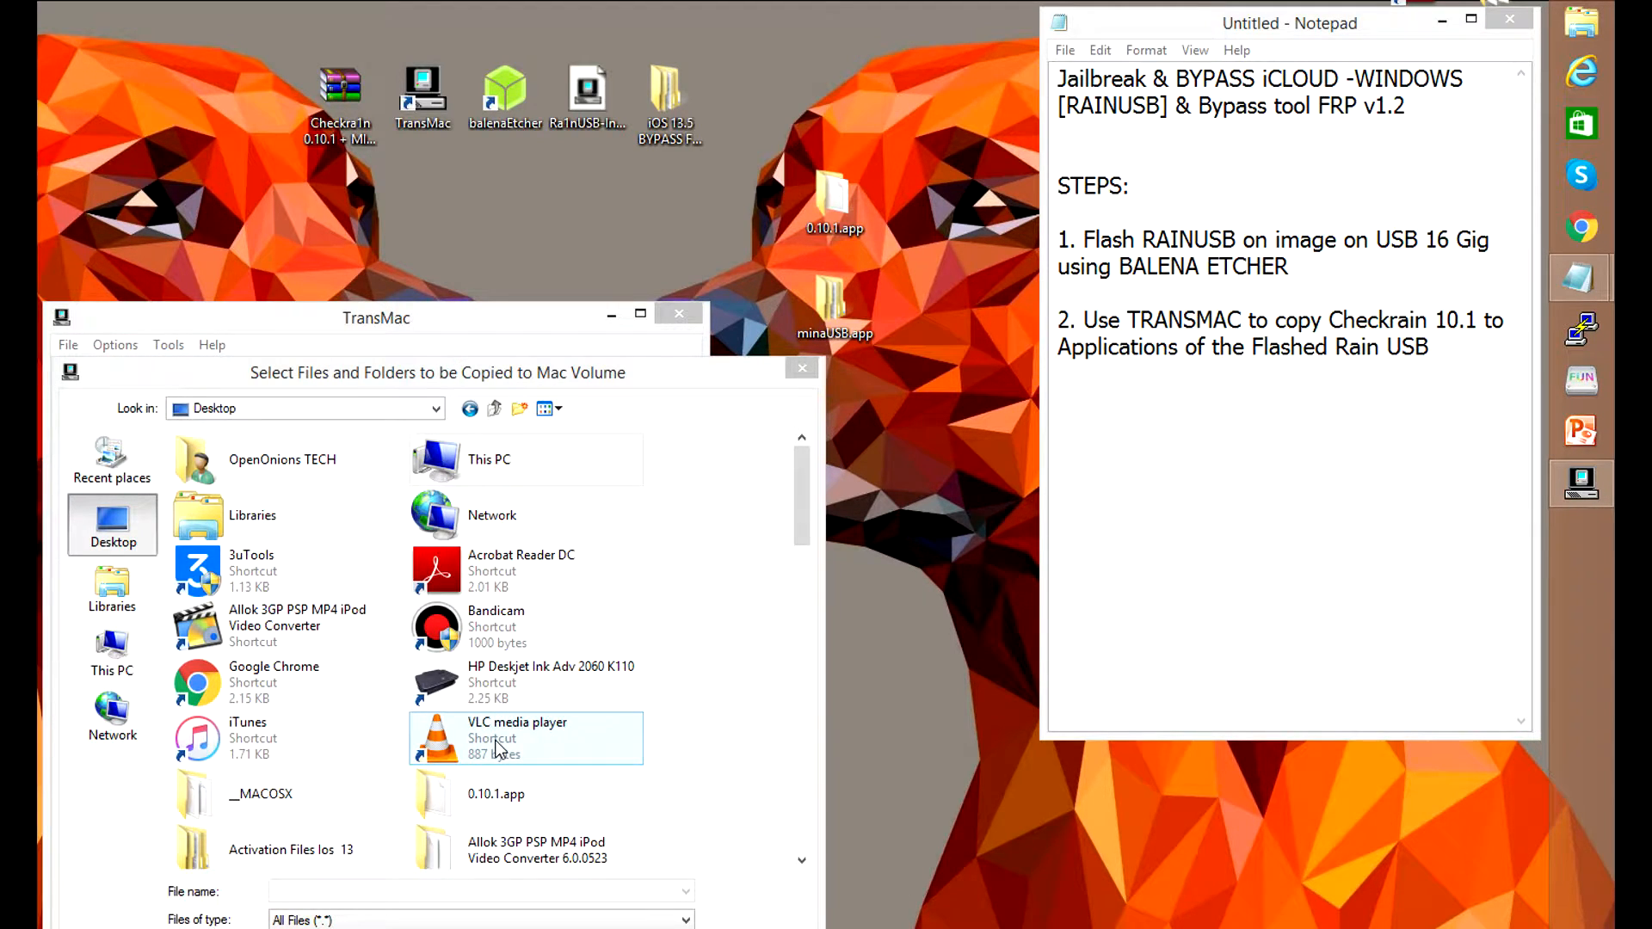
left_click(496, 794)
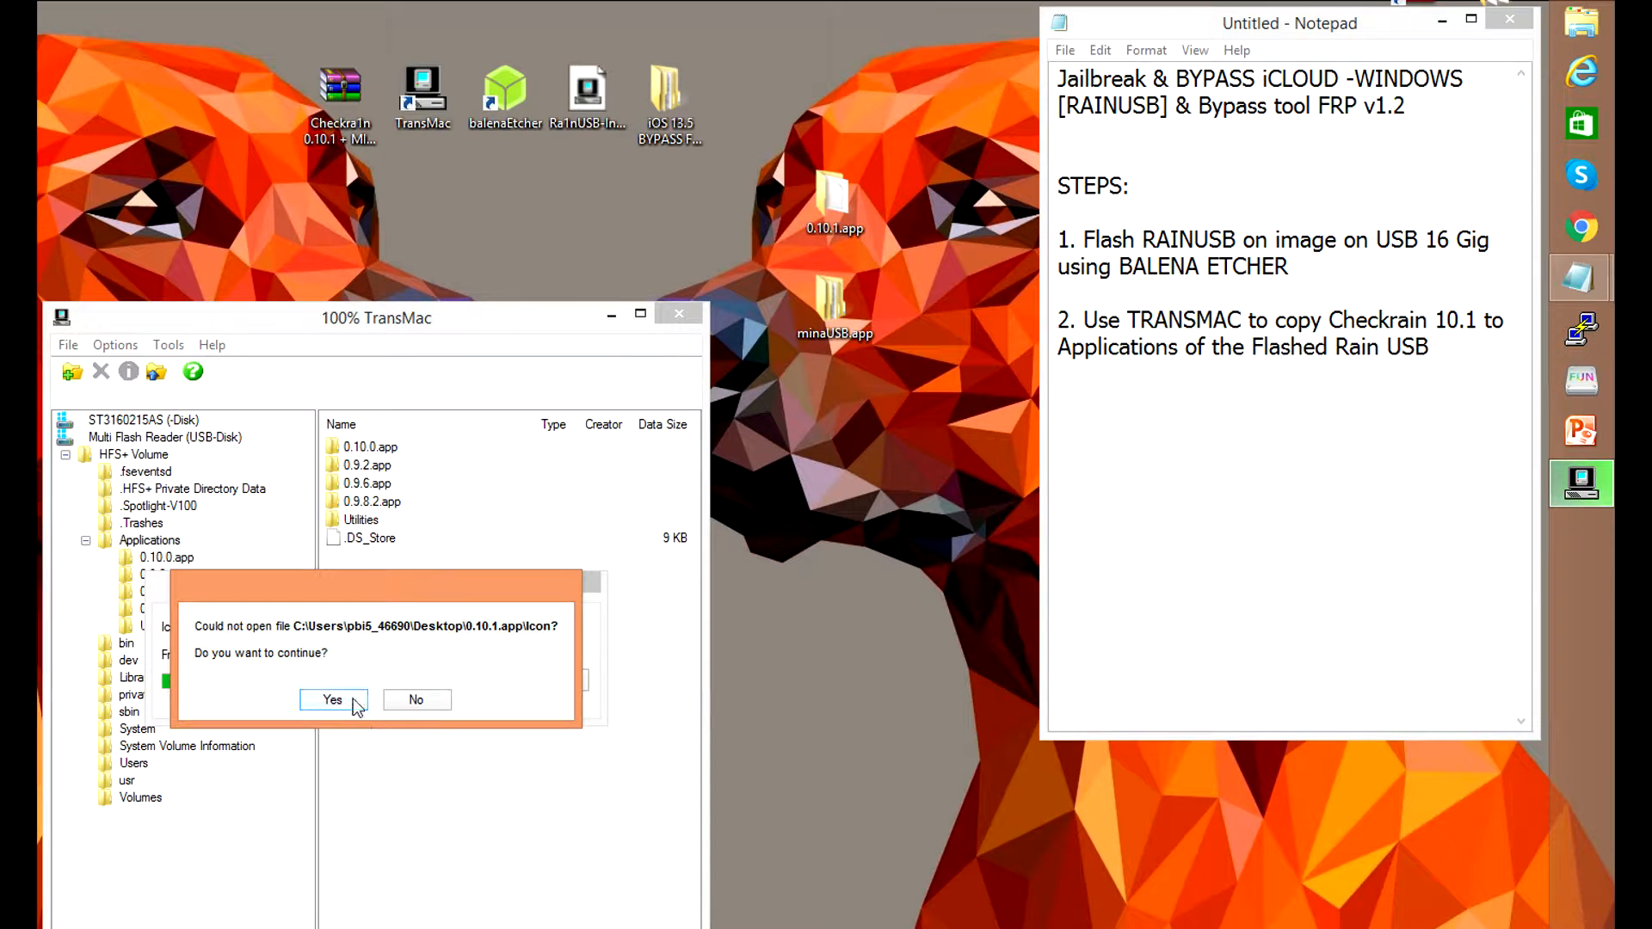
left_click(332, 700)
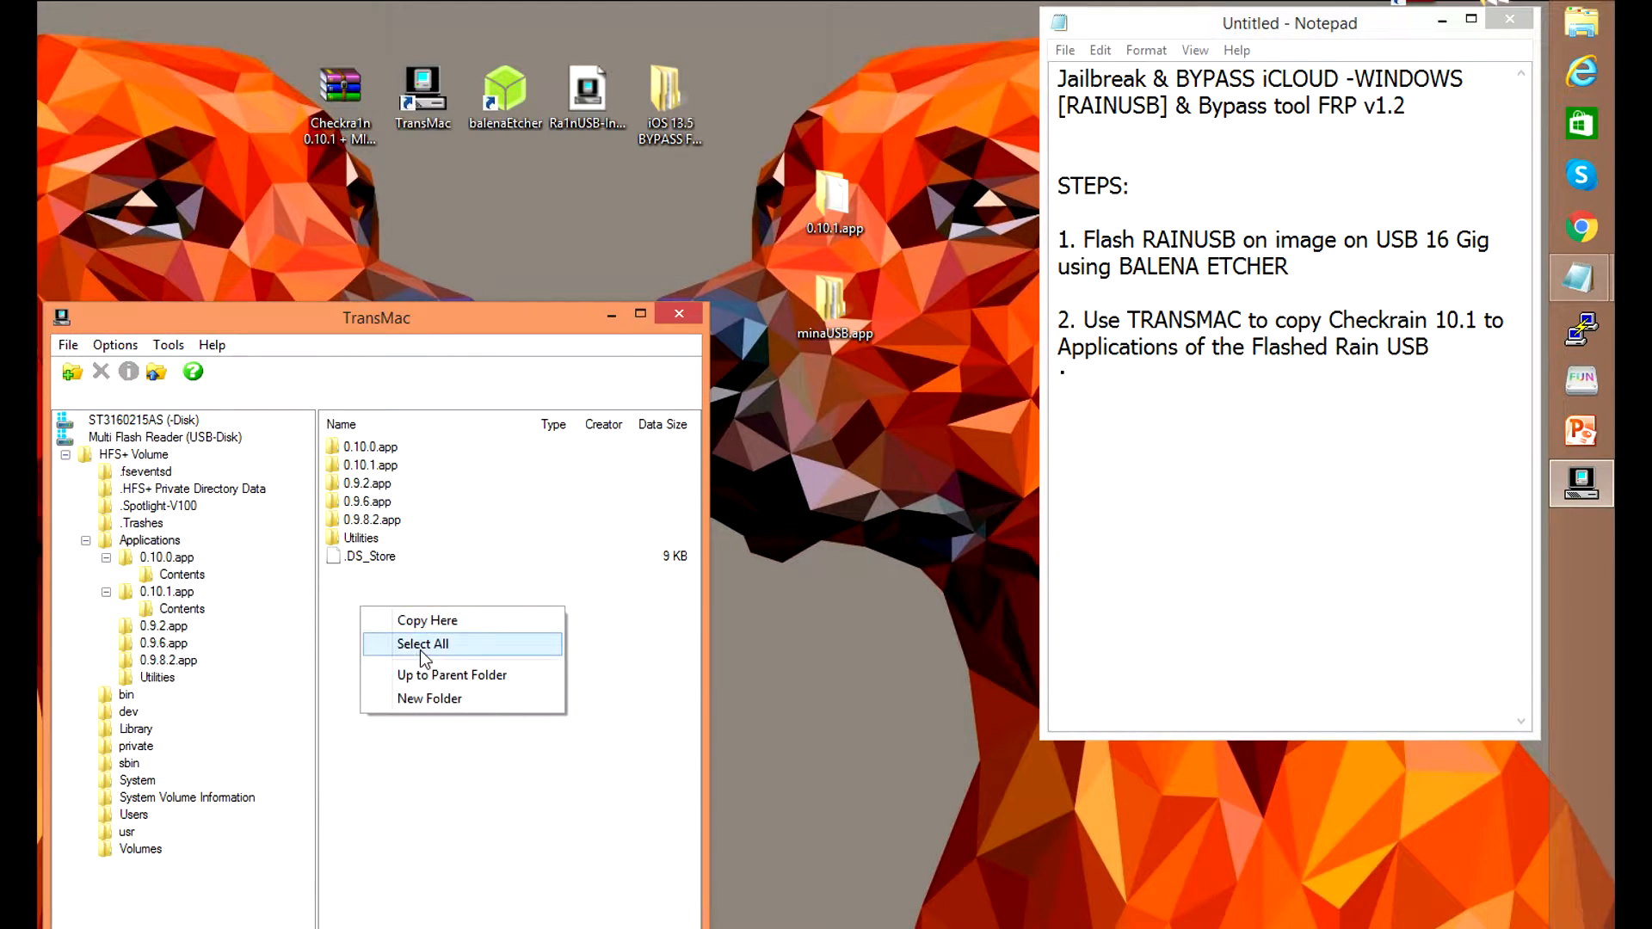
left_click(427, 619)
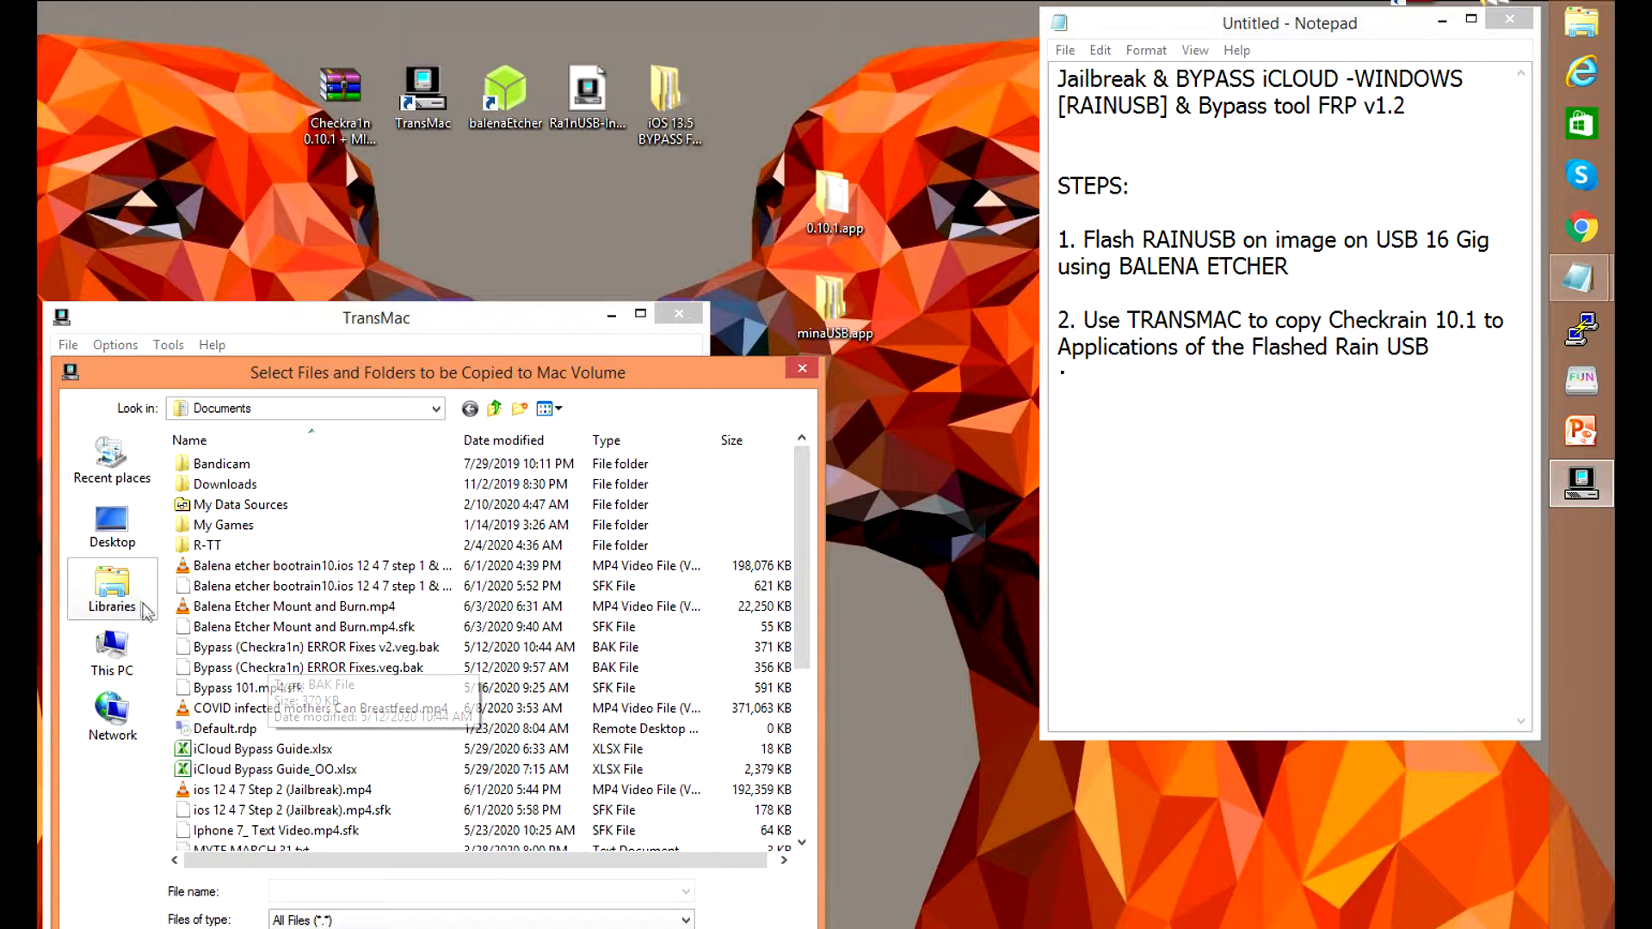
left_click(112, 524)
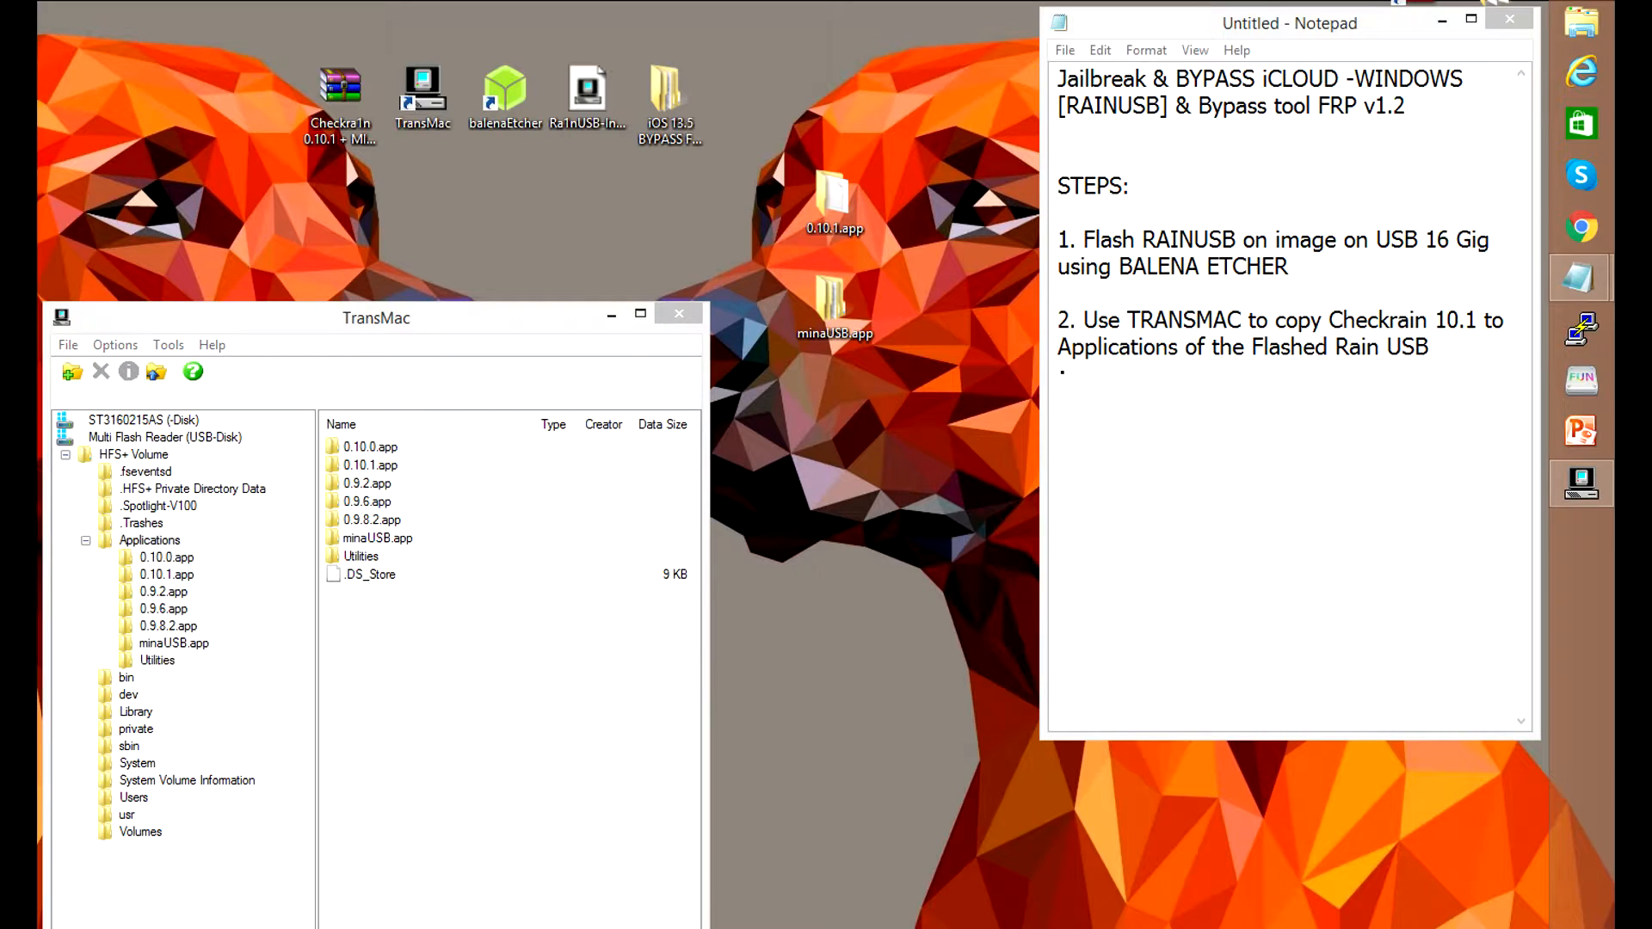
Step: Add '3. Run RAINUSB from Boot Menu' to the notes and reboot to the boot menu
left_click(369, 446)
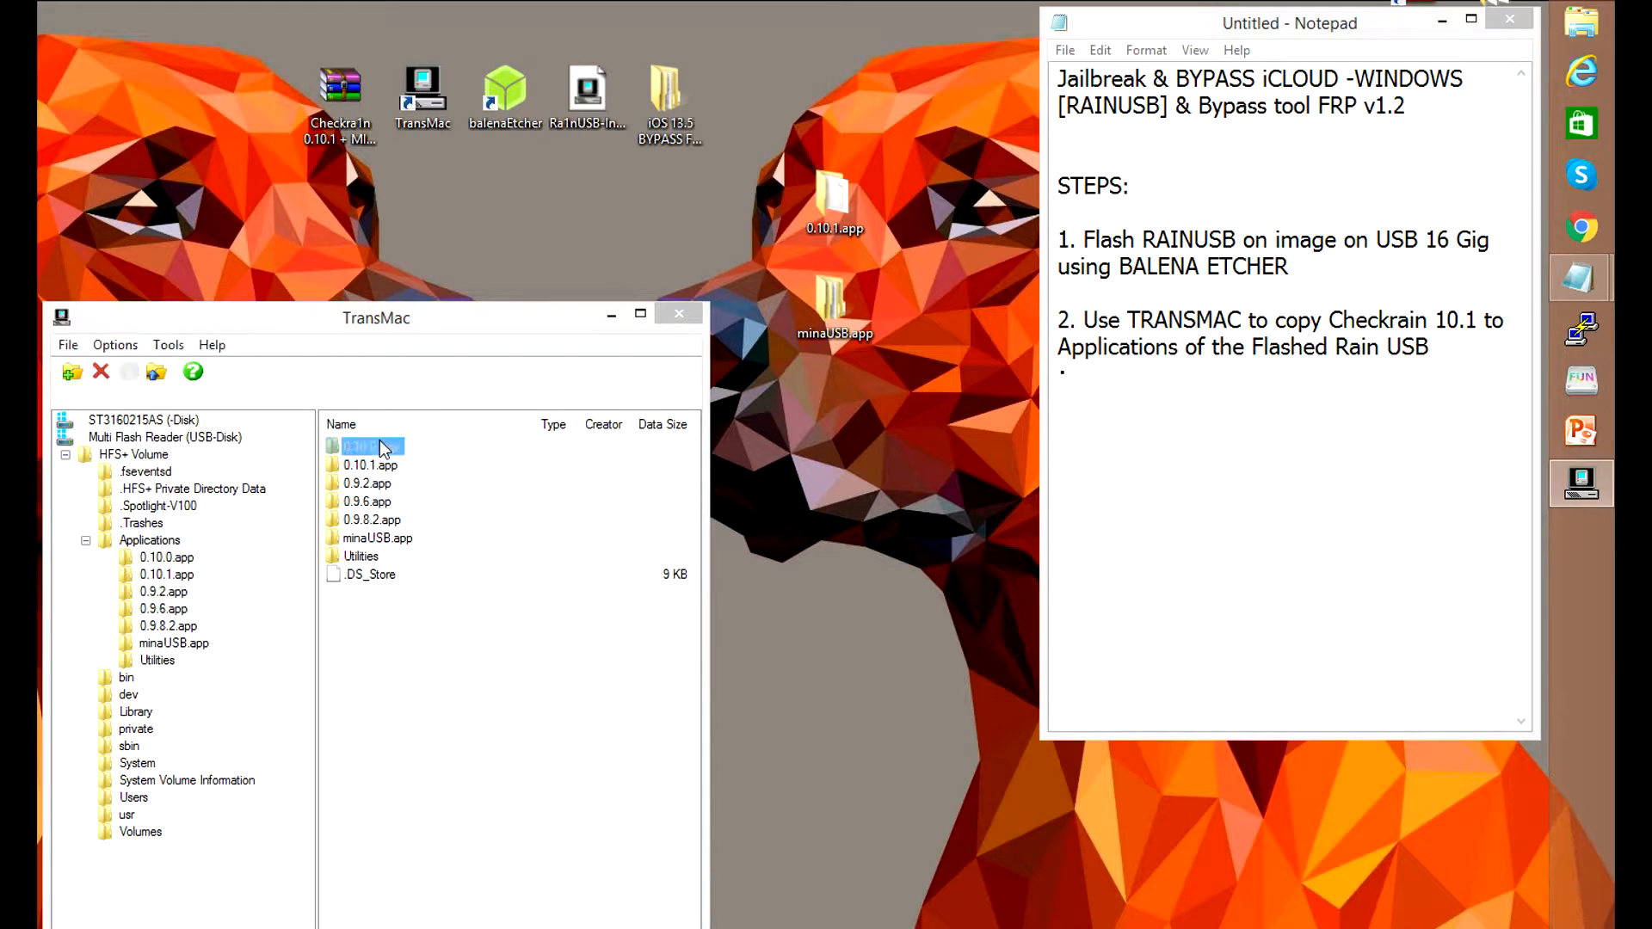
type("3. Run RAINUSB from Boot Menu")
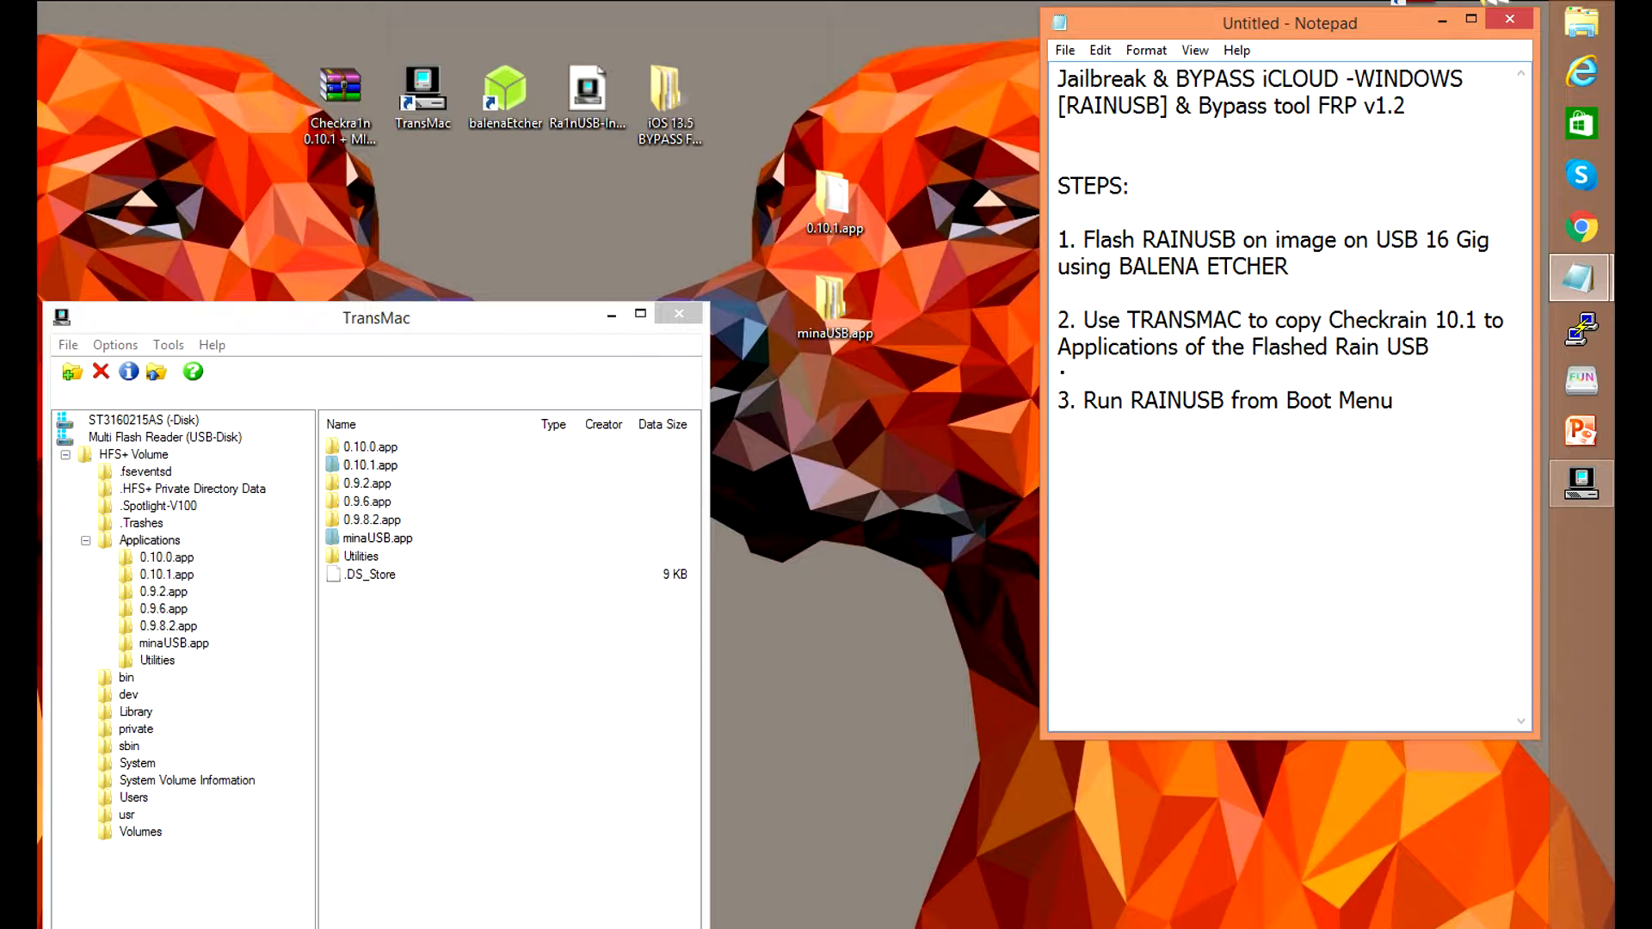
left_click(679, 314)
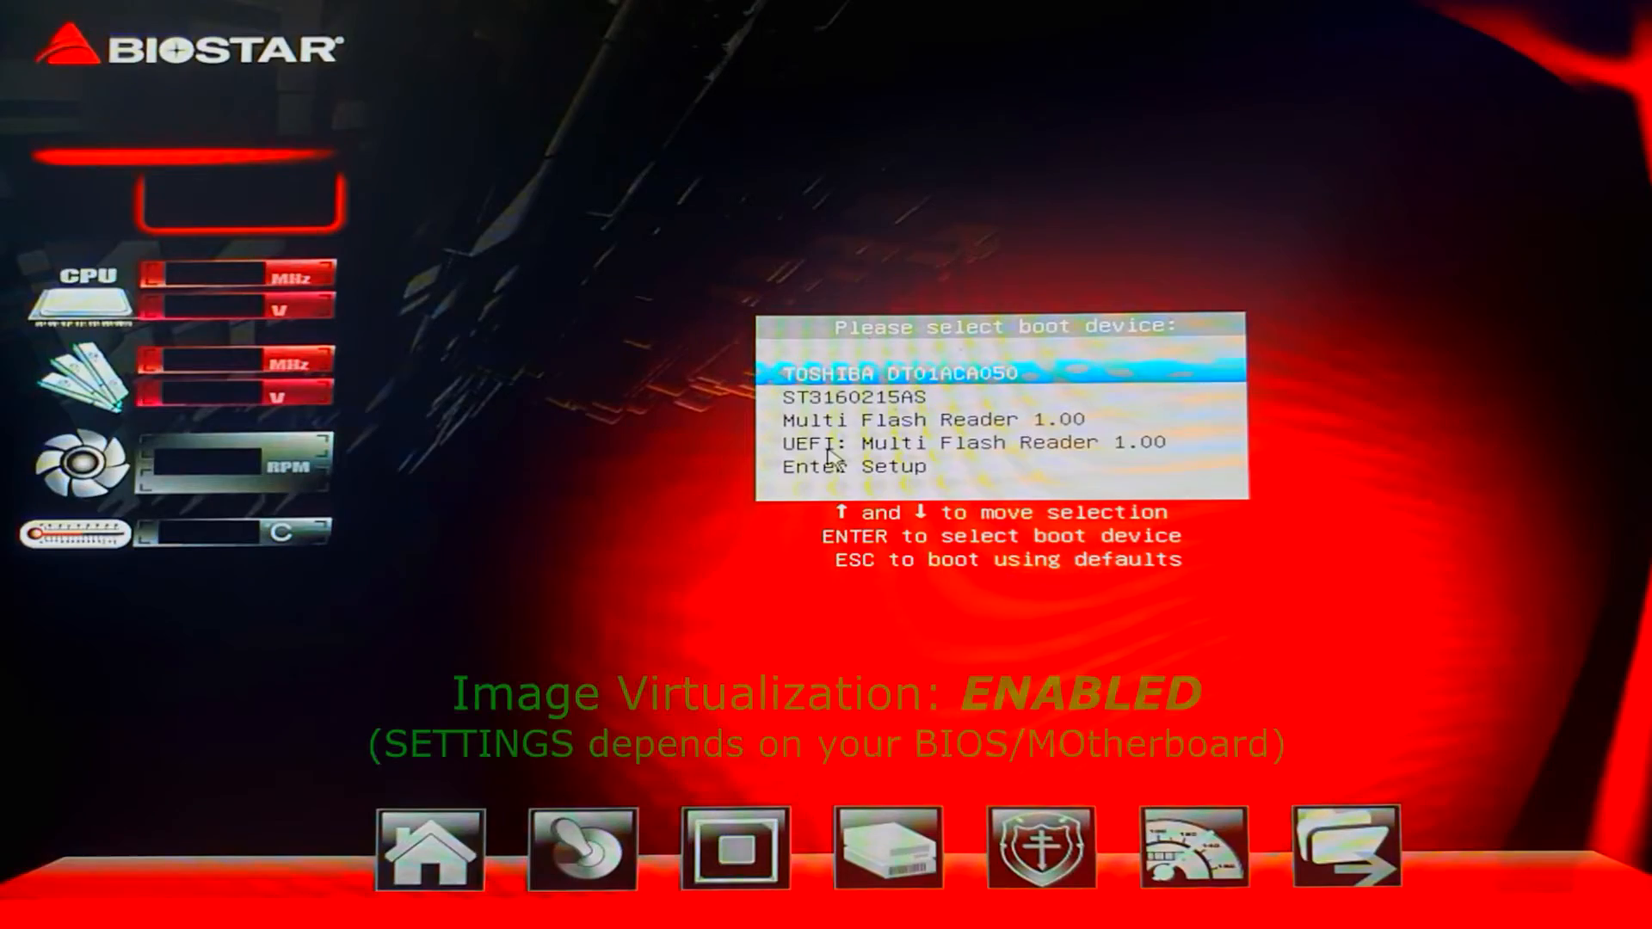
Step: Enter Biostar BIOS Setup and review the Advanced CPU, Boot, Security and Save & Exit pages
key("down")
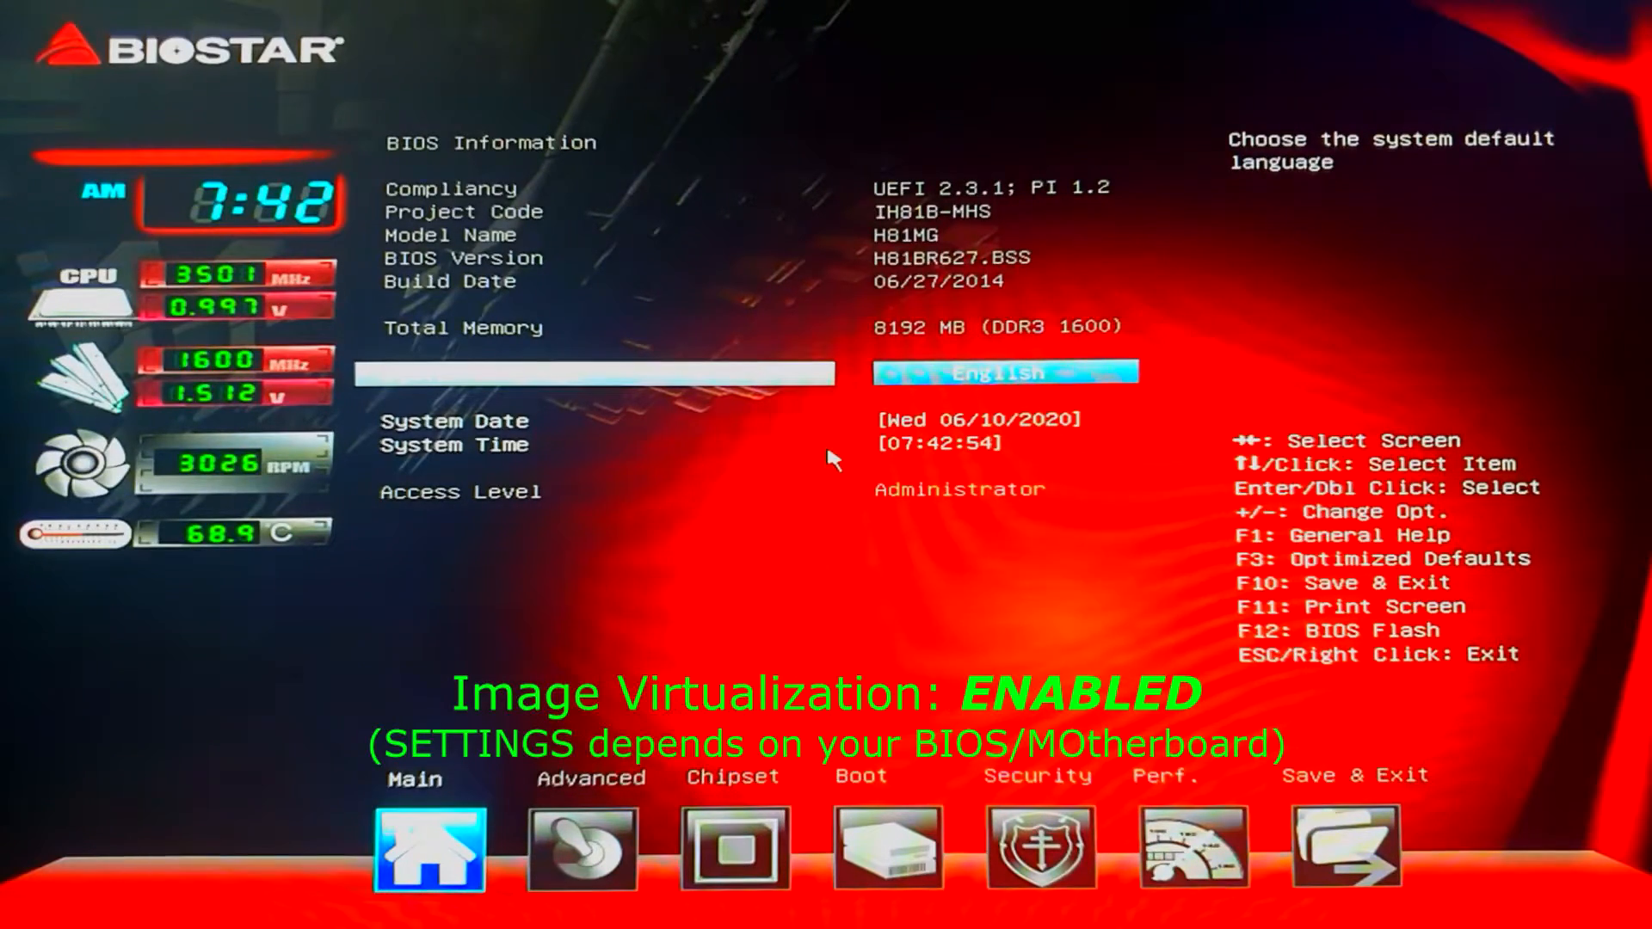
left_click(581, 850)
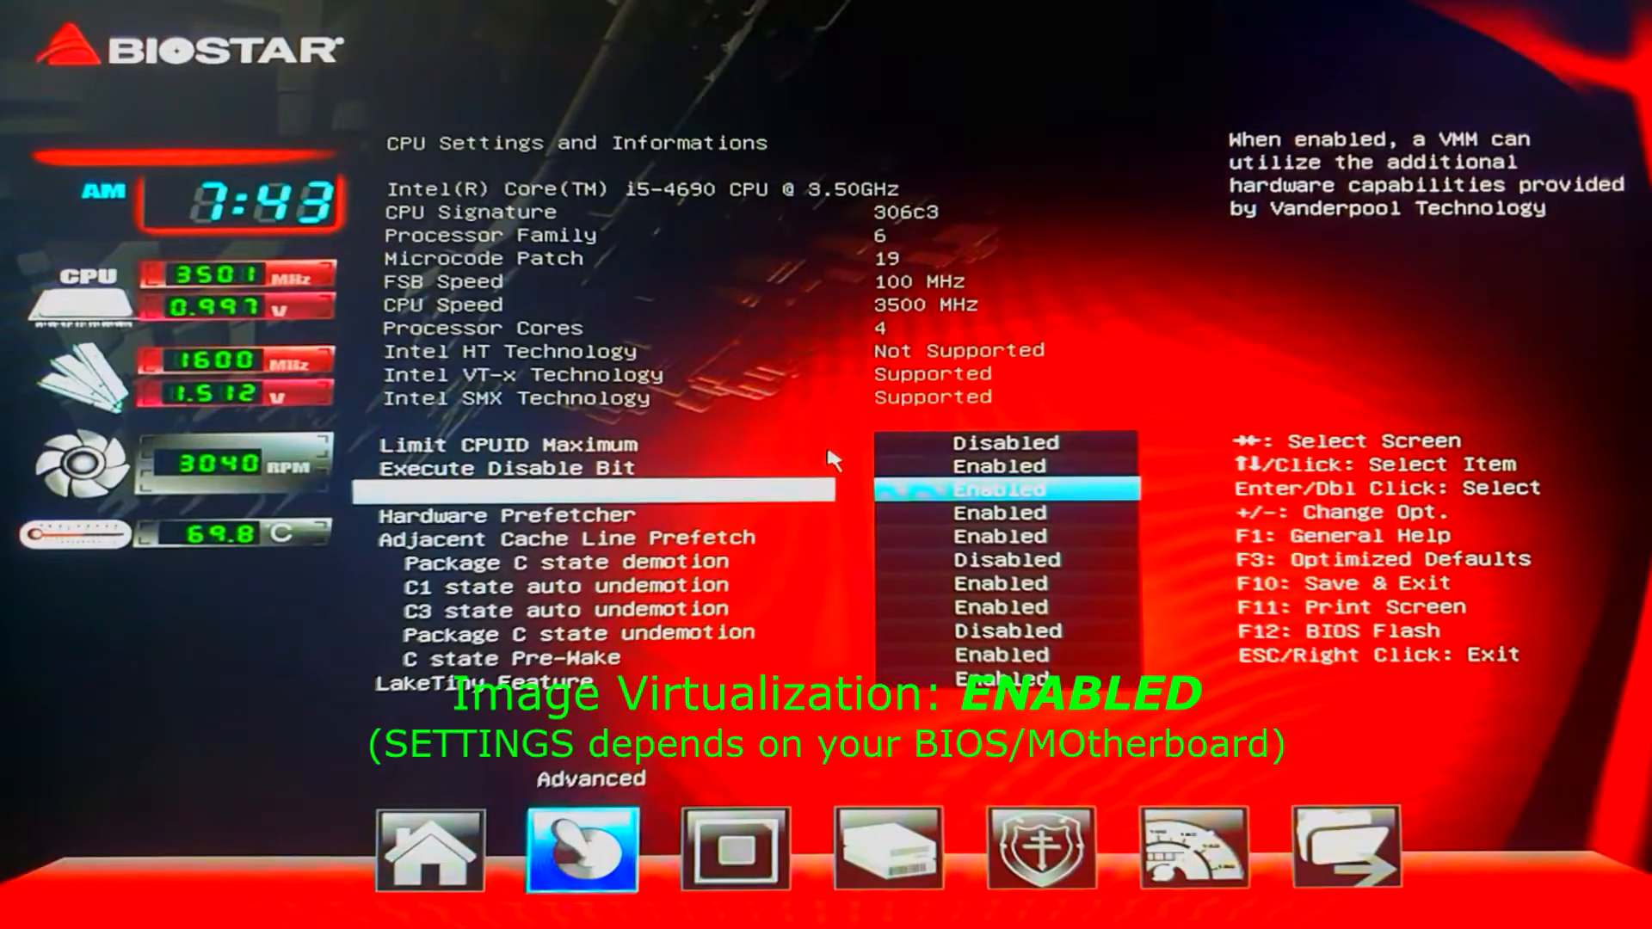
left_click(734, 849)
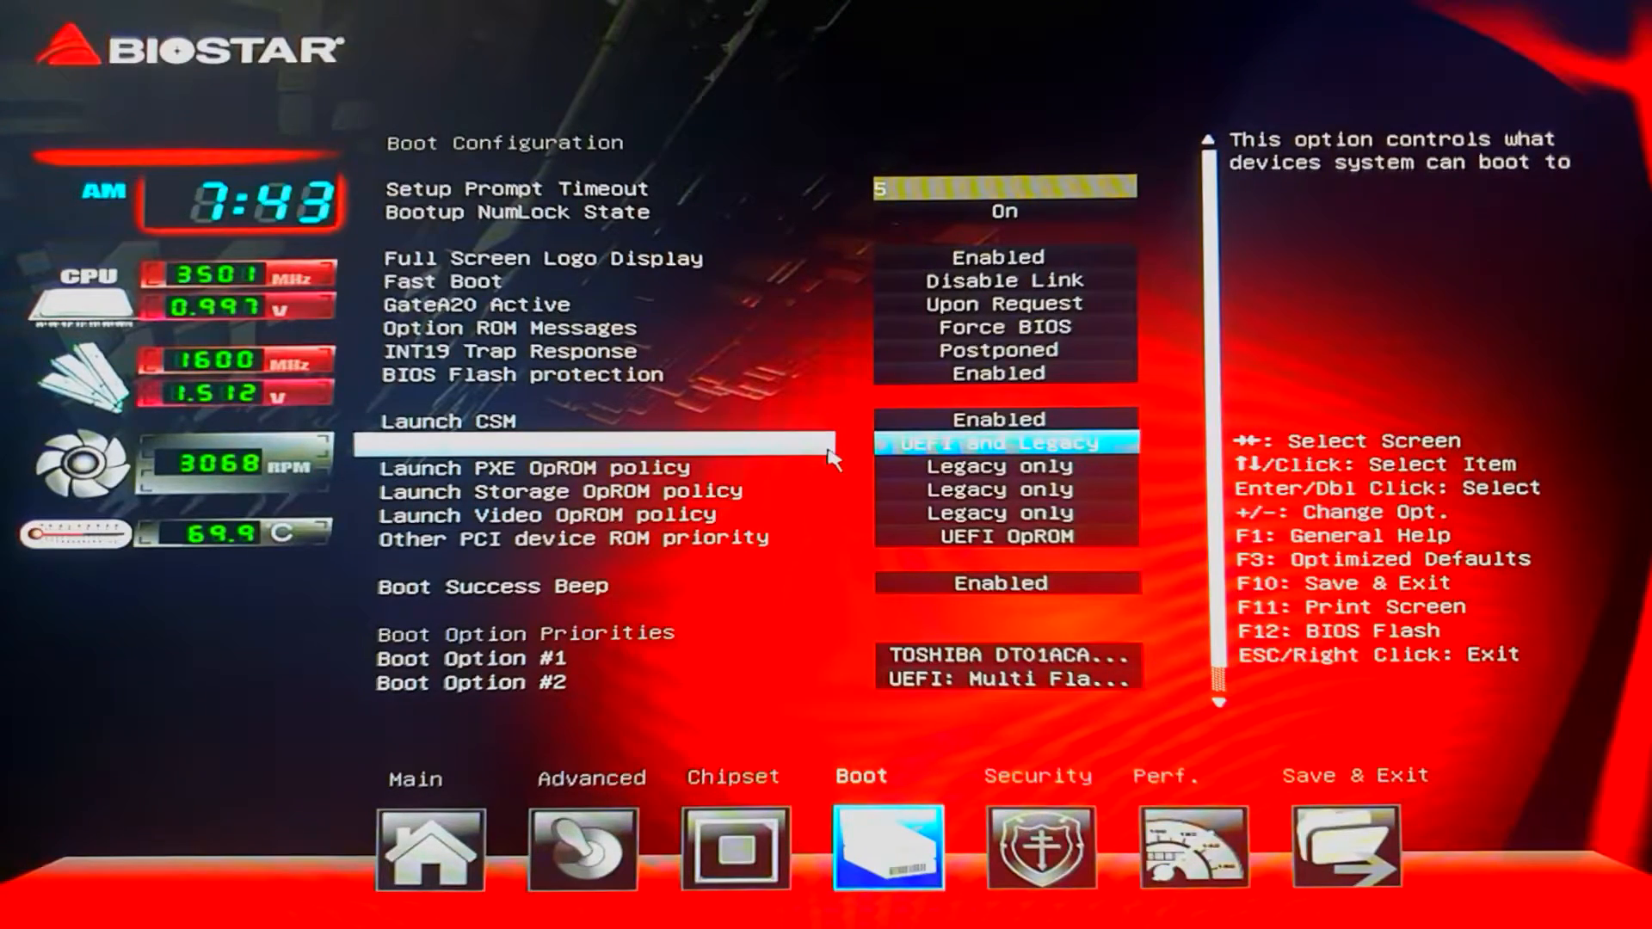
left_click(1041, 848)
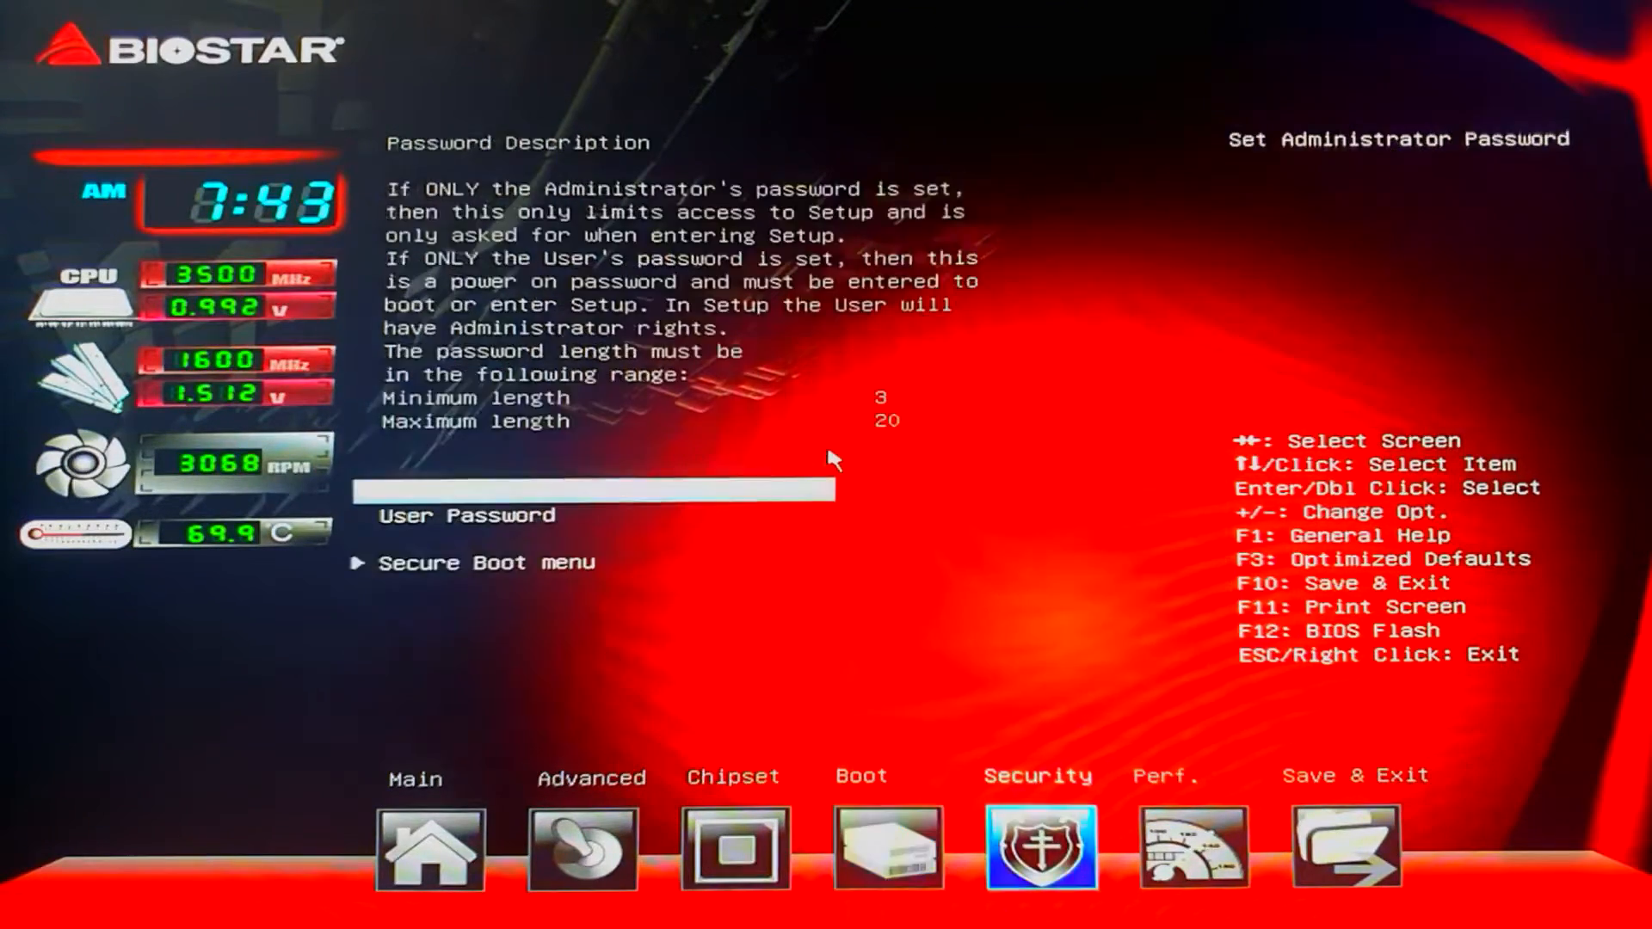
left_click(1346, 848)
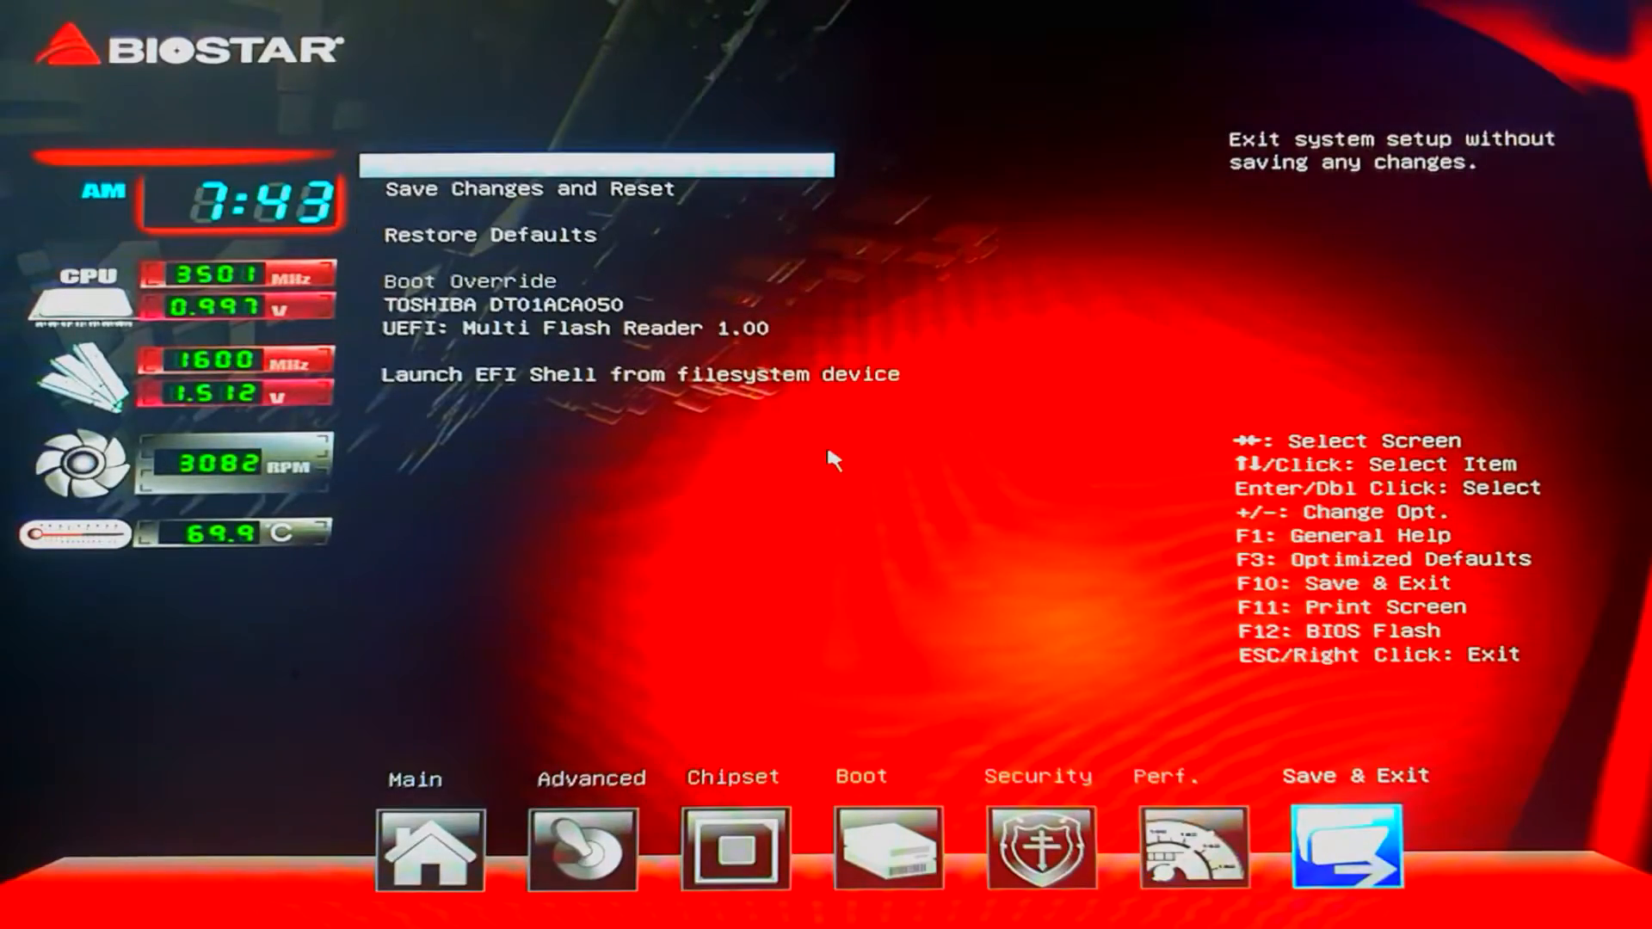
Step: Verify Secure Boot is Disabled, then save, exit and restart to the boot device list
left_click(1192, 849)
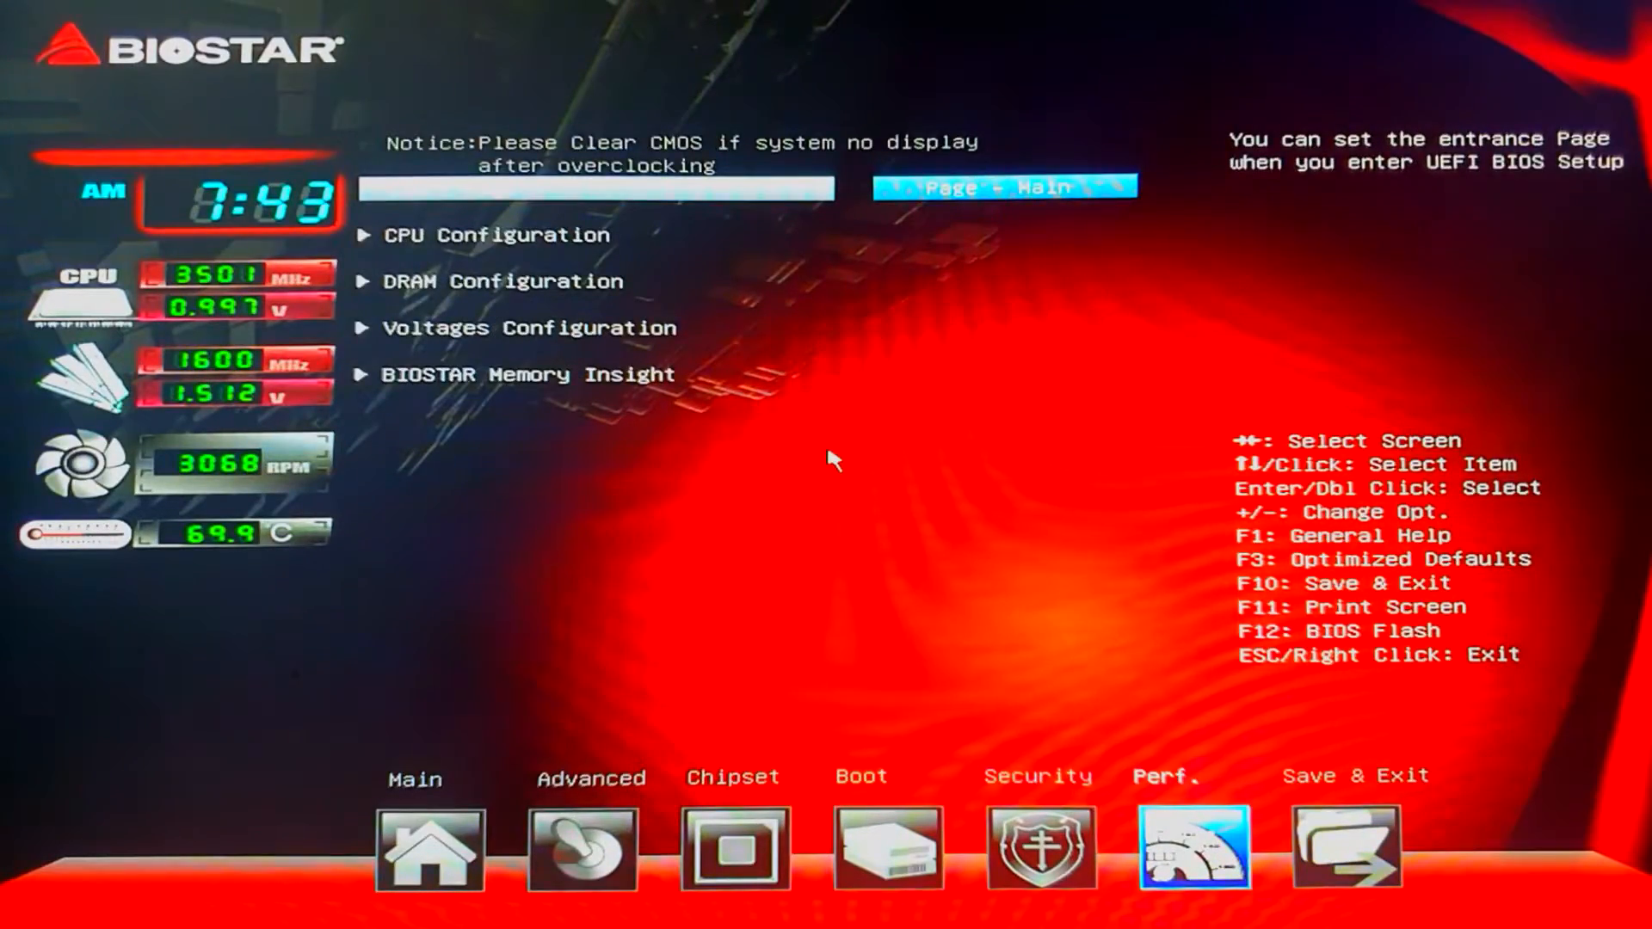
left_click(1039, 850)
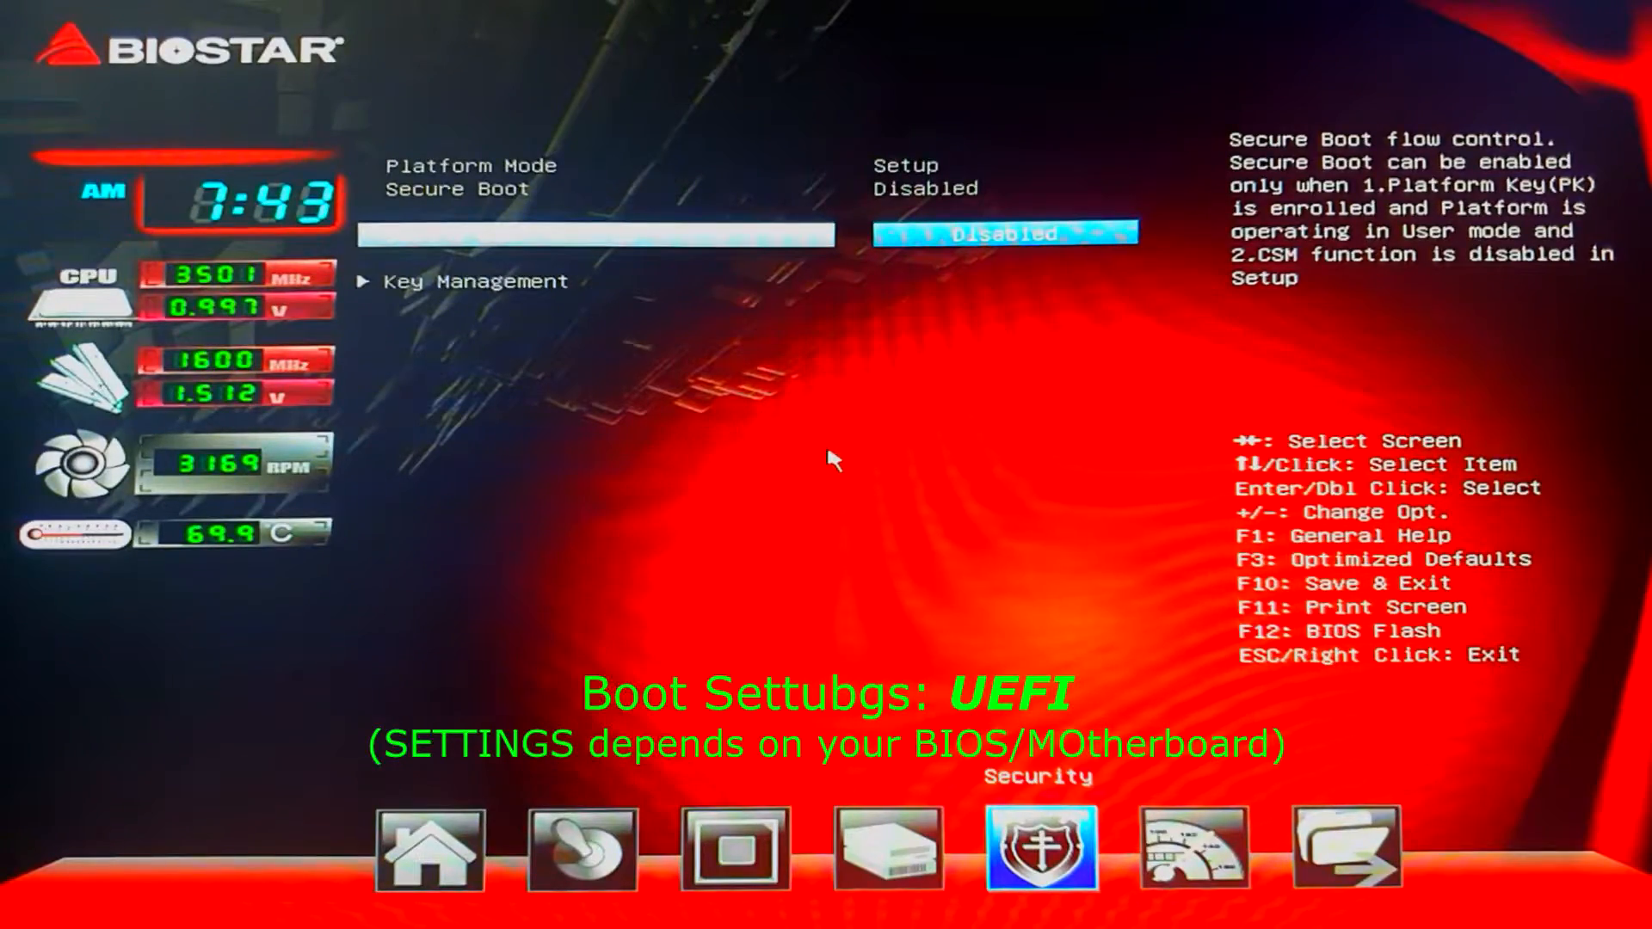
left_click(1346, 850)
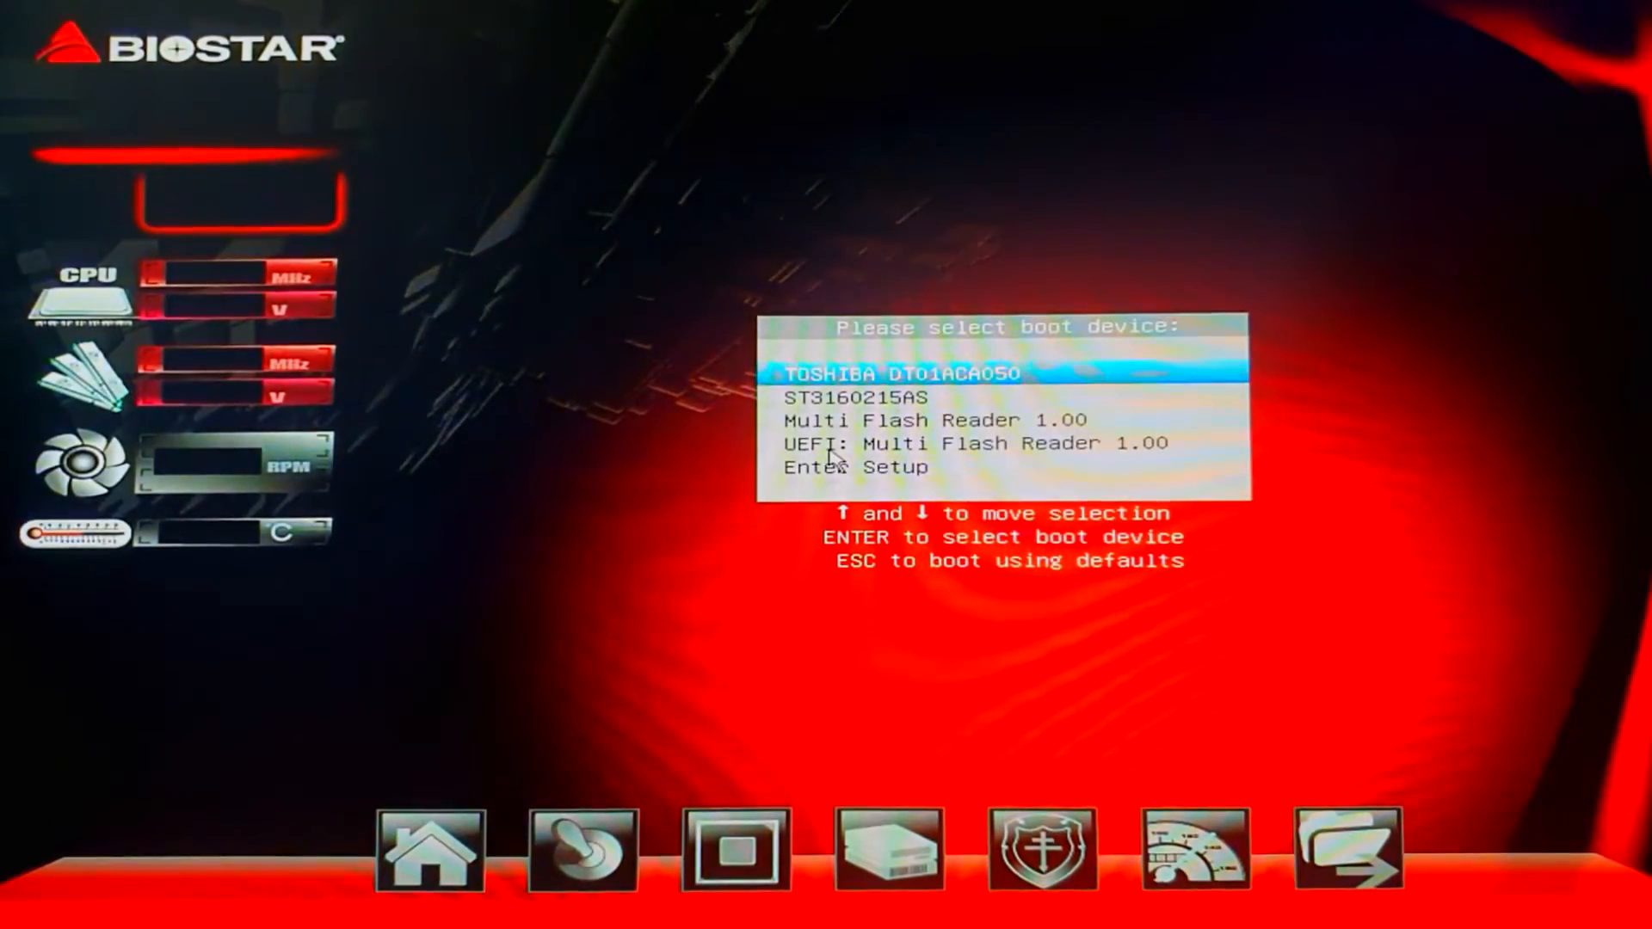
Step: Boot from UEFI: Multi Flash Reader and launch 'Boot macOS Install from Ra1nUSB' in Clover
key("down")
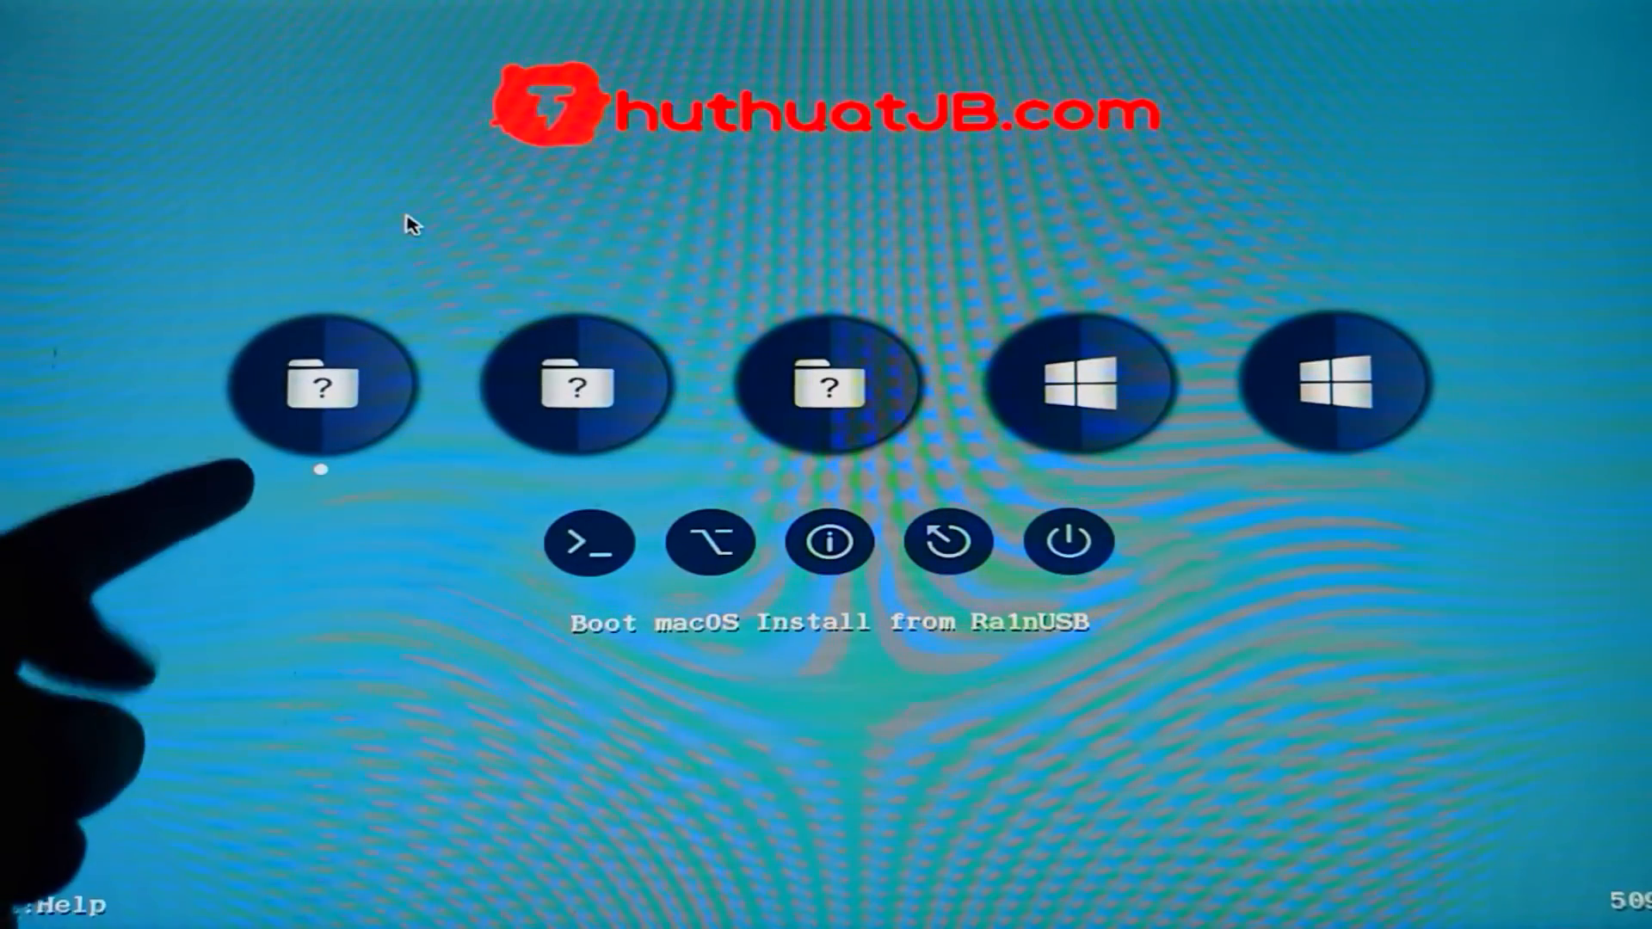
left_click(321, 384)
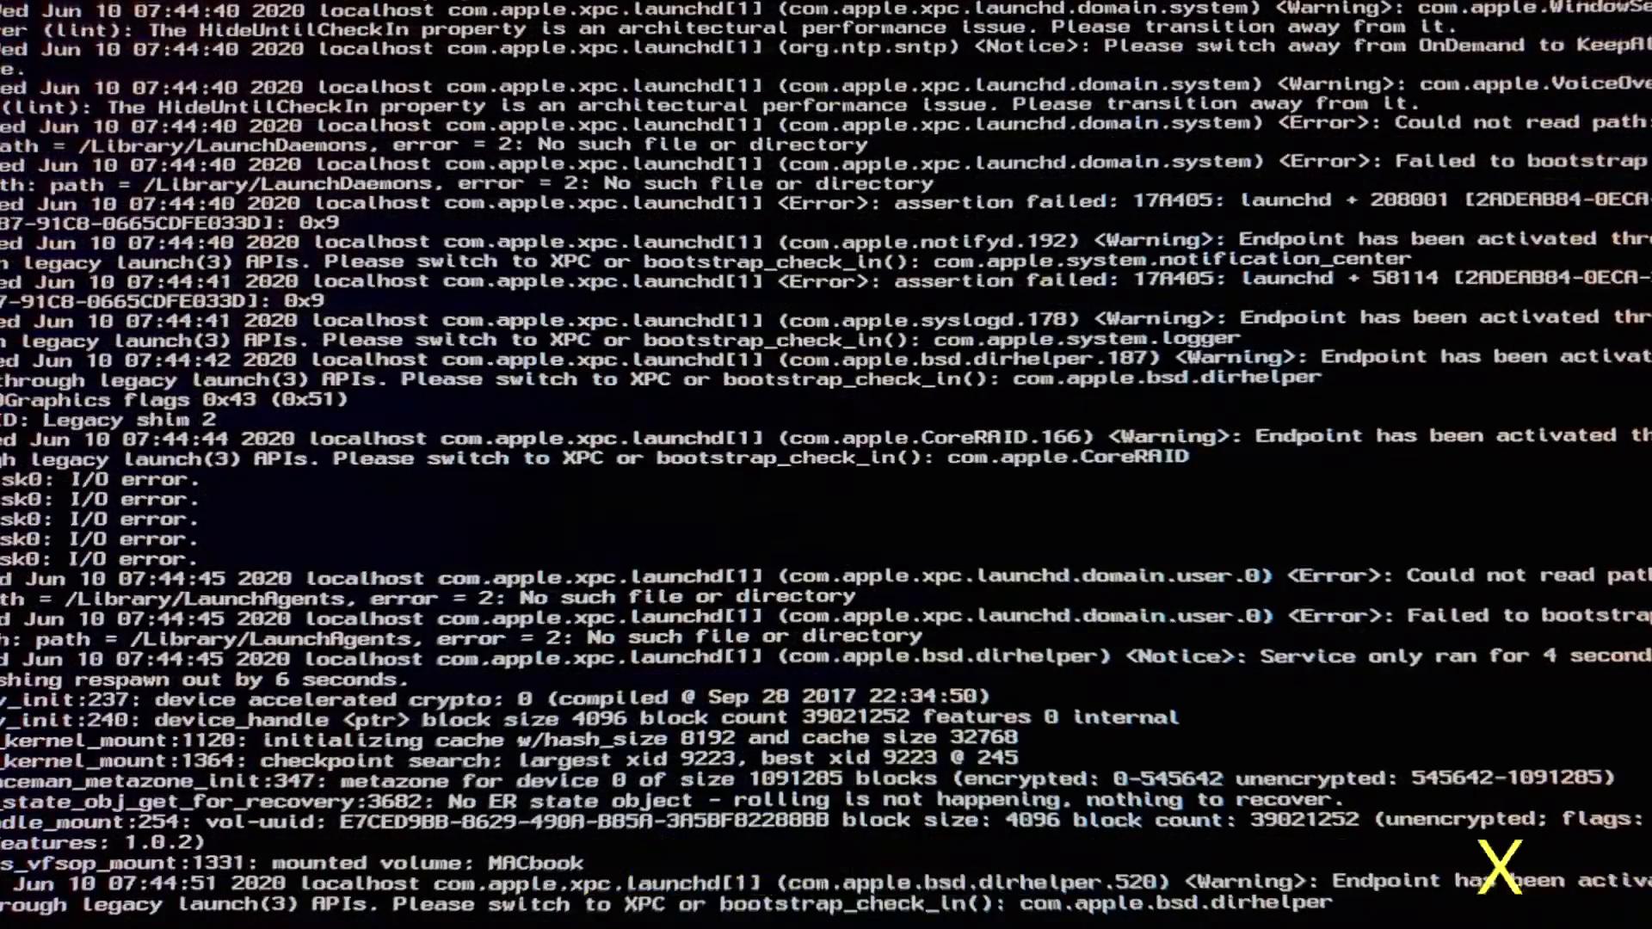
scroll("down", 3)
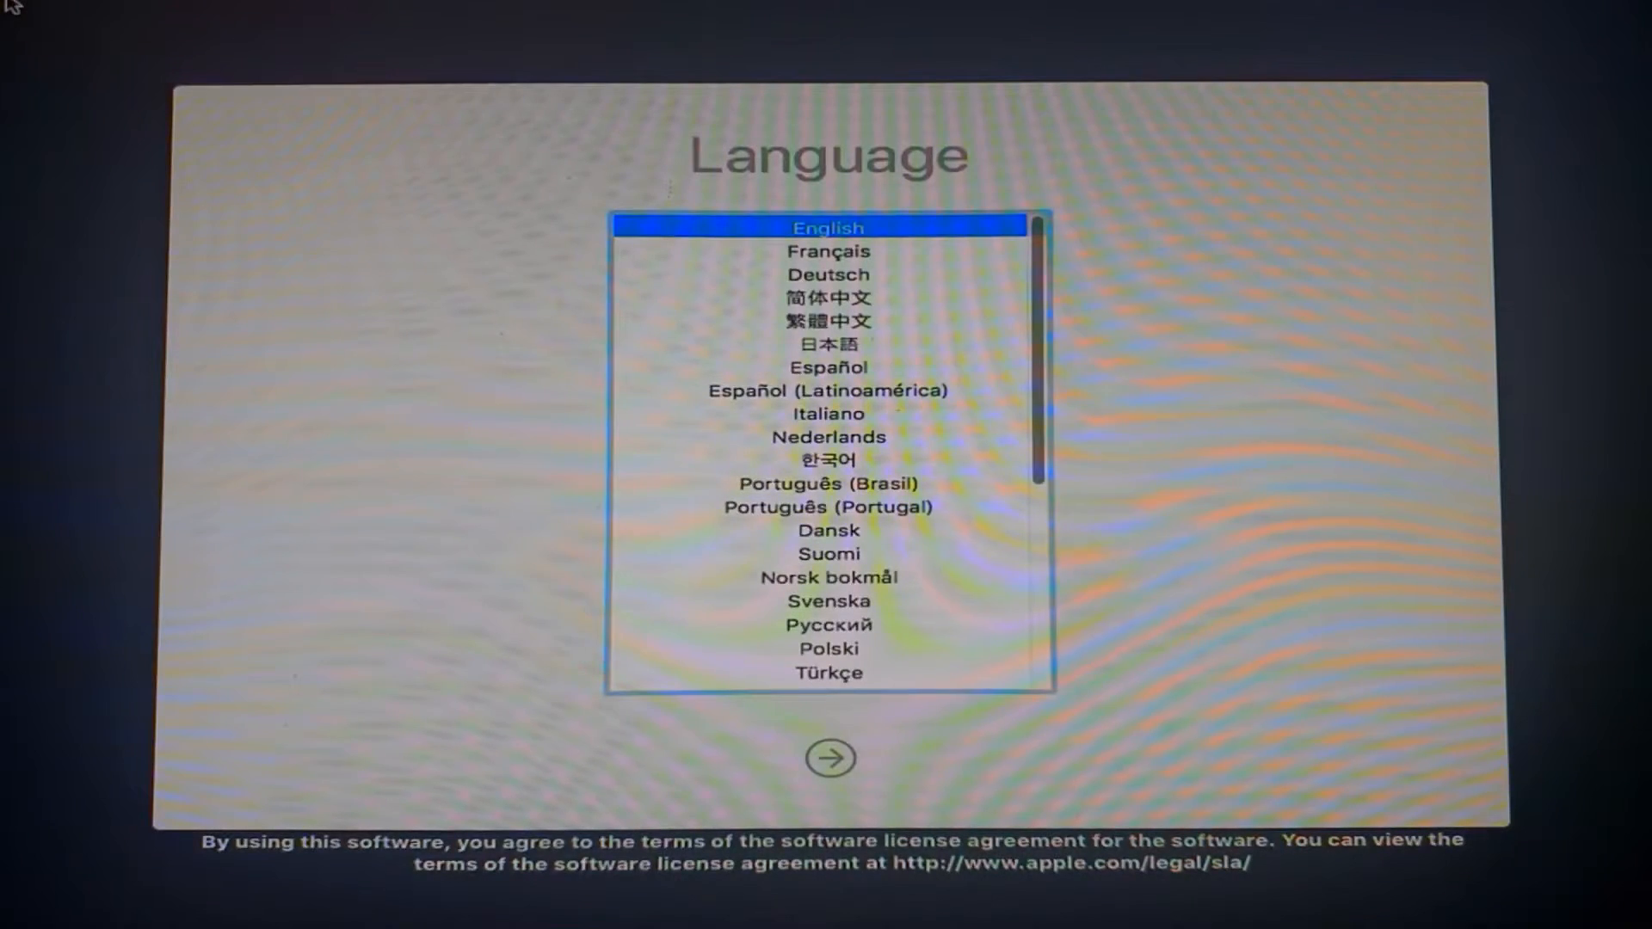
mouse_move(42, 47)
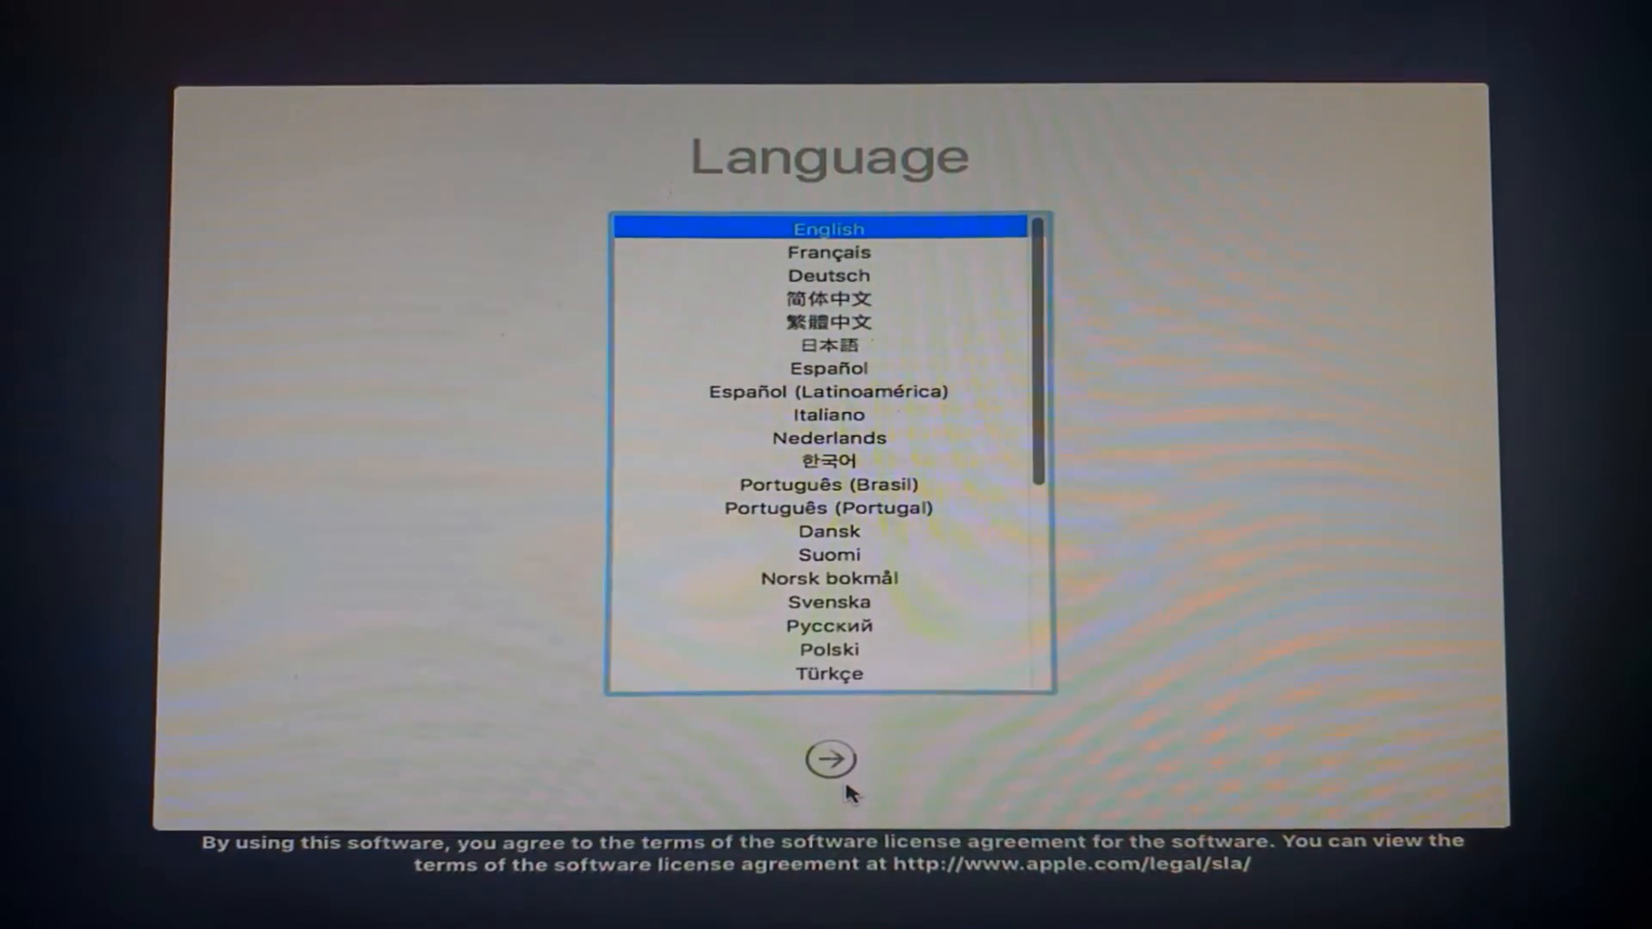
Step: Select English, pass the Ra1nUSB welcome screen, and open Terminal from the Utilities menu
left_click(830, 759)
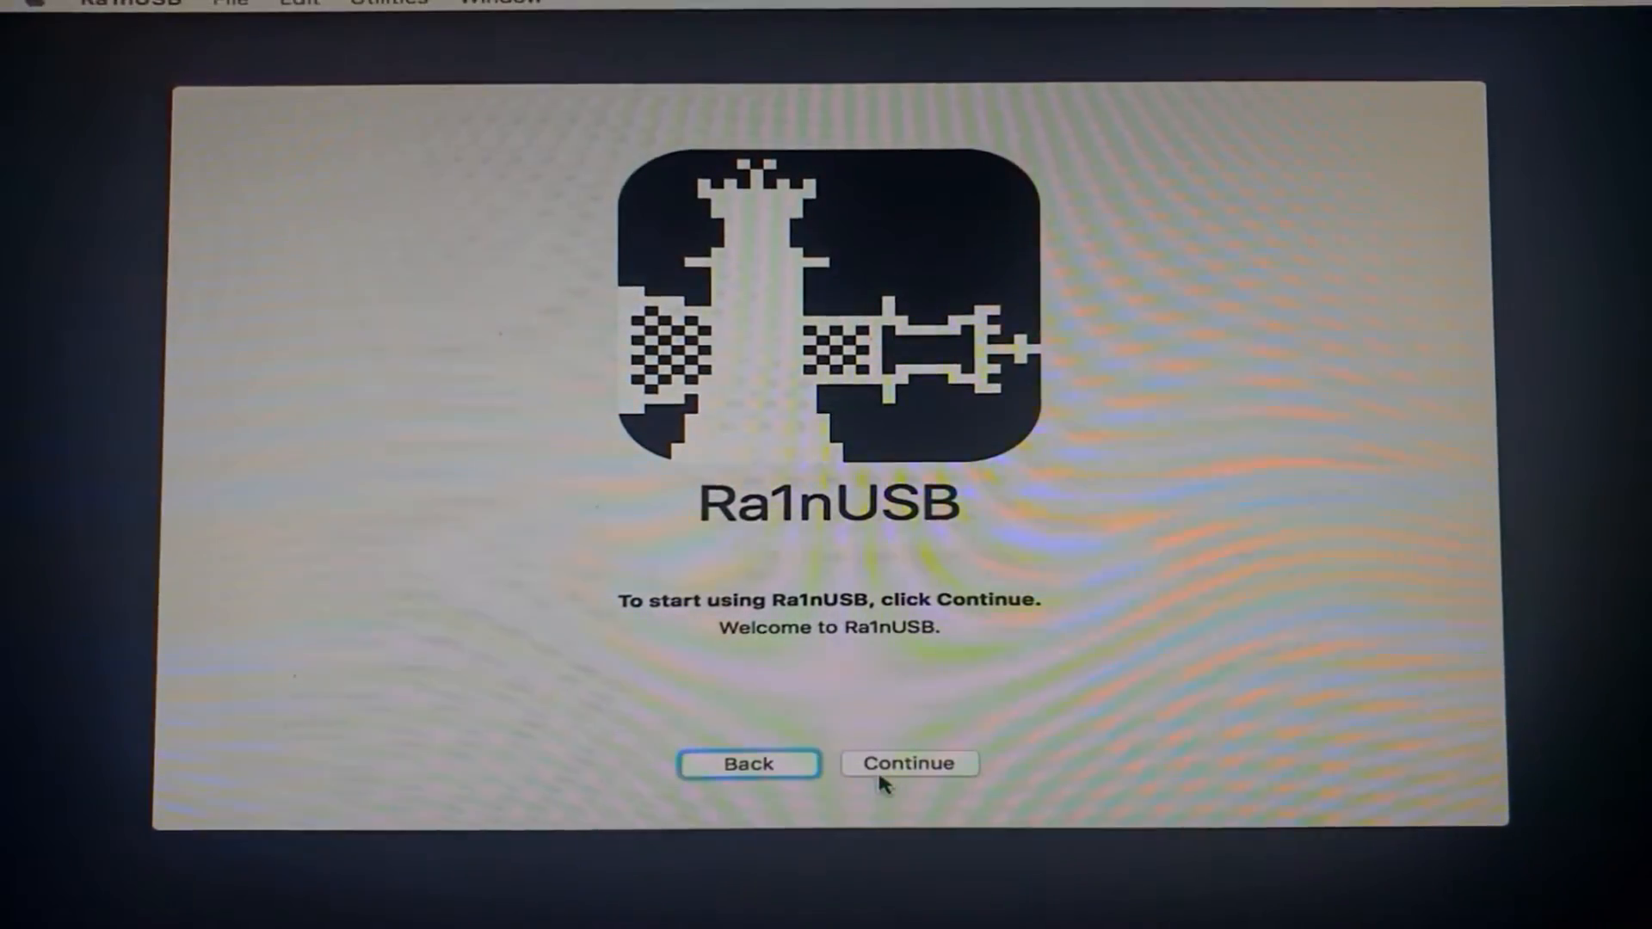
left_click(909, 763)
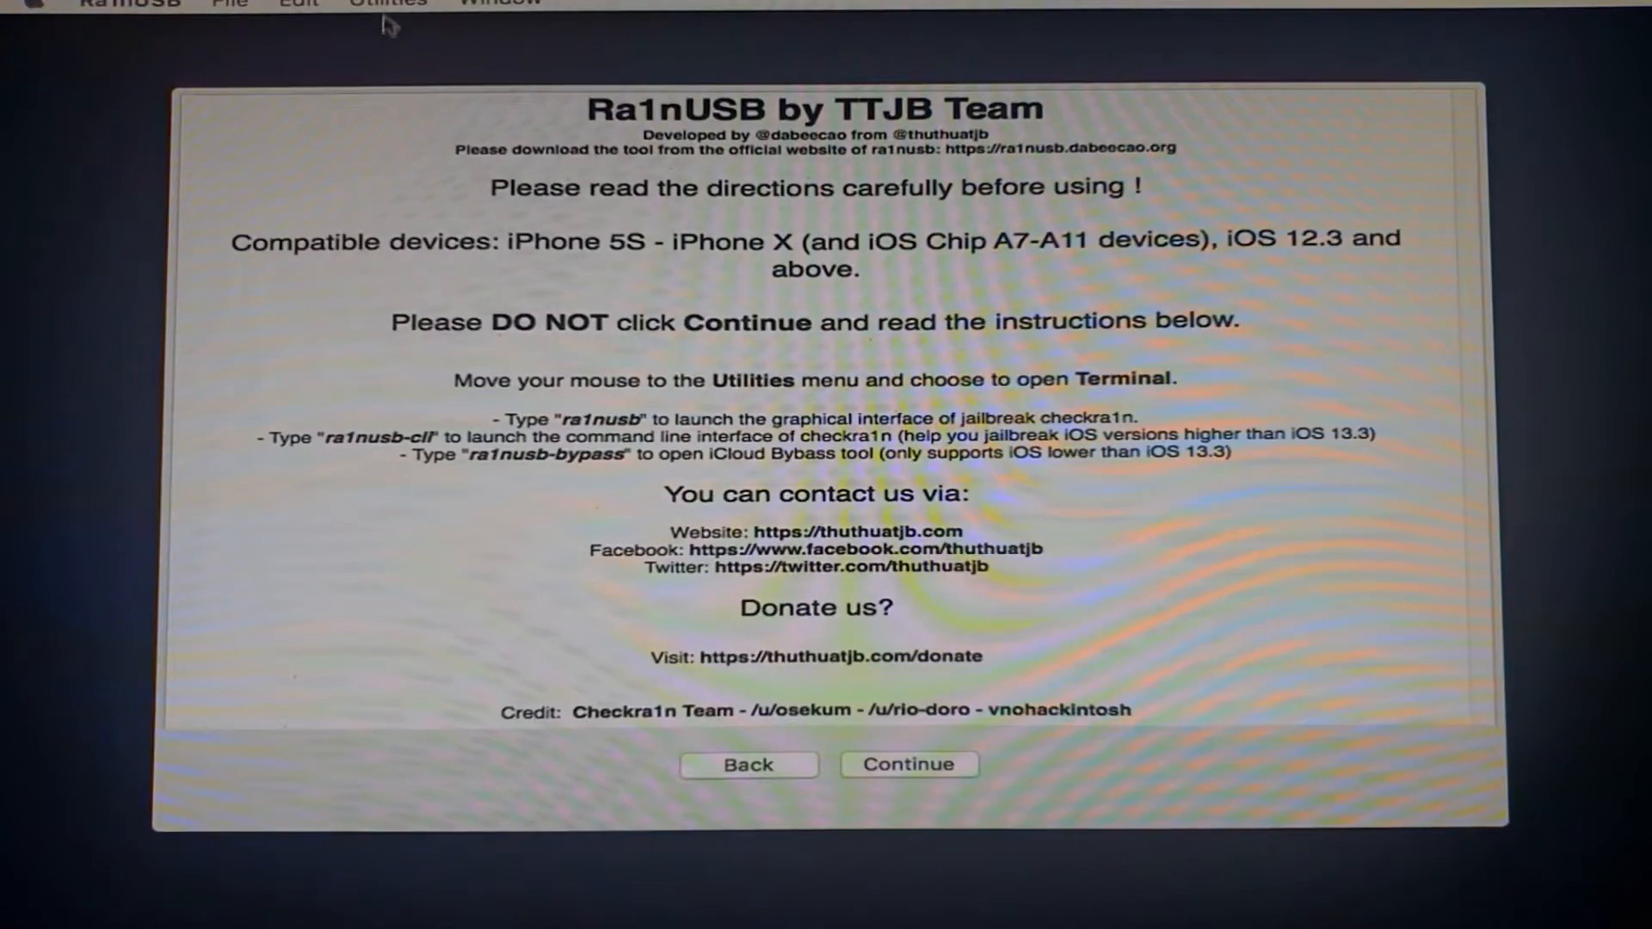
left_click(299, 3)
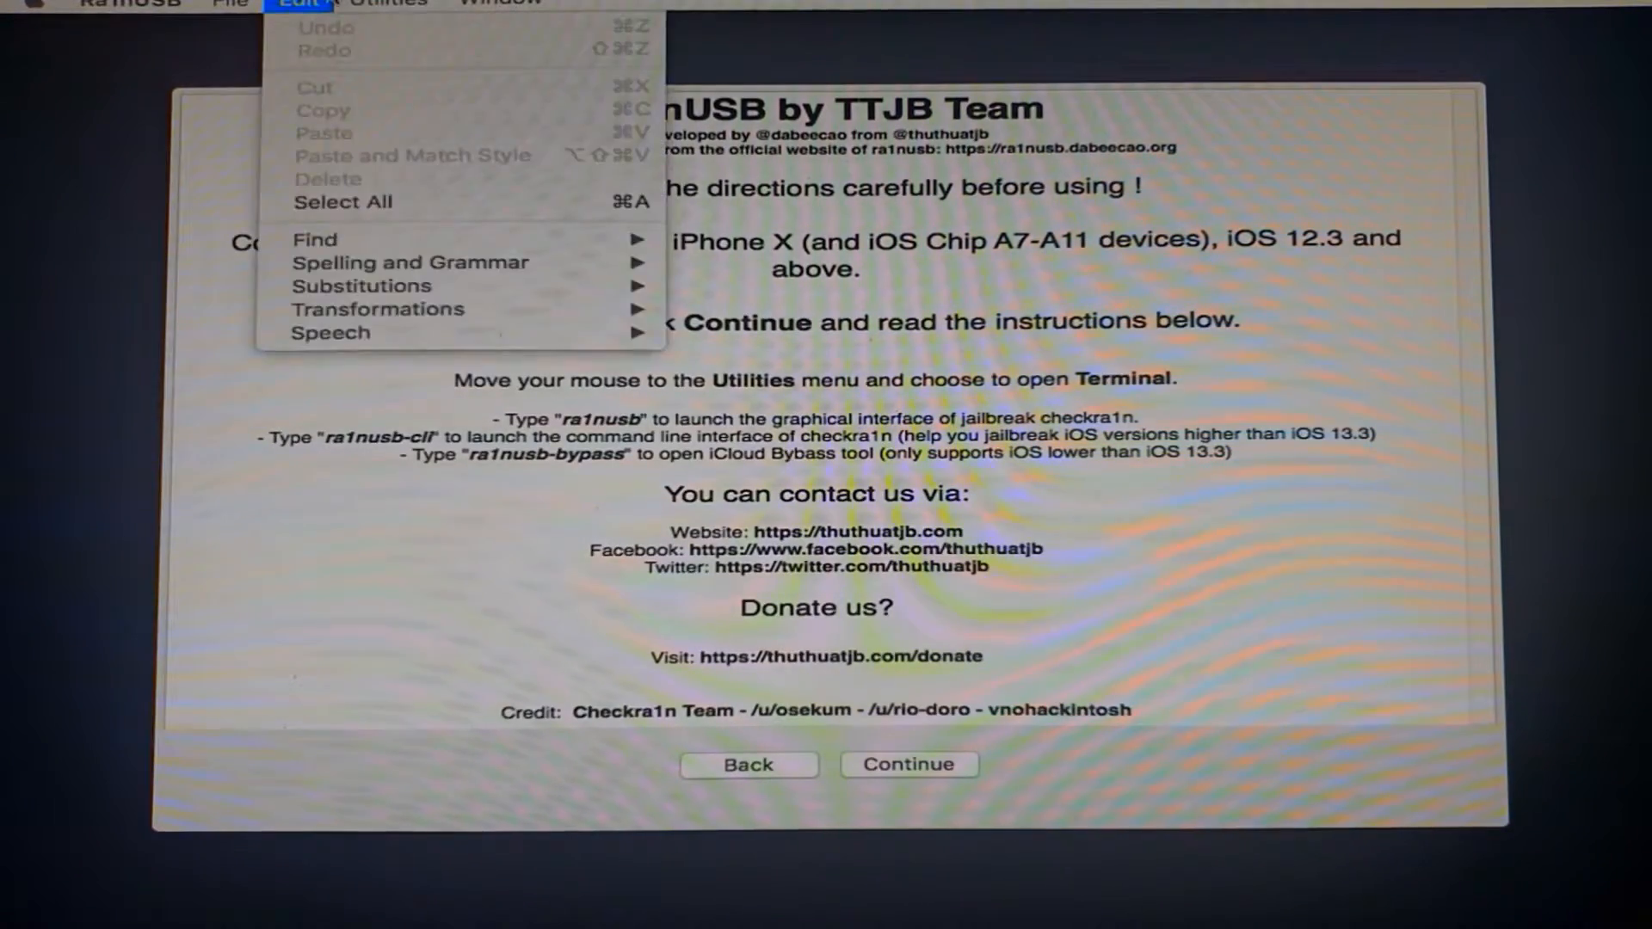
left_click(427, 42)
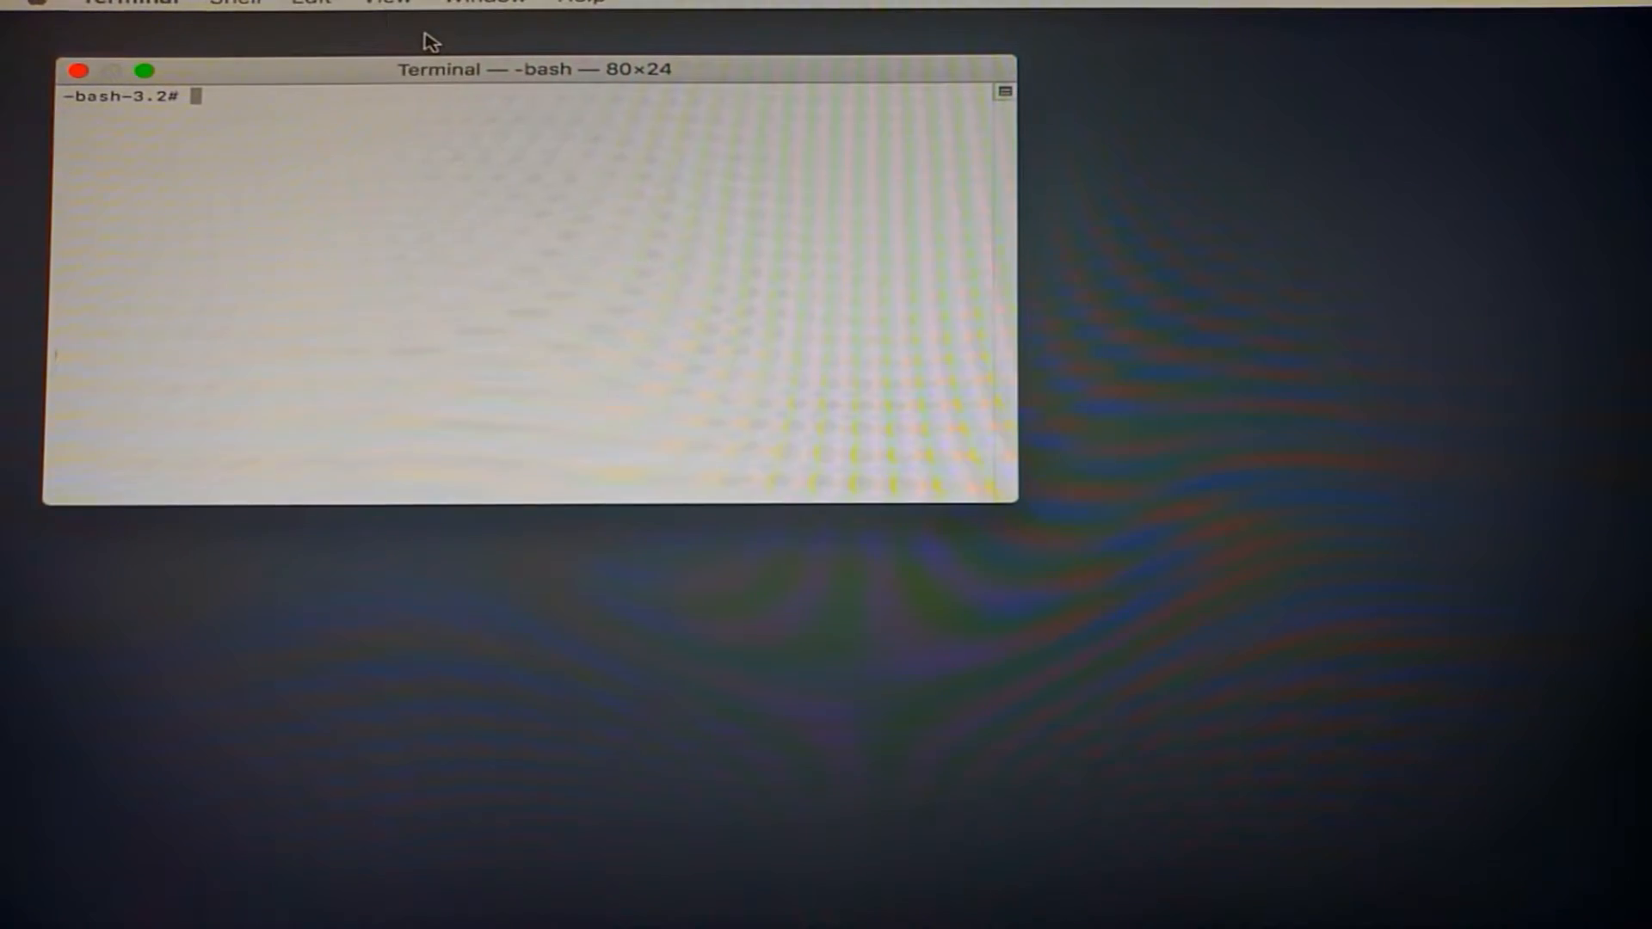
Step: Change Terminal's directory to /applications/0.10.1.app/contents/macos
type("cd")
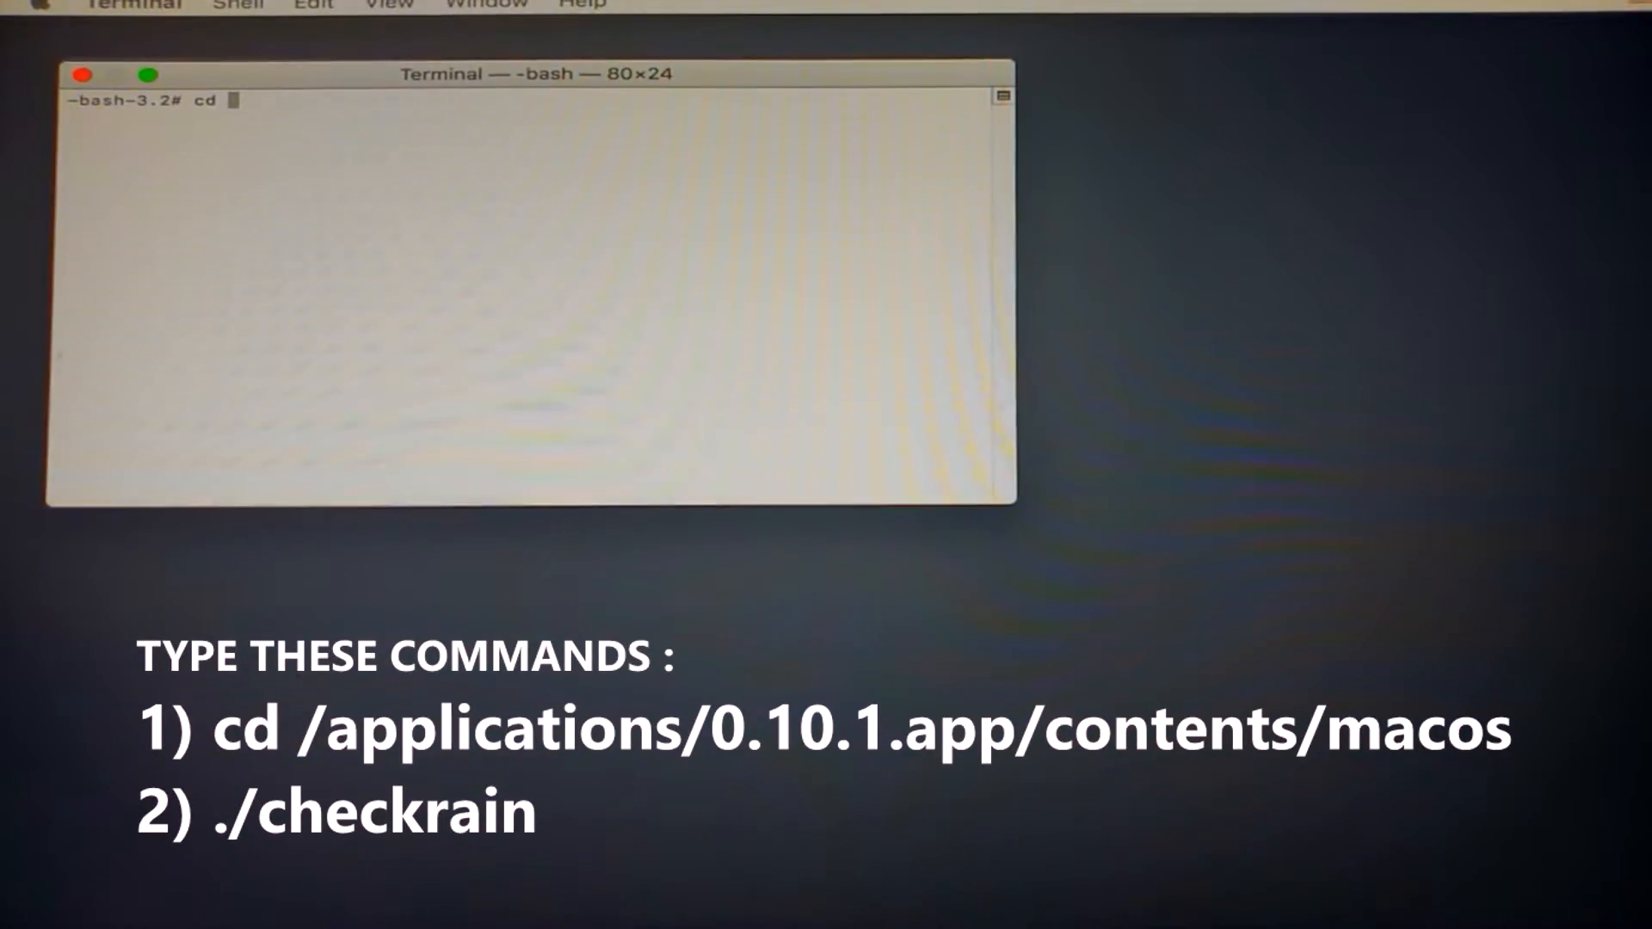
type("/applica")
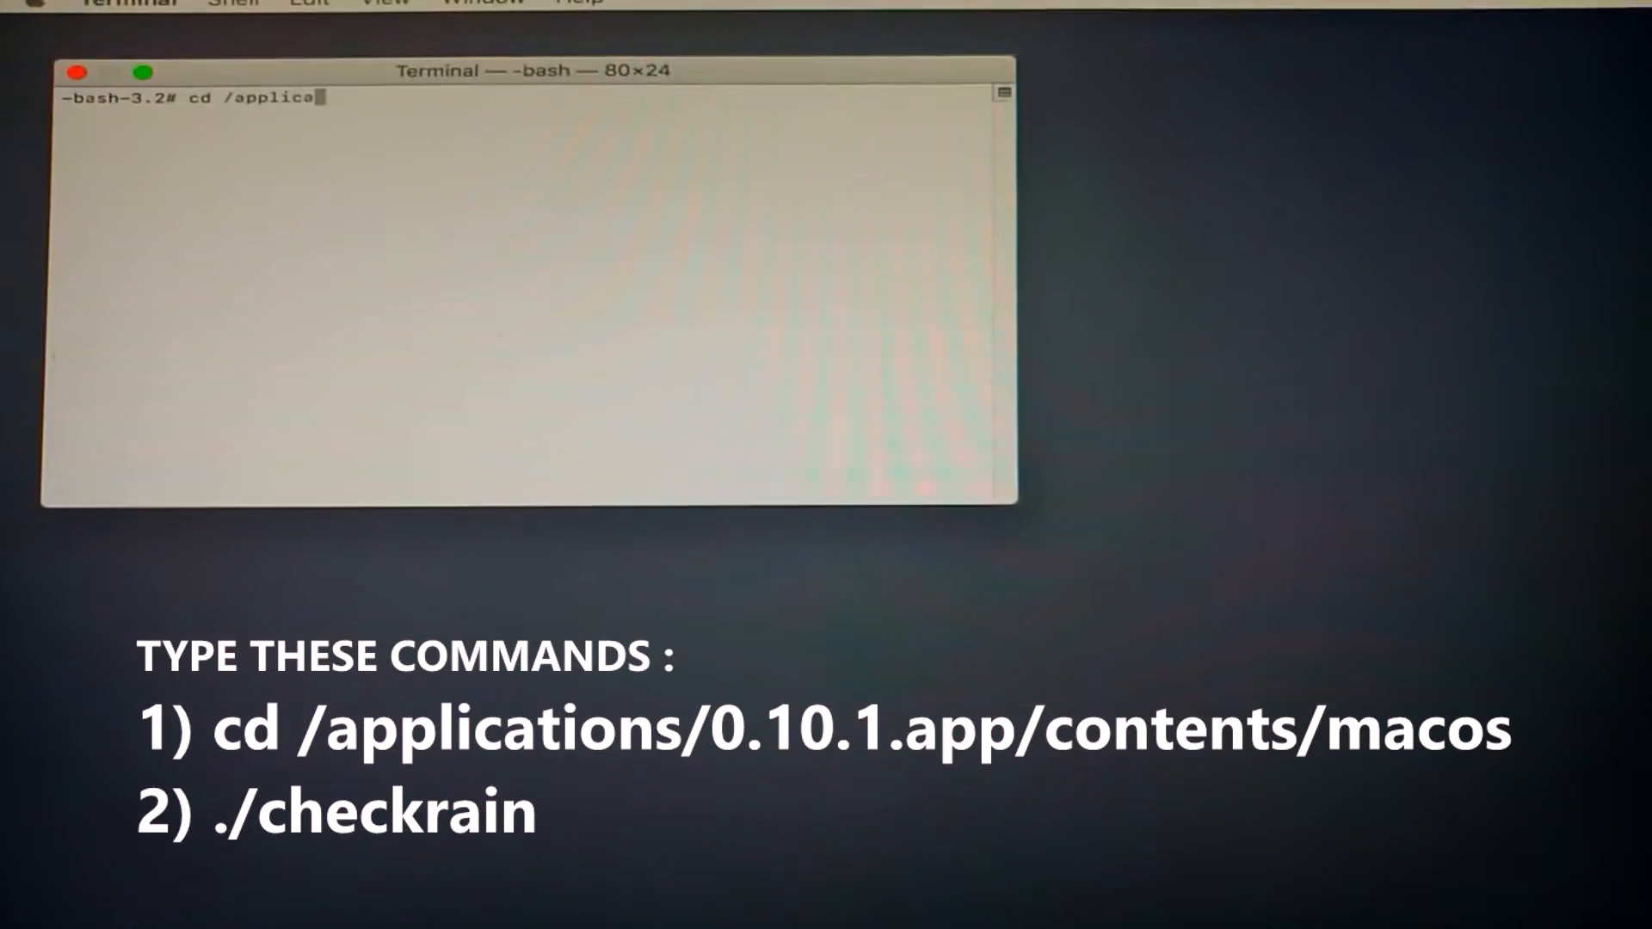
type("tions/")
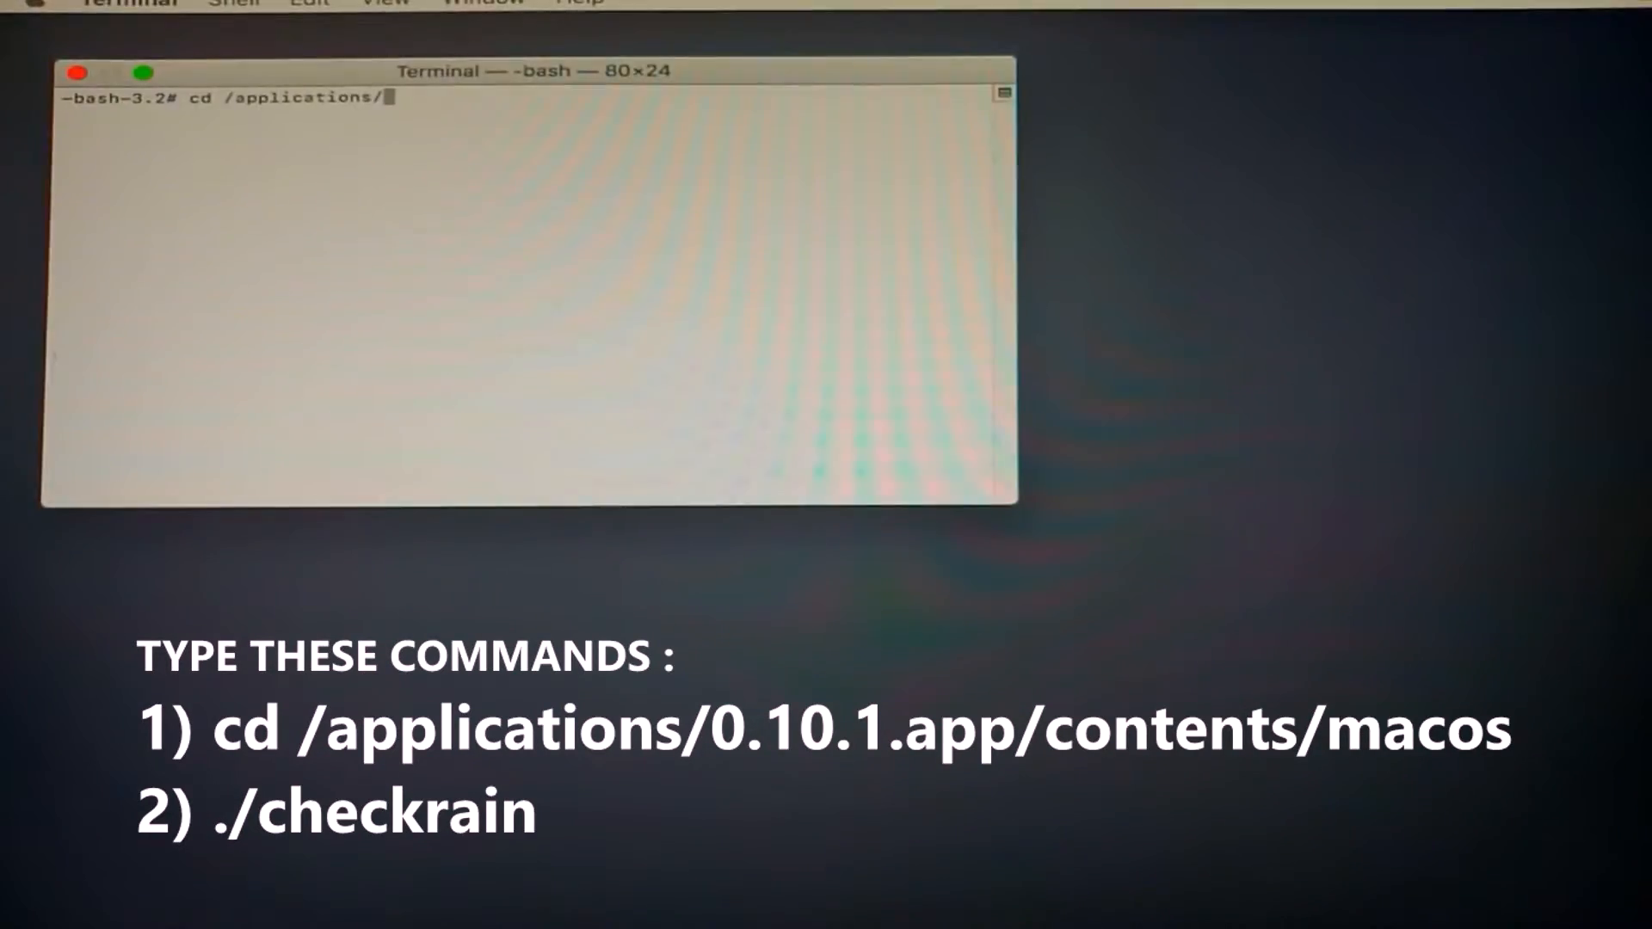
type("0.10")
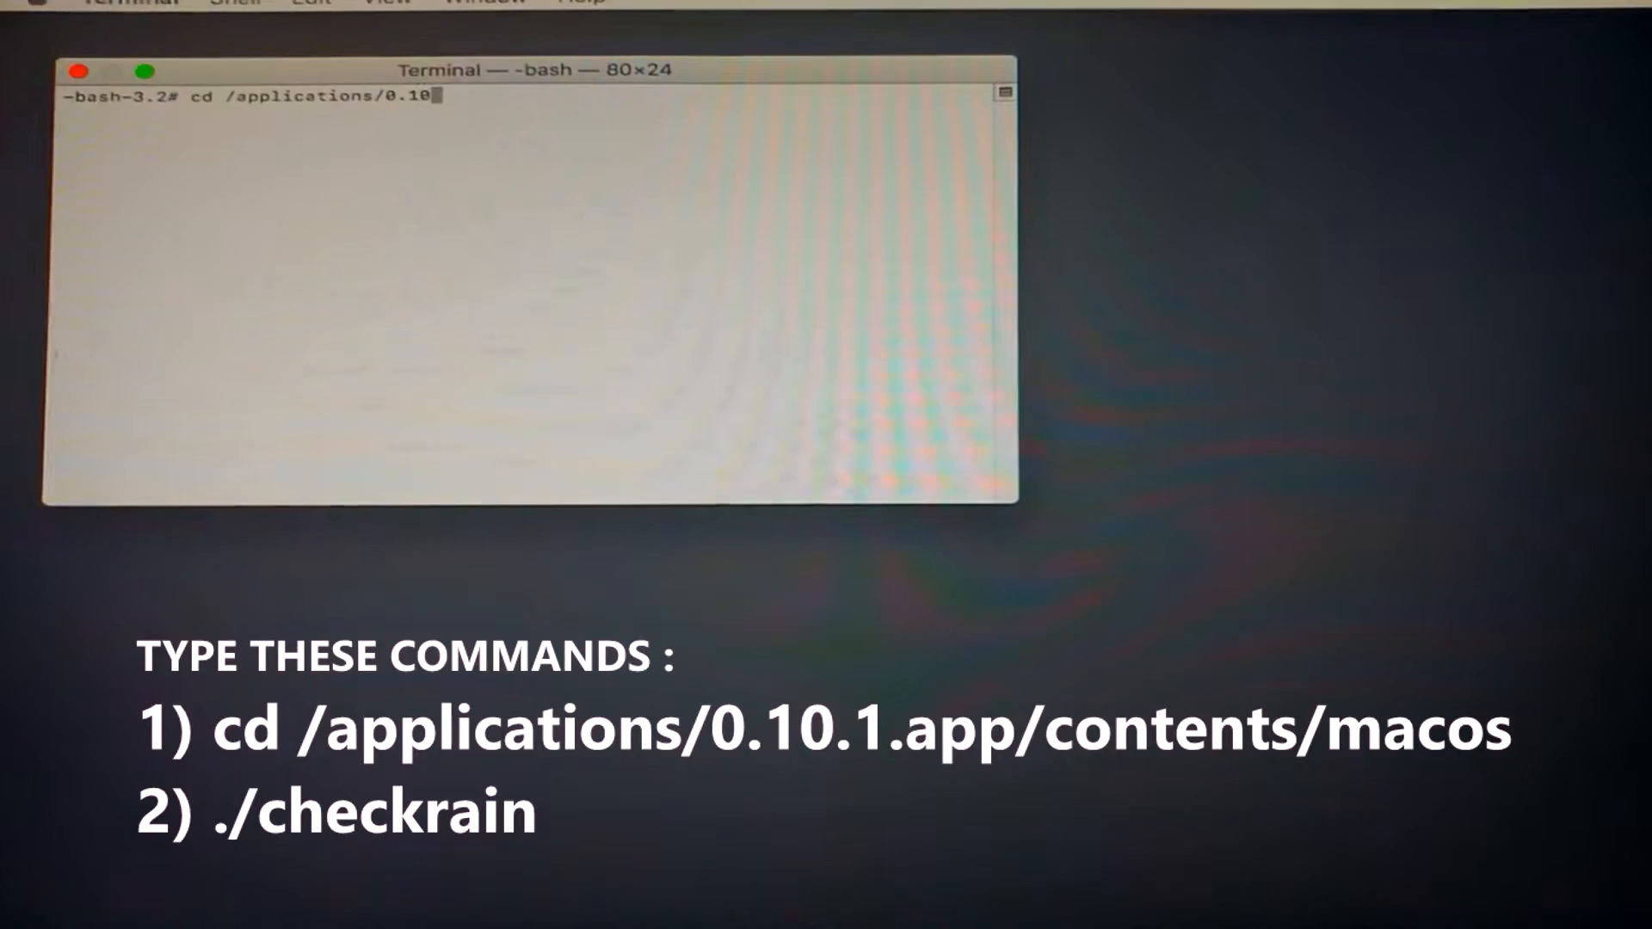
type("1.app")
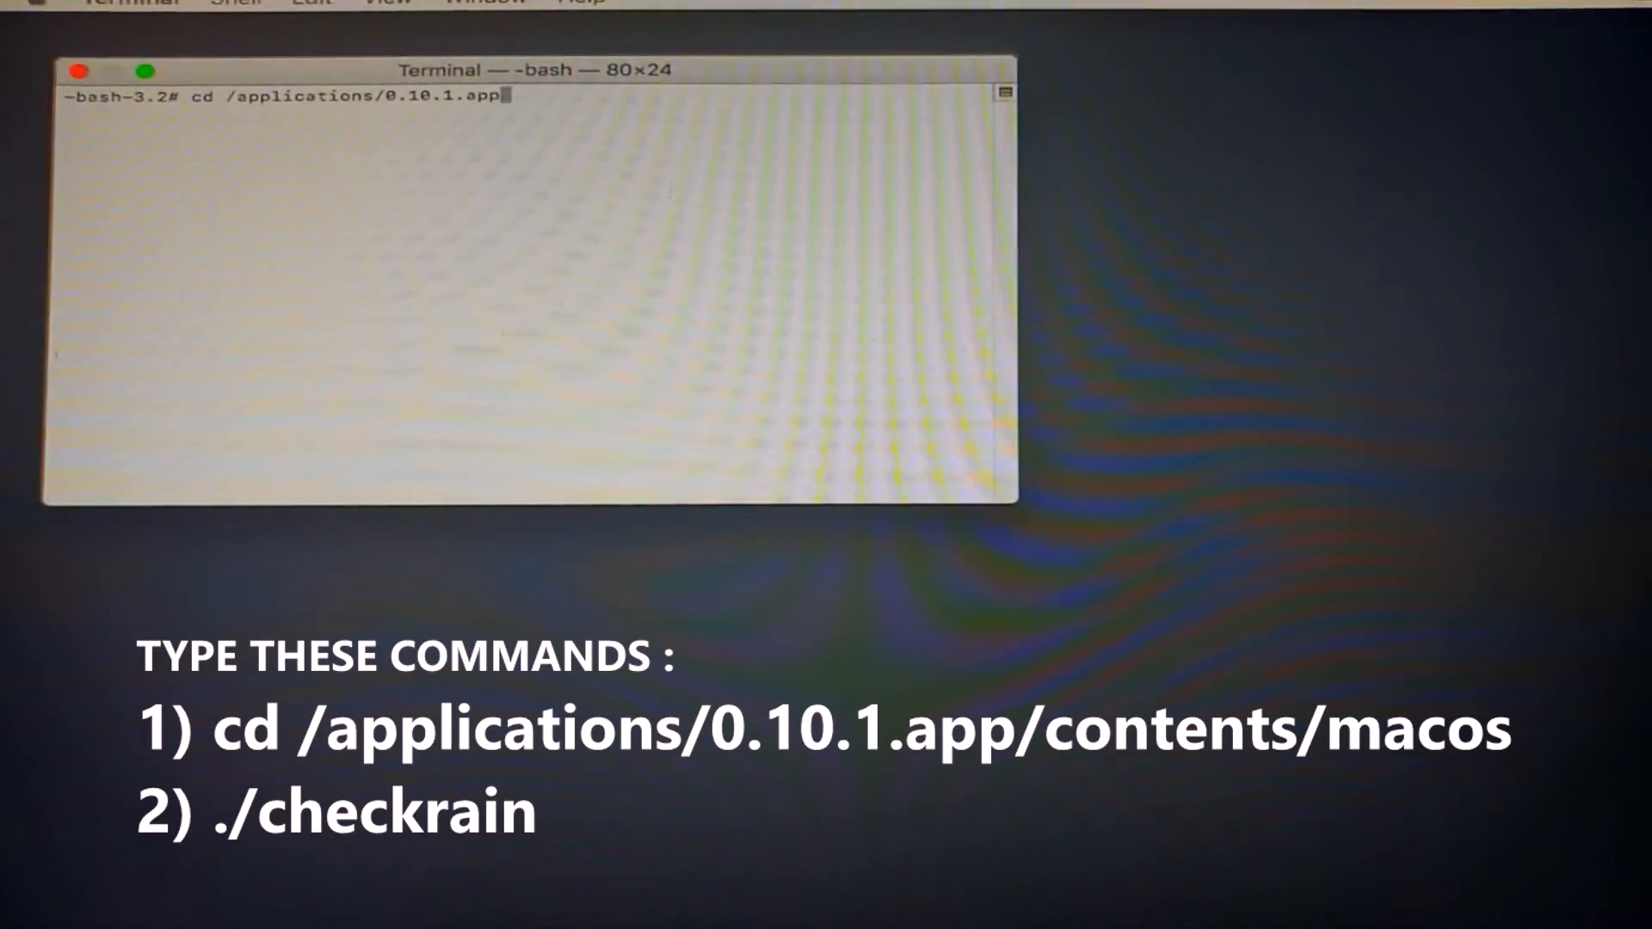
type("/")
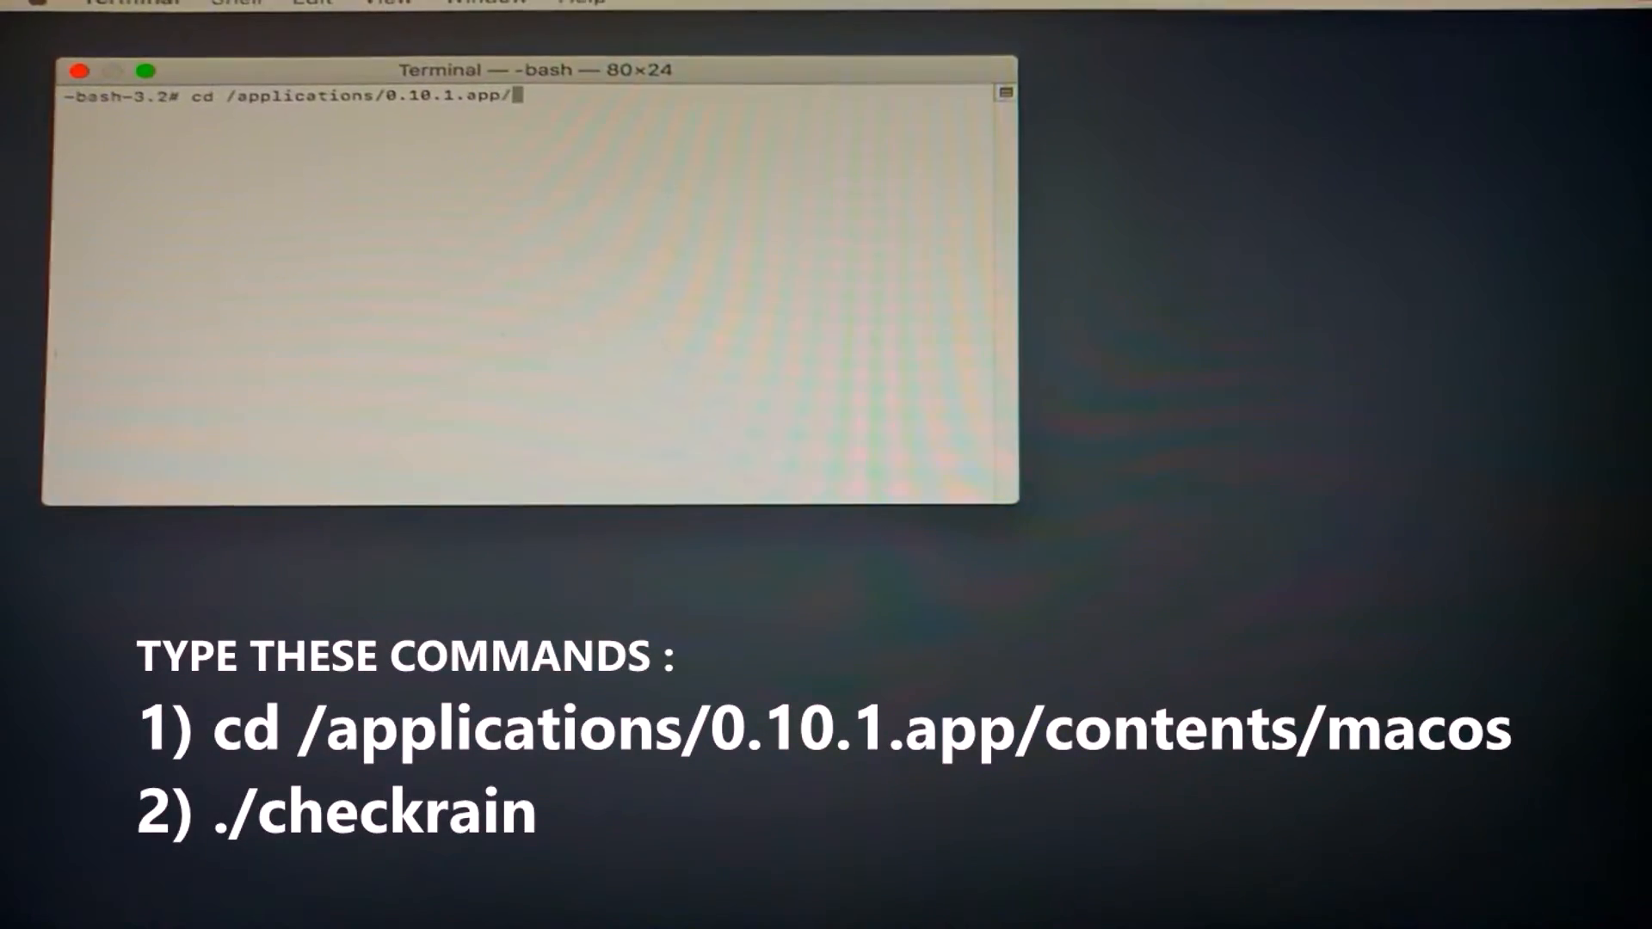
type("contents")
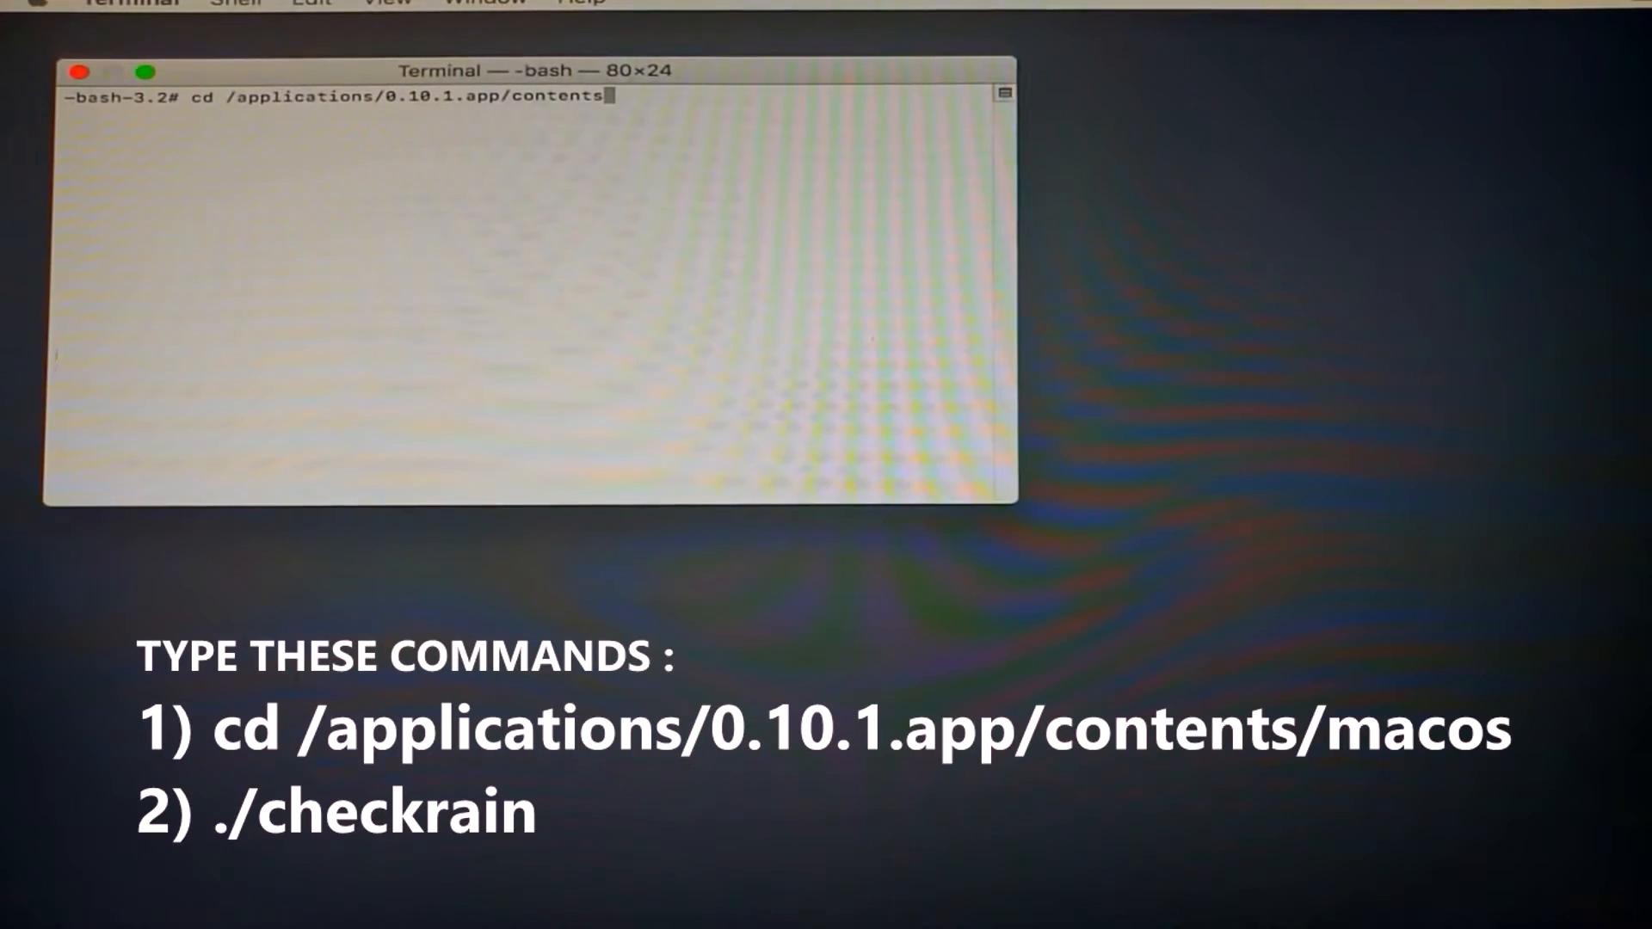
type("/ma")
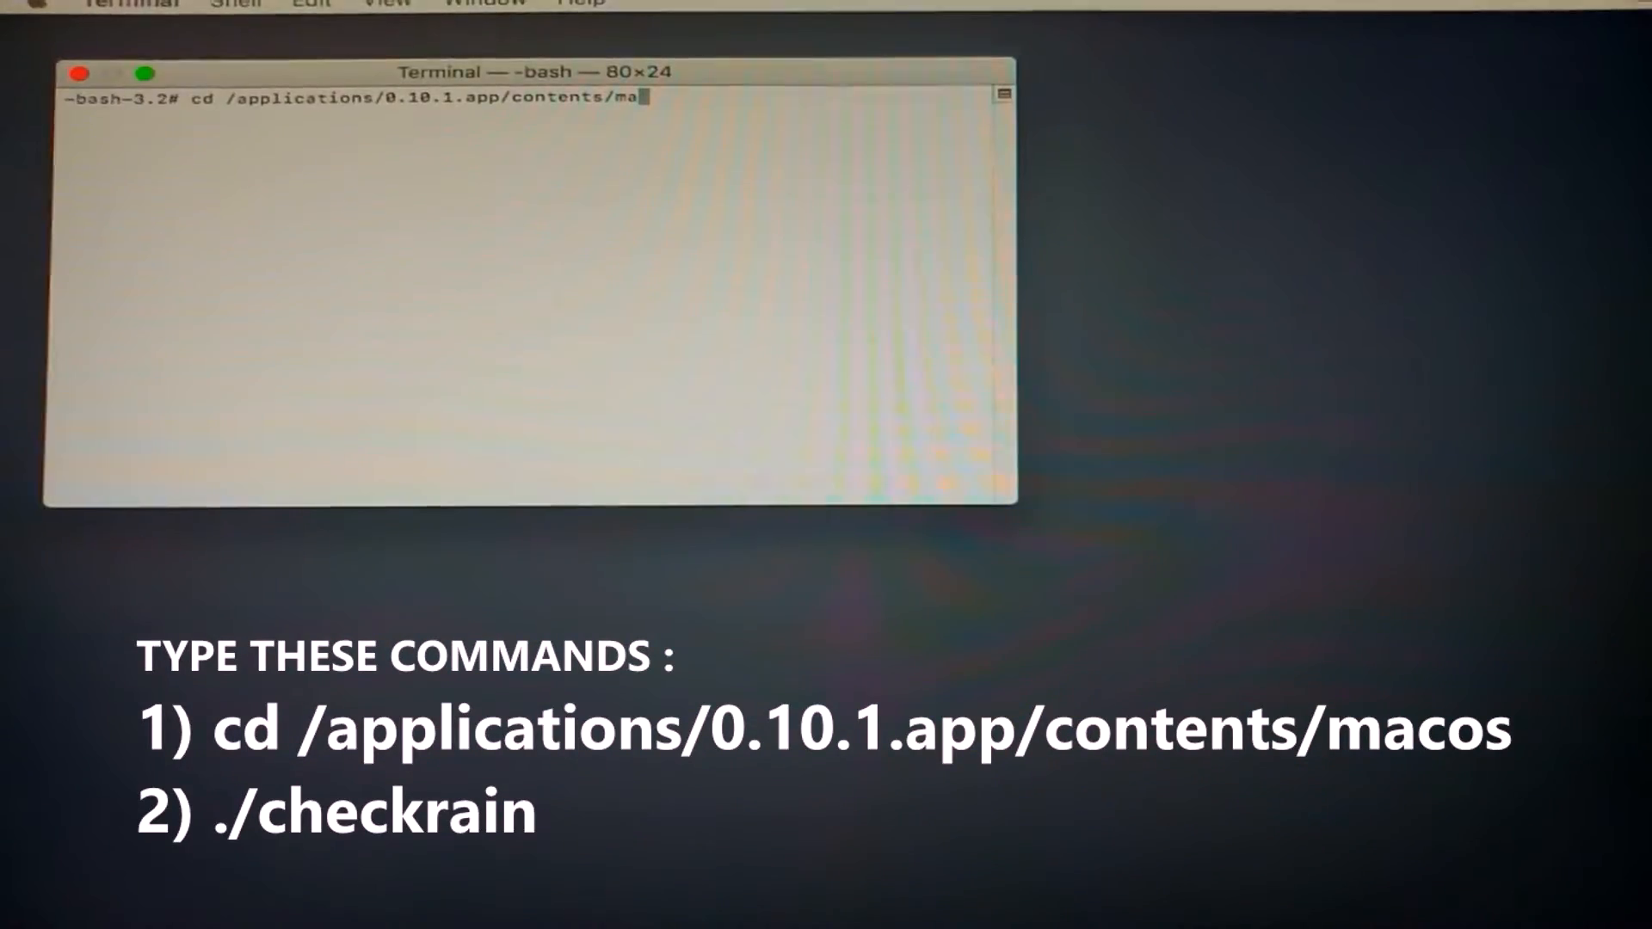
type("cos")
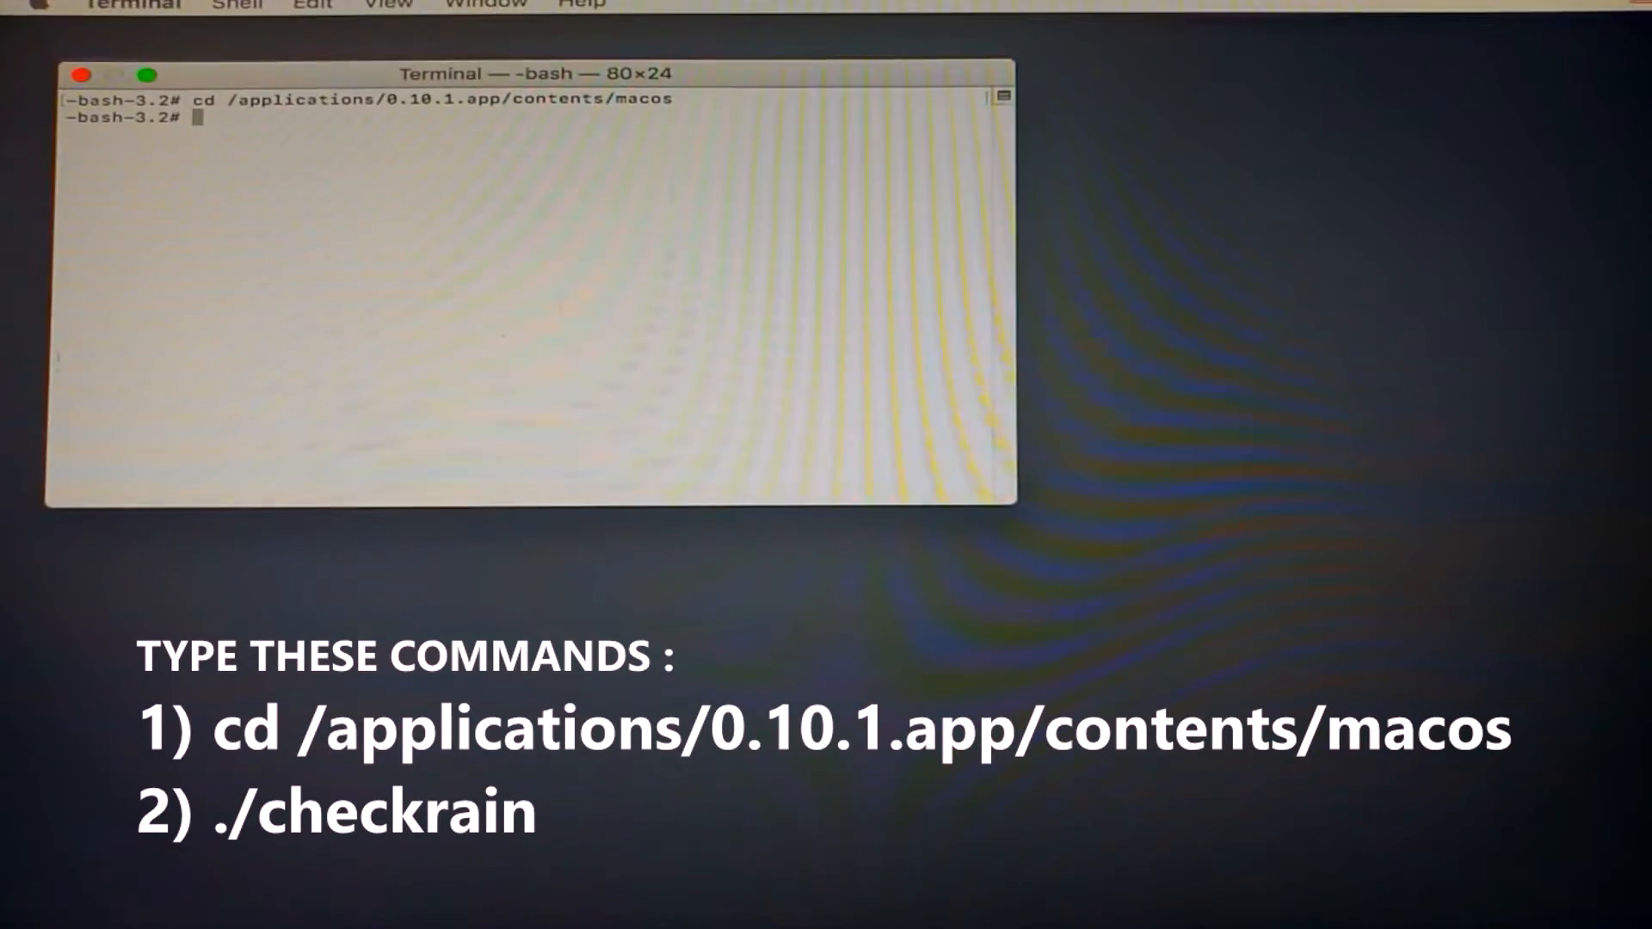
Step: Run ./checkra1n to bring up its beta 0.10.1 options screen
type(".")
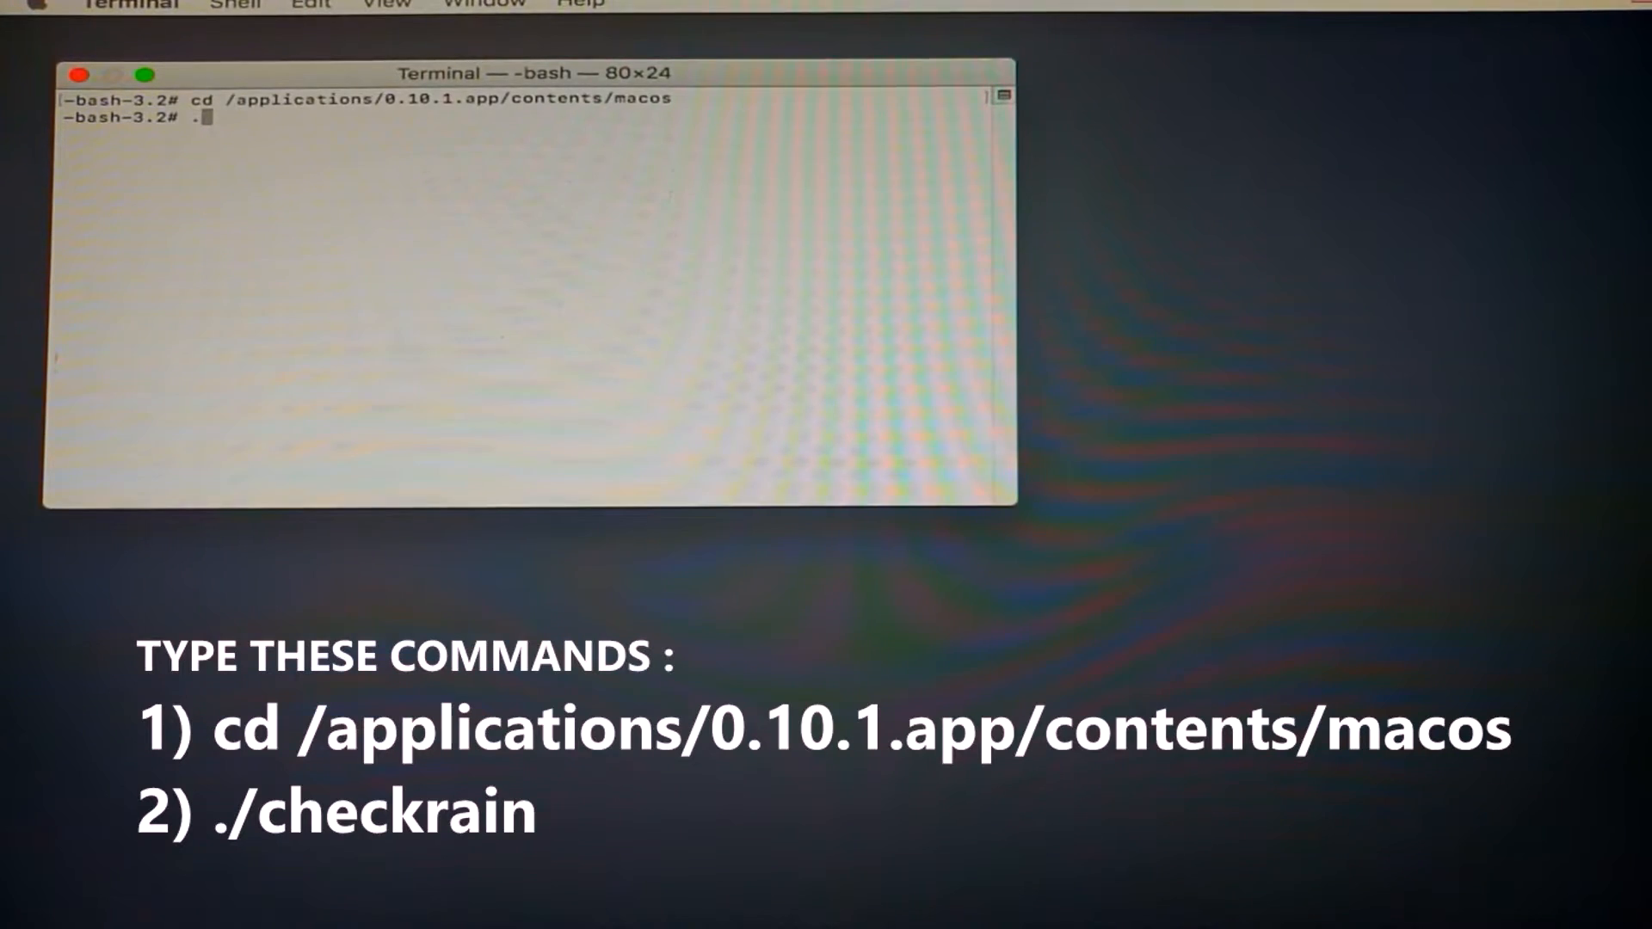
type("c")
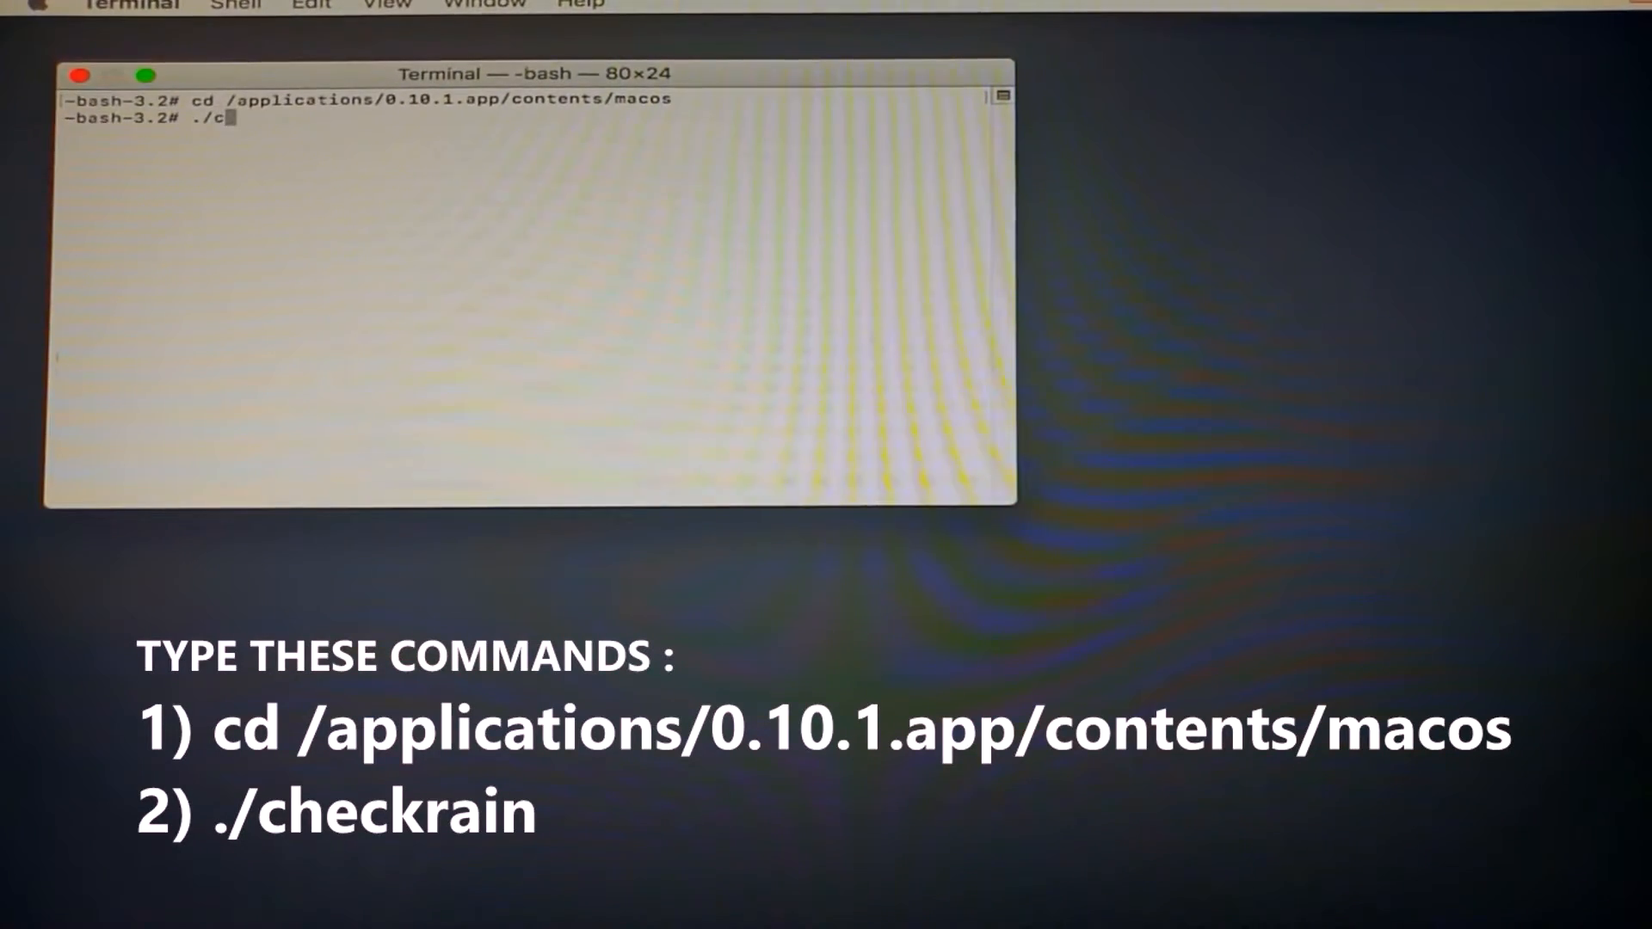
type("heckra1n")
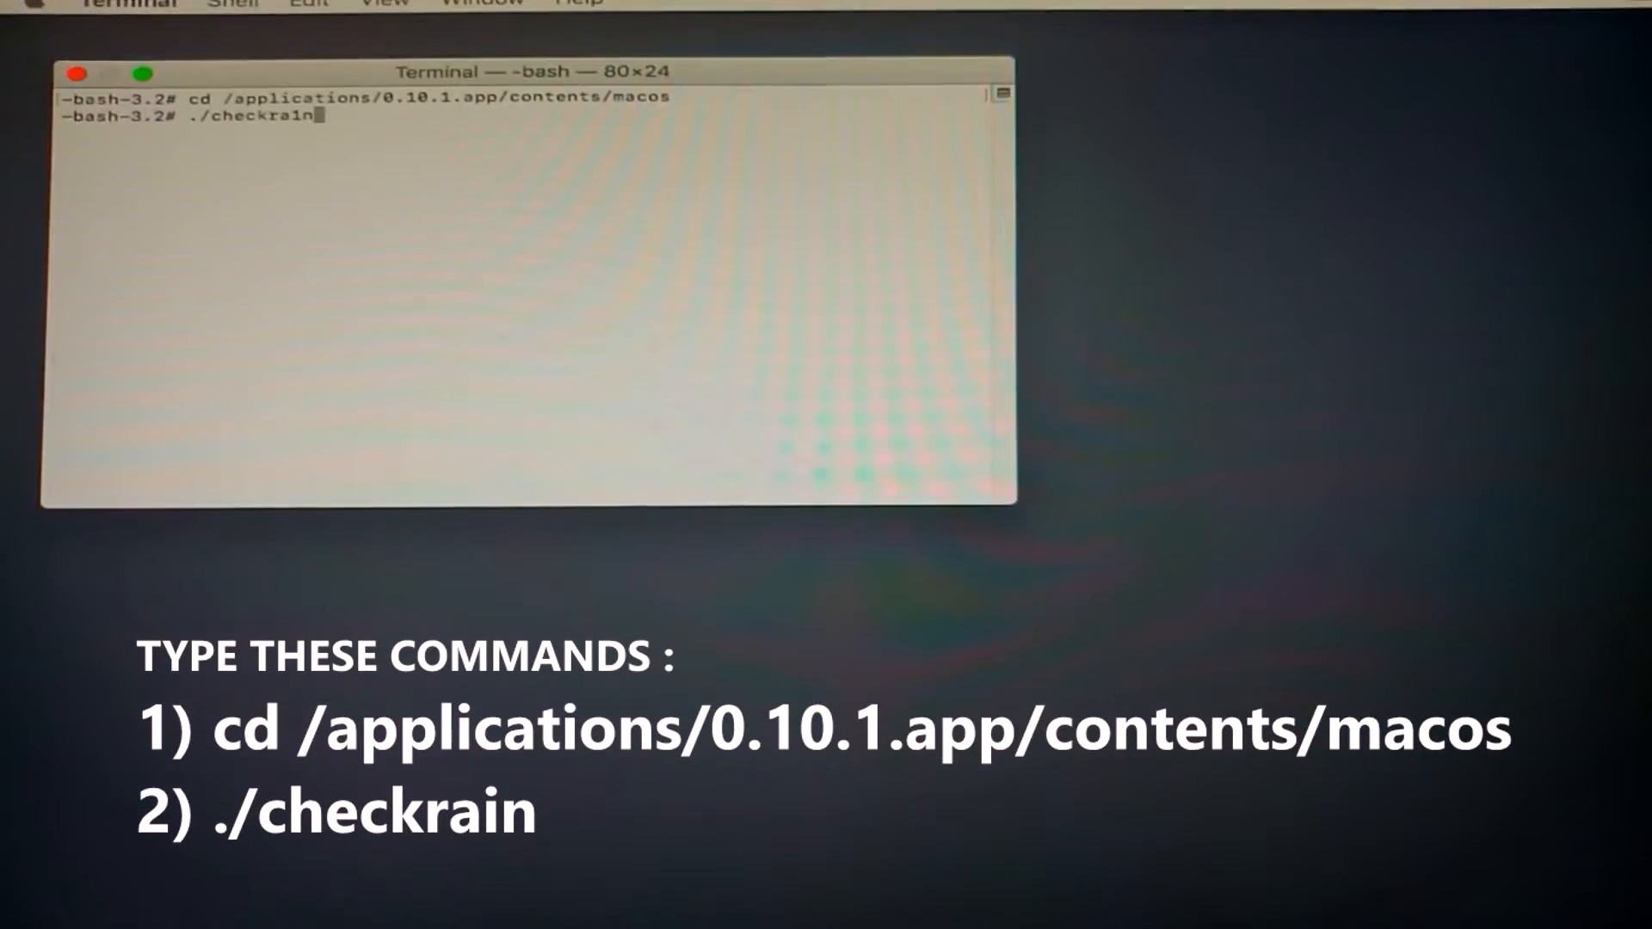
key("enter")
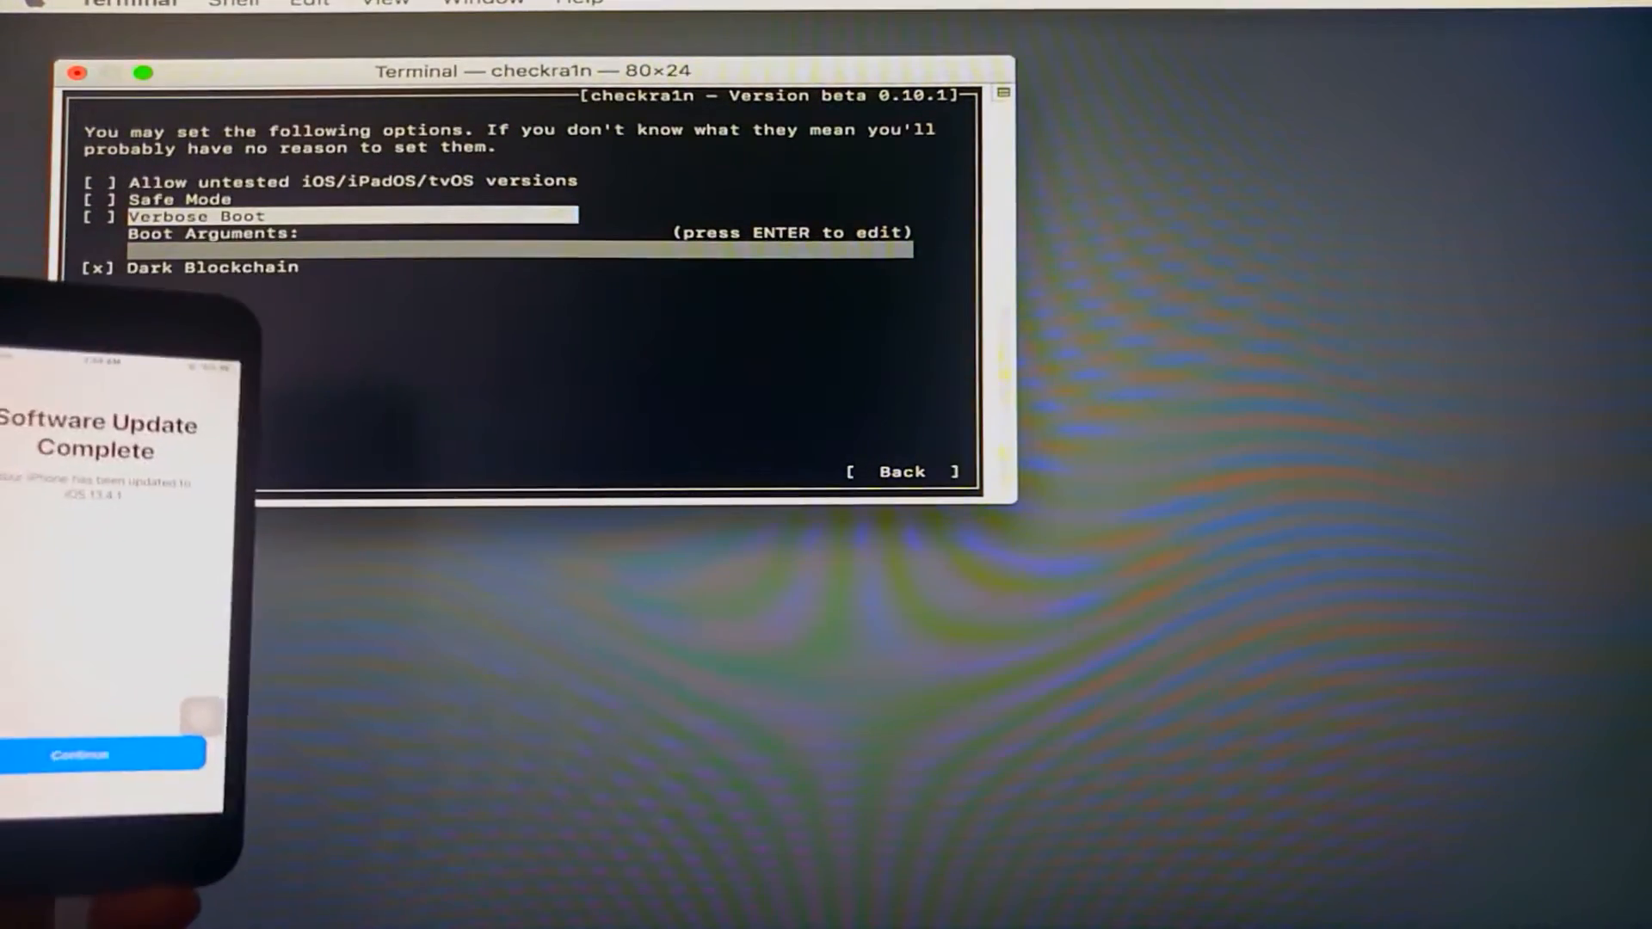
Step: Leave checkra1n options unchanged, start the jailbreak, enter recovery mode, and reach the DFU instructions
key("up")
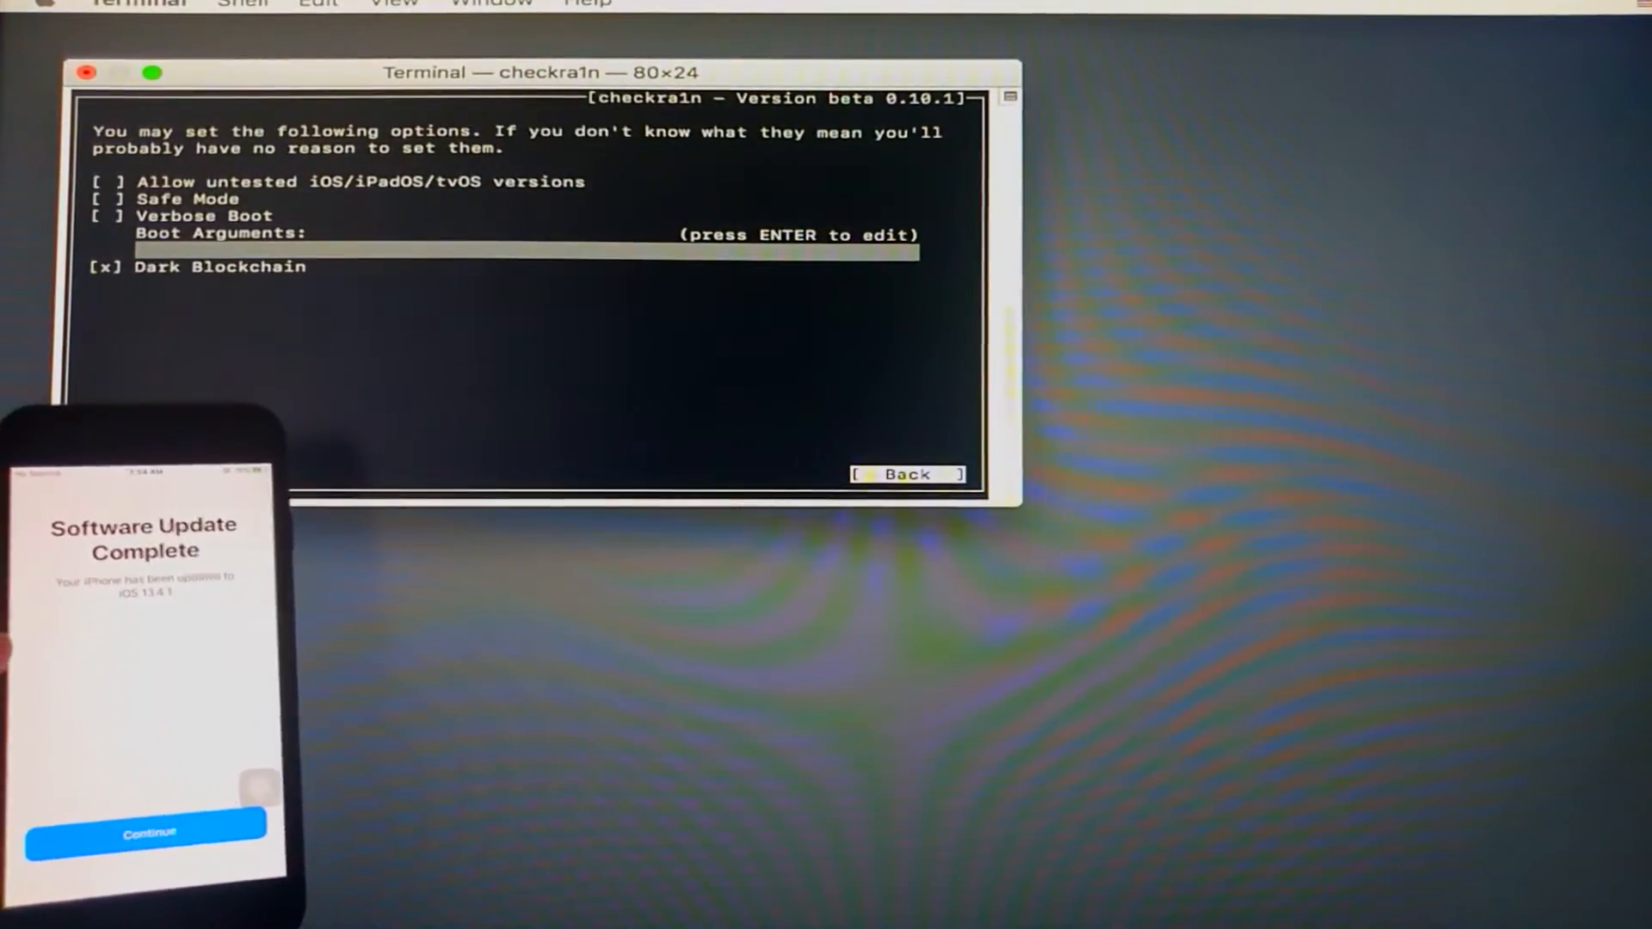
left_click(907, 474)
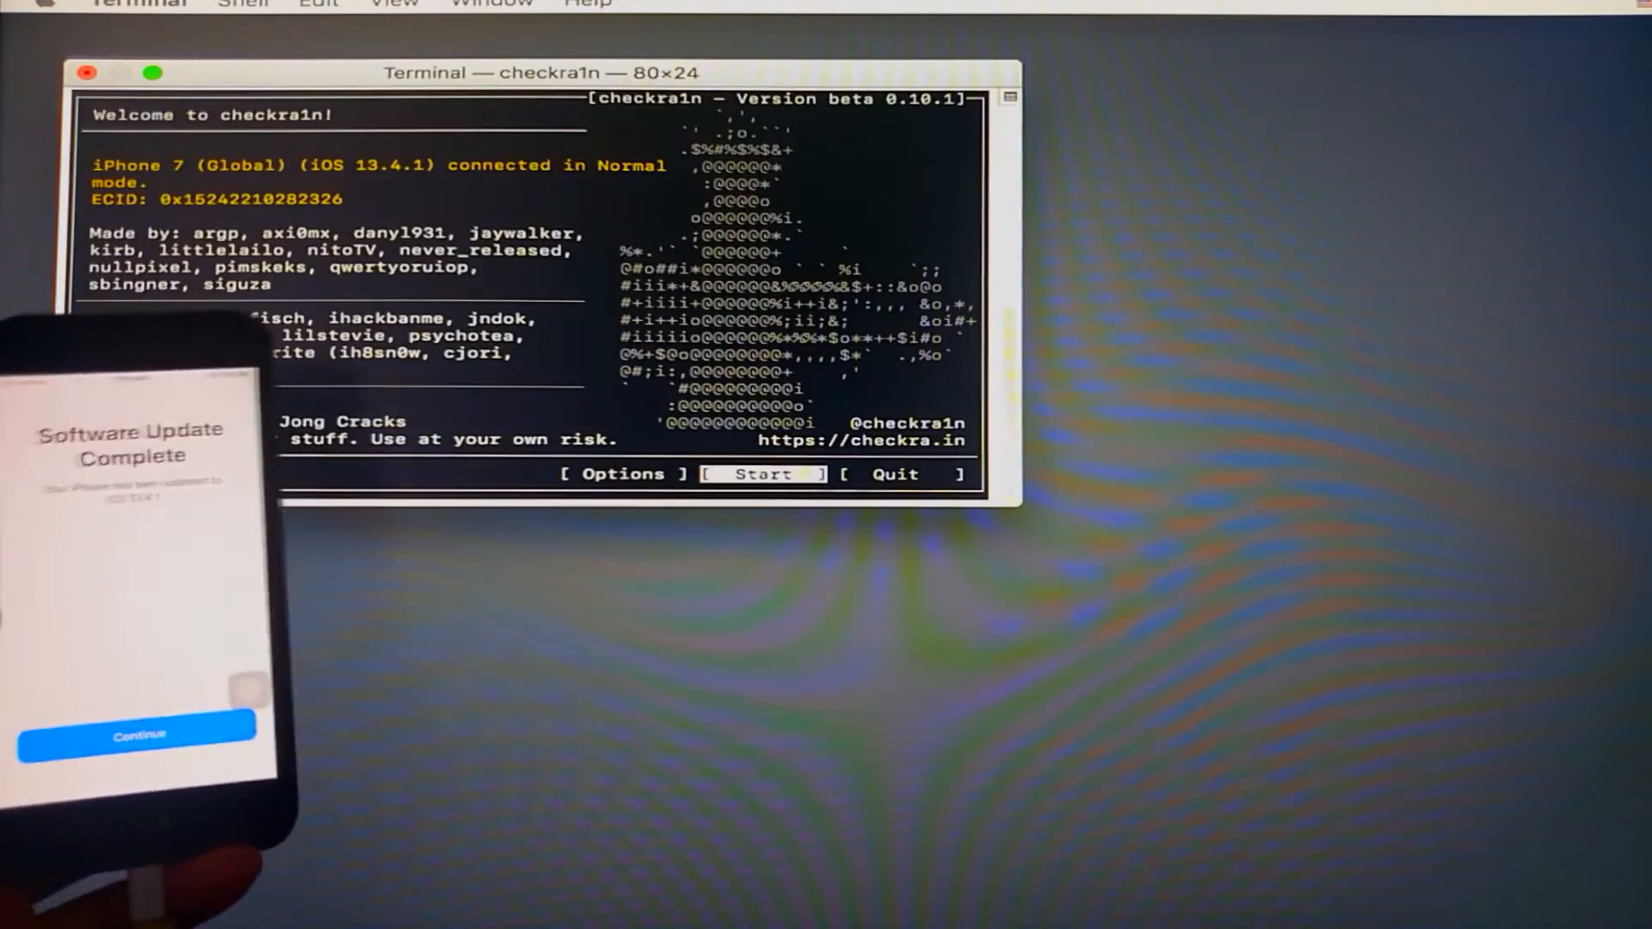
left_click(762, 474)
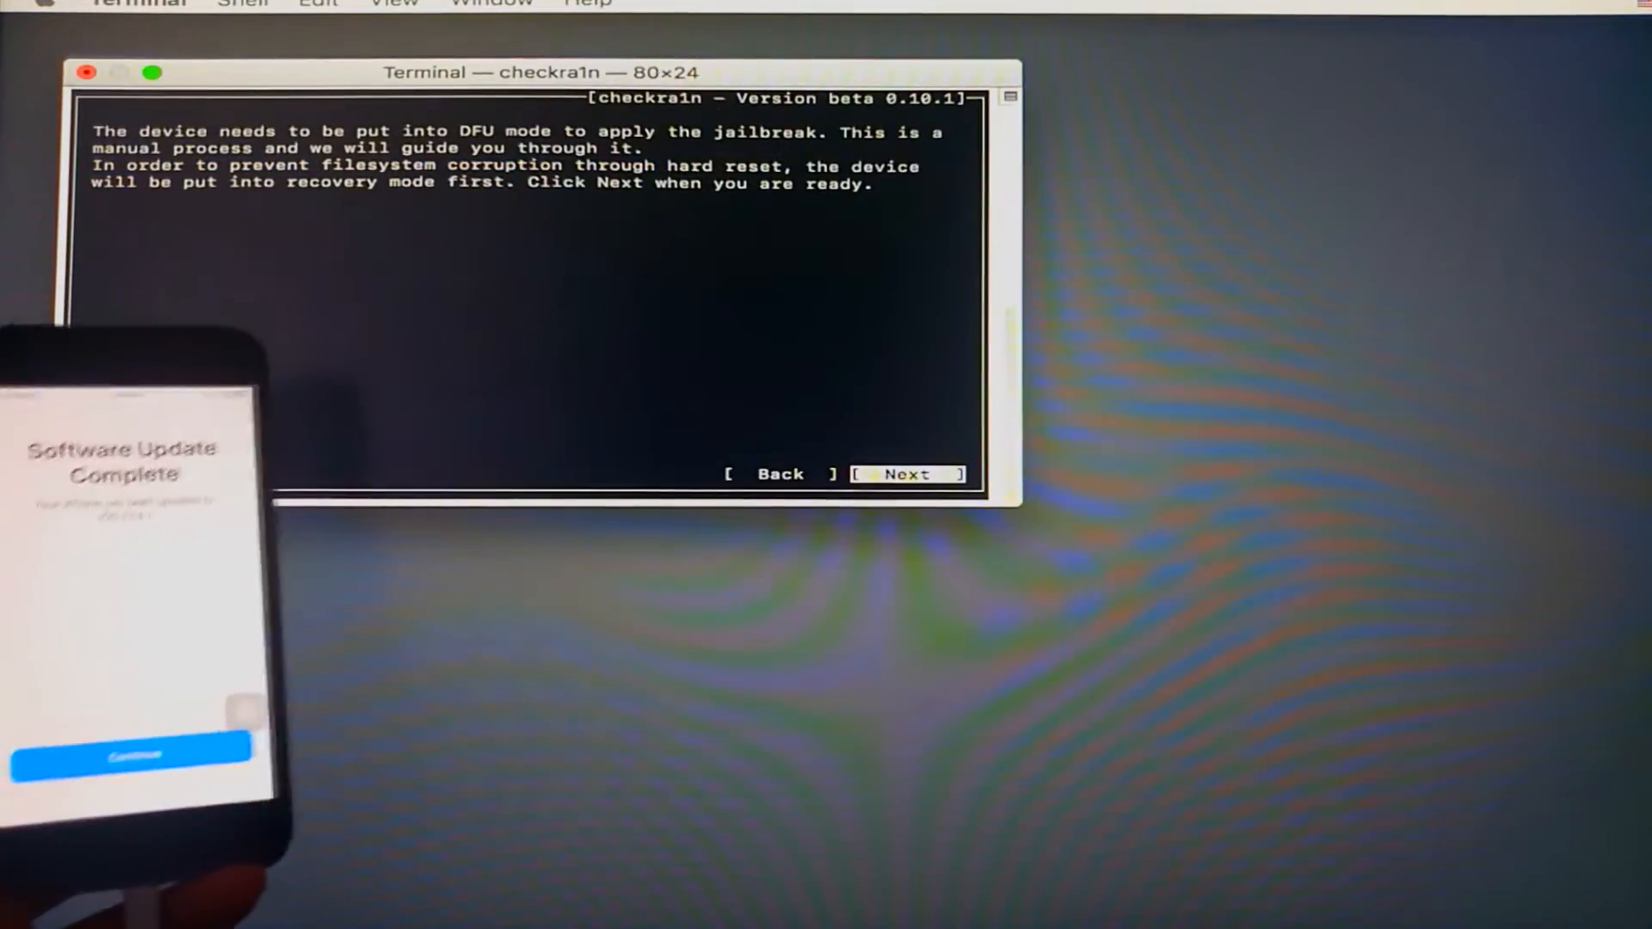
left_click(906, 473)
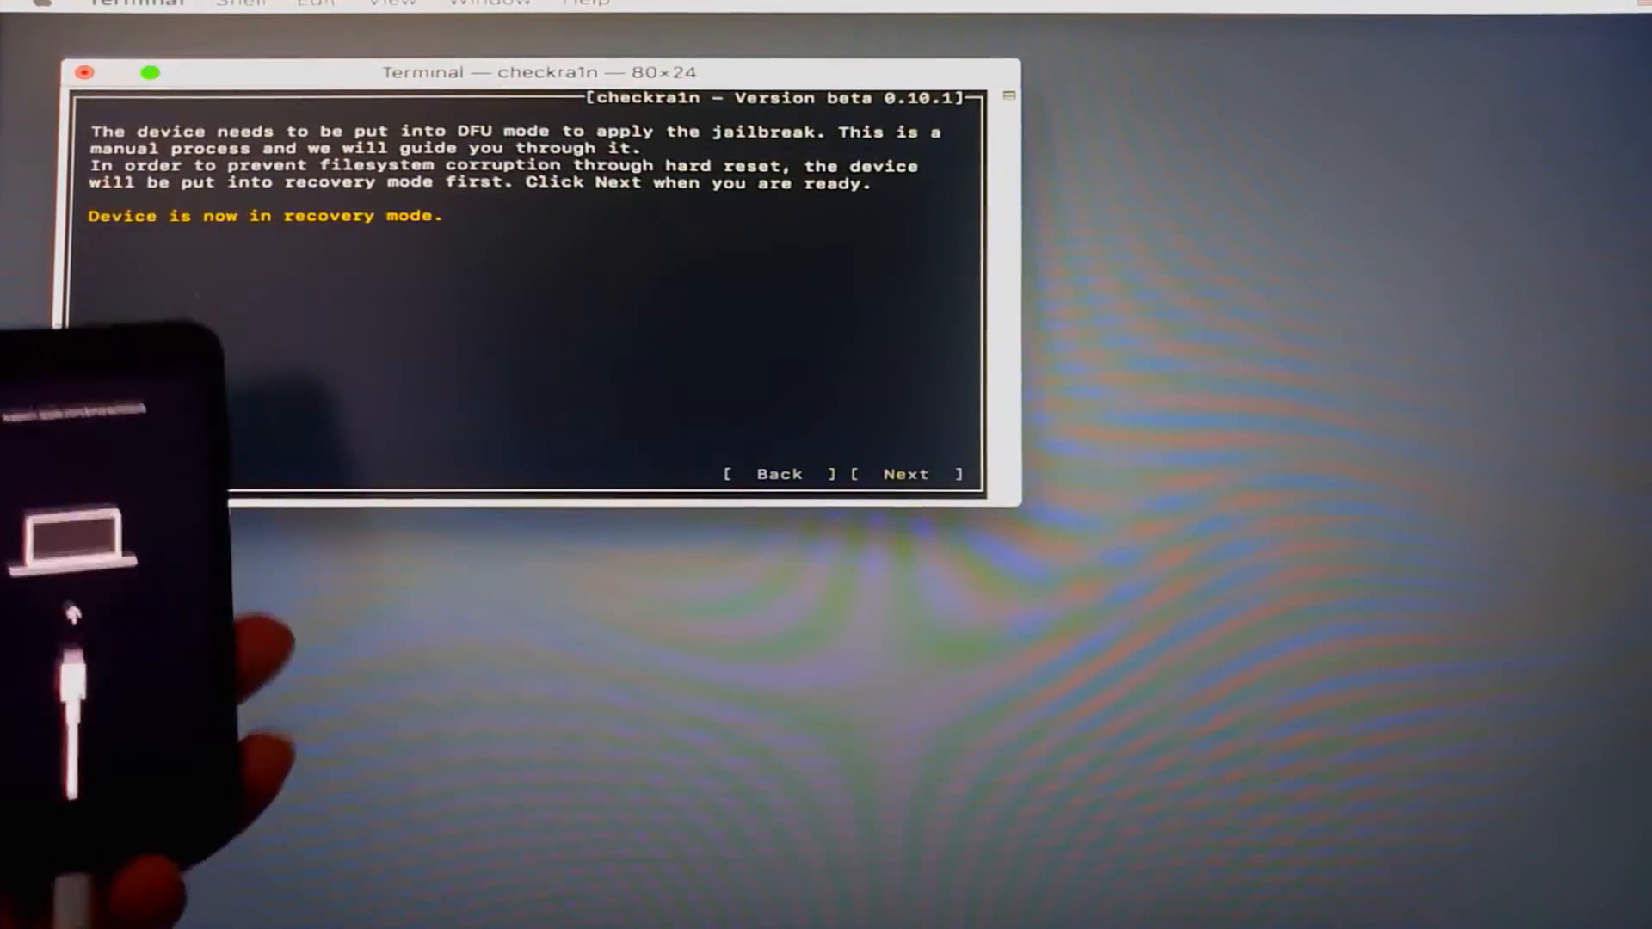
left_click(906, 474)
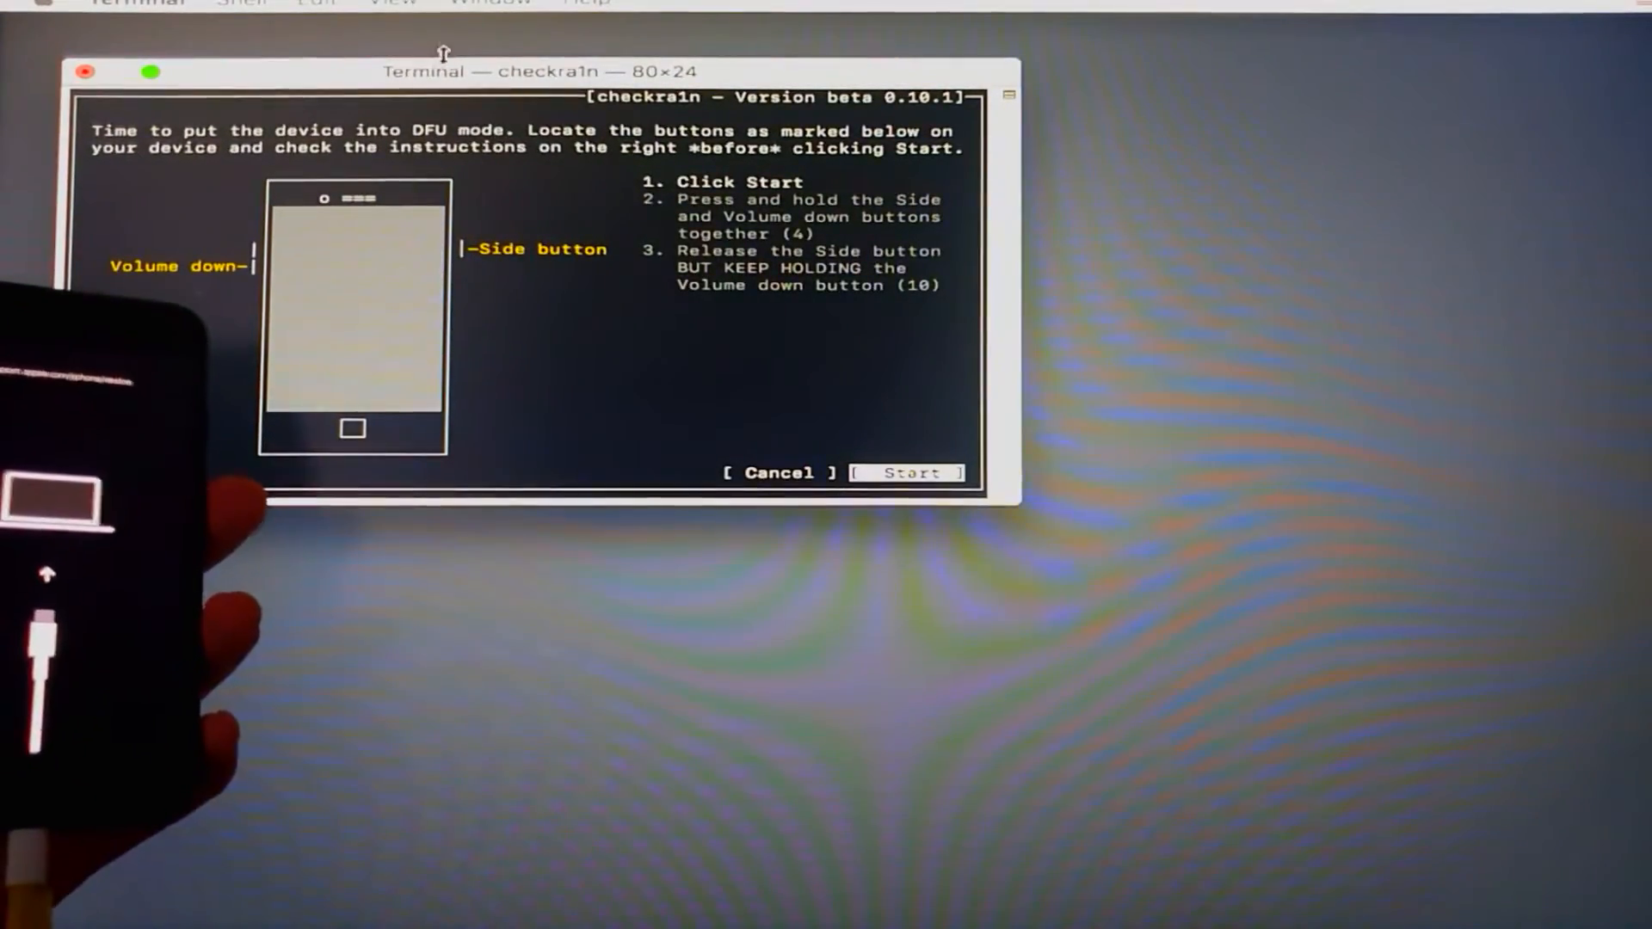
Step: Center the checkra1n window, complete DFU mode and jailbreak install, then click Done at All Done
left_click_drag(443, 71, 630, 142)
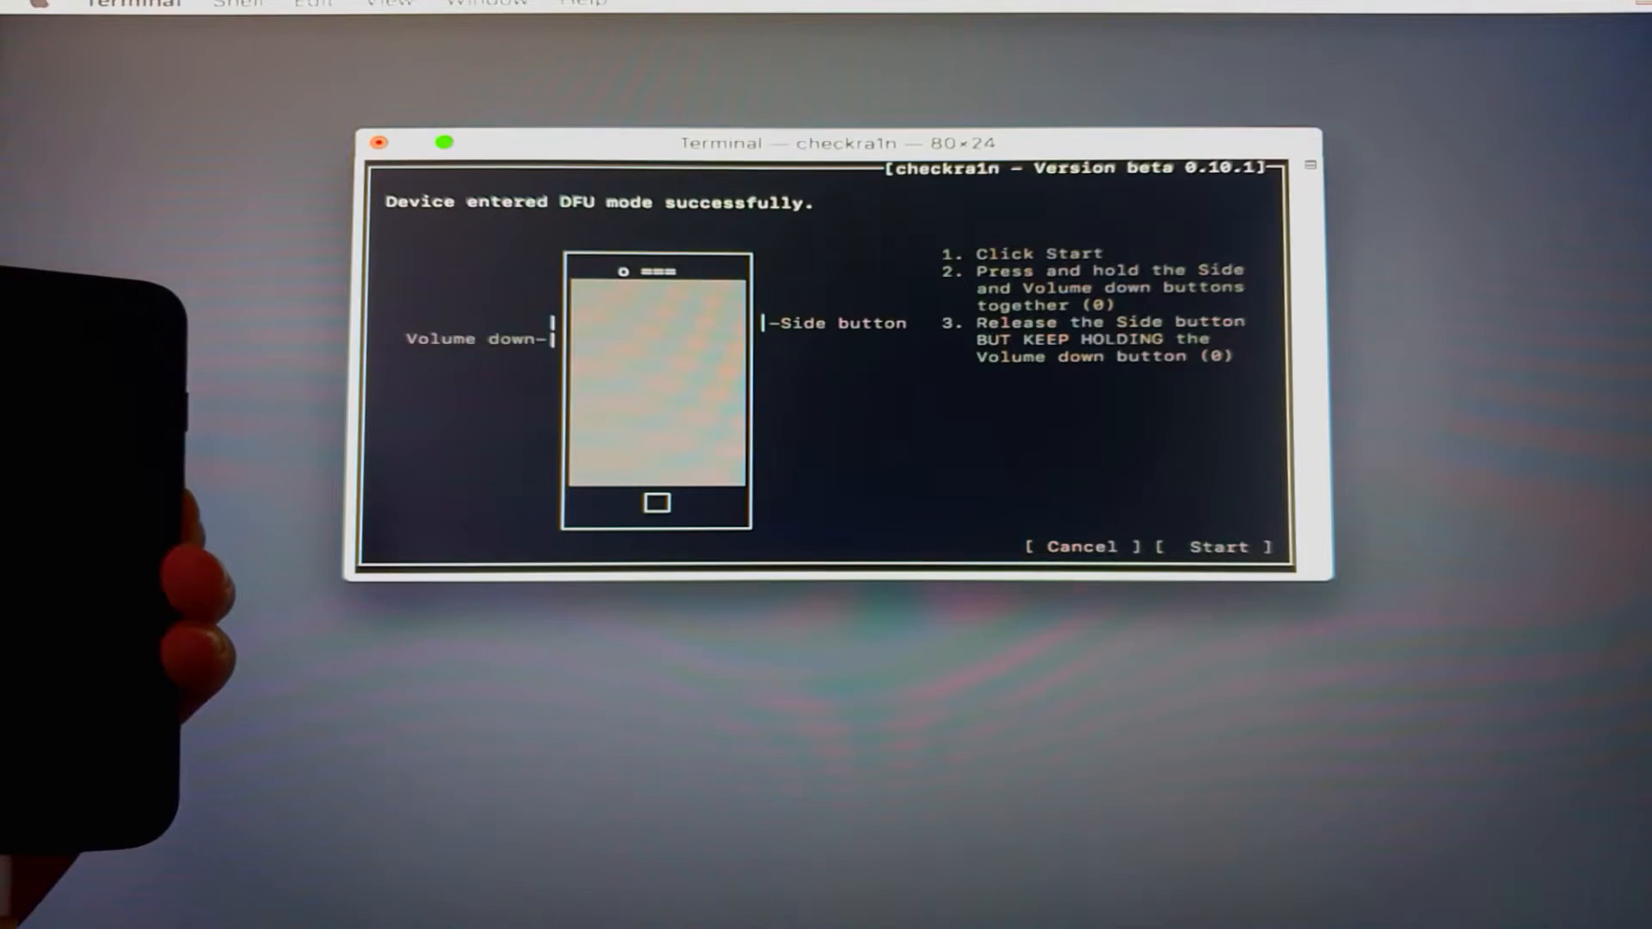
left_click(1220, 547)
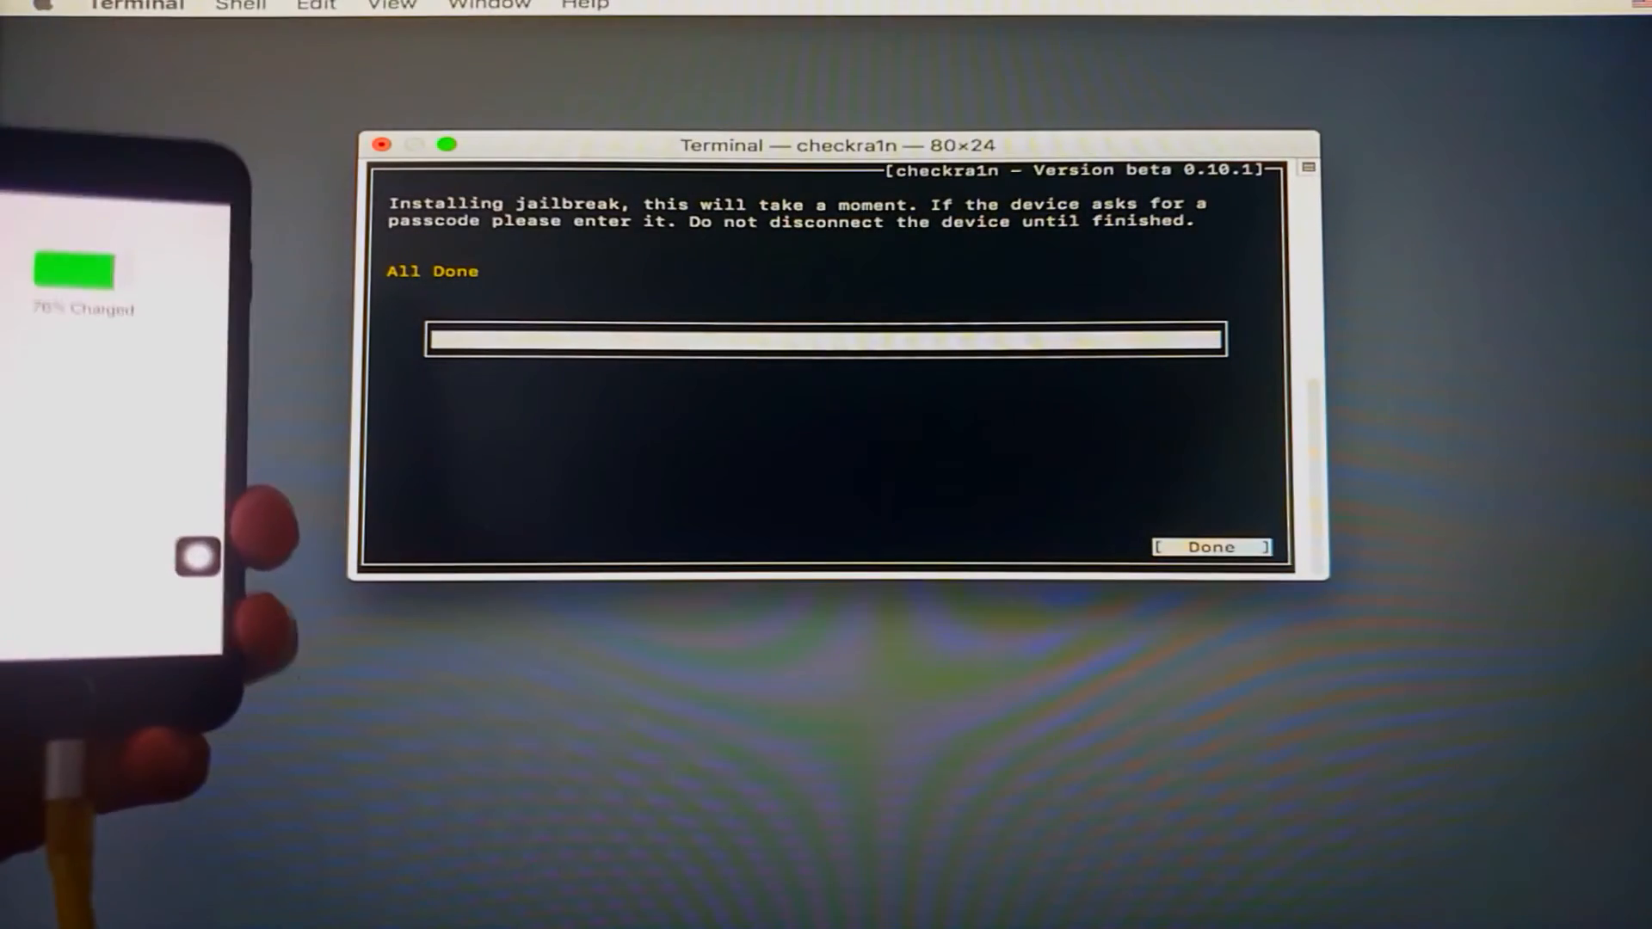
left_click(1211, 547)
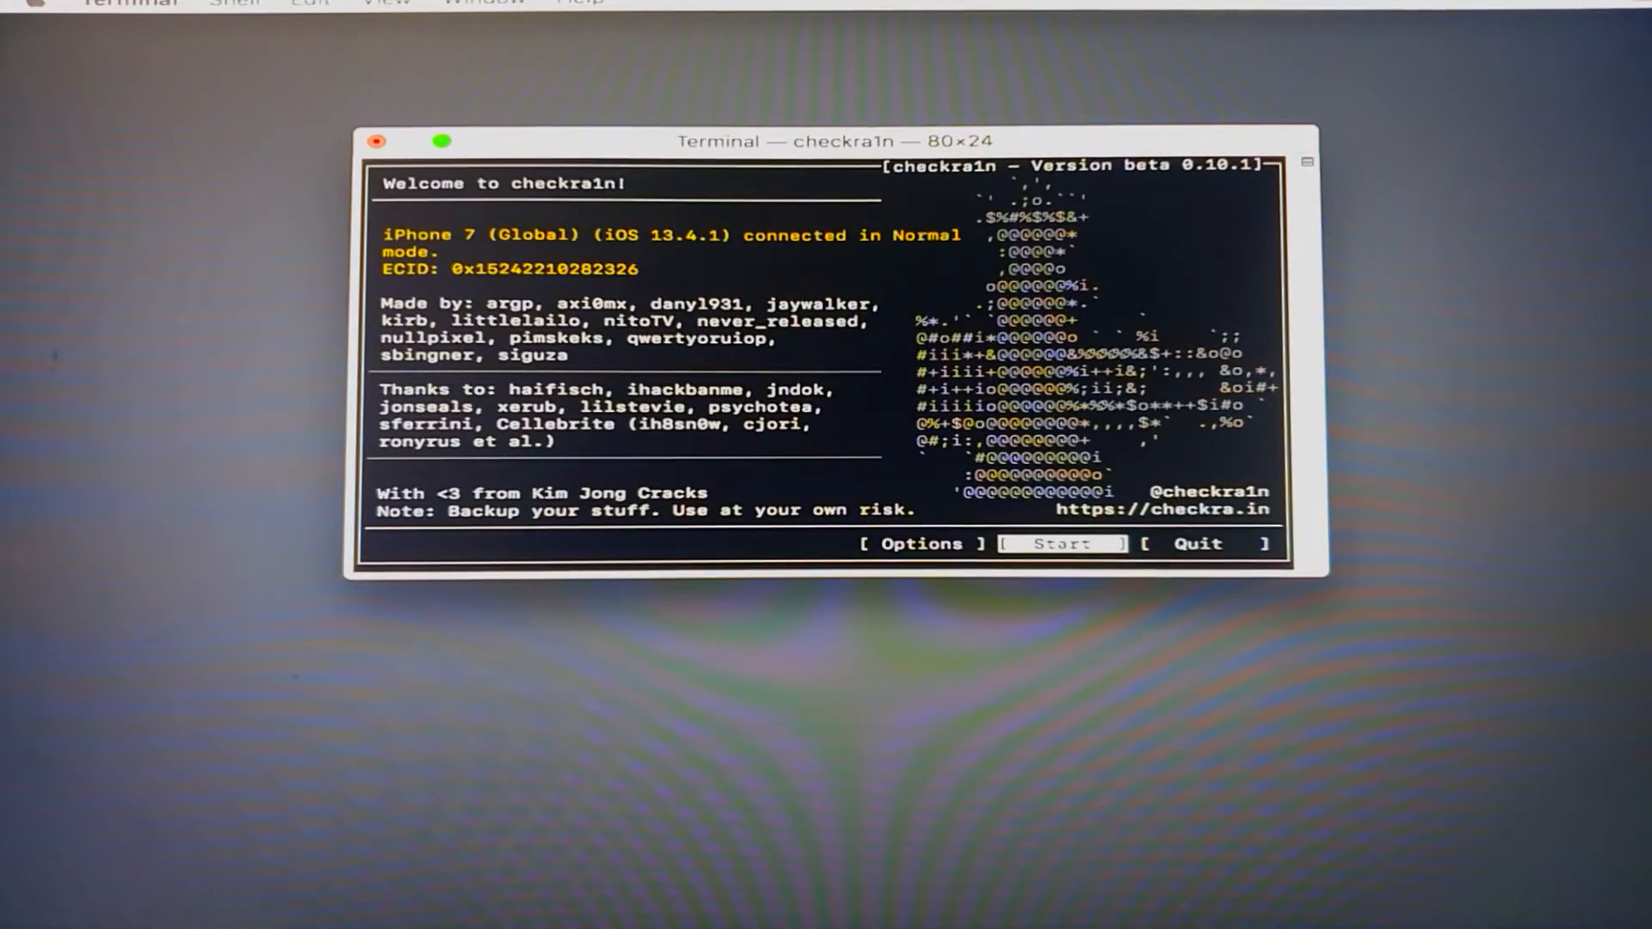
Step: Quit checkra1n and open a new Terminal window
left_click(376, 141)
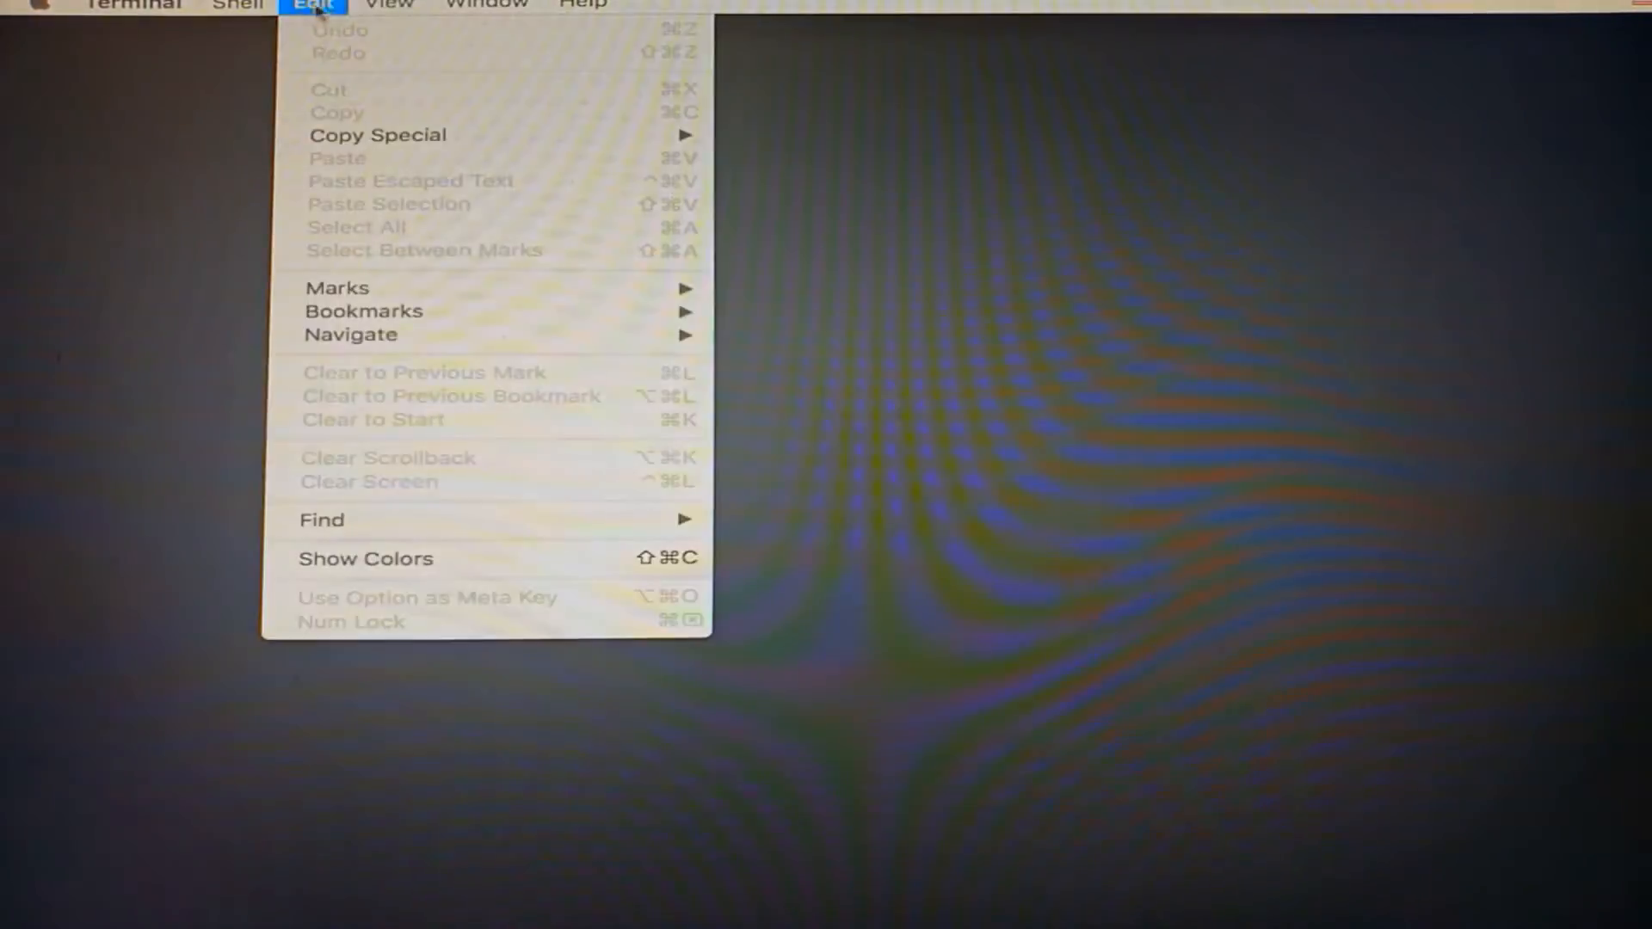
left_click(238, 5)
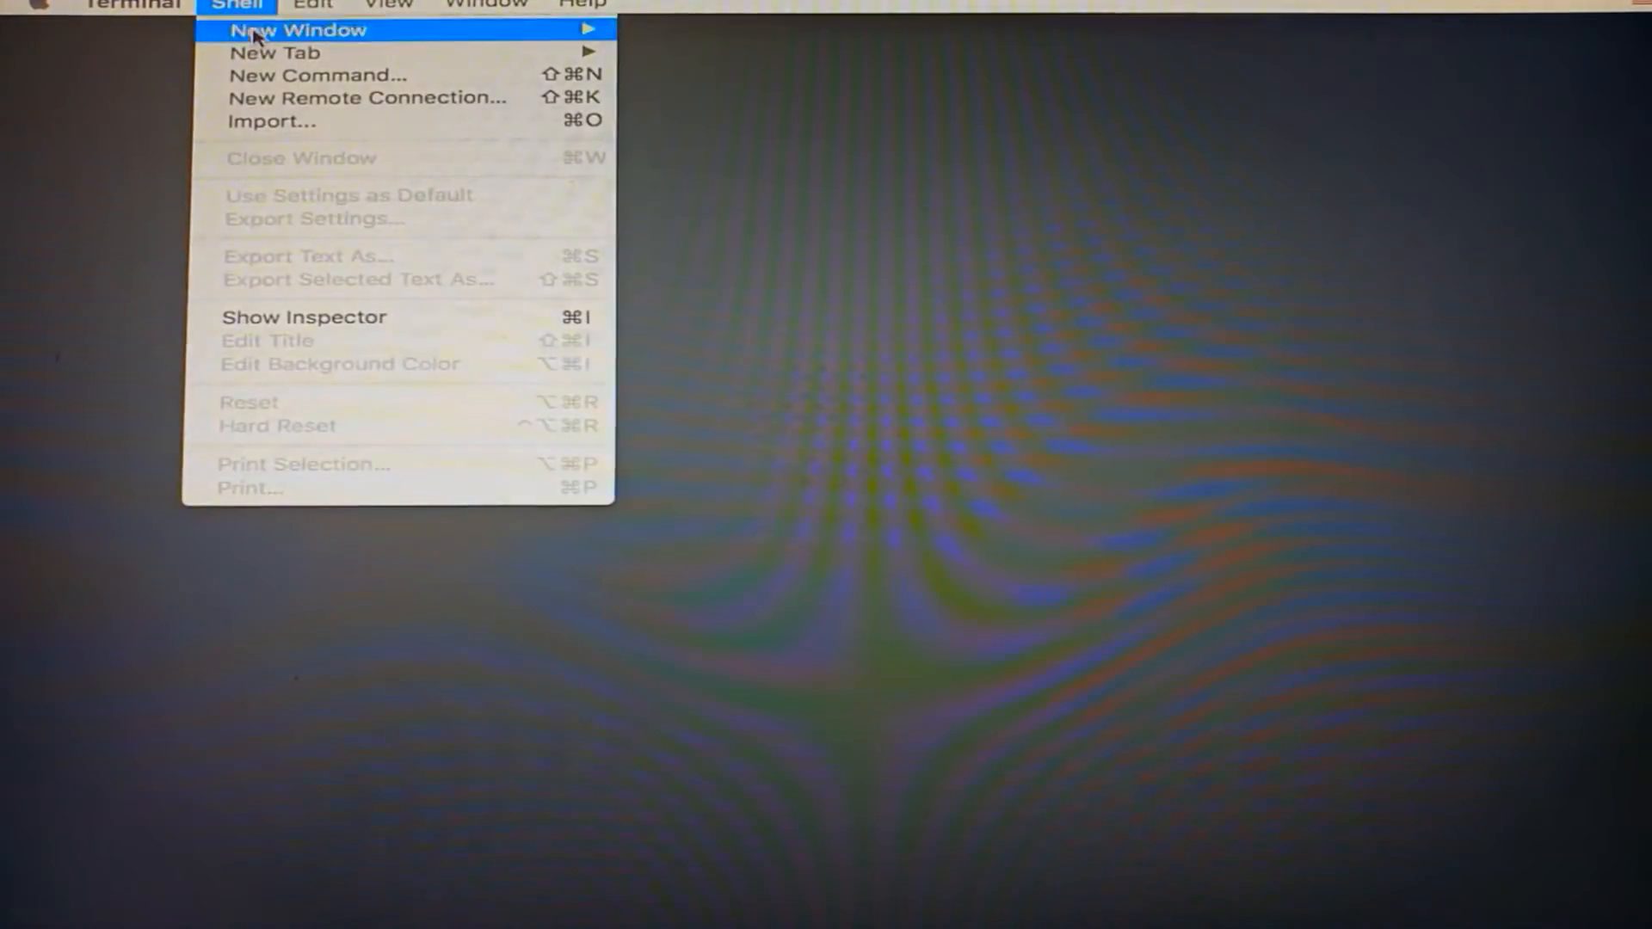
left_click(297, 30)
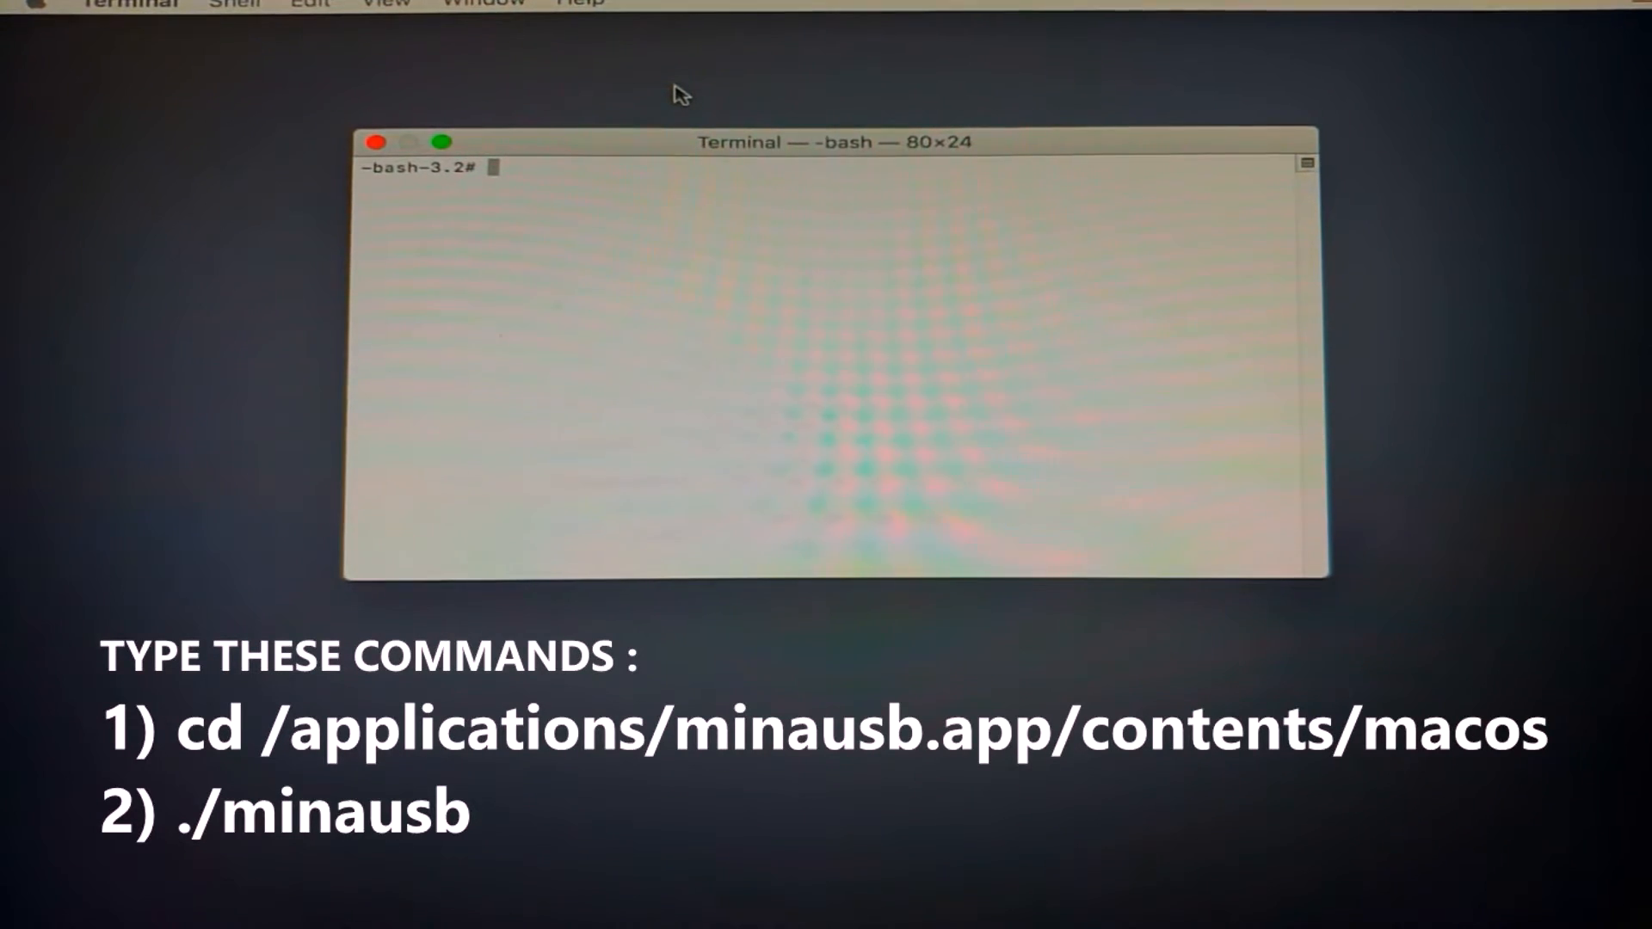
Step: Change into /applications/minausb.app/contents/macos and enter the ./minausb command
type("cd")
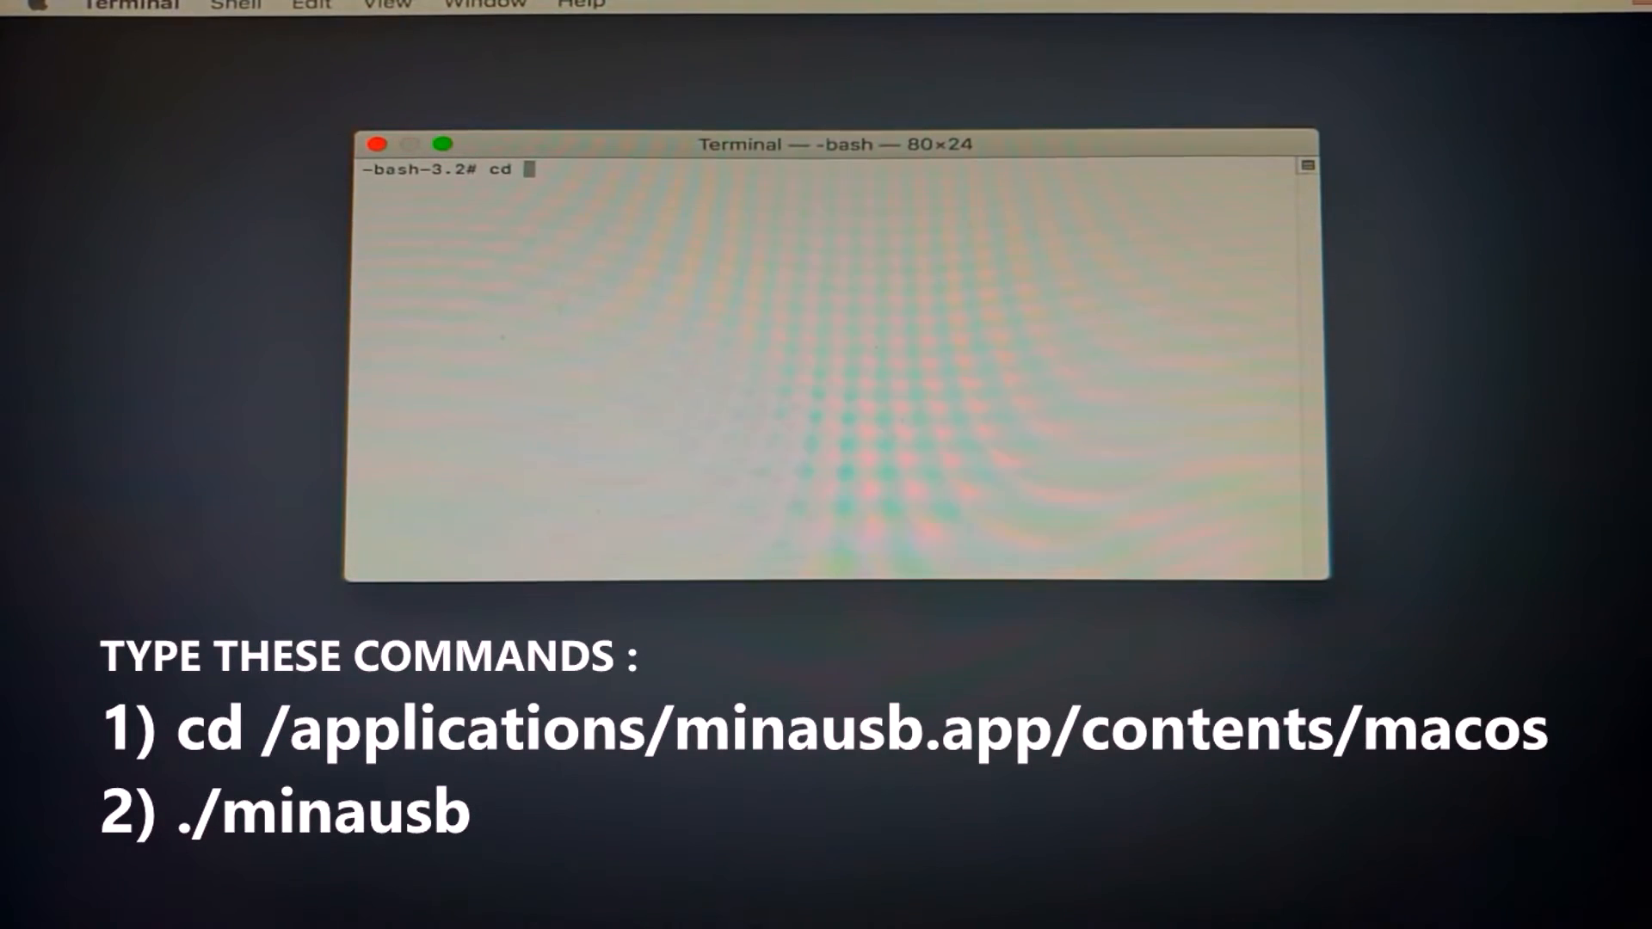
type("/applications/min")
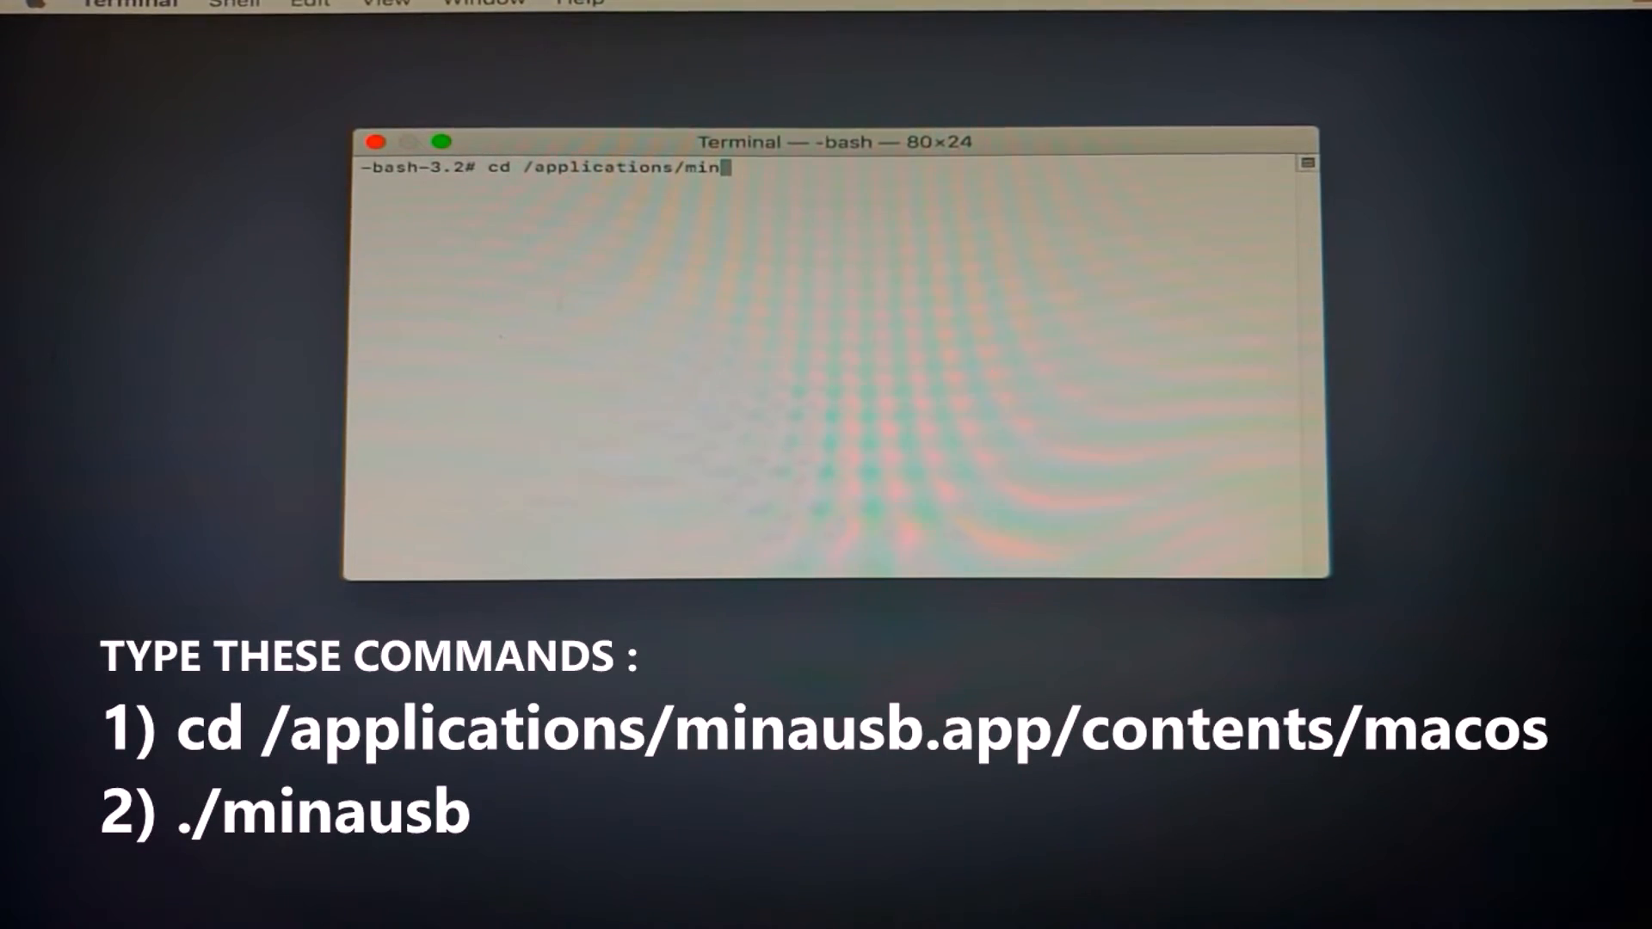
type("a")
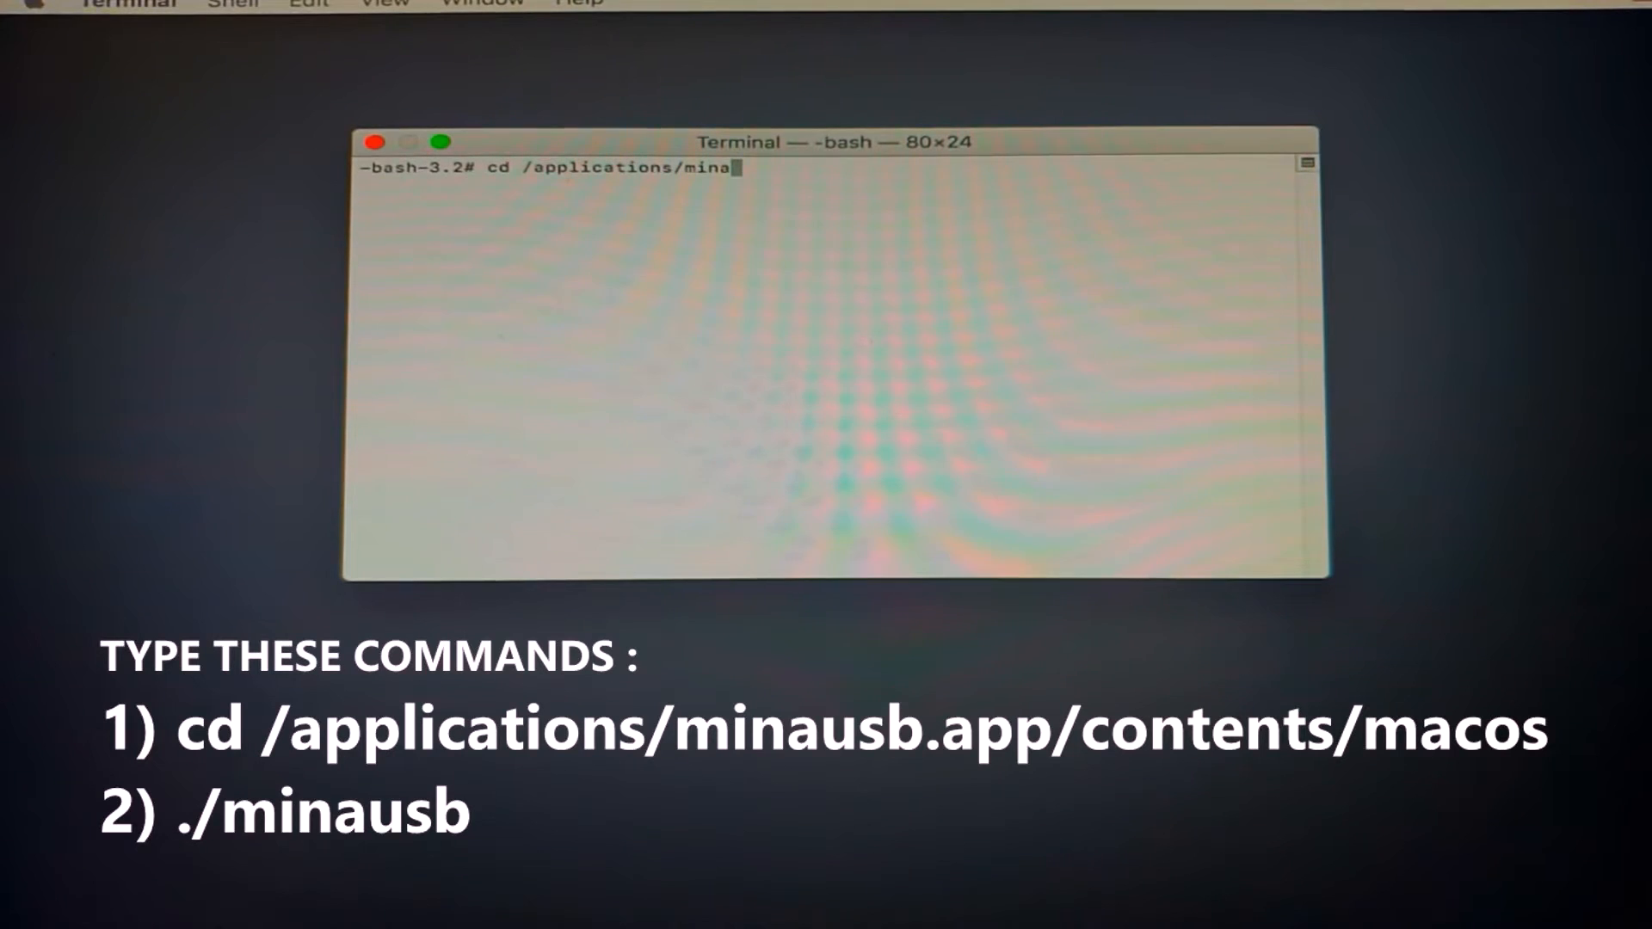
type("usb")
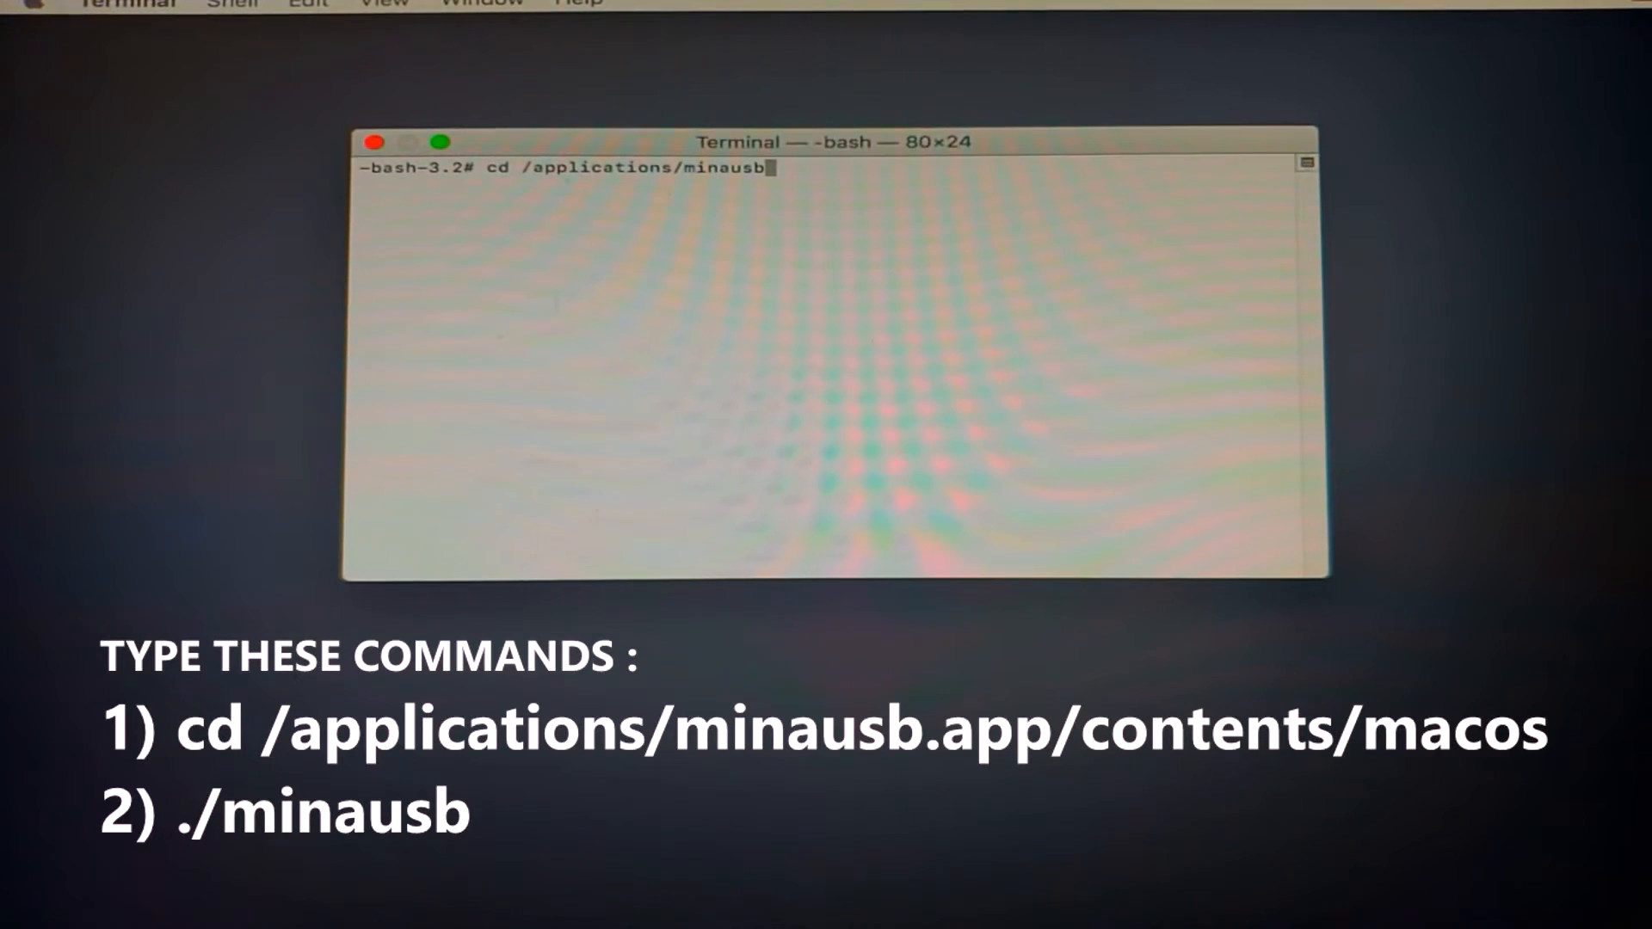
type(".")
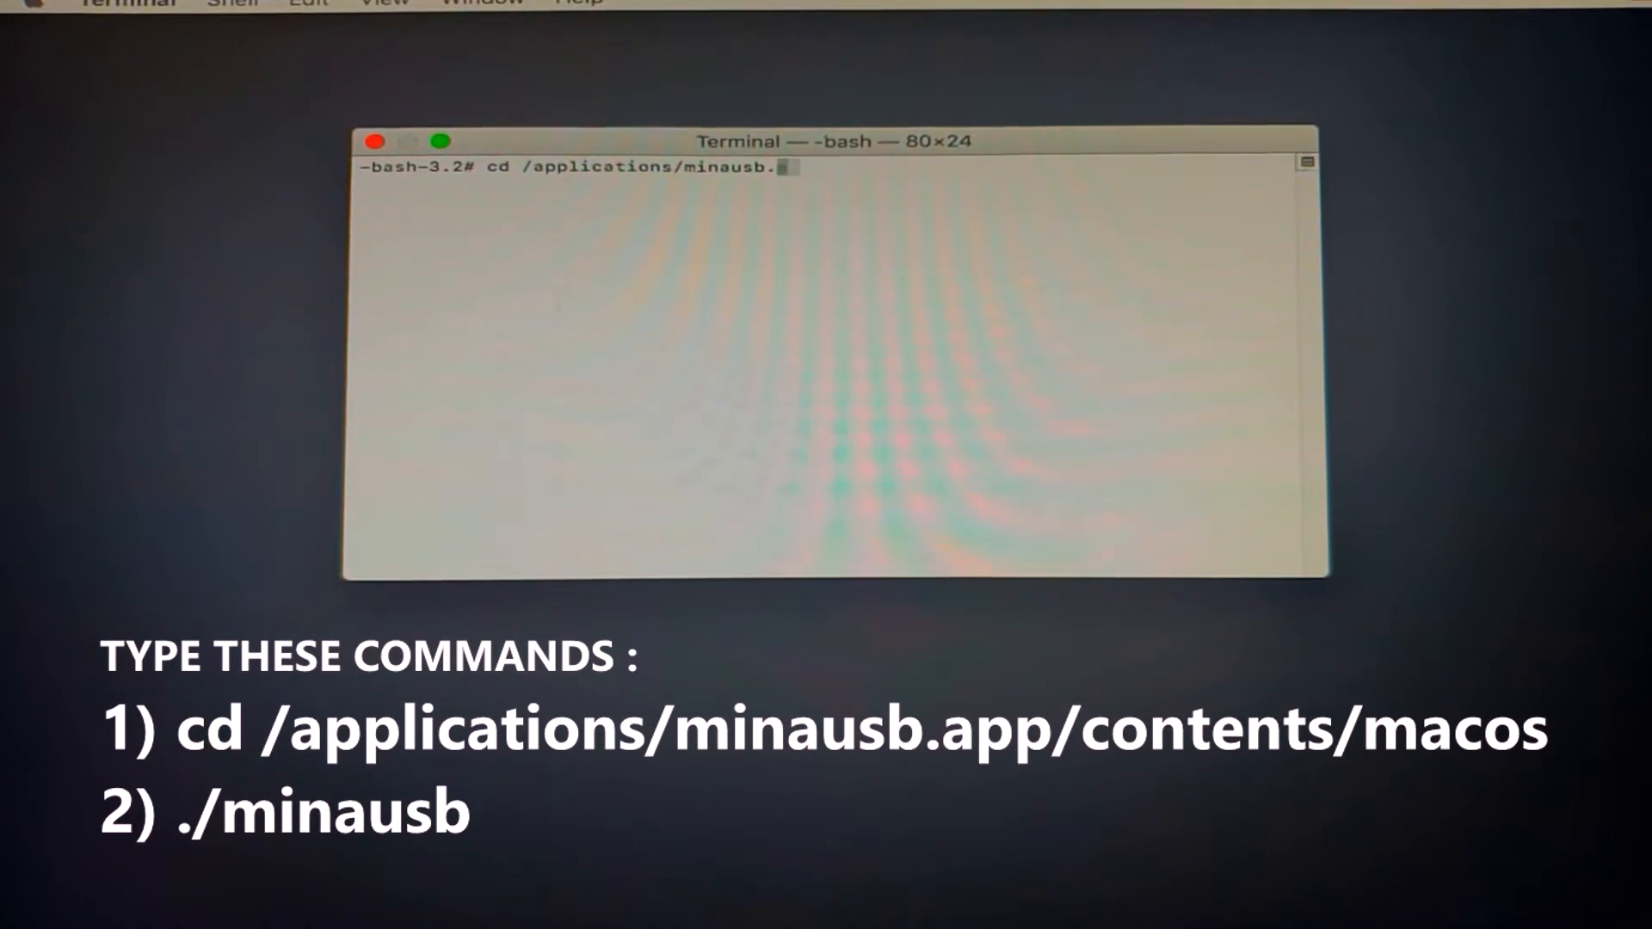
type("app/")
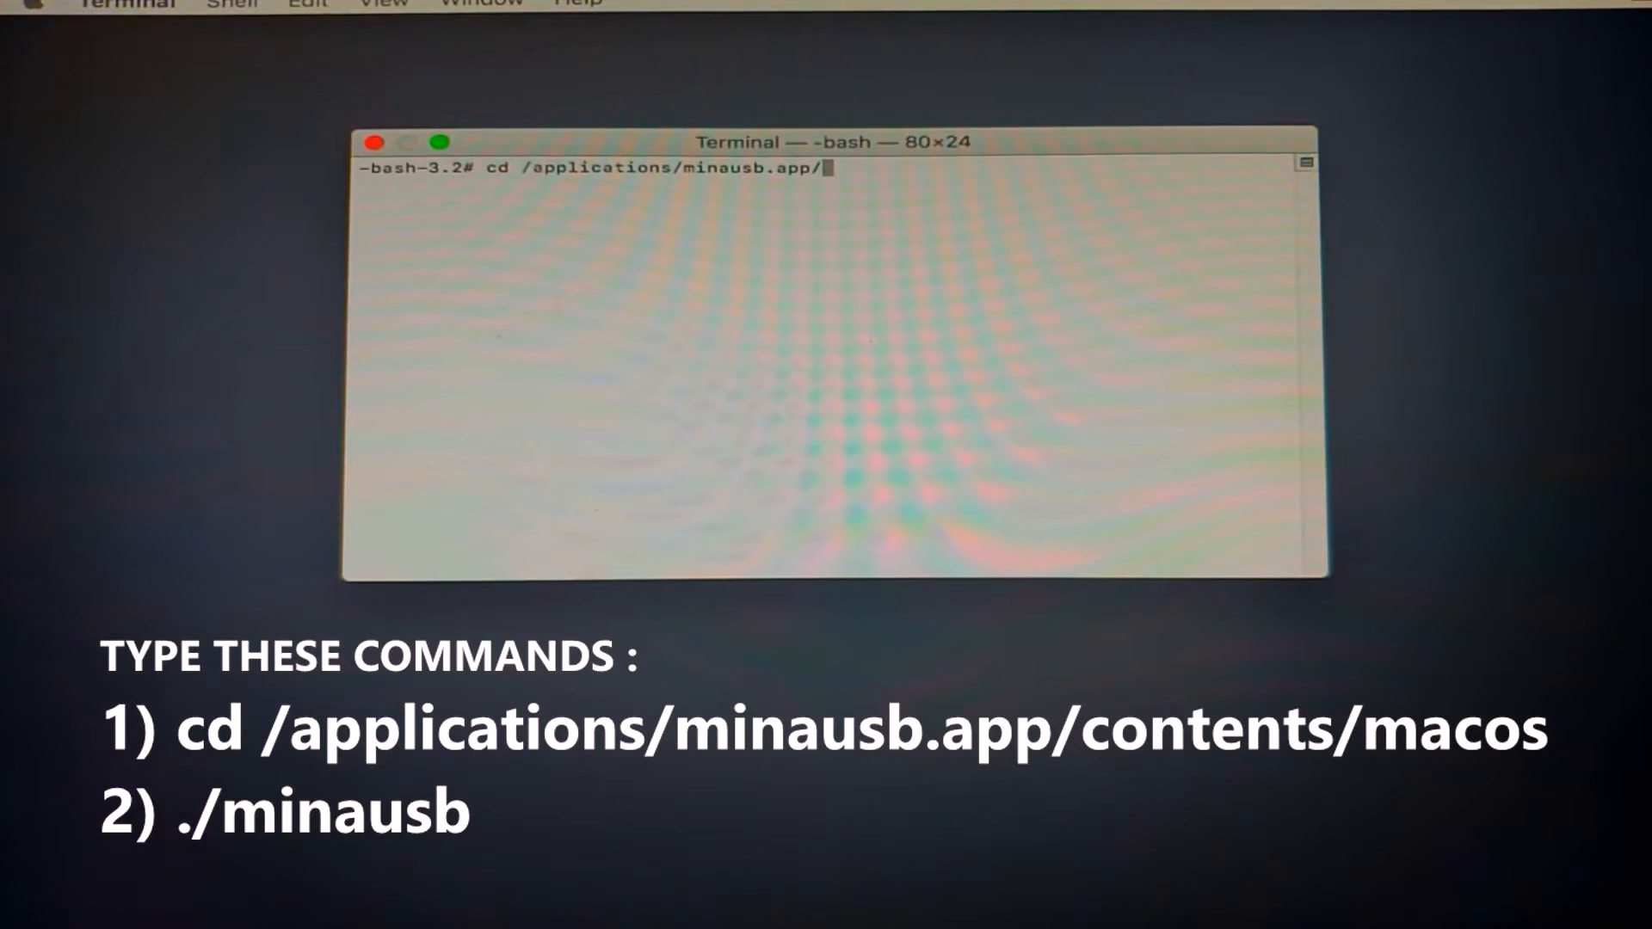
type("contents")
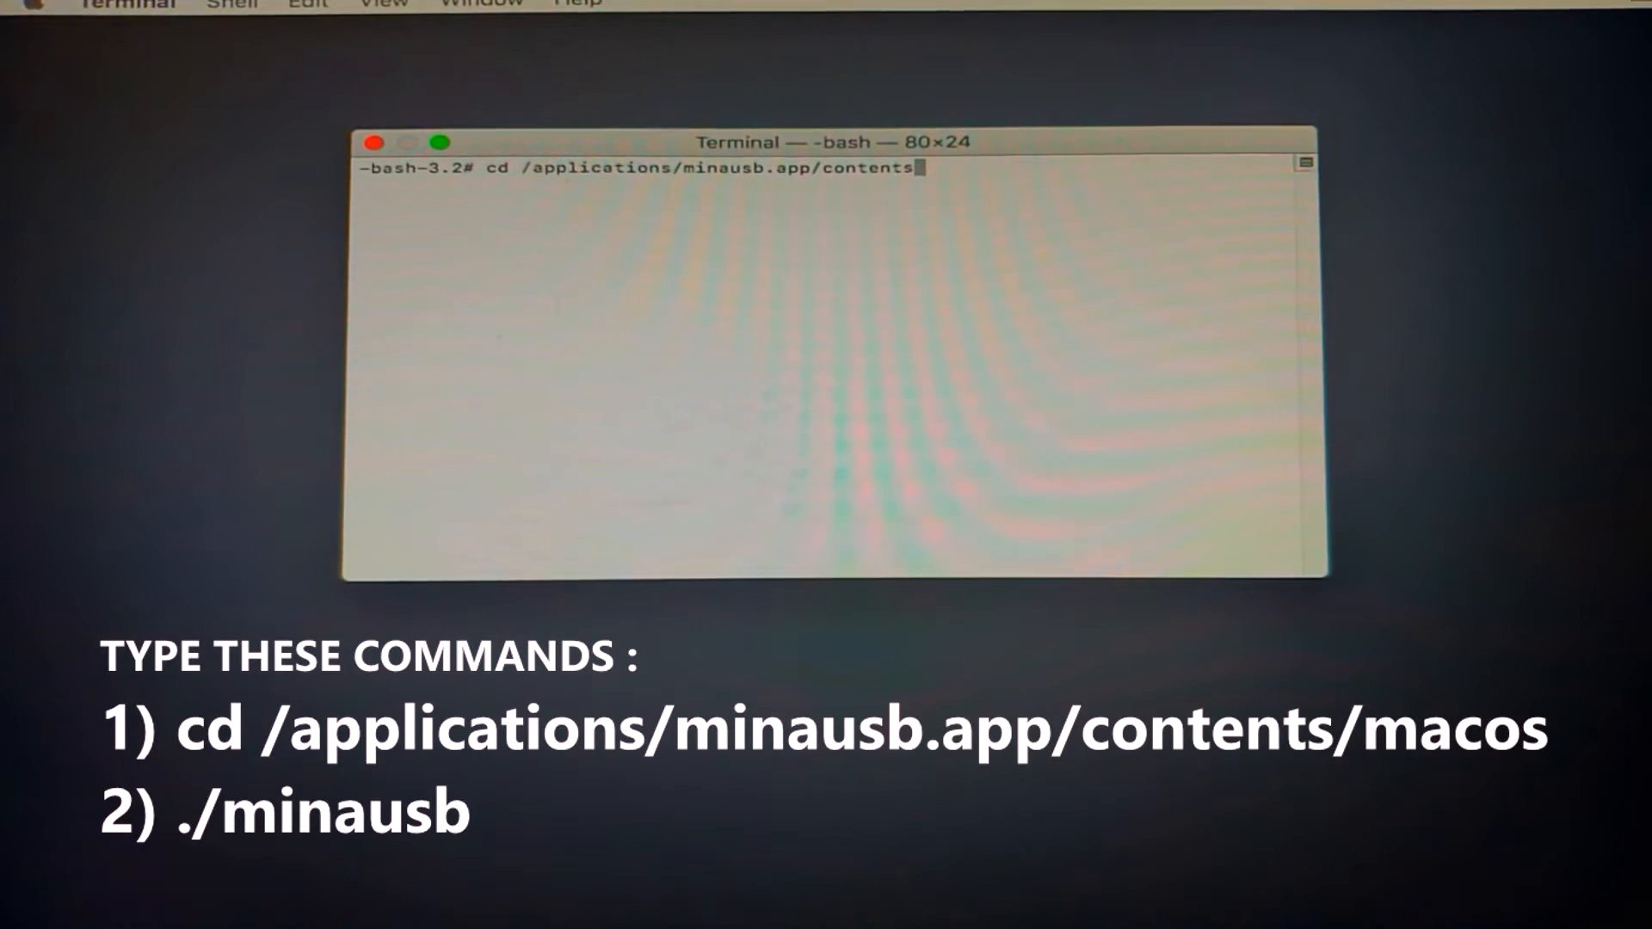
type("/macos")
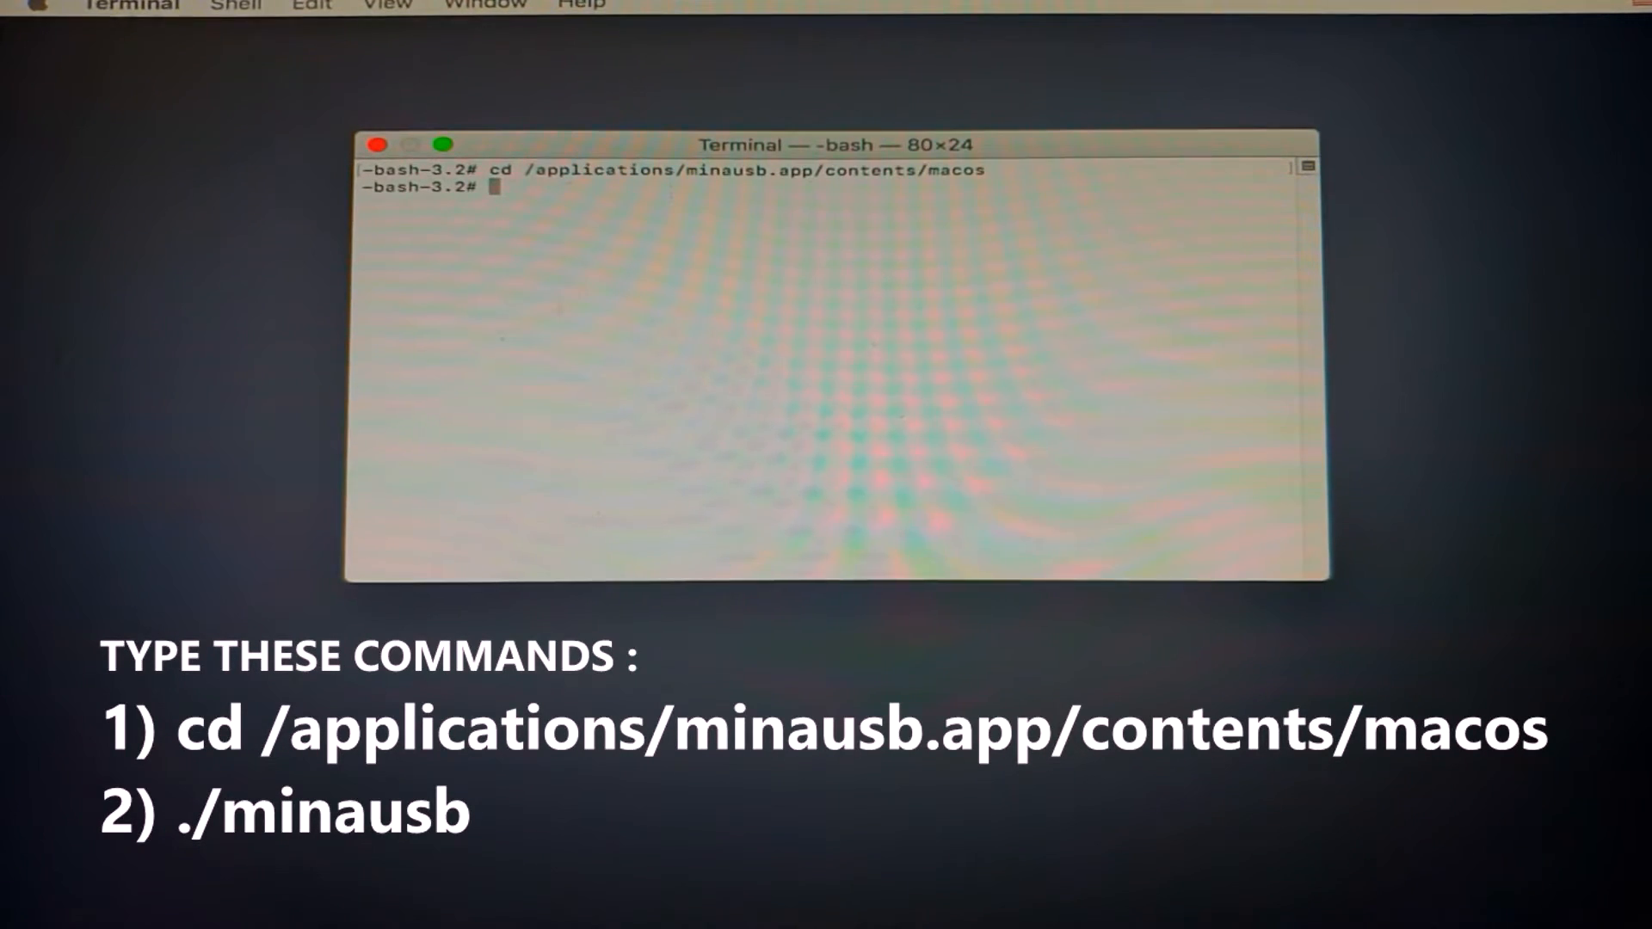
type("./min")
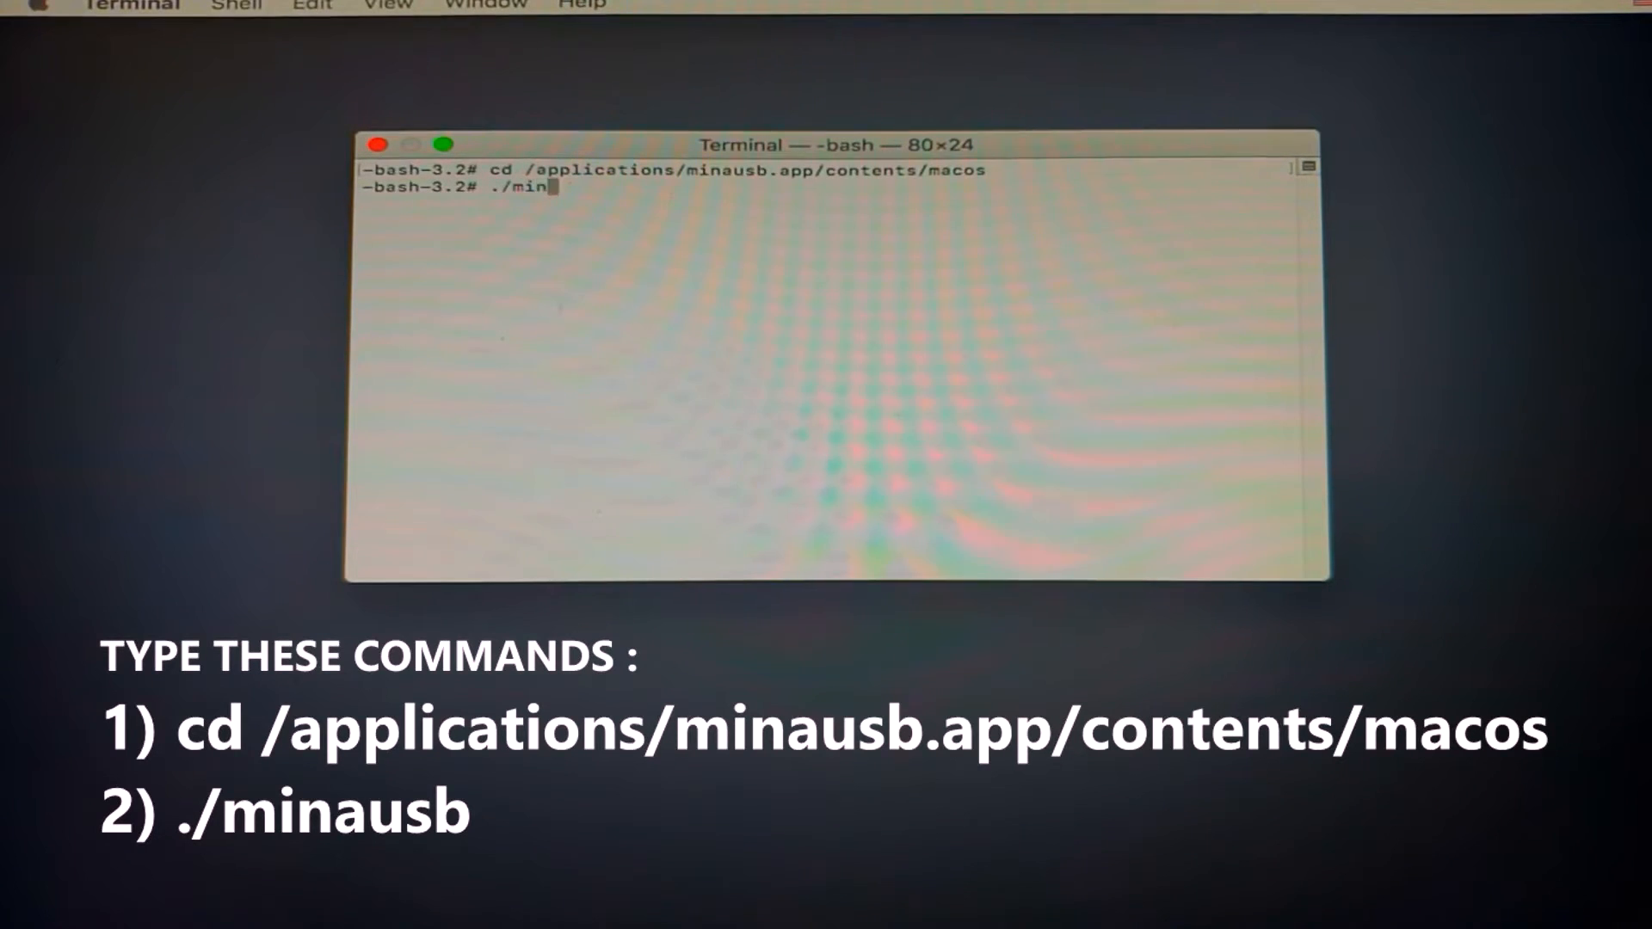
type("ausb")
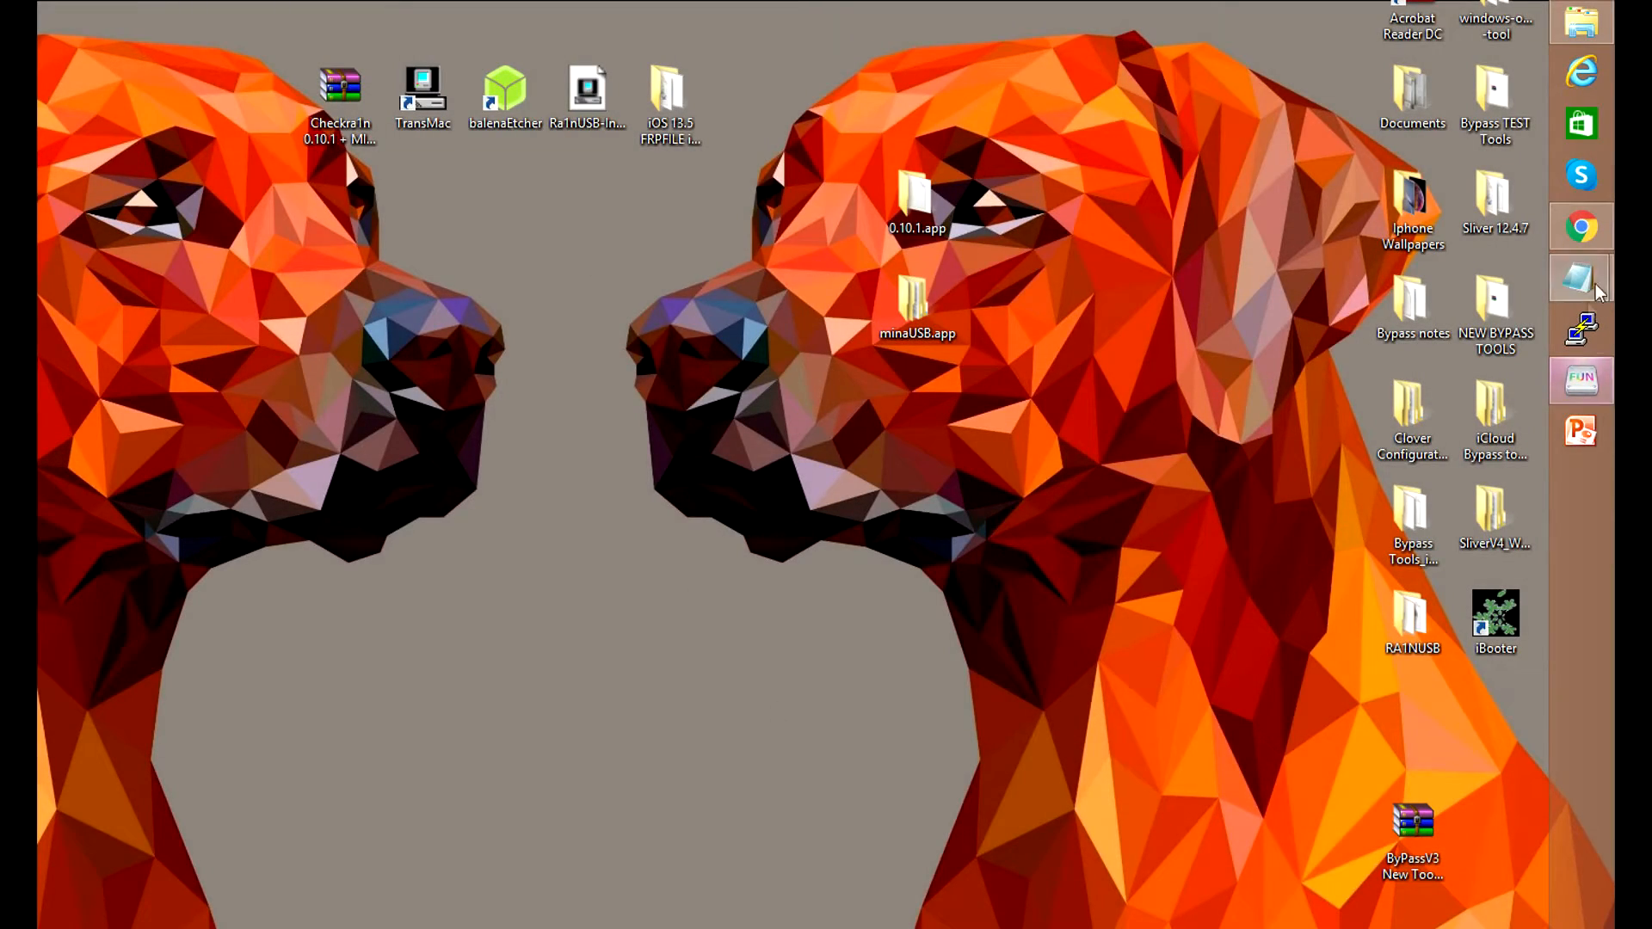
Step: Add notes: frp v2.3 for iOS 12.4.7, v2.2 for iOS 12.4.x and 13.4.5
left_click(1581, 278)
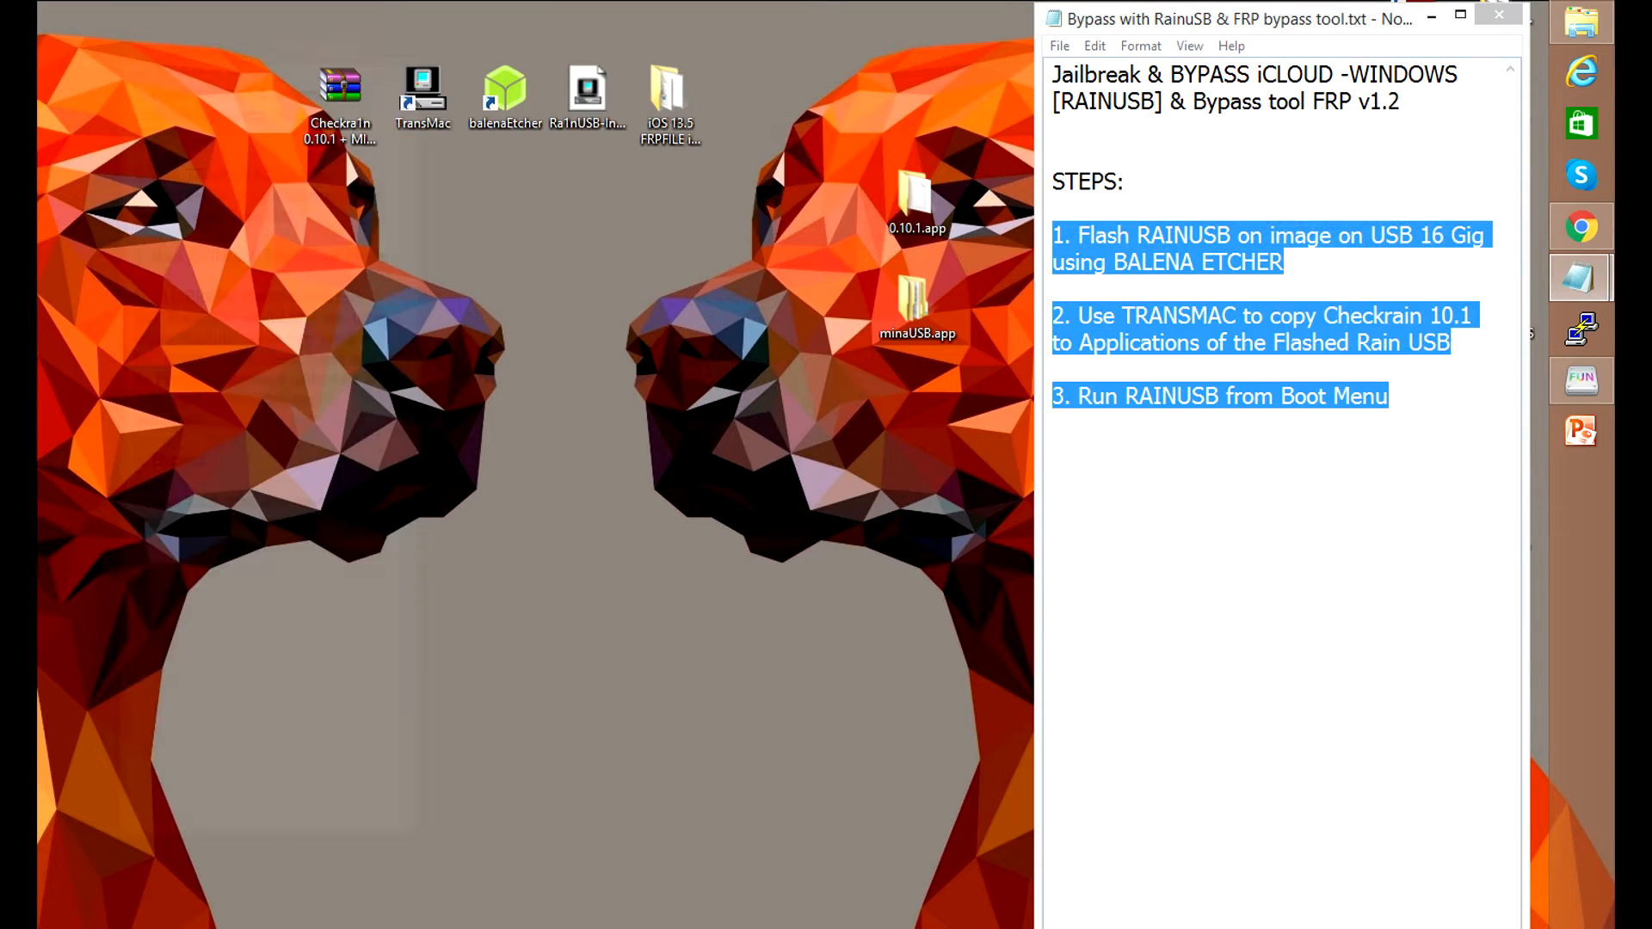
left_click(1054, 422)
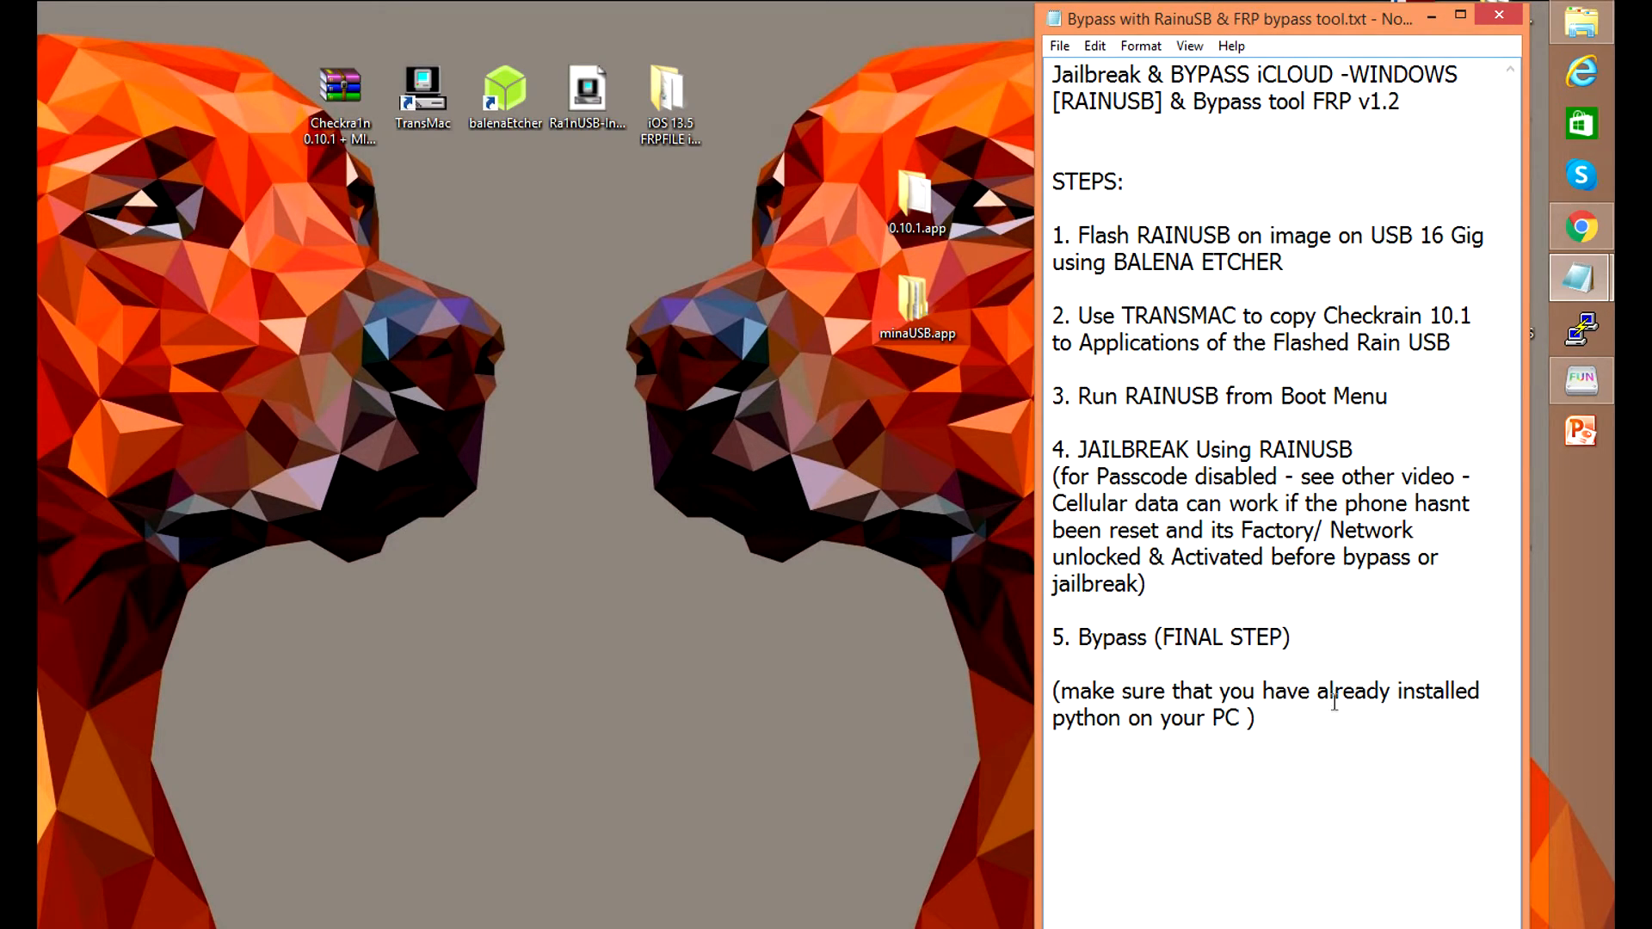
type("for IOS")
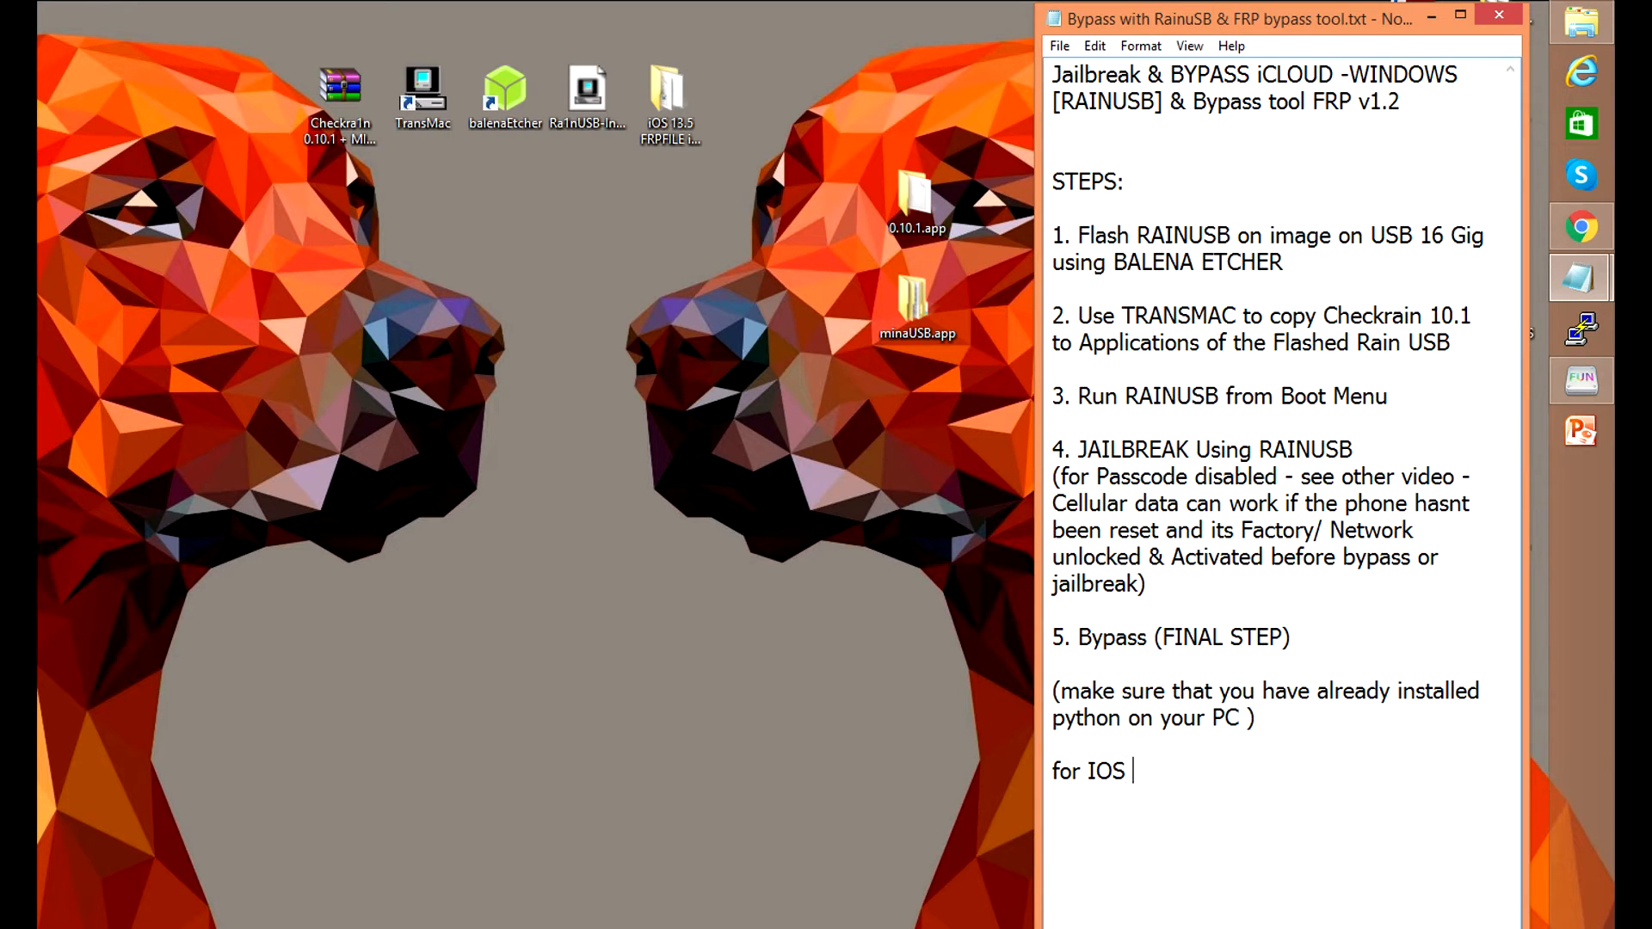
type("12.4.7 - use v2.3 frp file")
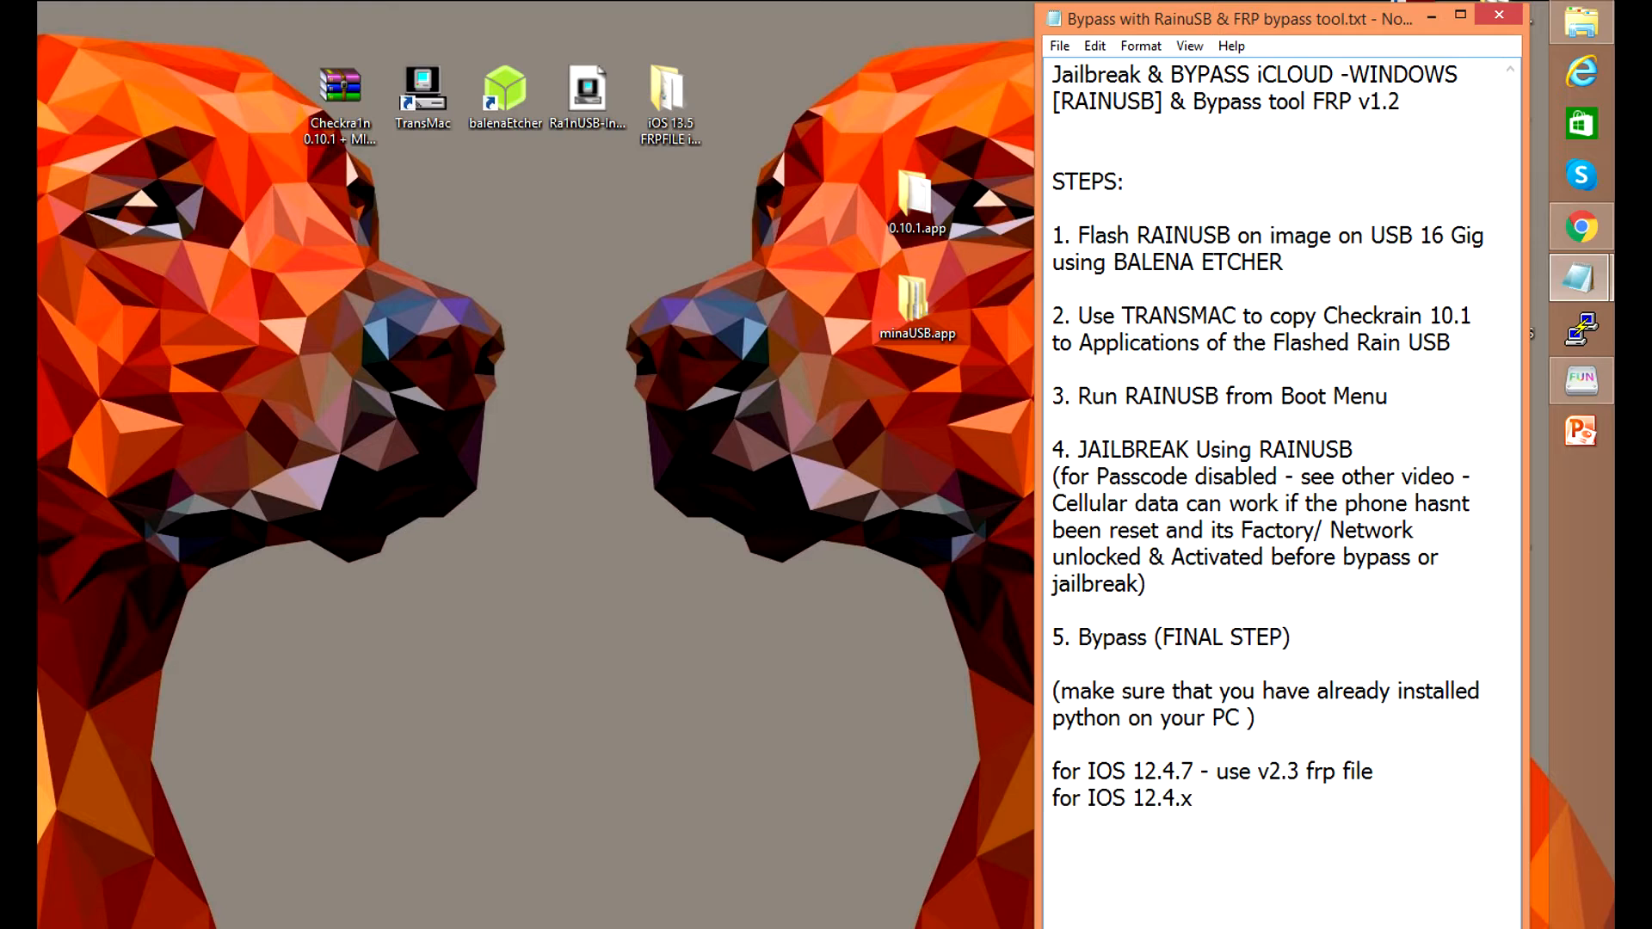
left_click(1189, 799)
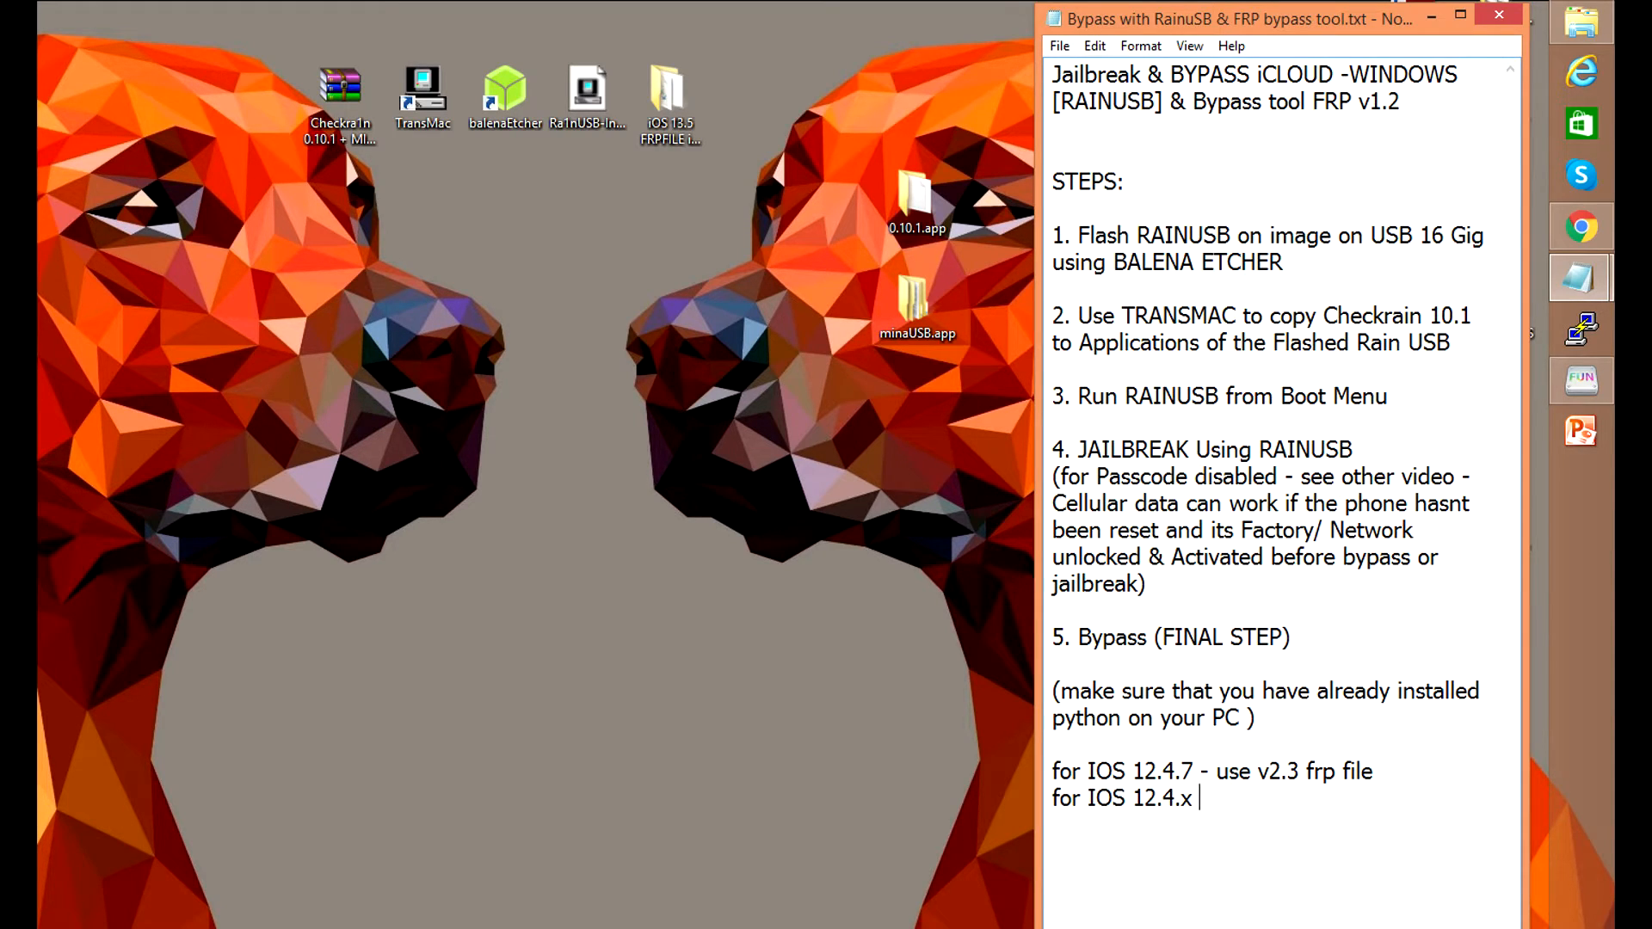
type("&")
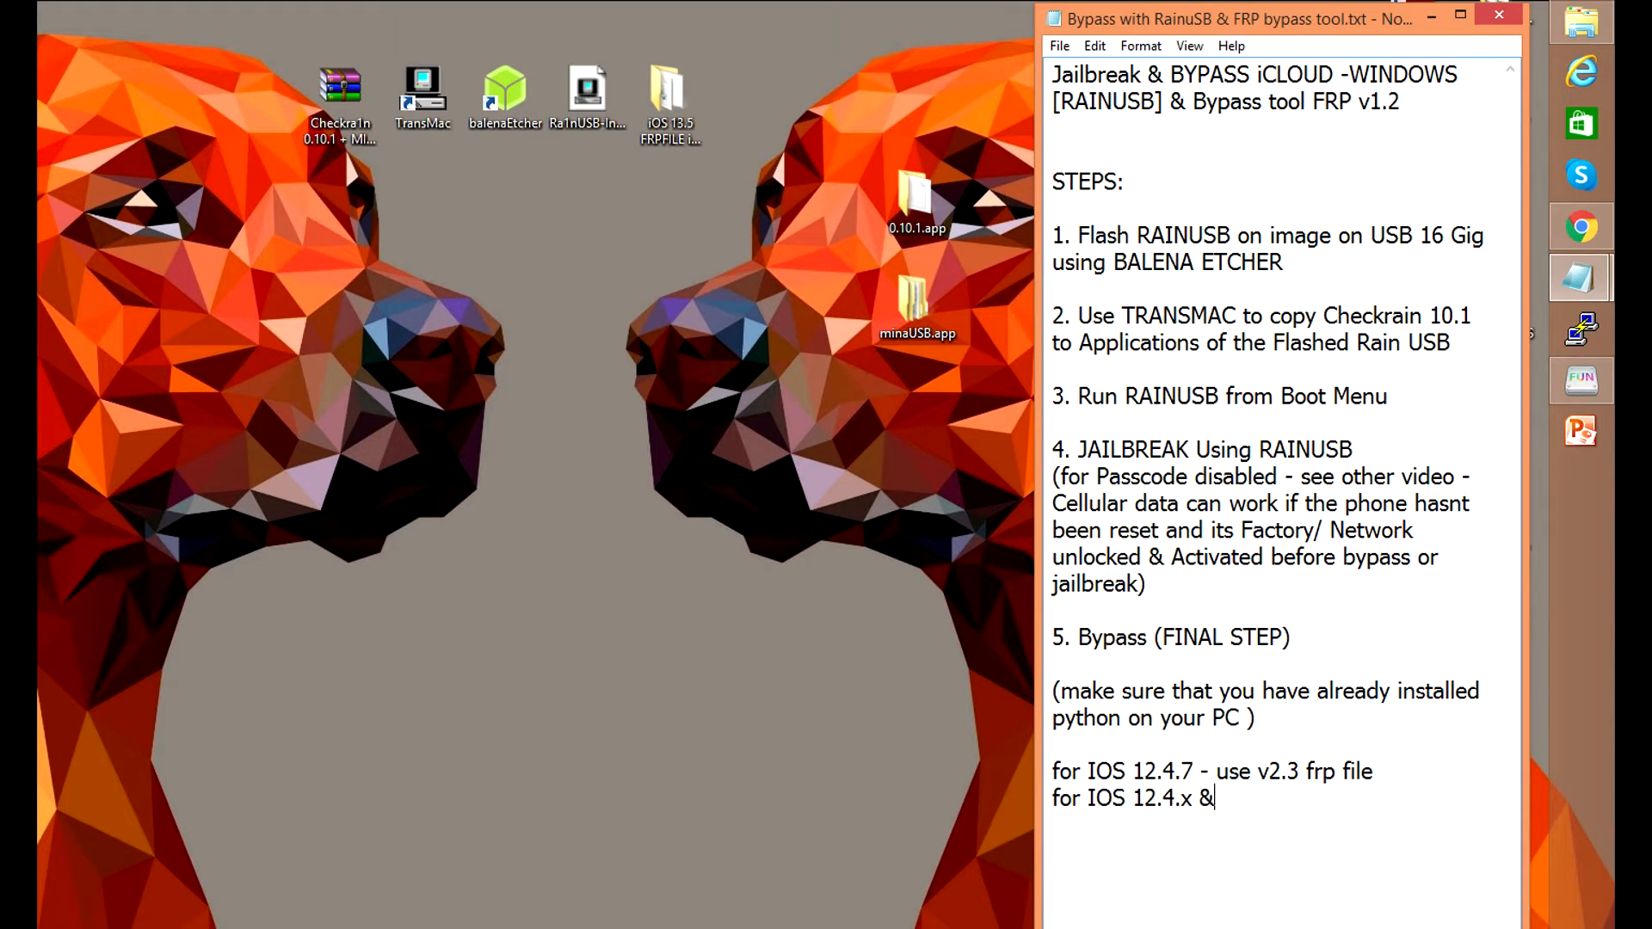
type("iOS 1")
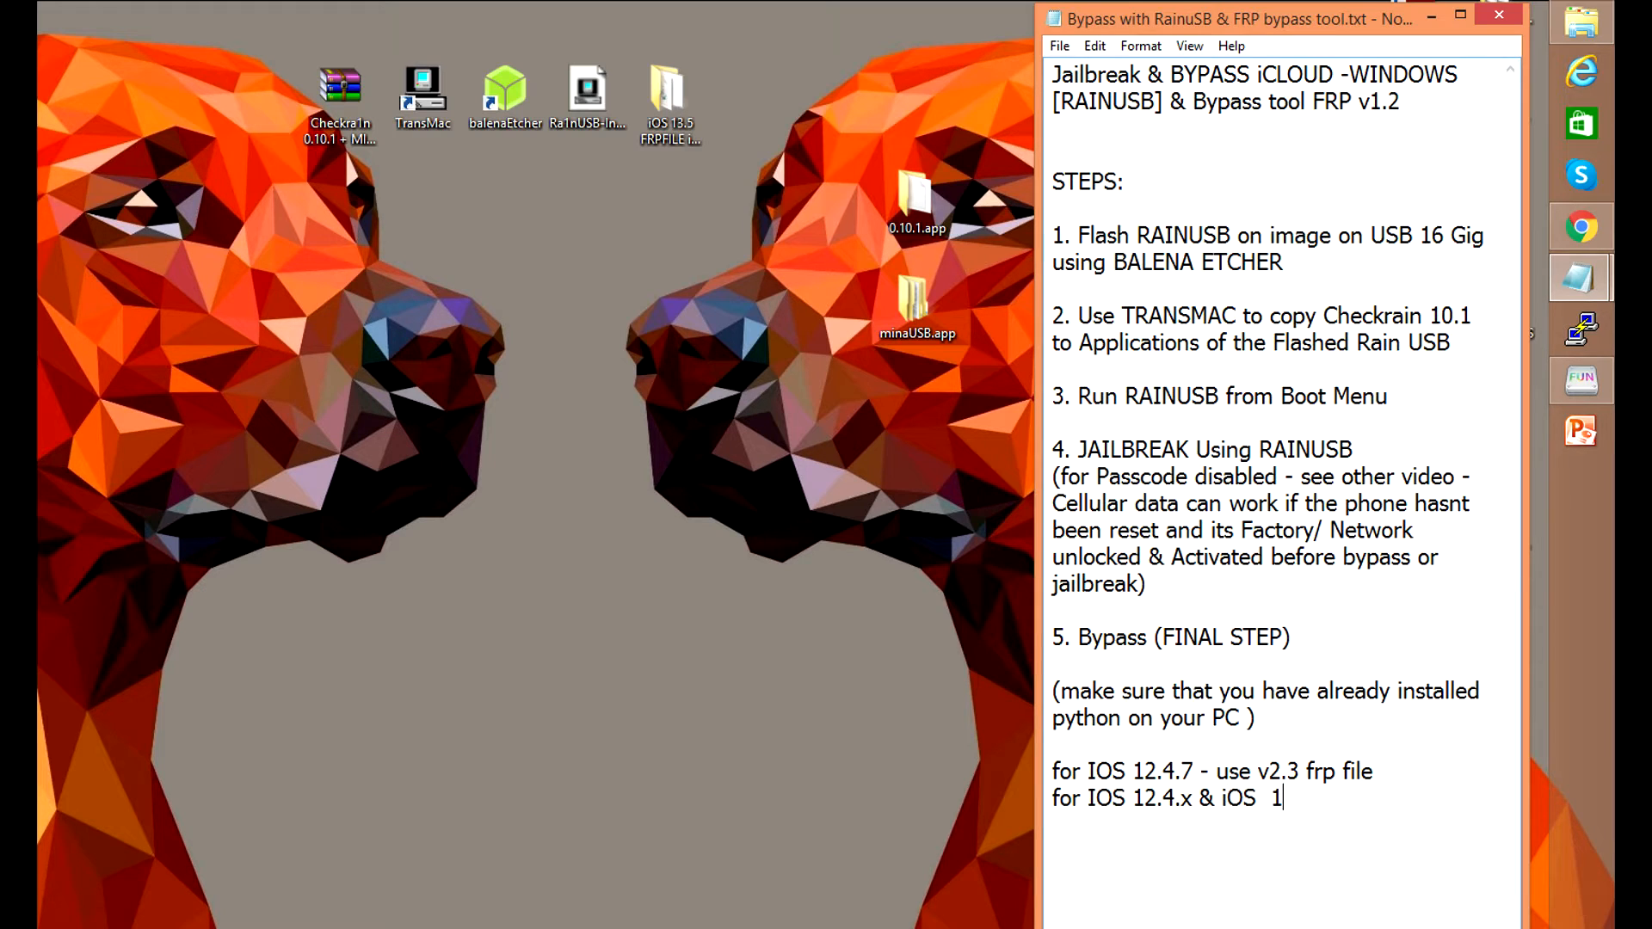
type(".")
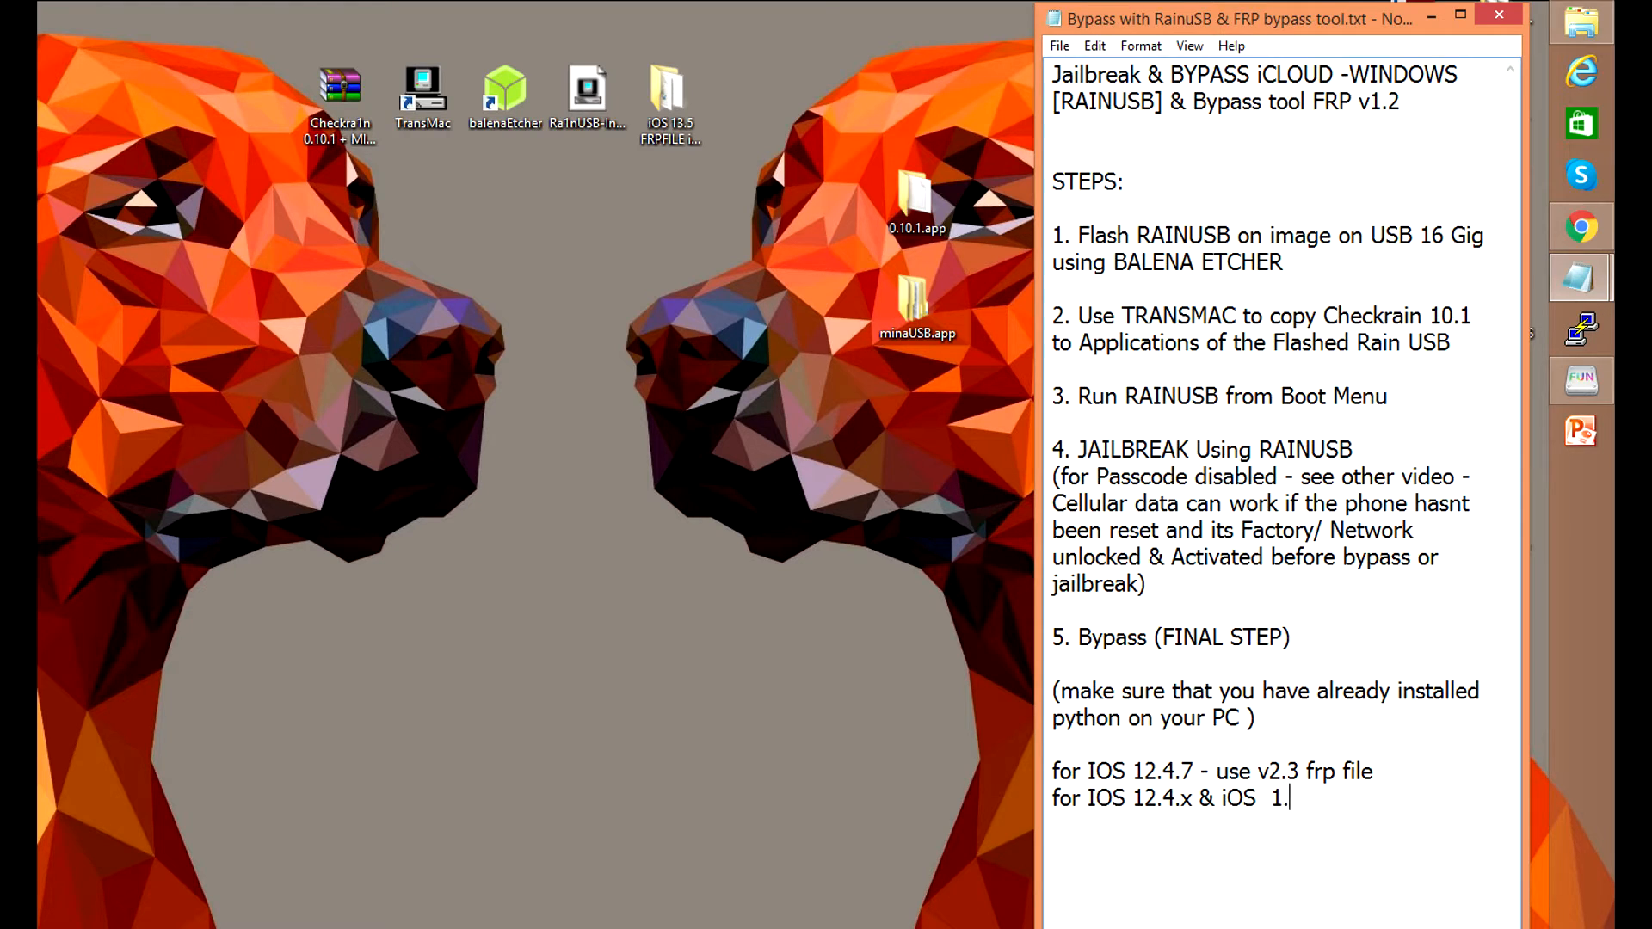
type("3.4.5 - use v2.2 frp")
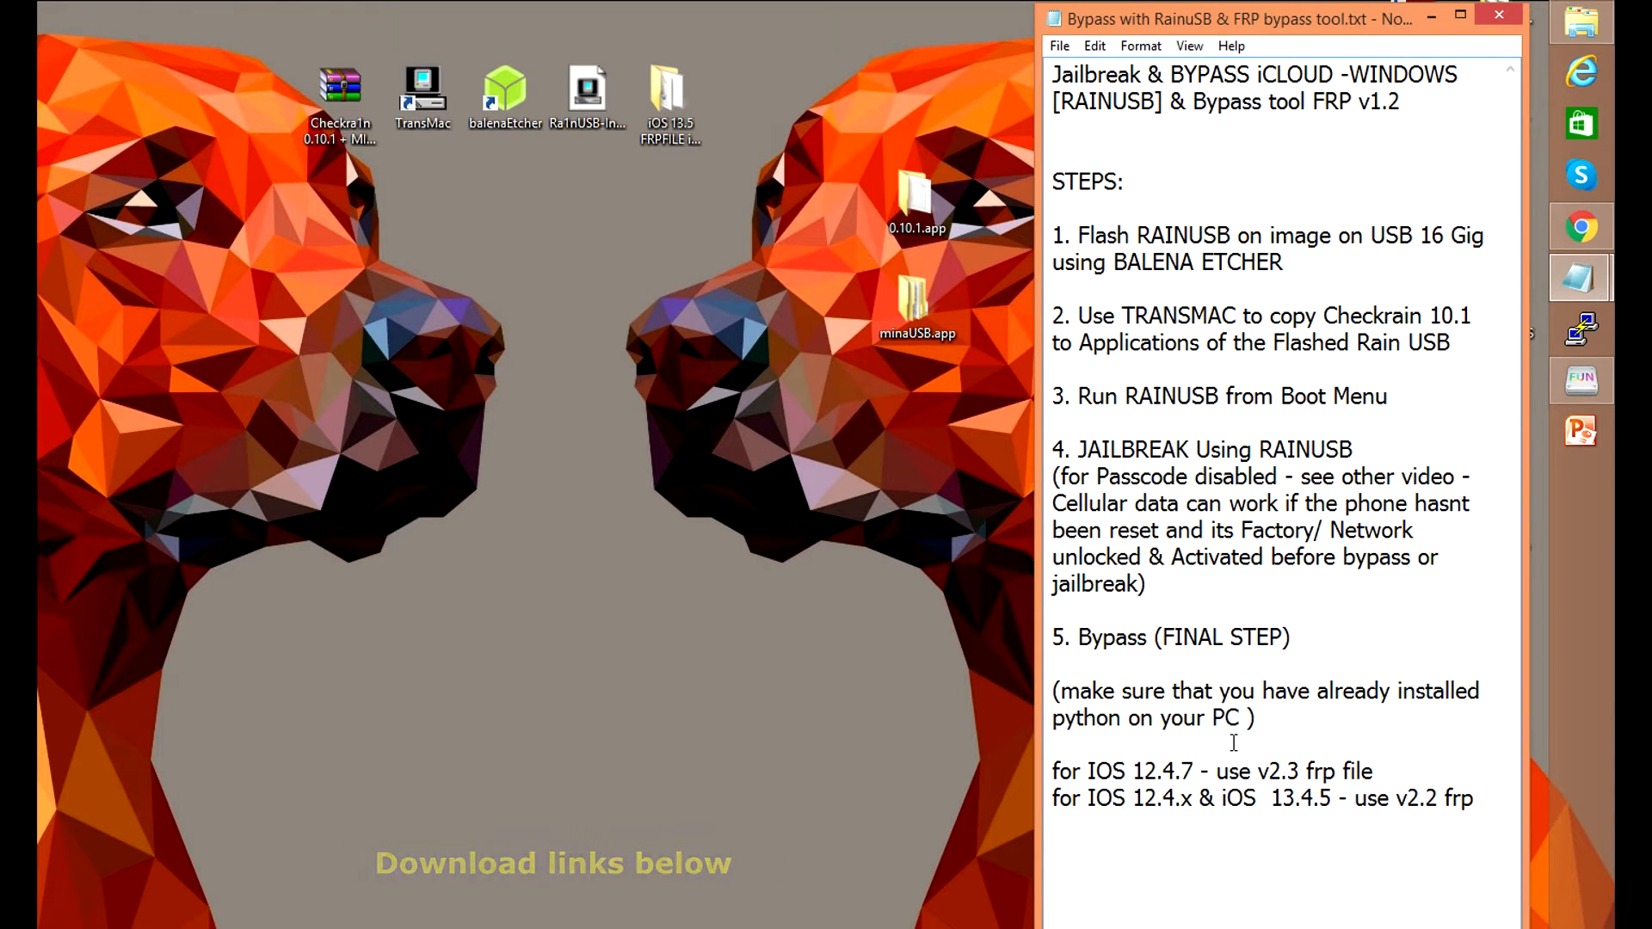
left_click(670, 95)
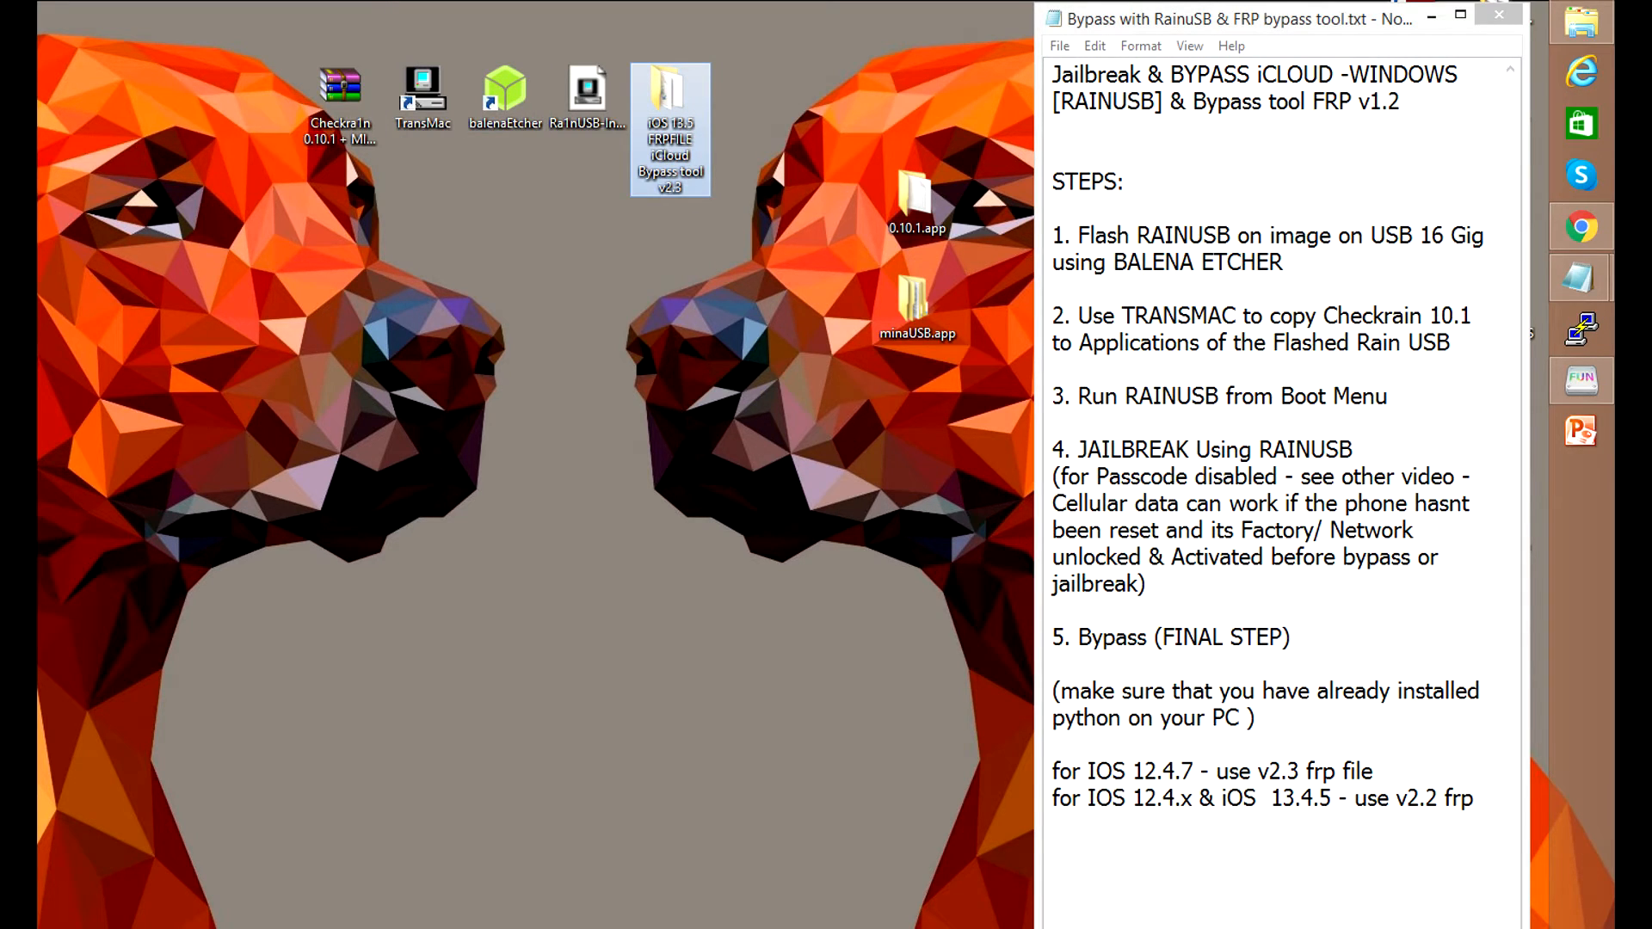
Step: Launch iFRPFILE Bypass iCloud.exe from its folder, showing the iOS 13.4.1 device's UDID
double_click(670, 100)
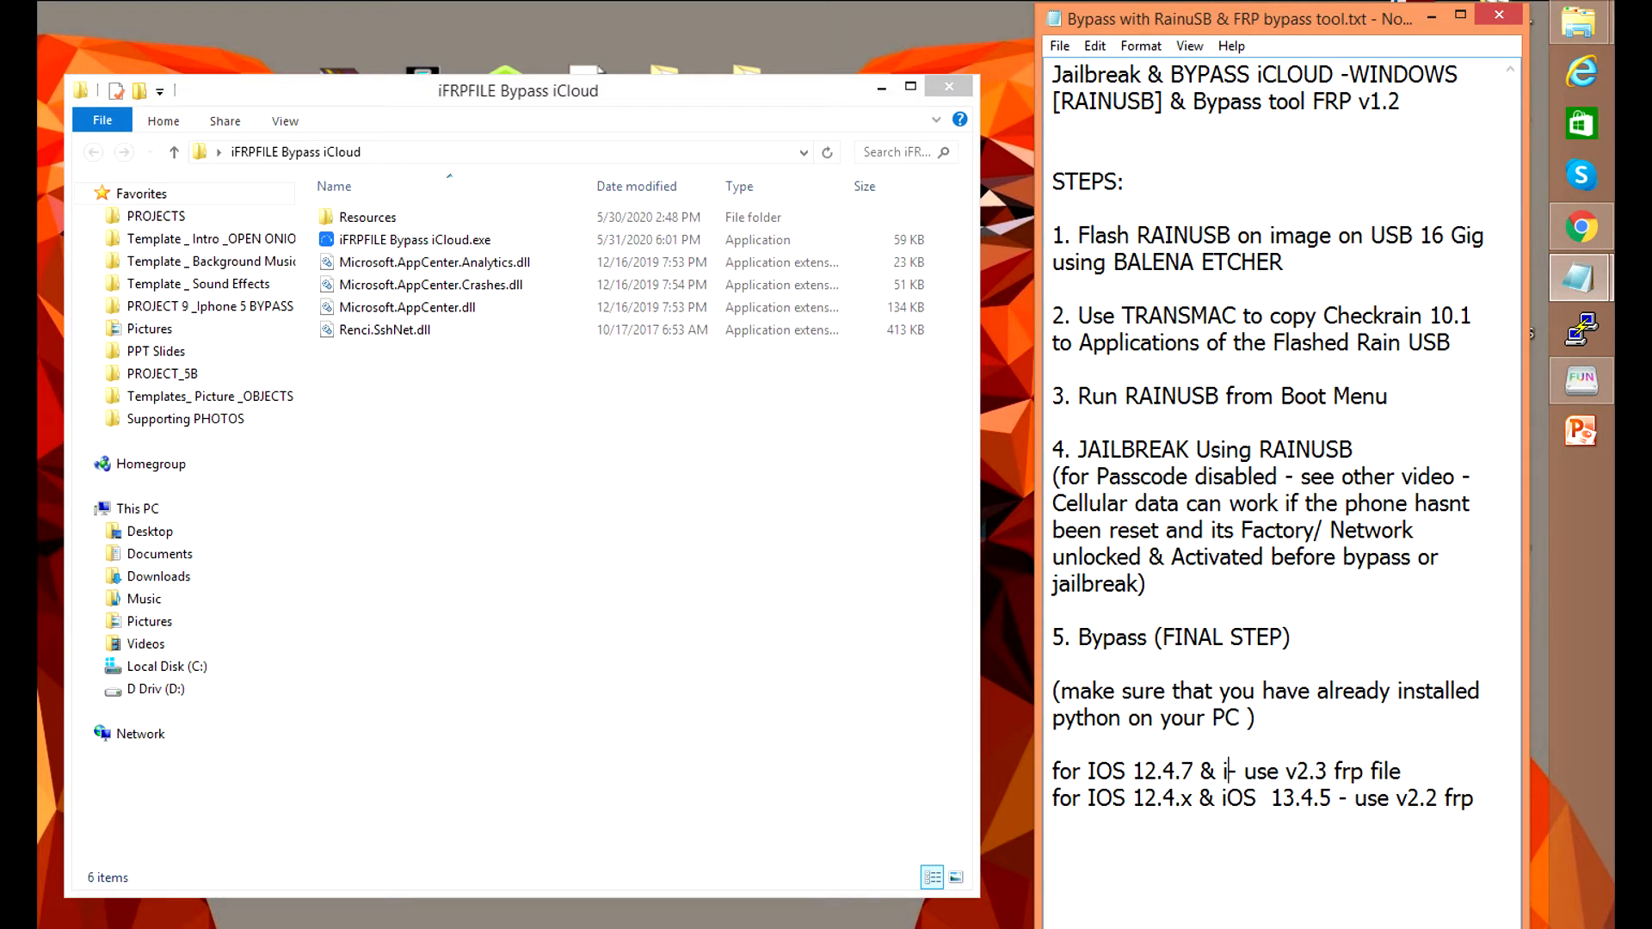
type("OS 13.5")
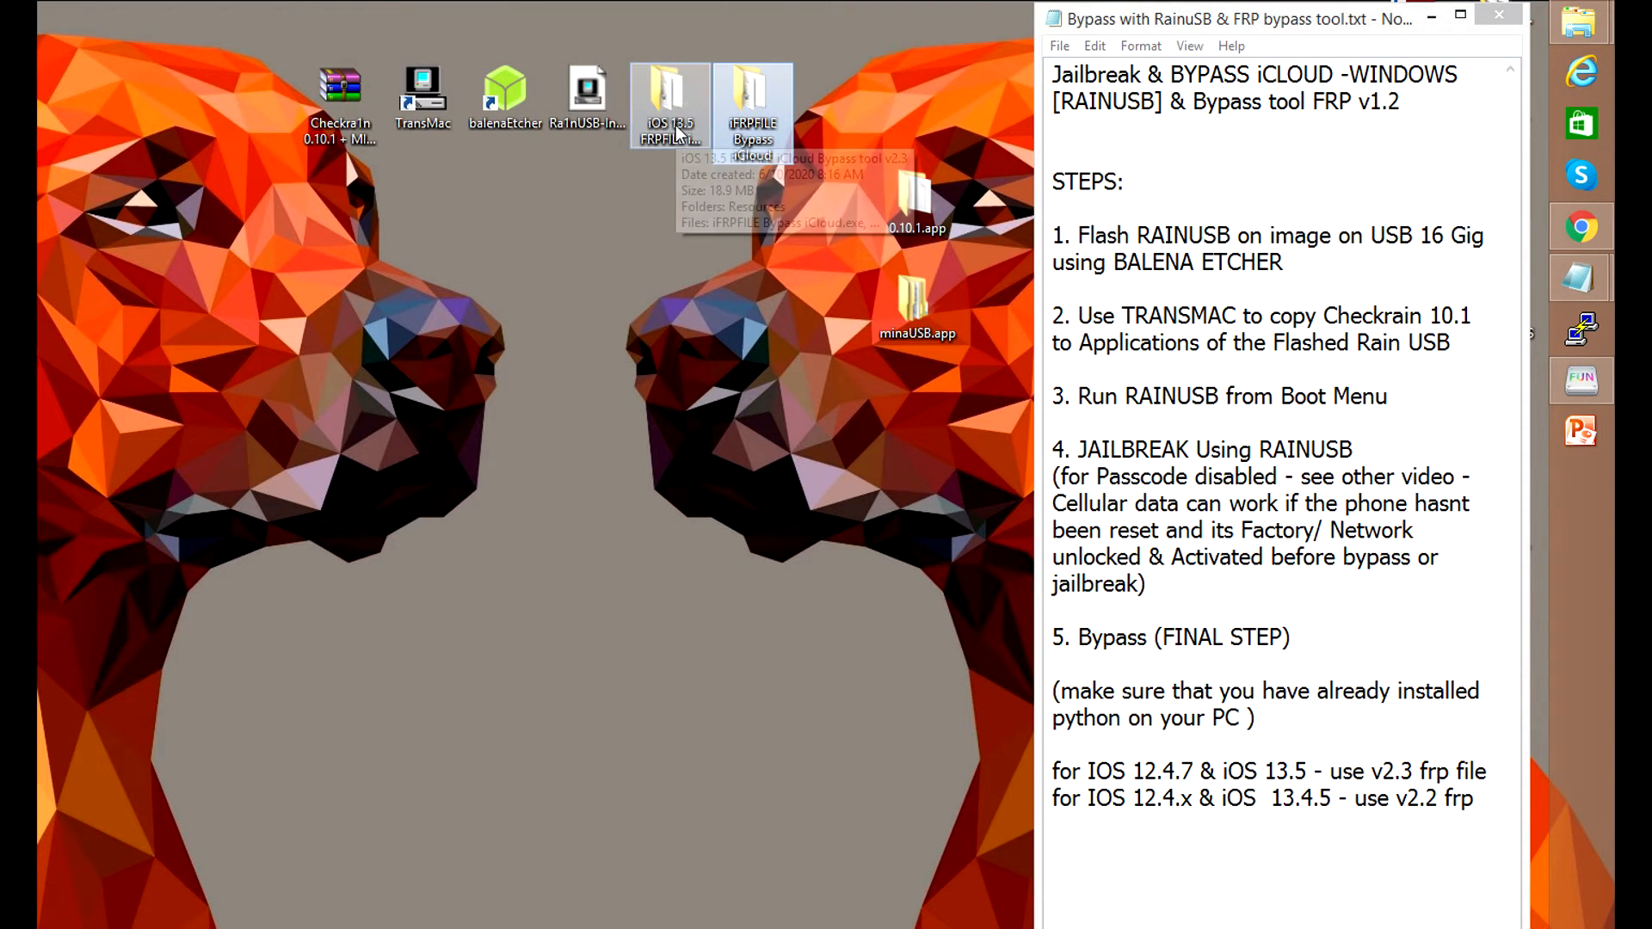
double_click(751, 105)
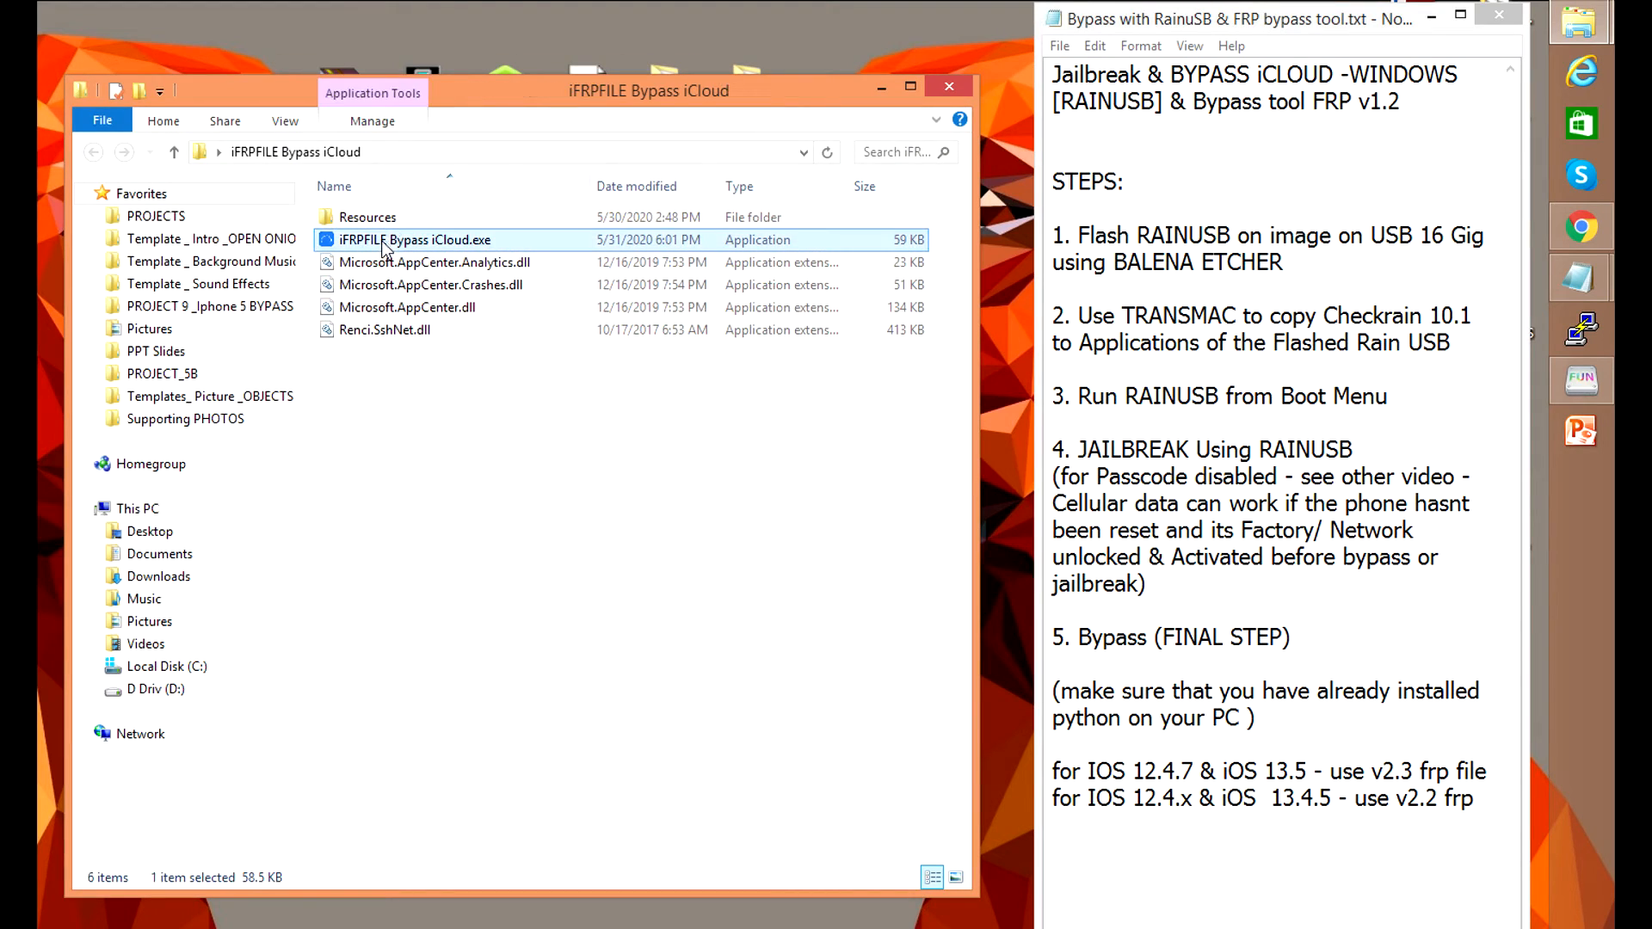
mouse_move(673, 414)
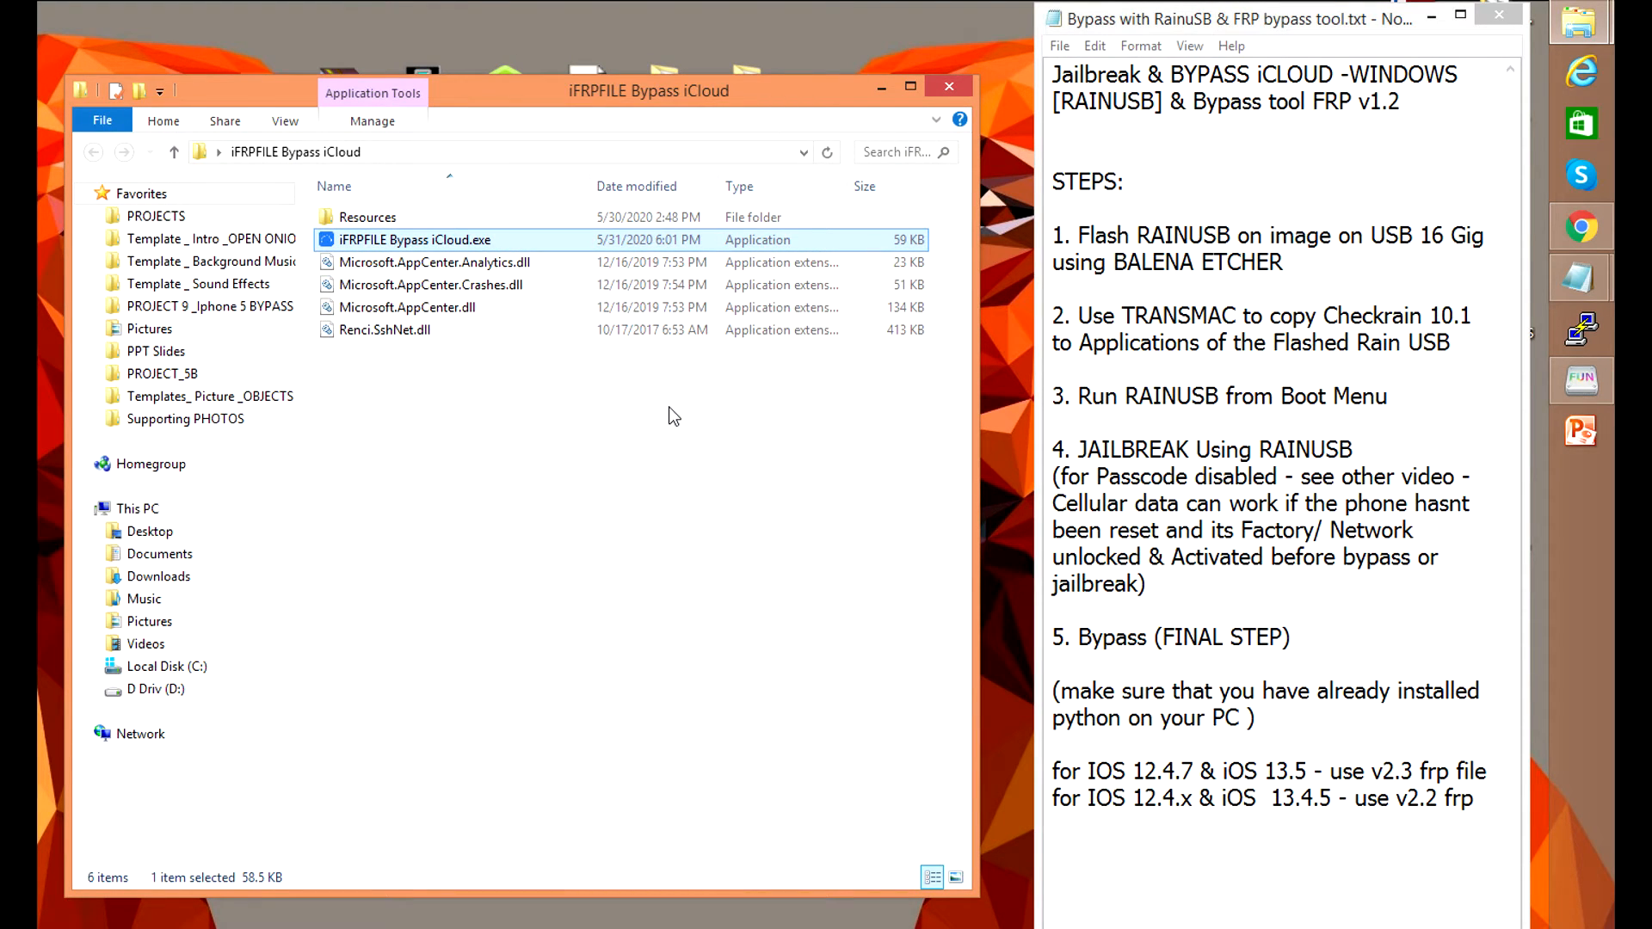
double_click(413, 239)
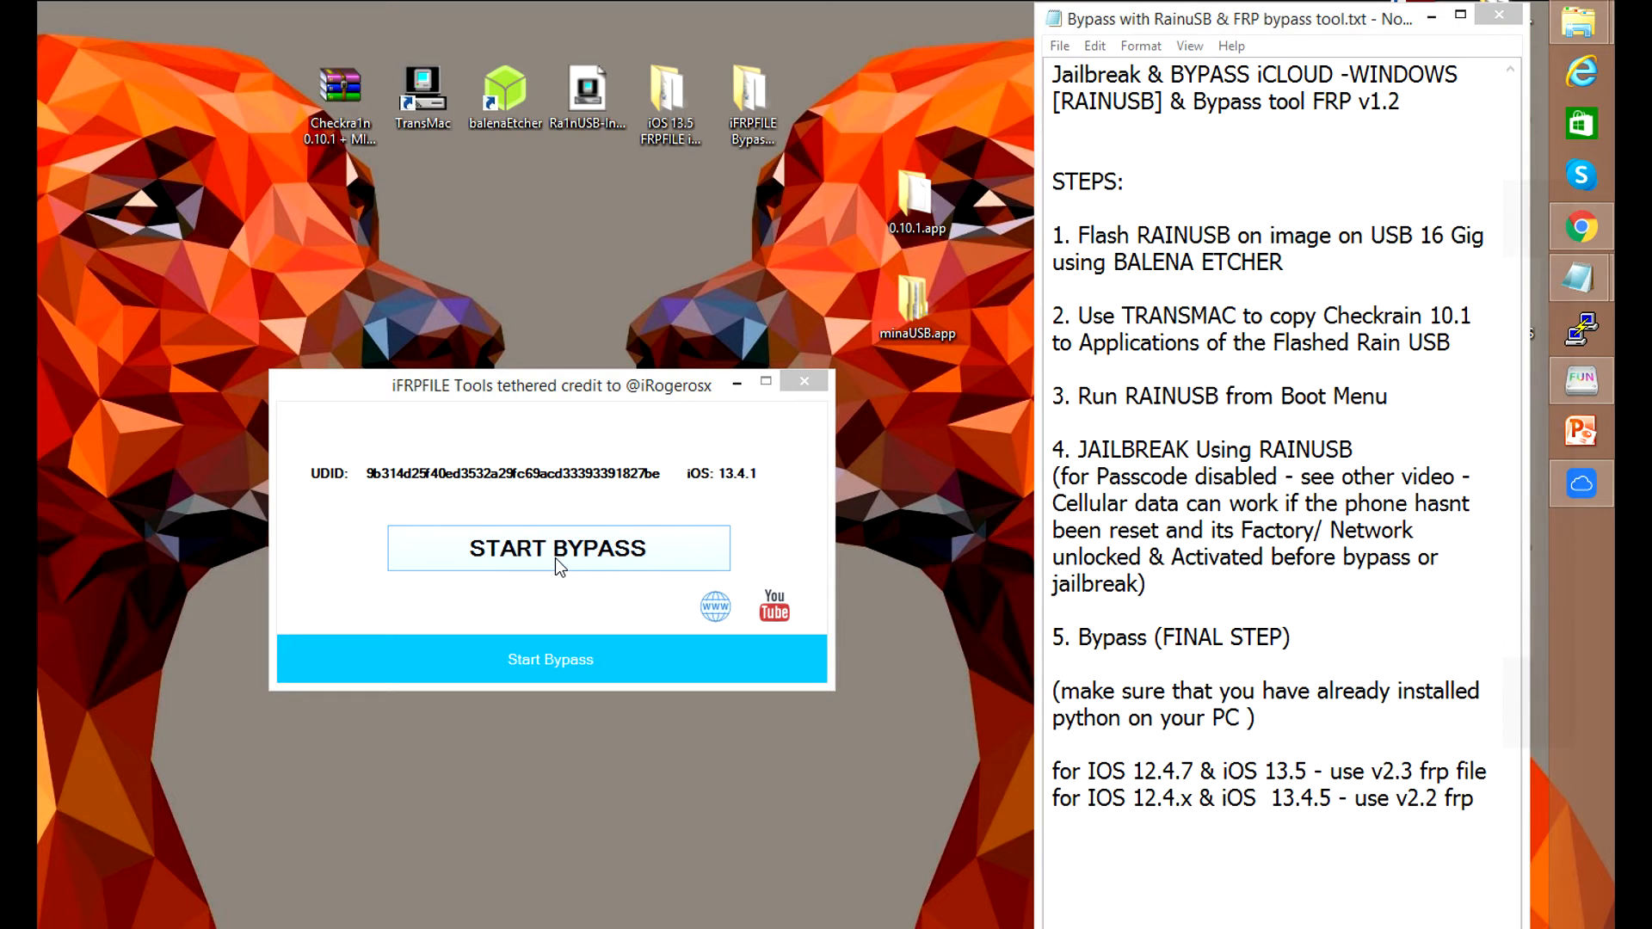
Step: Run START BYPASS until 'Bypass iCloud done!' appears, then close the tool
left_click(557, 548)
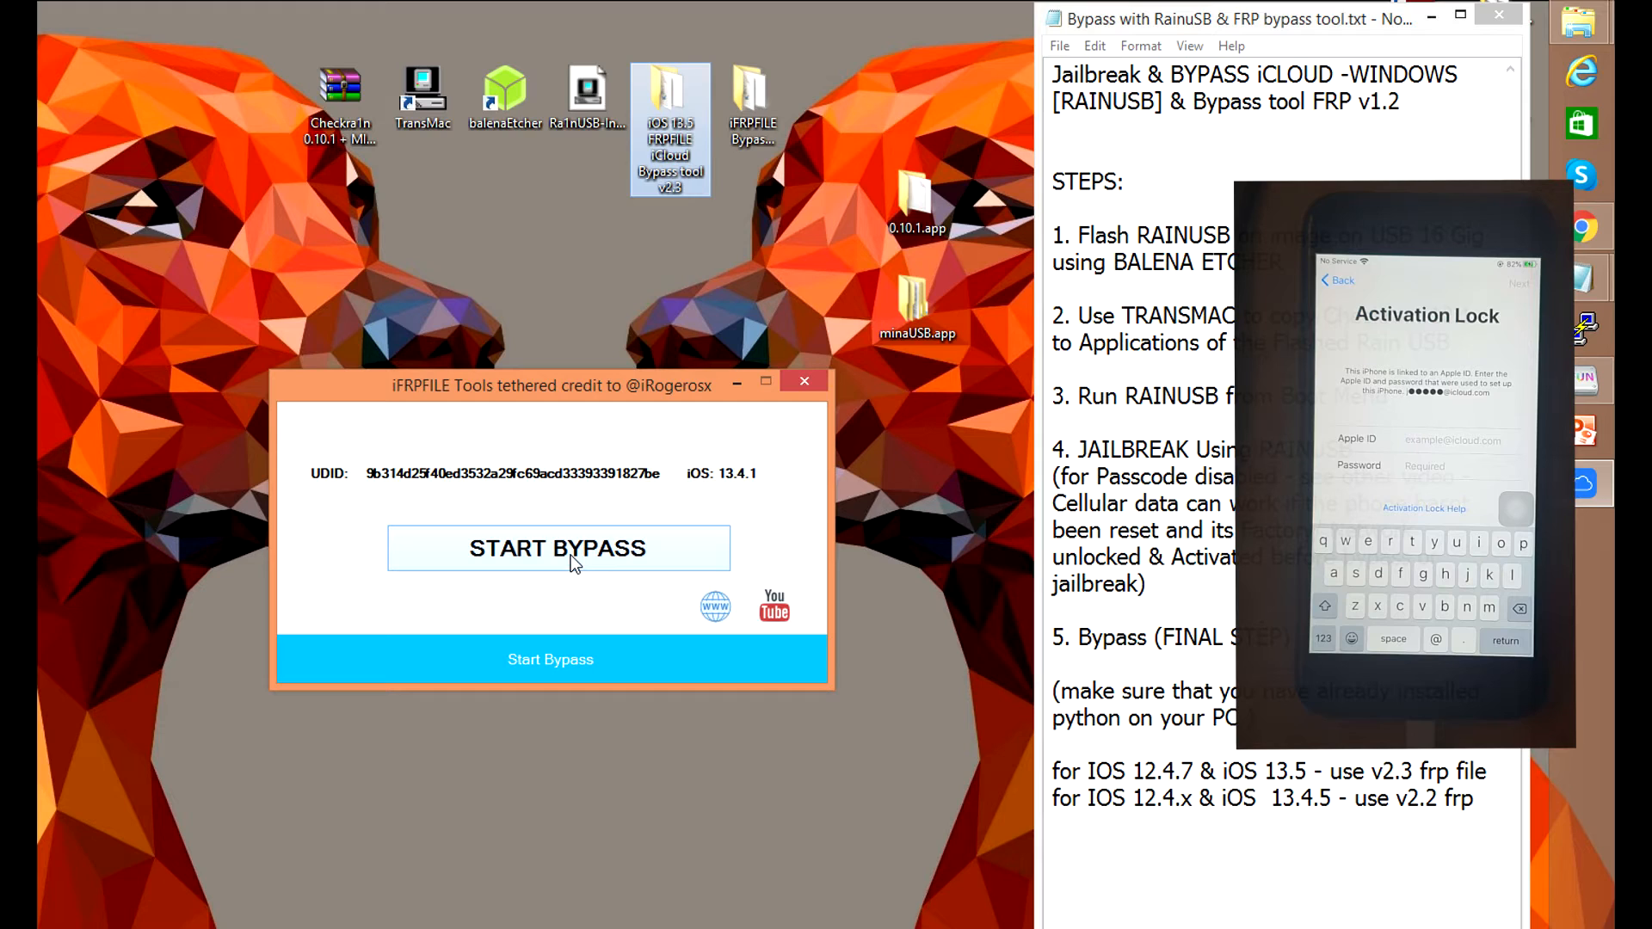
left_click(557, 548)
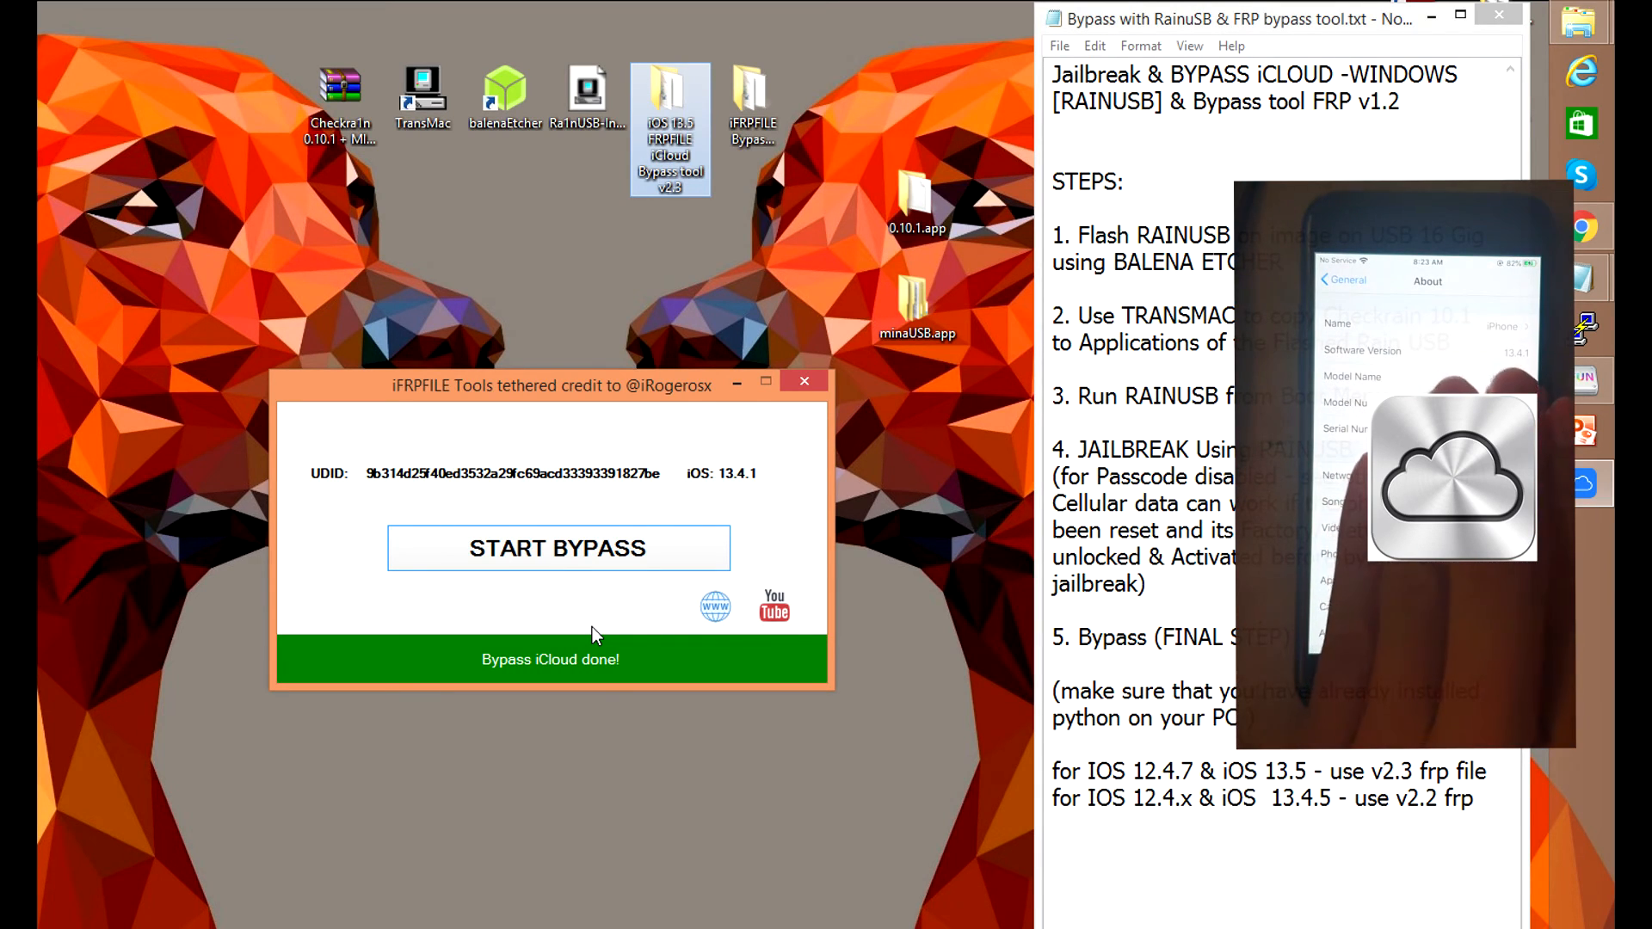
left_click(803, 380)
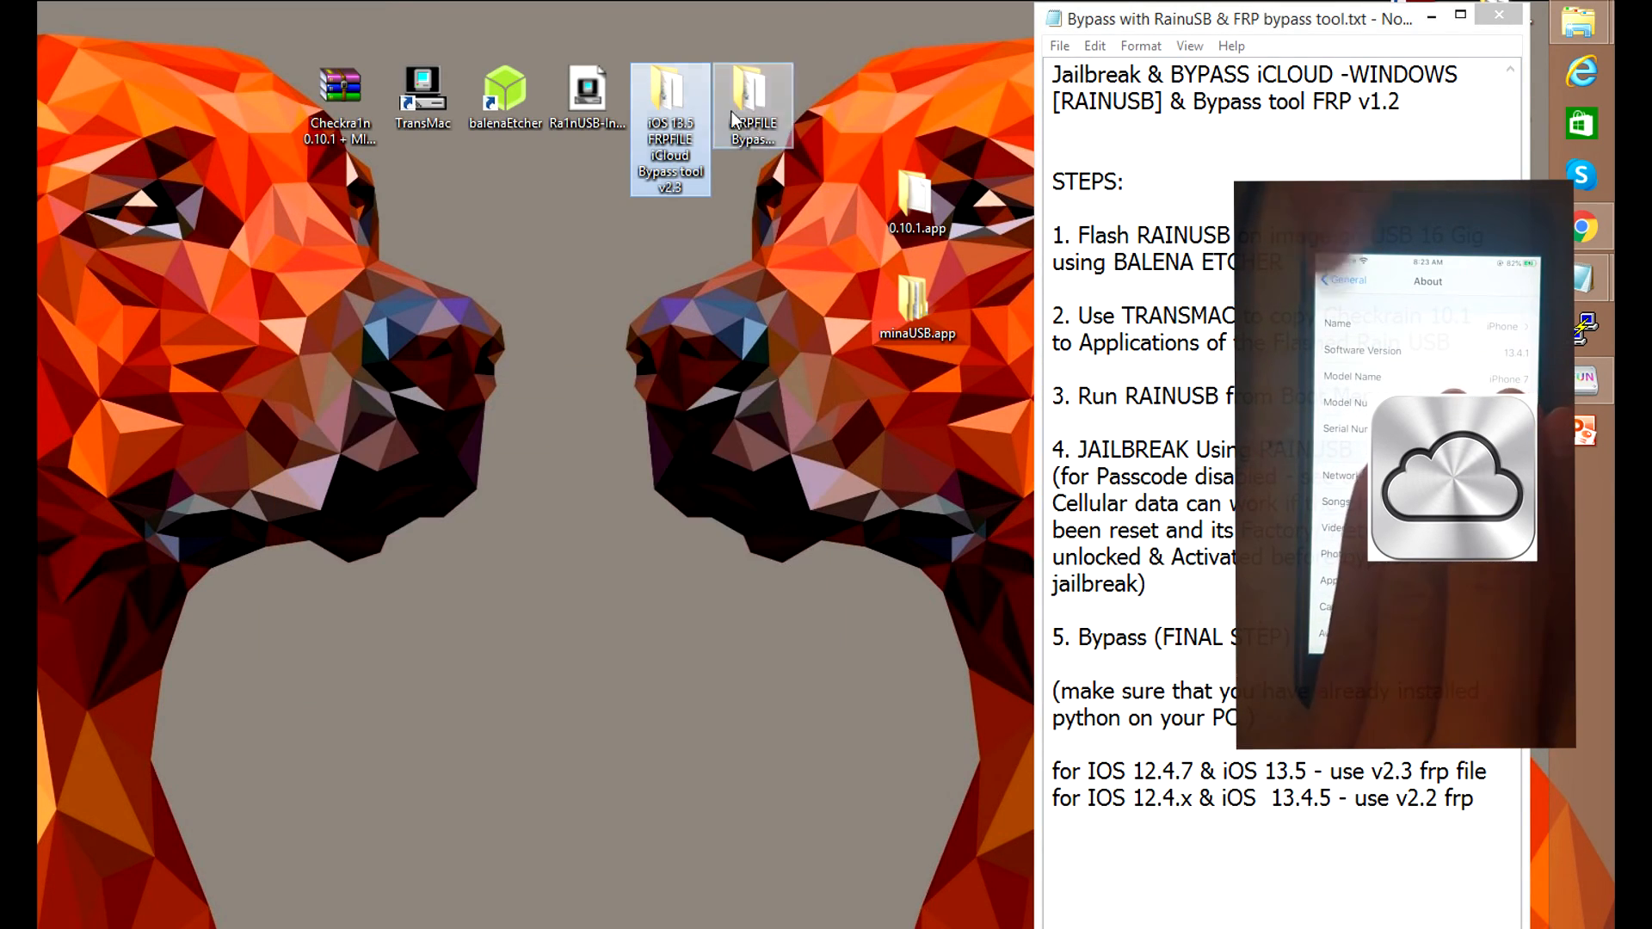
Step: Launch iFRPFILE Bypass iCloud.exe from the iOS 13.5 FRPFILE iCloud Bypass tool v2.3 folder
double_click(670, 94)
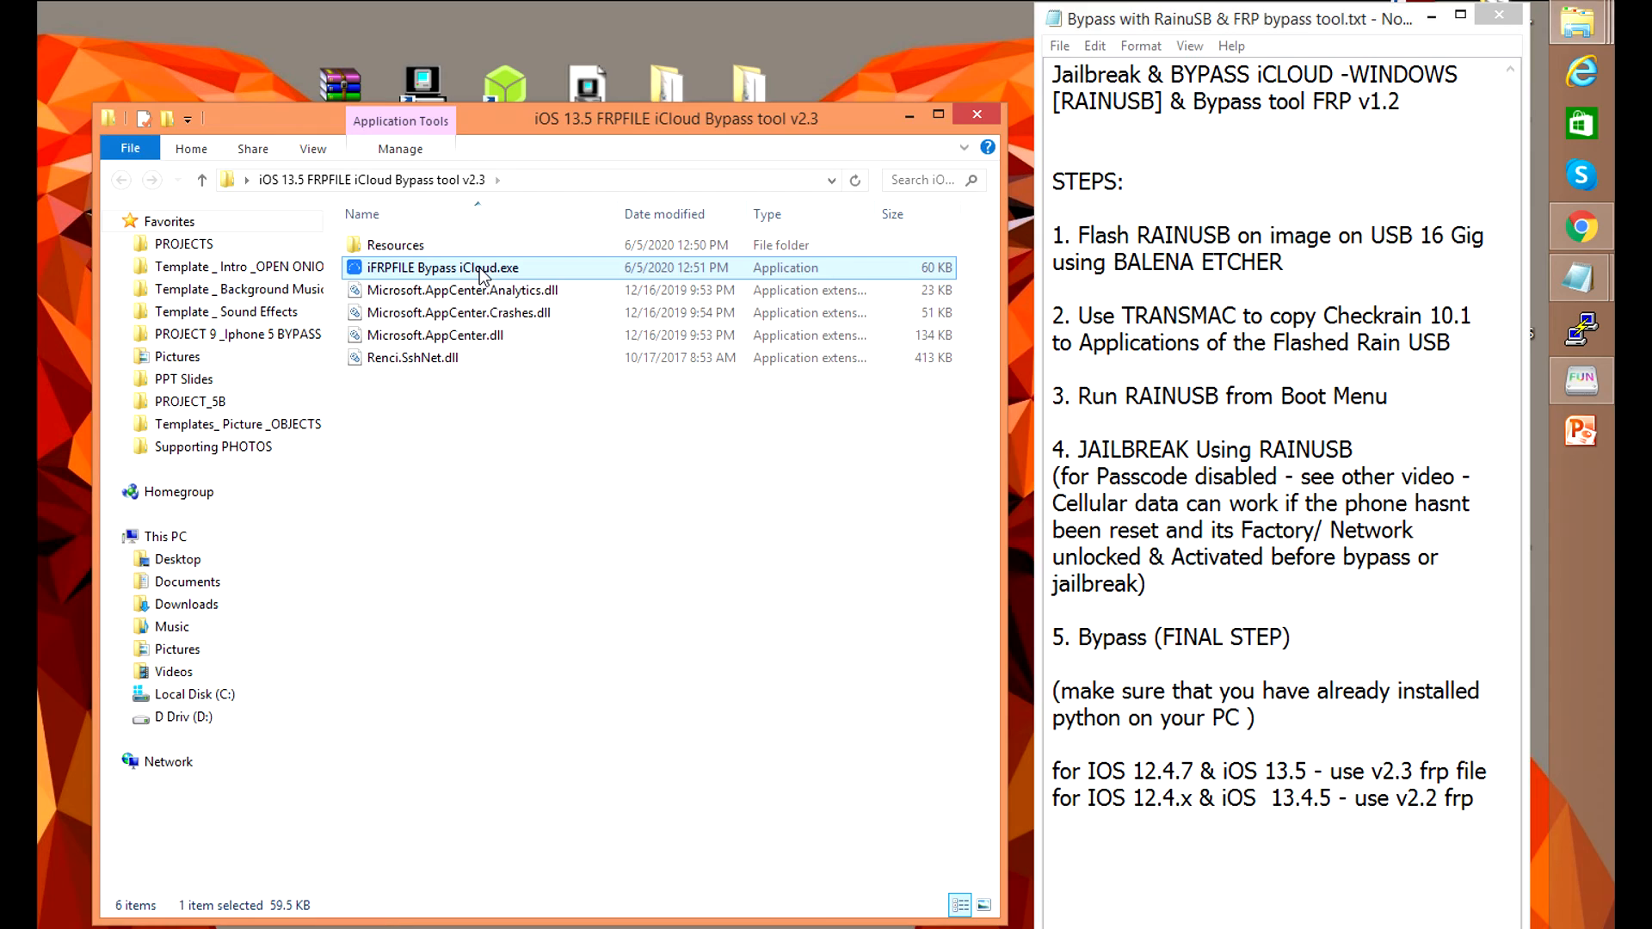
double_click(444, 267)
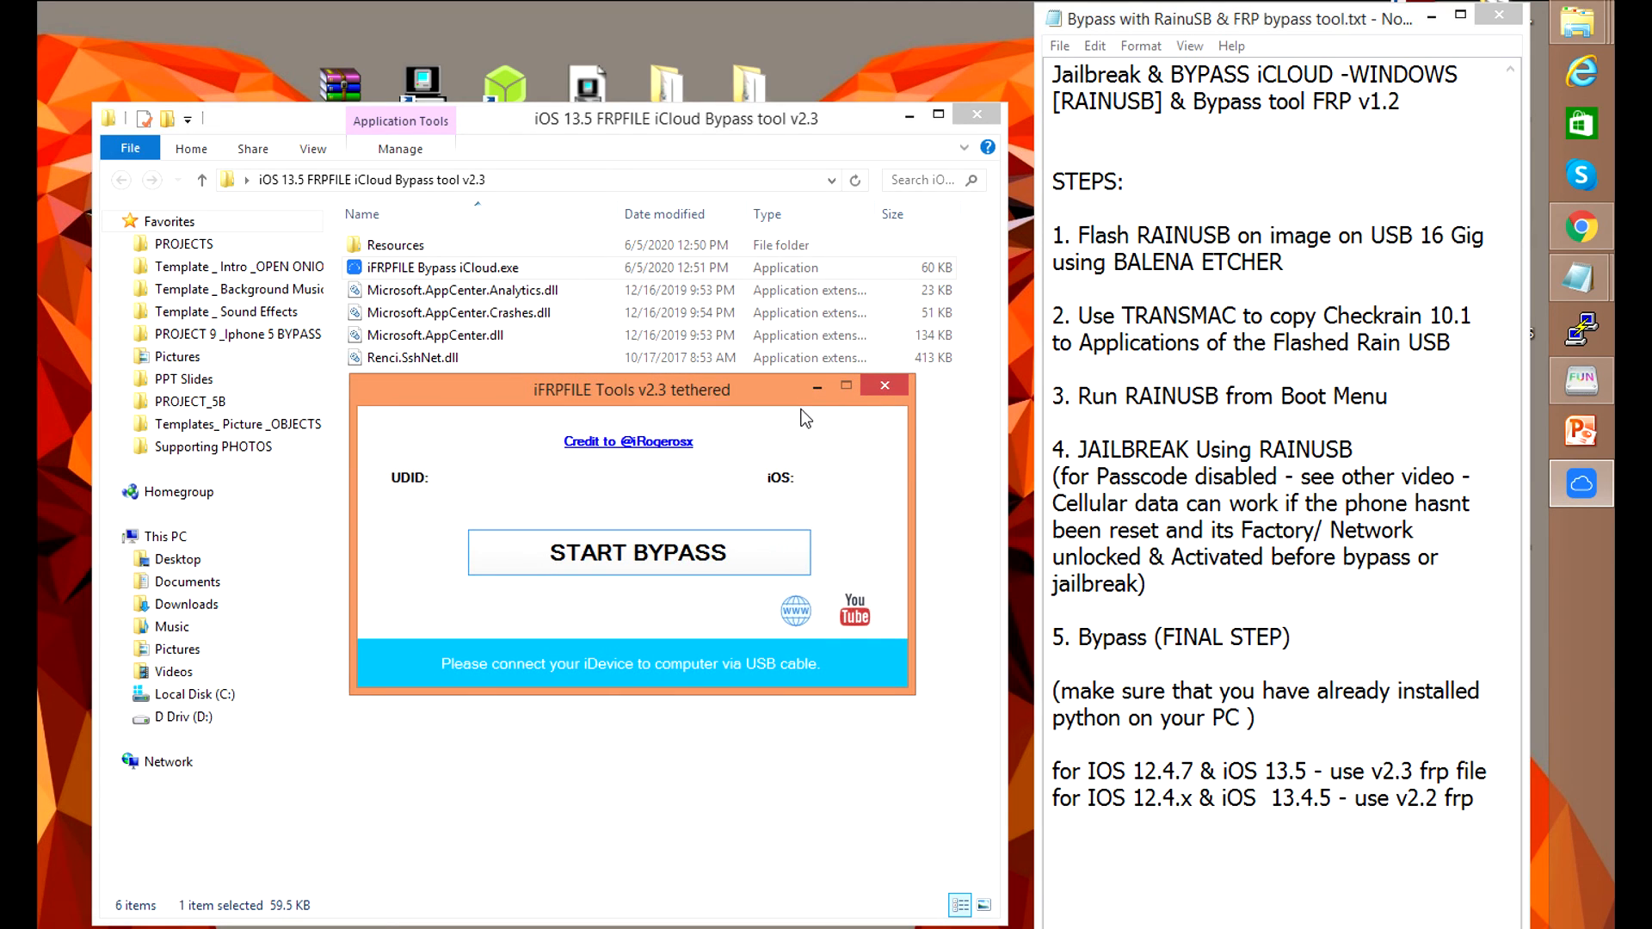
mouse_move(905, 409)
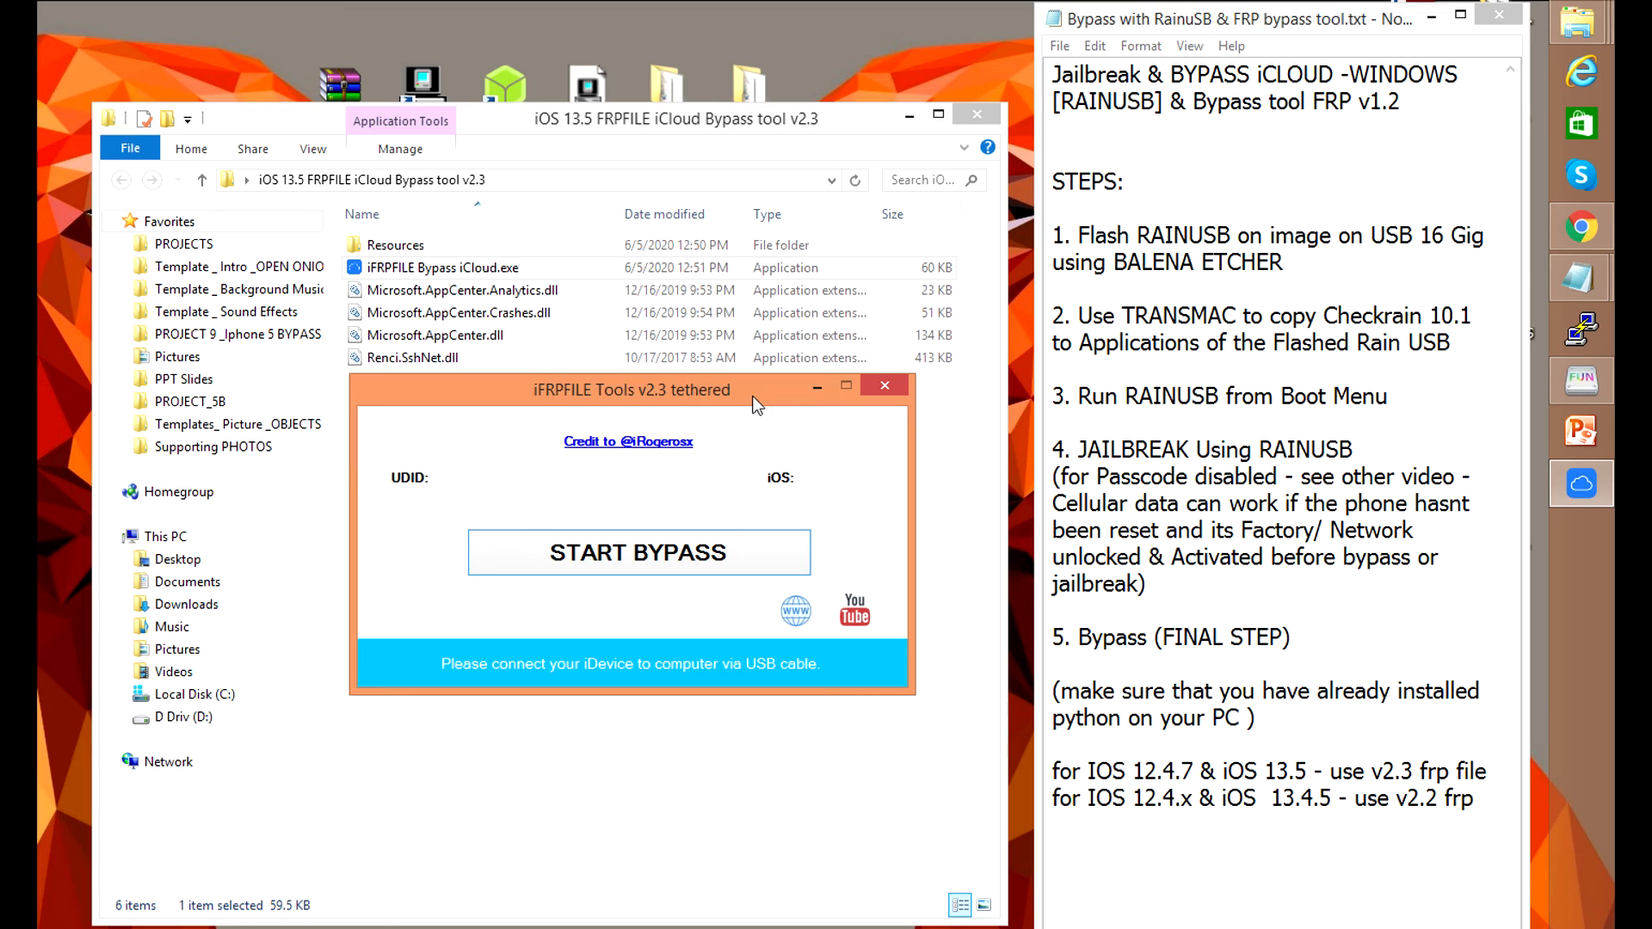
mouse_move(722, 398)
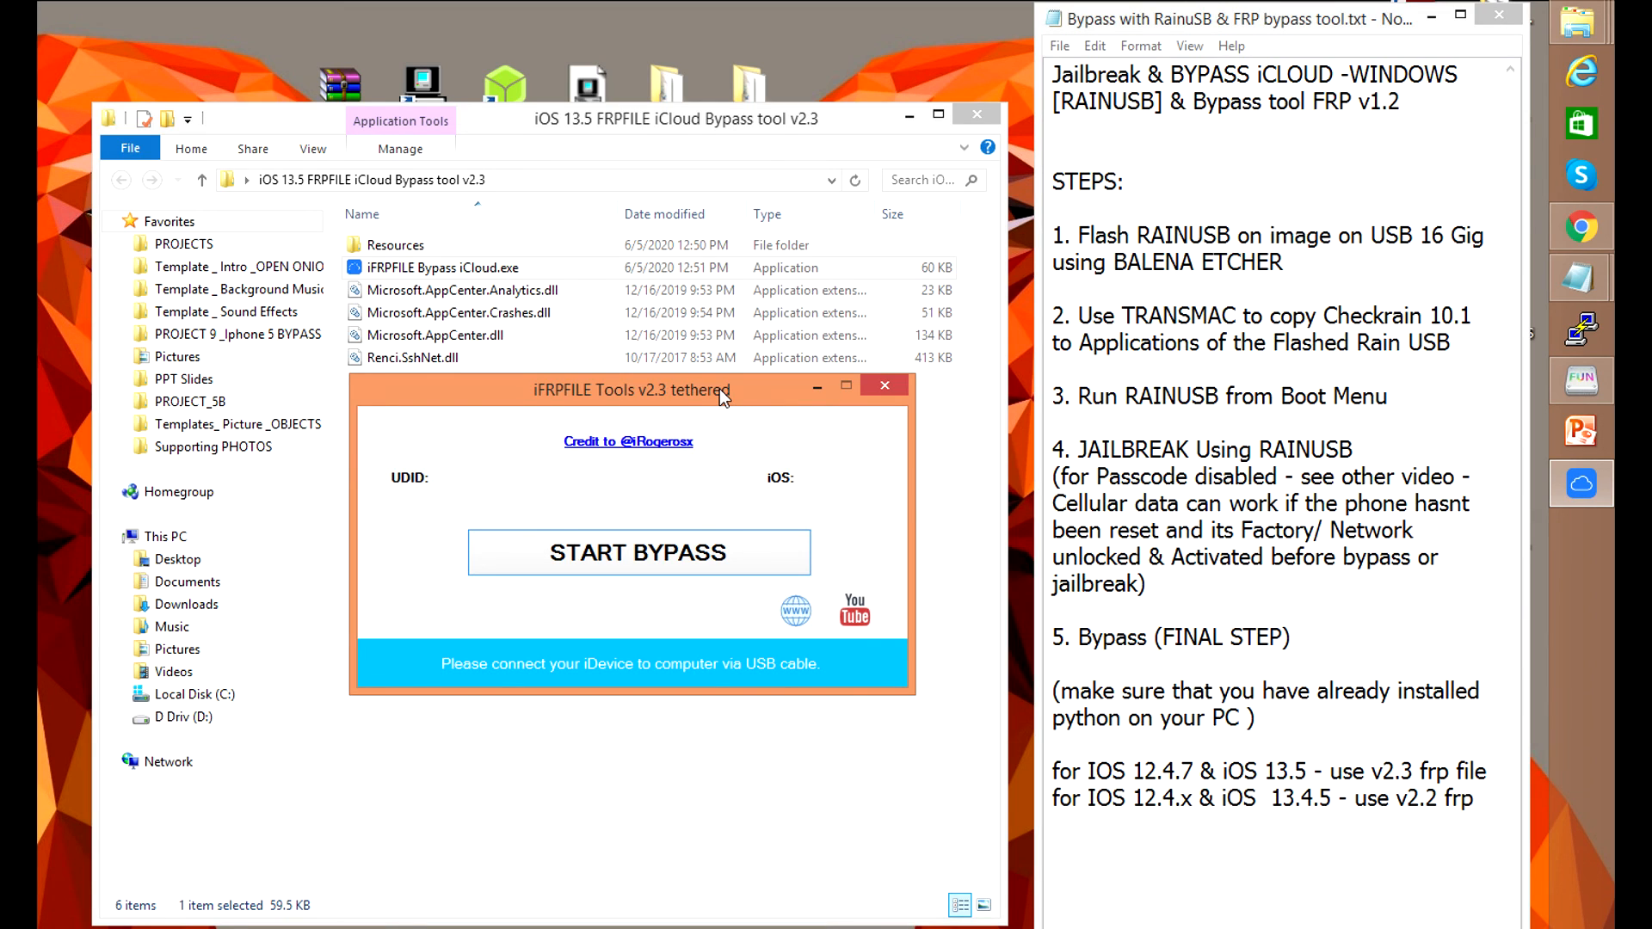
mouse_move(723, 399)
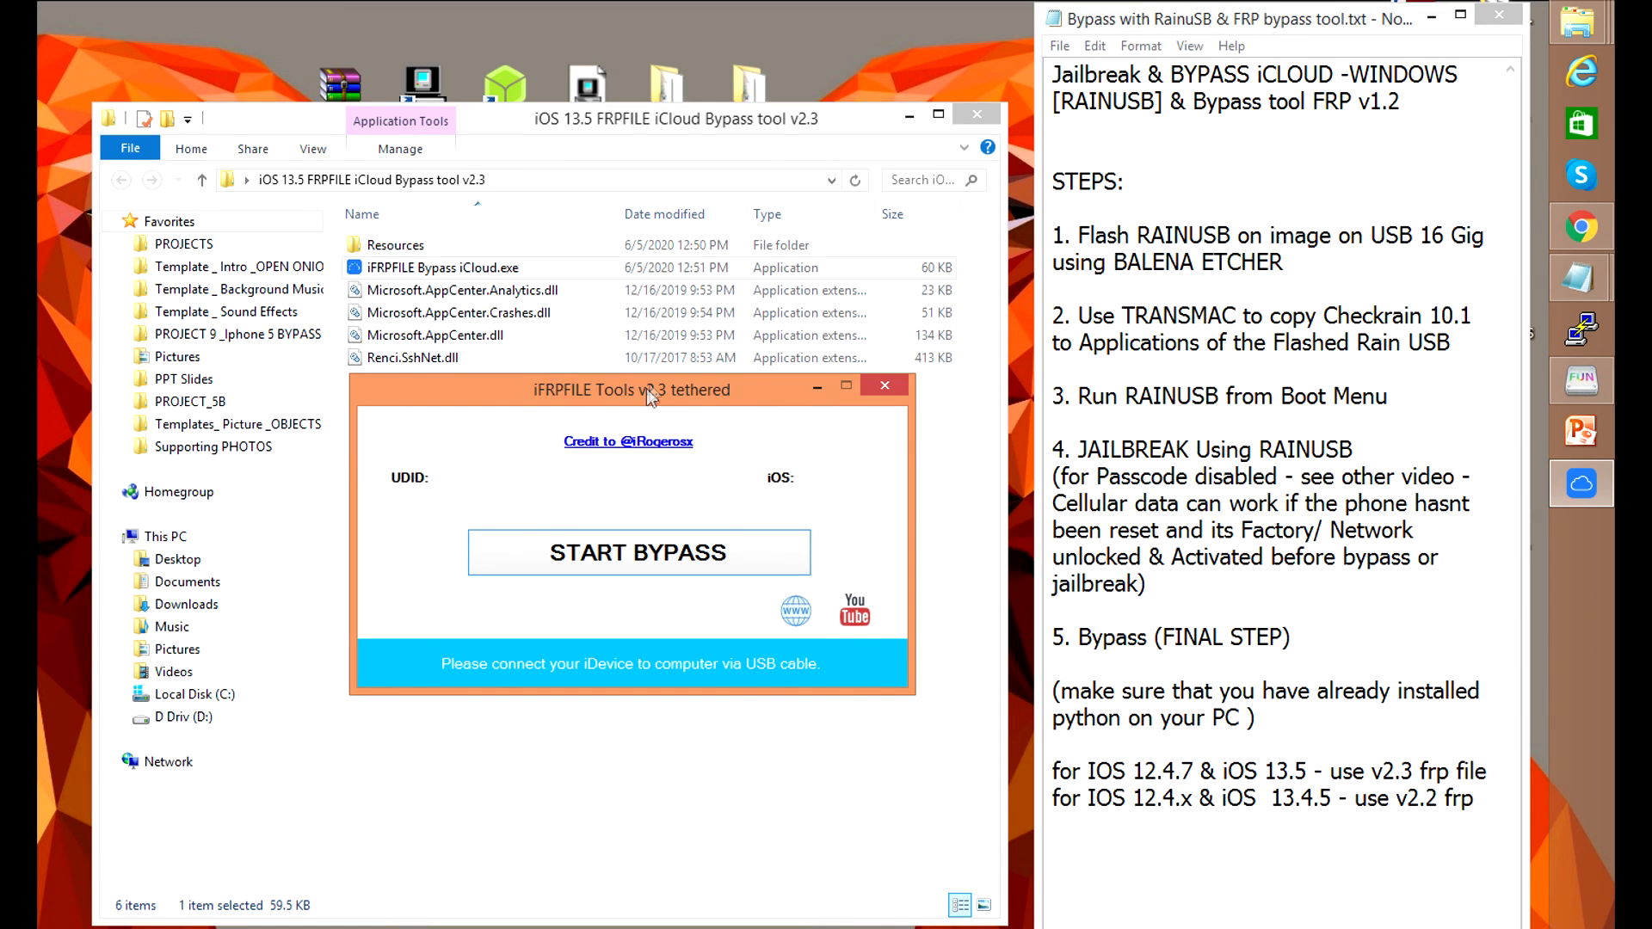